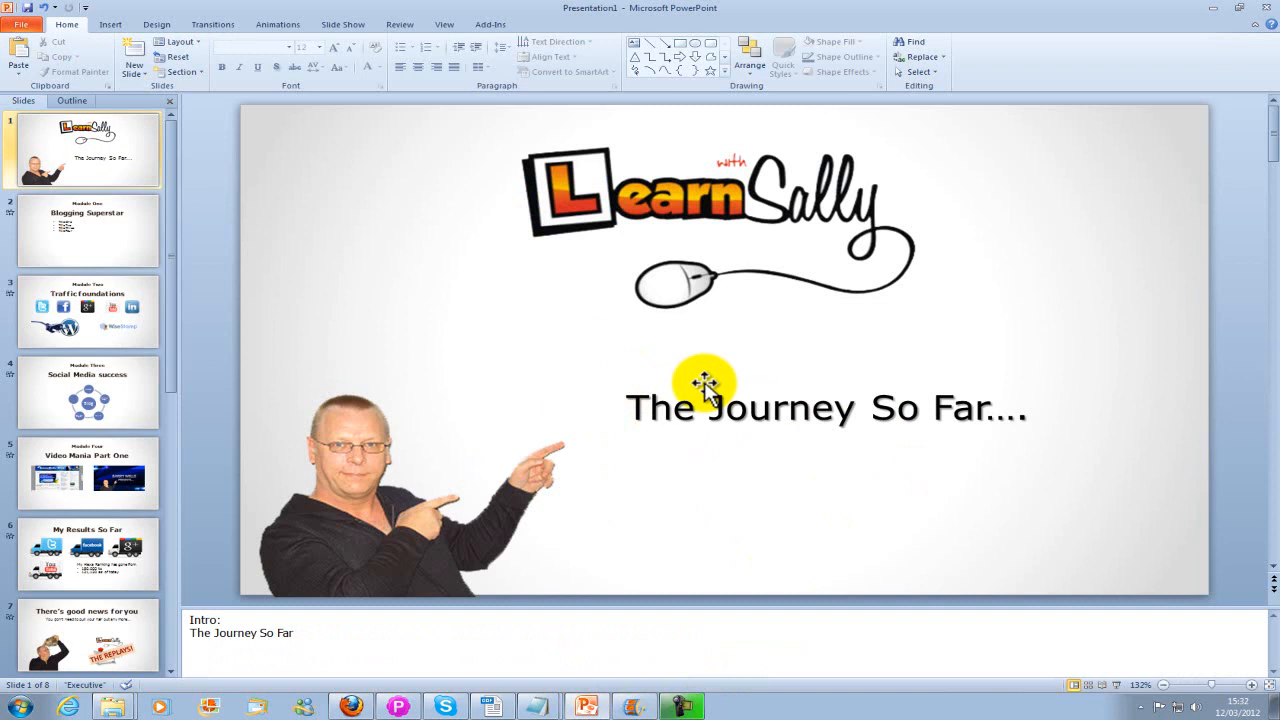
mouse_move(330, 243)
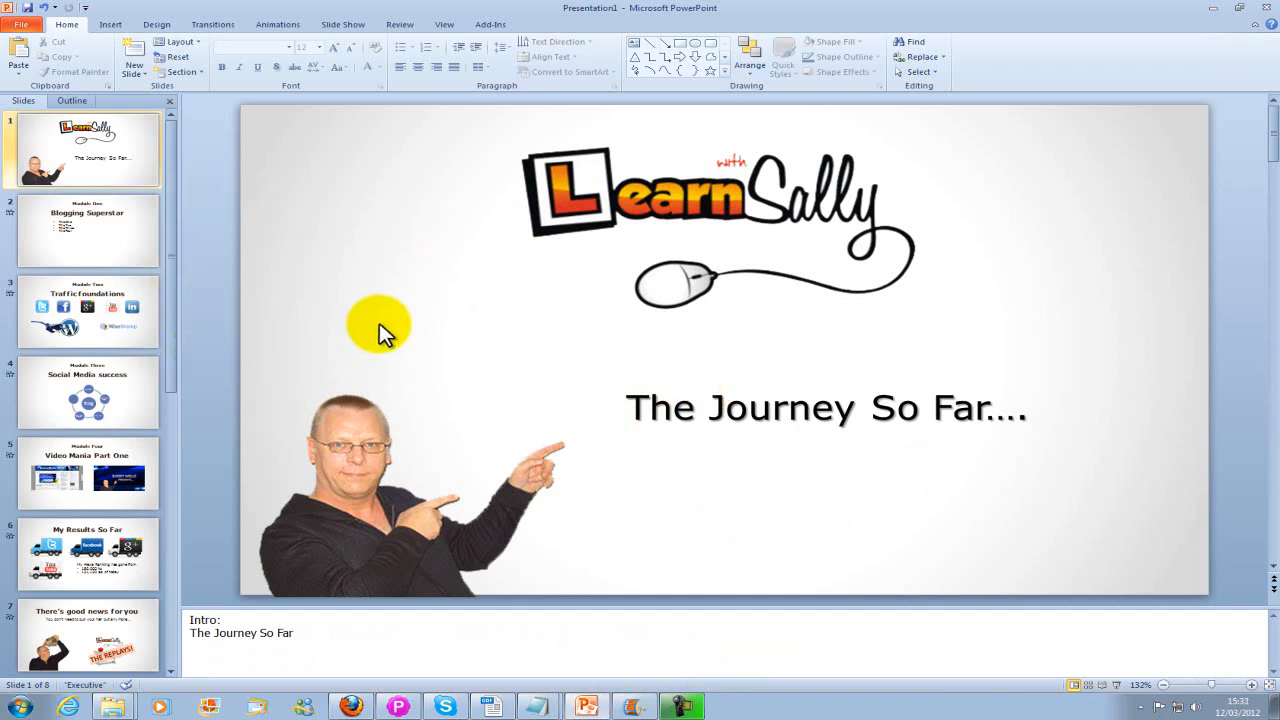
mouse_move(270, 12)
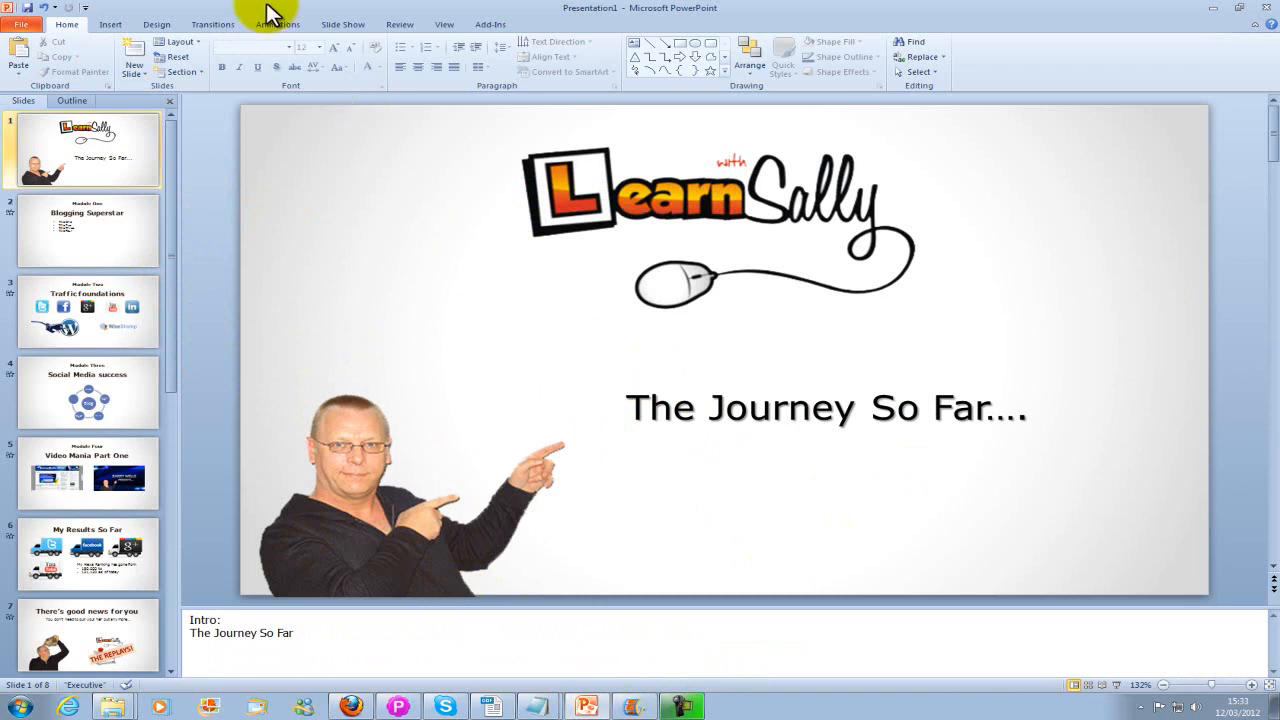
- Scroll camstudio.org in Firefox to the CamStudio 2.6 and Lossless Codec download links
left_click(212, 24)
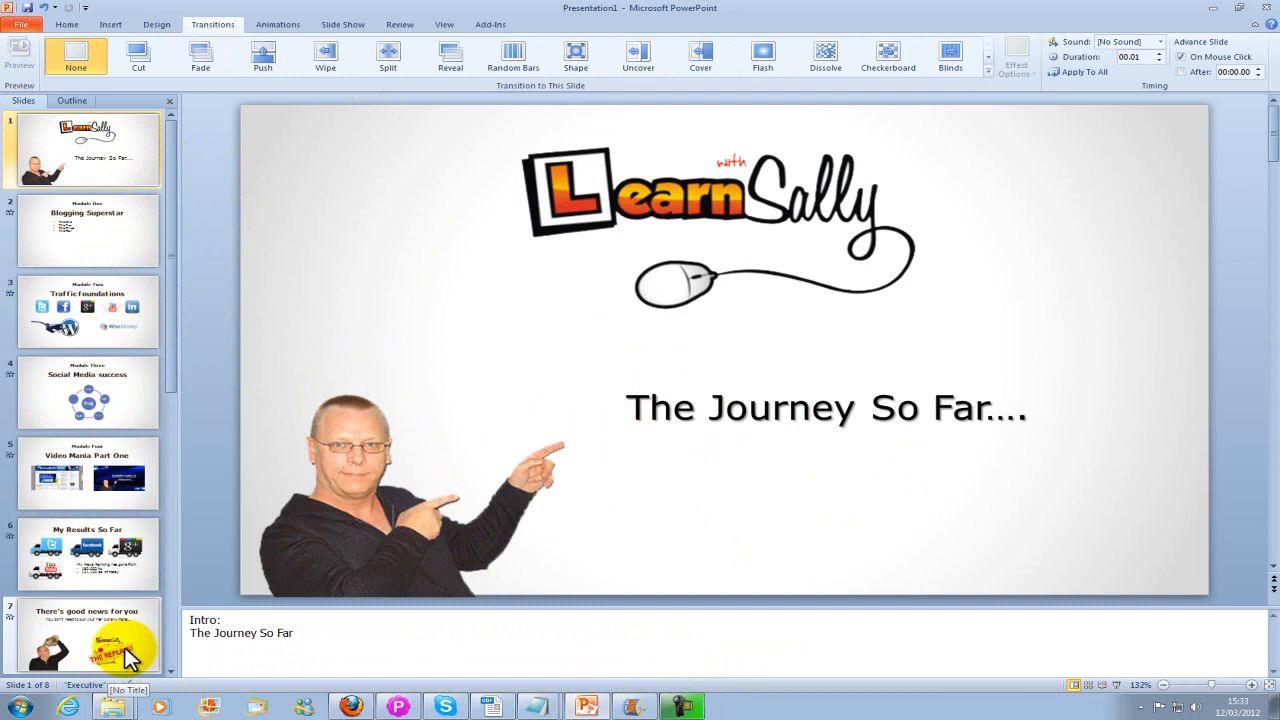
mouse_move(265, 465)
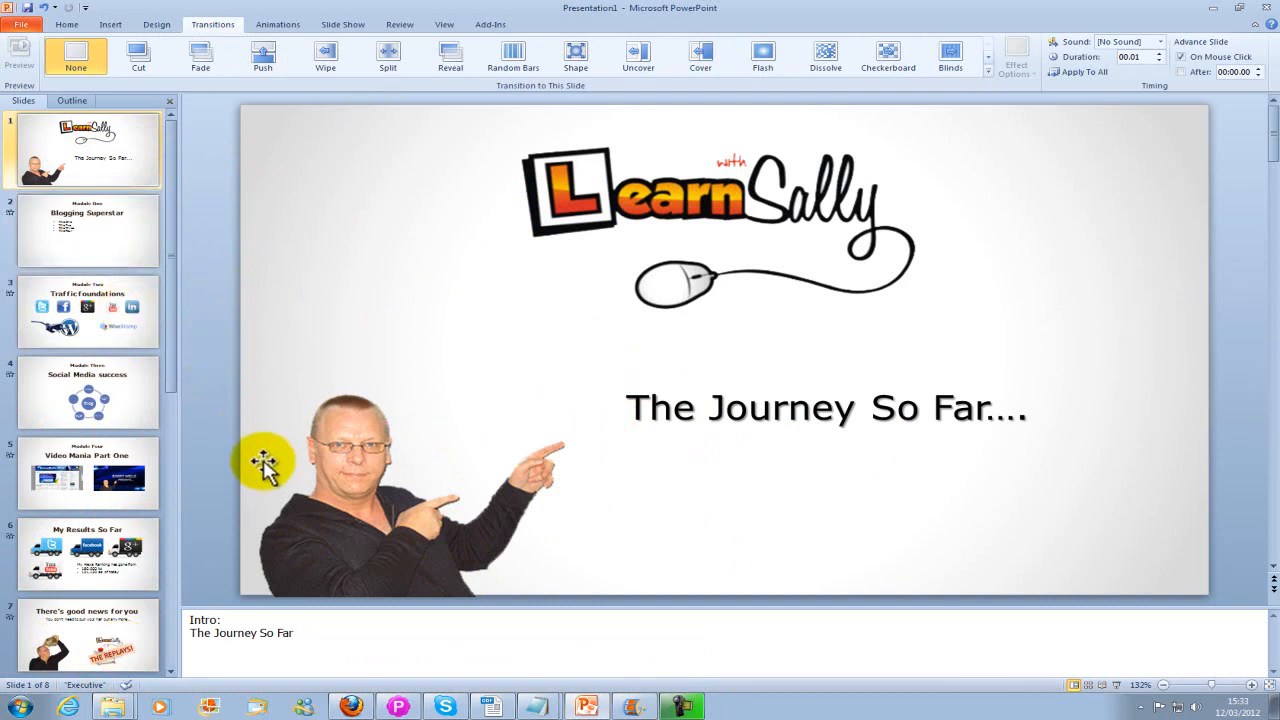
mouse_move(135, 640)
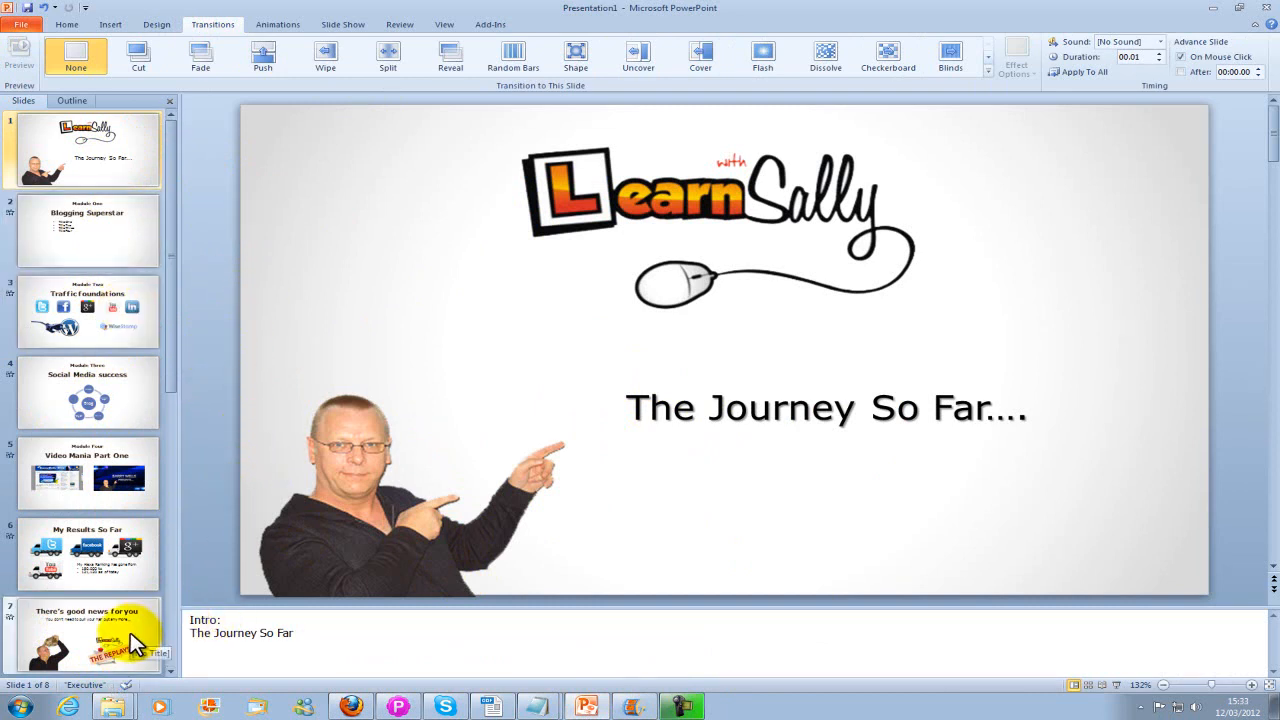
mouse_move(195, 190)
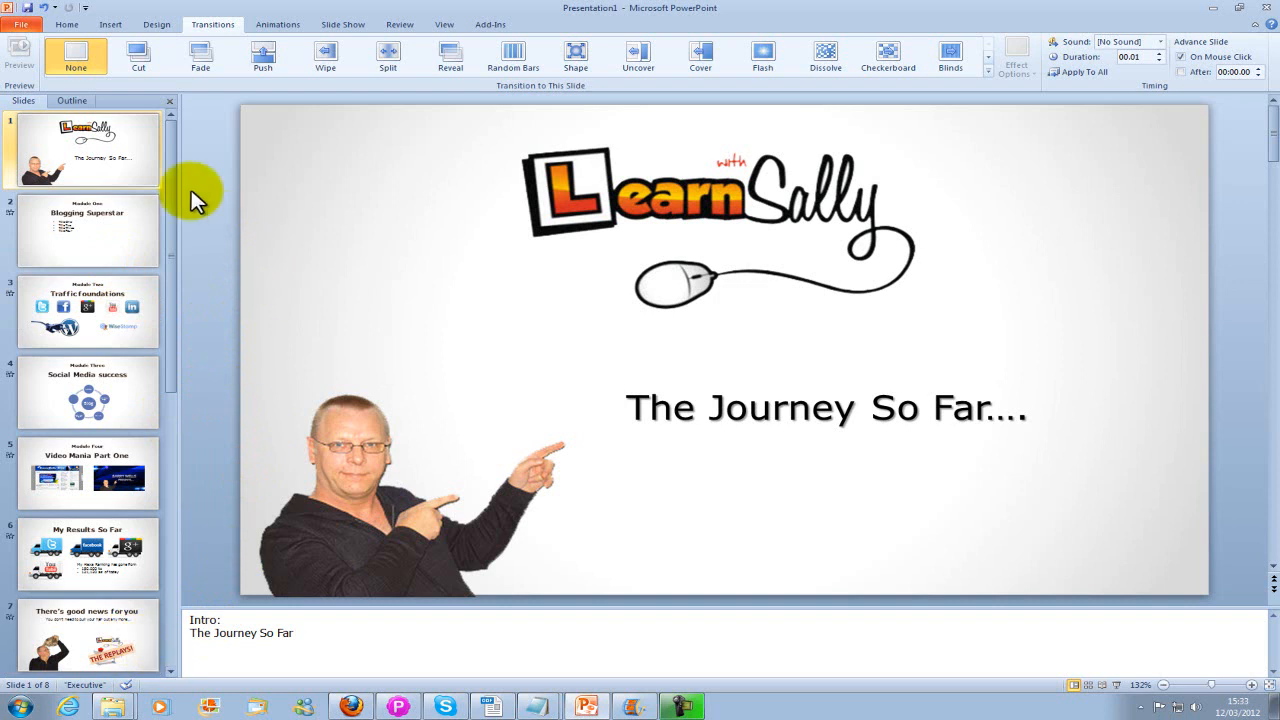
mouse_move(125, 225)
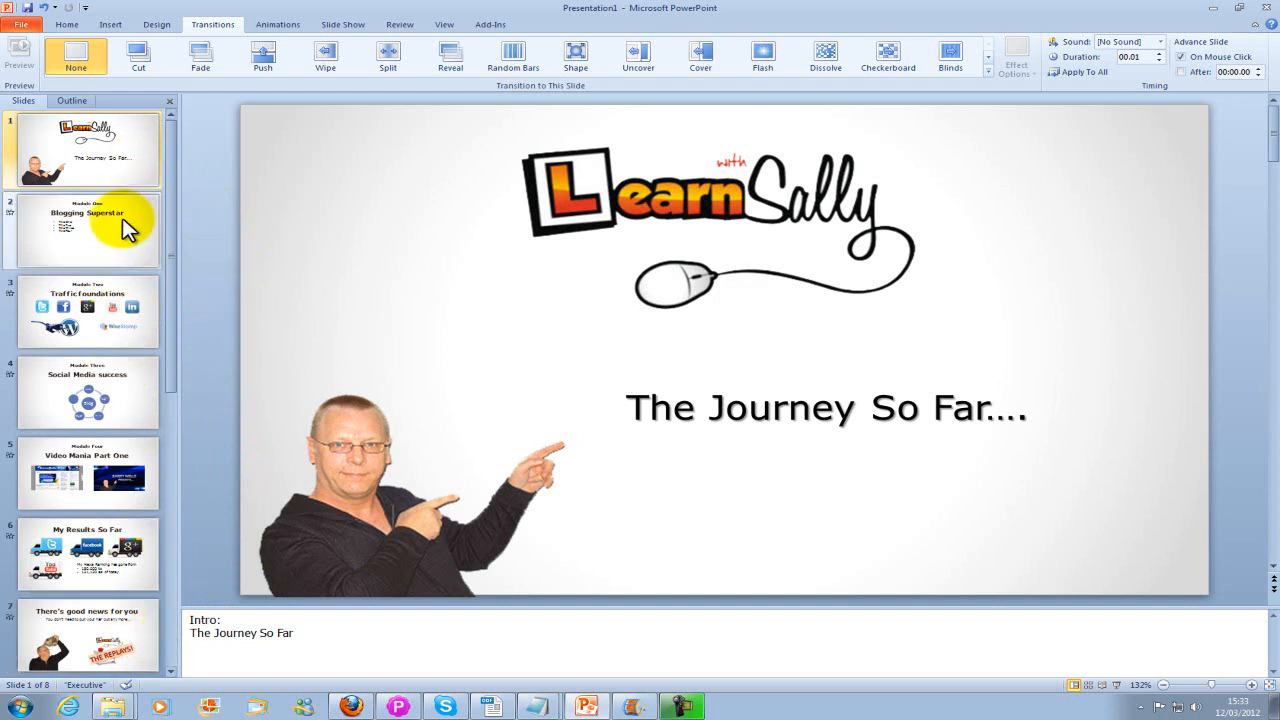
mouse_move(370, 255)
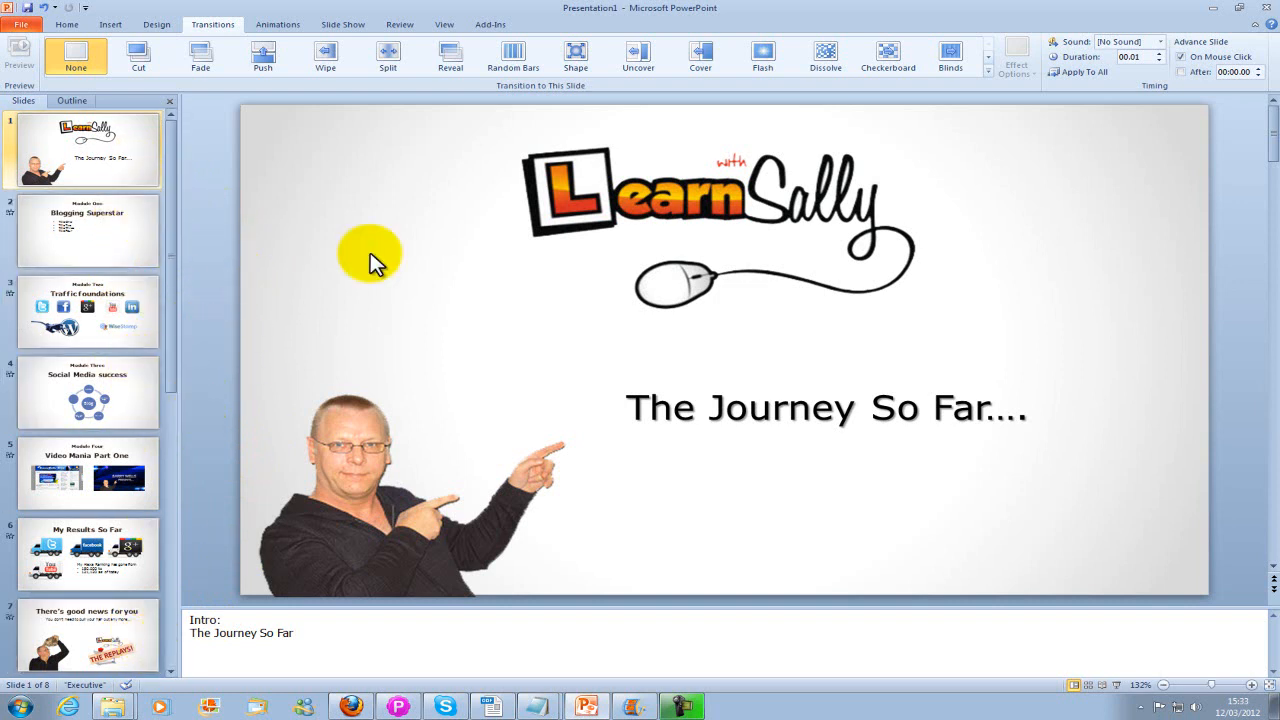
left_click(66, 24)
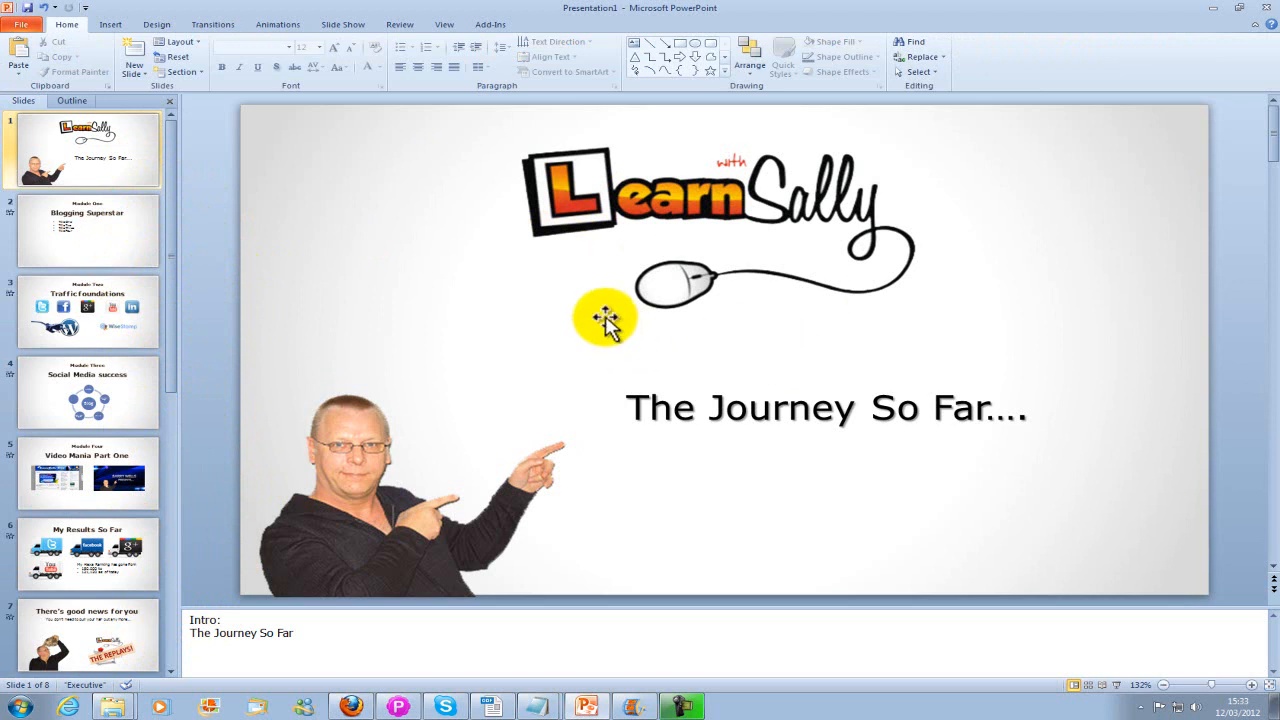
mouse_move(405, 280)
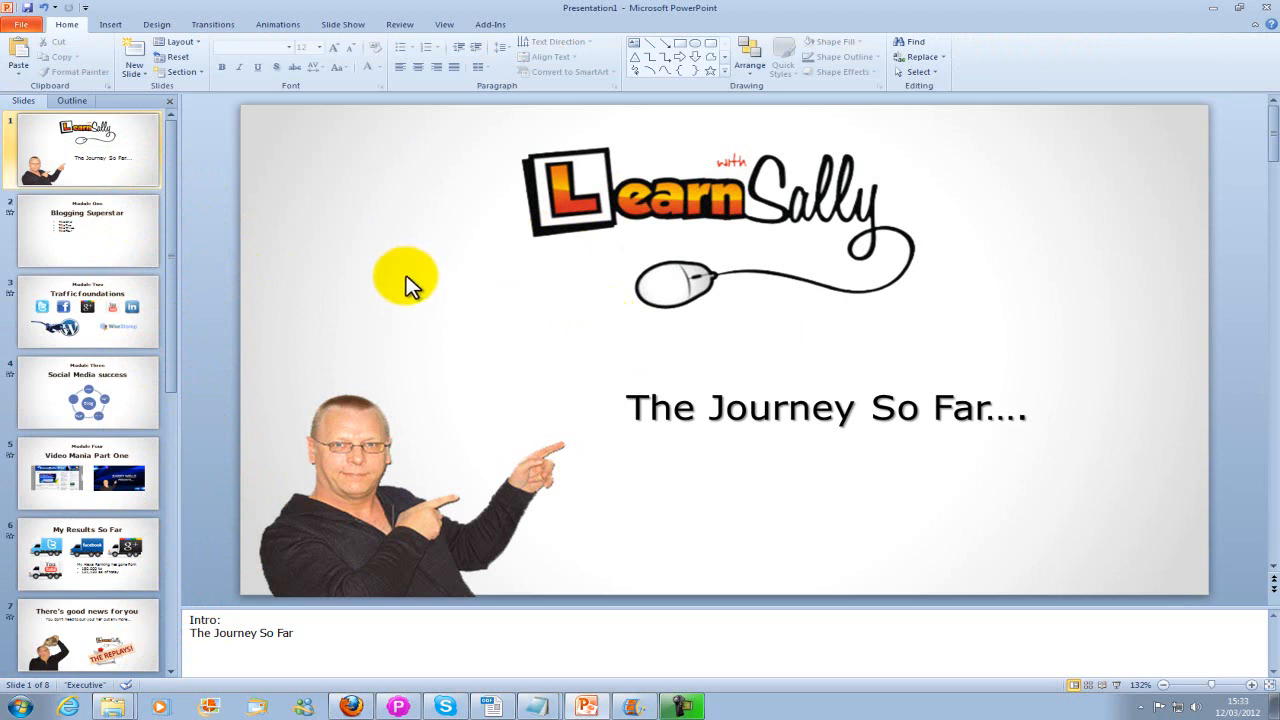
mouse_move(365, 305)
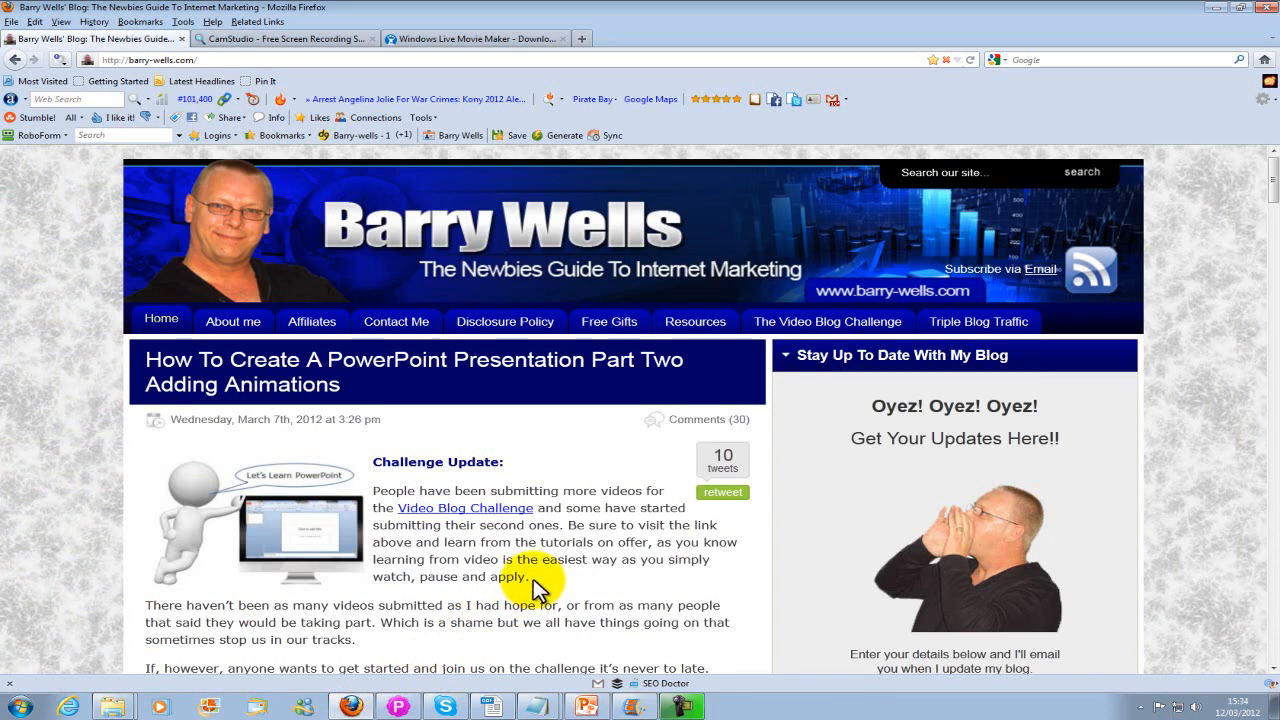
left_click(285, 38)
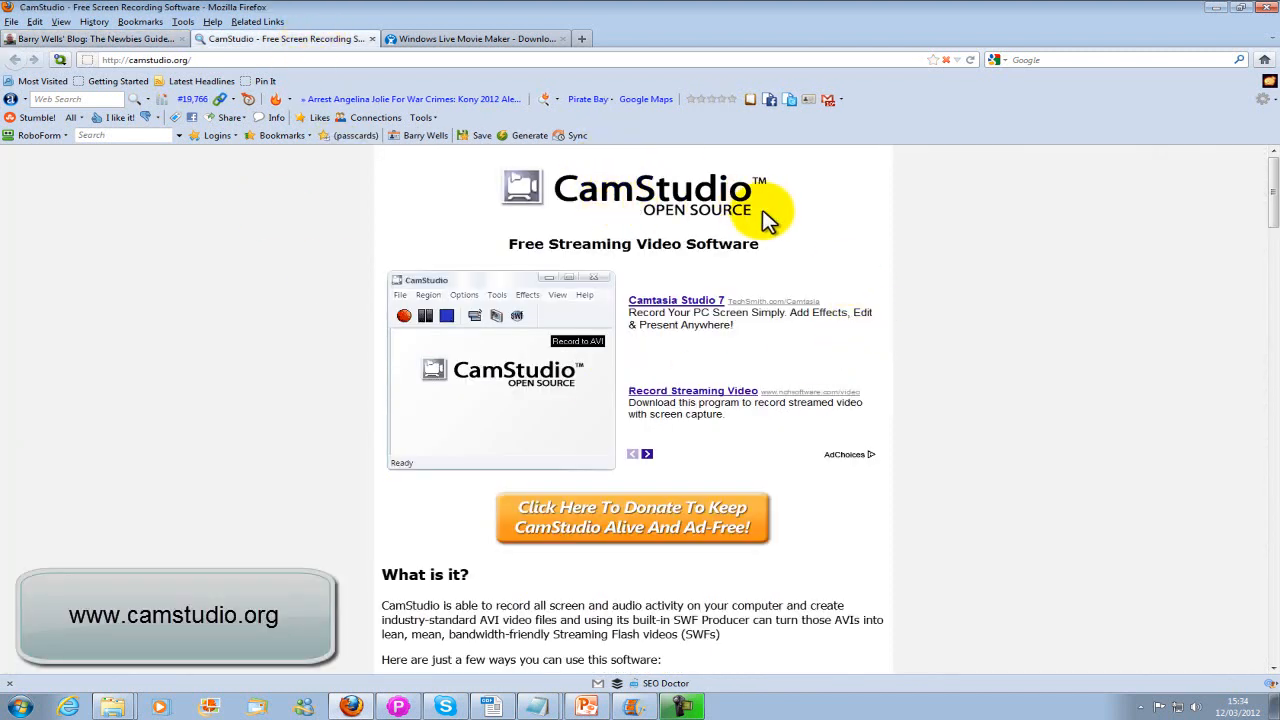
scroll("down", 3)
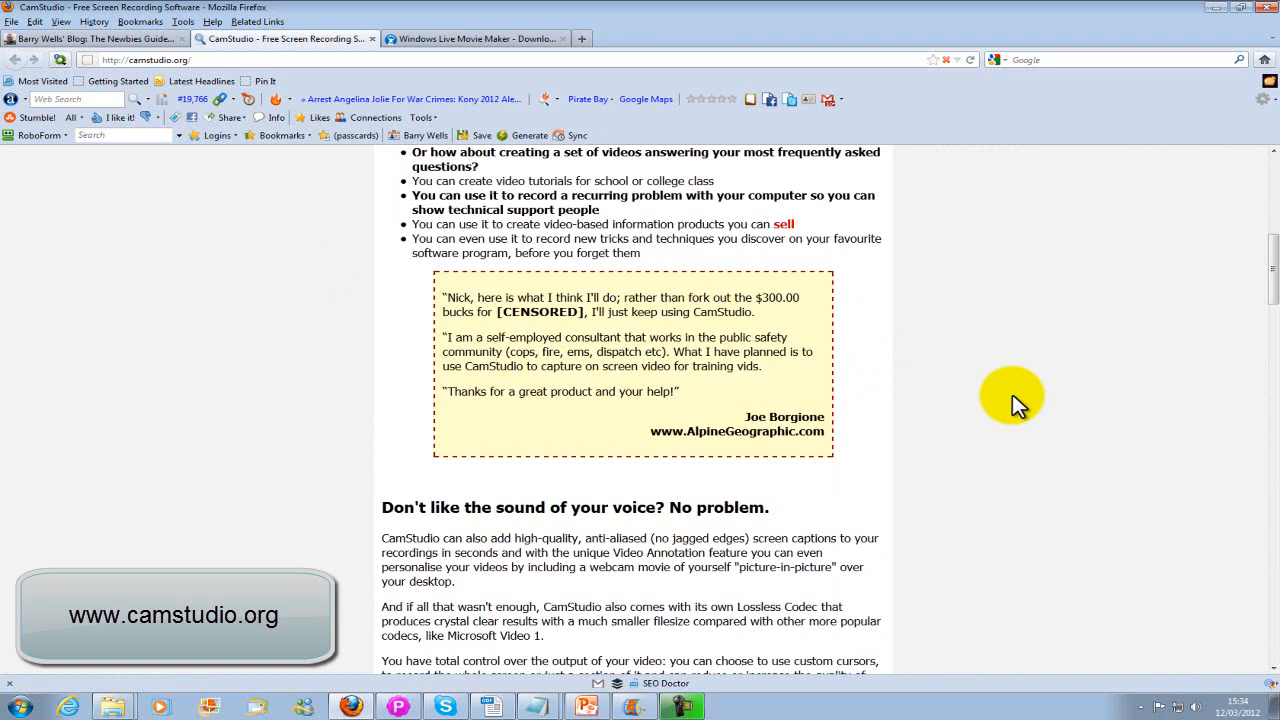
scroll("down", 3)
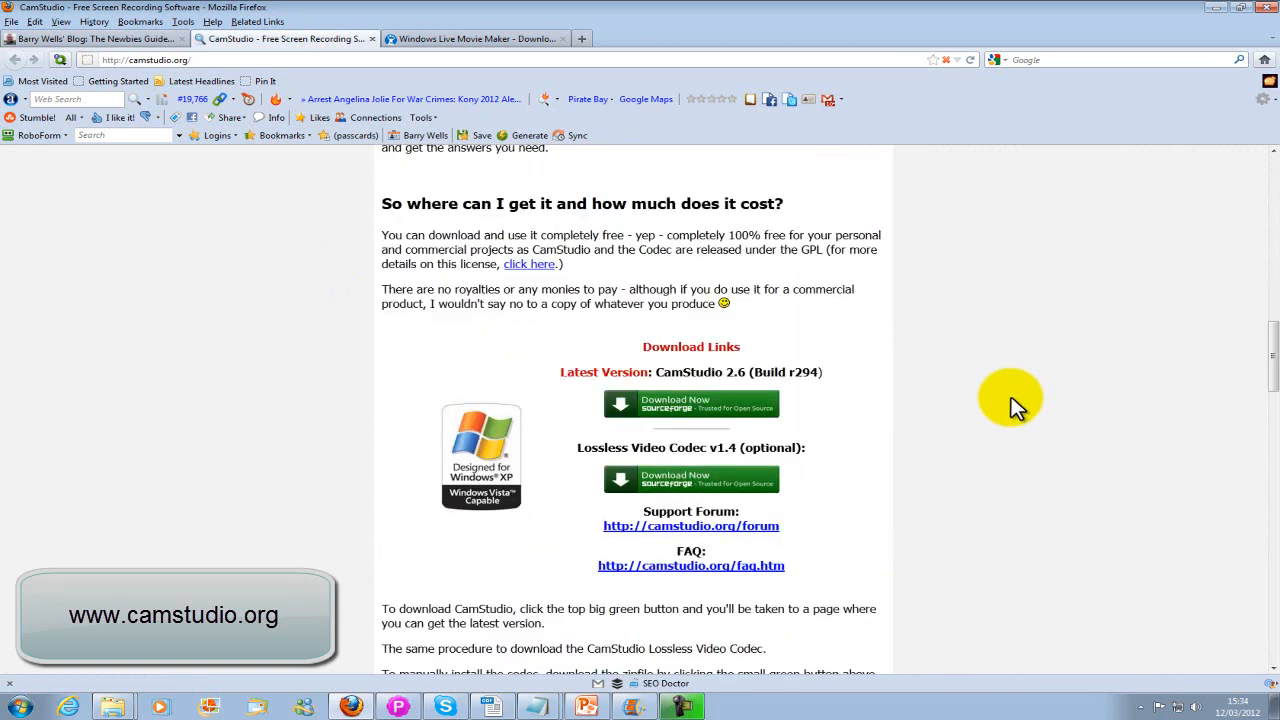
mouse_move(1005, 400)
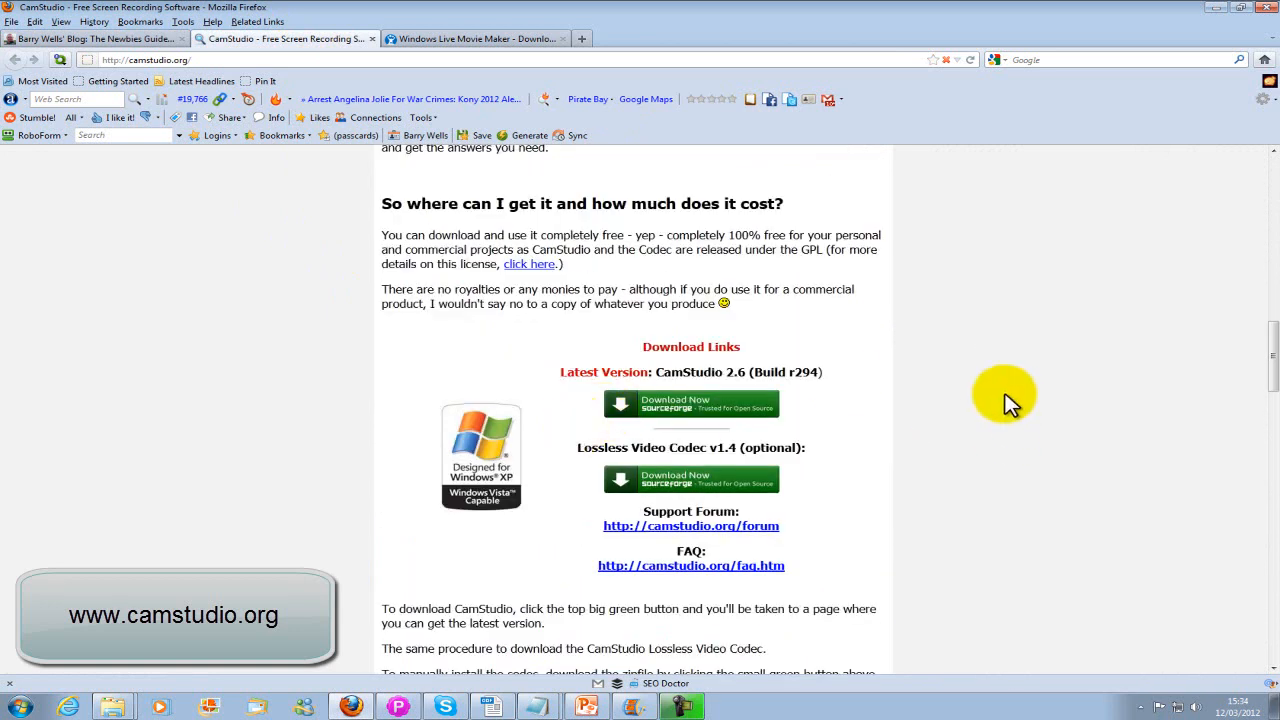
scroll("up", 3)
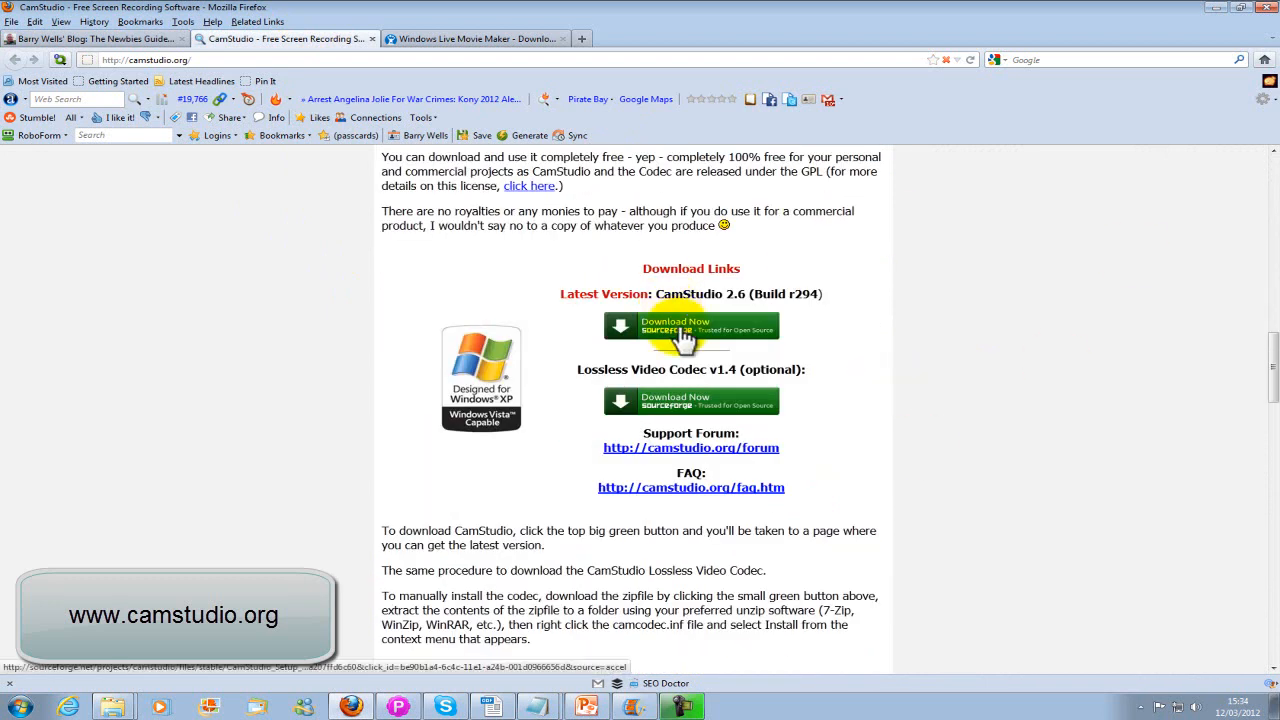
mouse_move(847, 360)
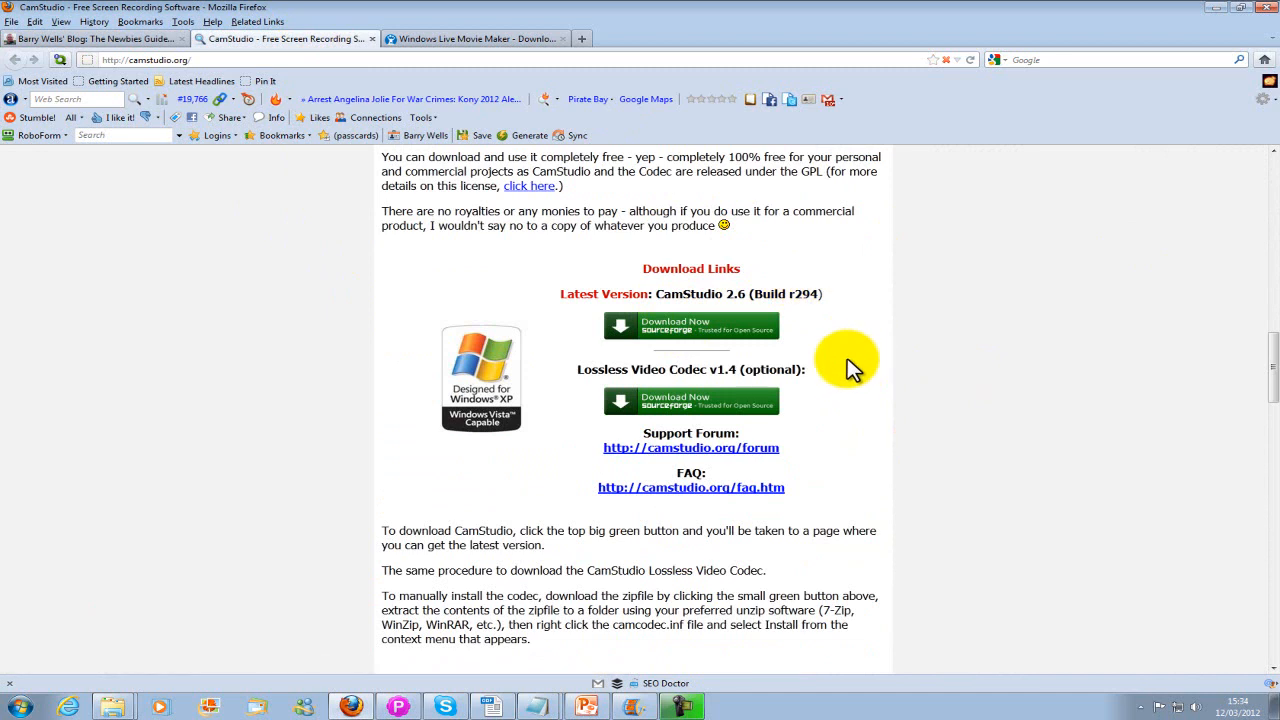
mouse_move(685, 375)
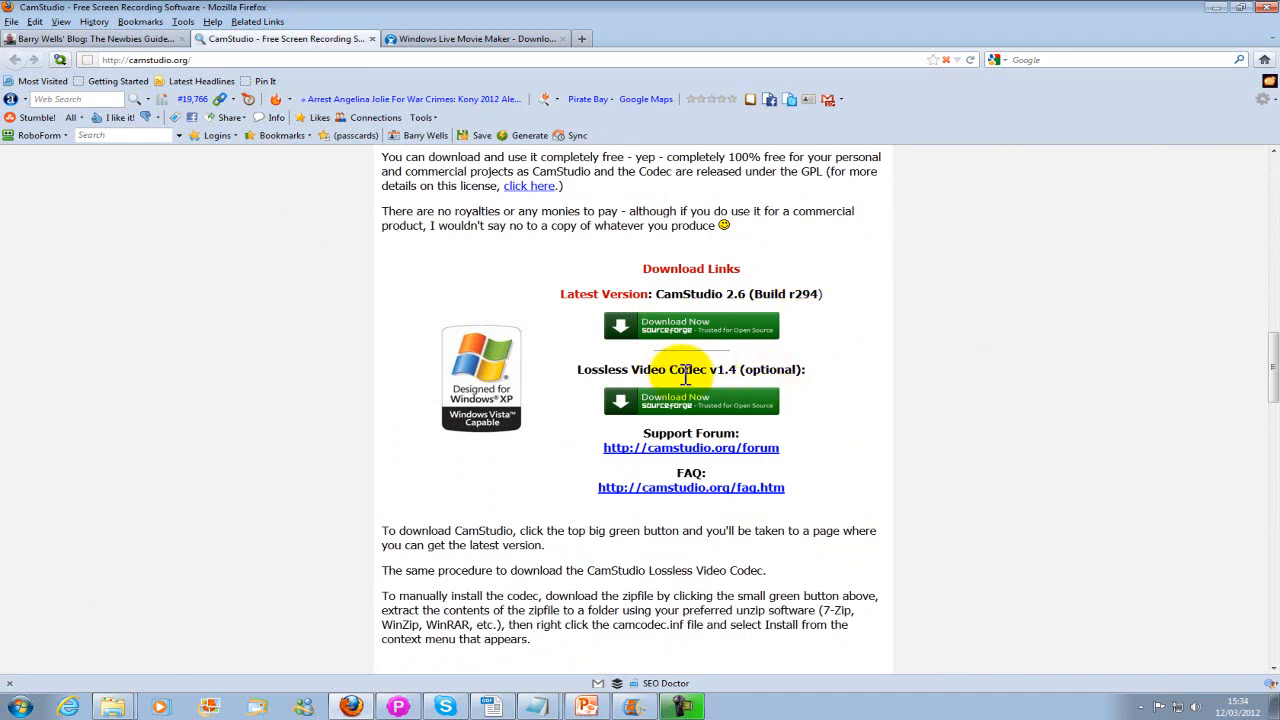
mouse_move(710, 405)
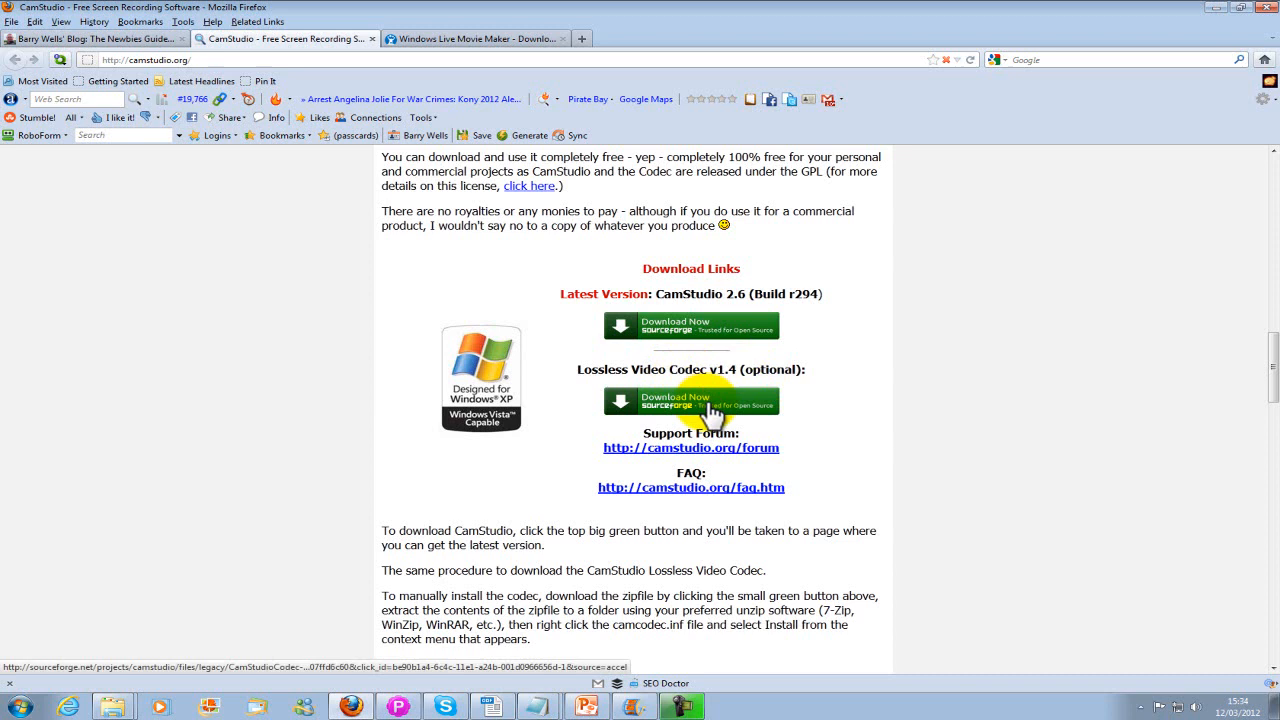
mouse_move(780, 458)
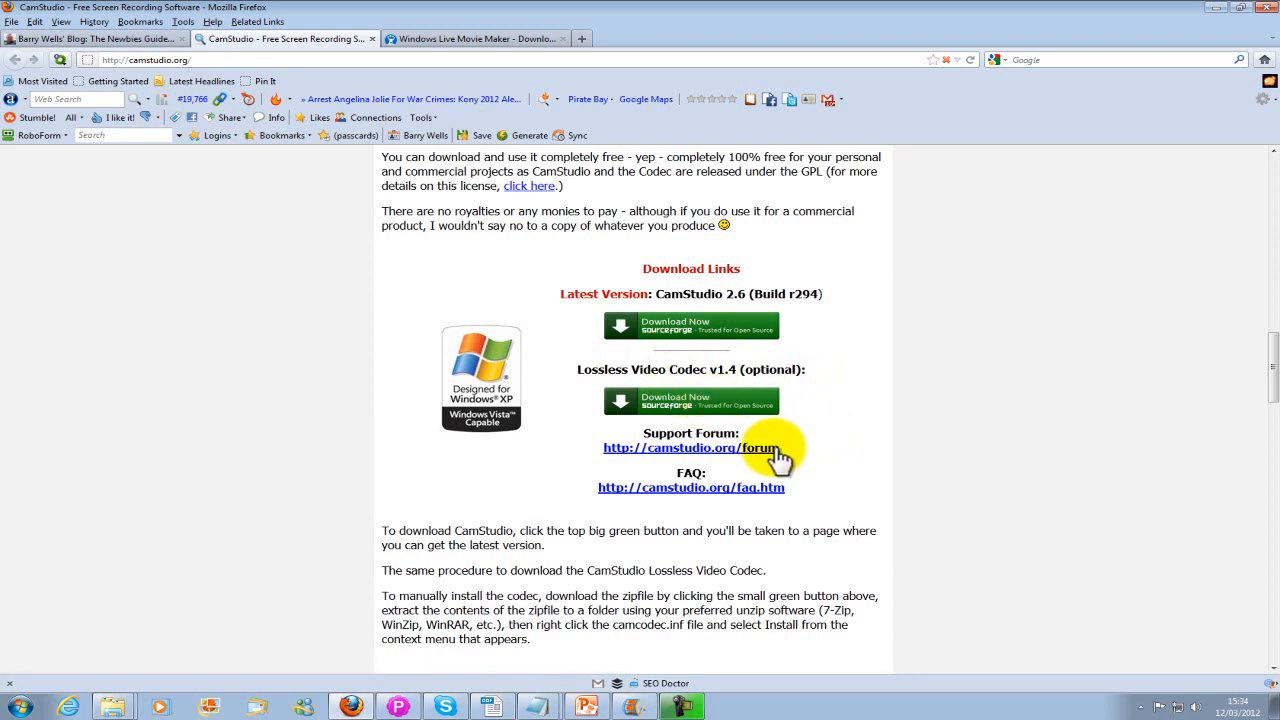
mouse_move(960, 318)
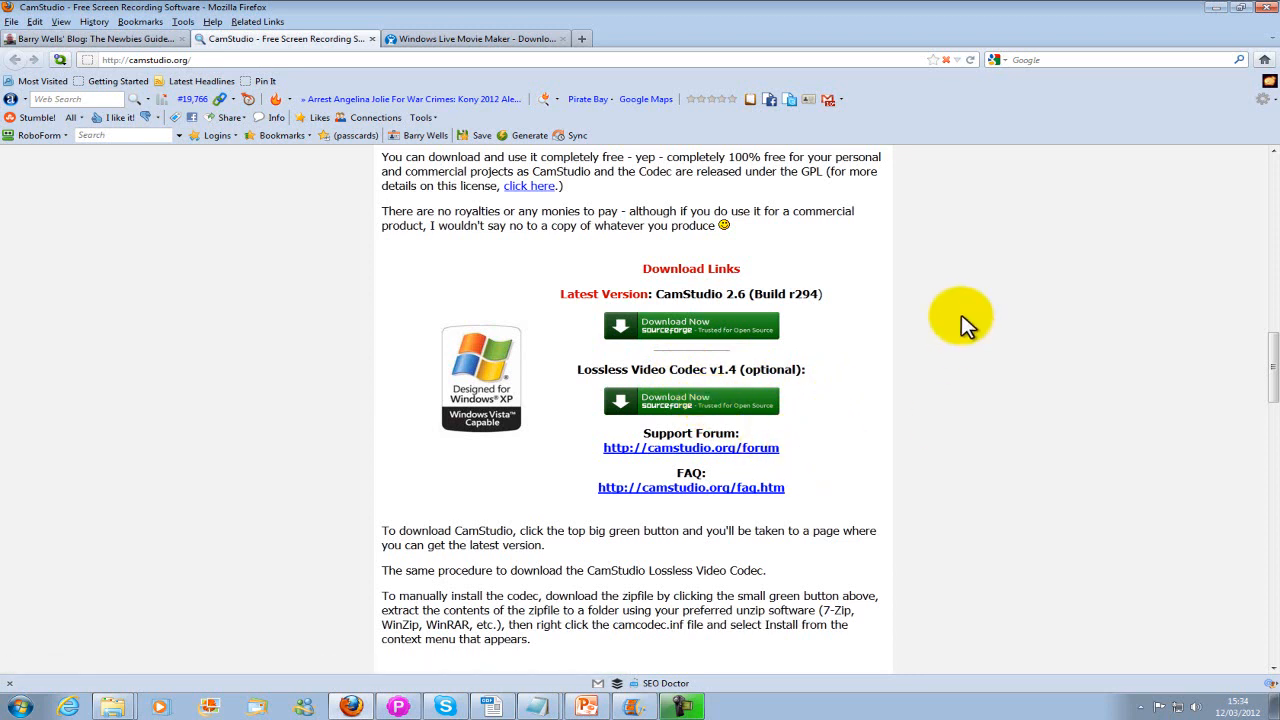
mouse_move(1217, 13)
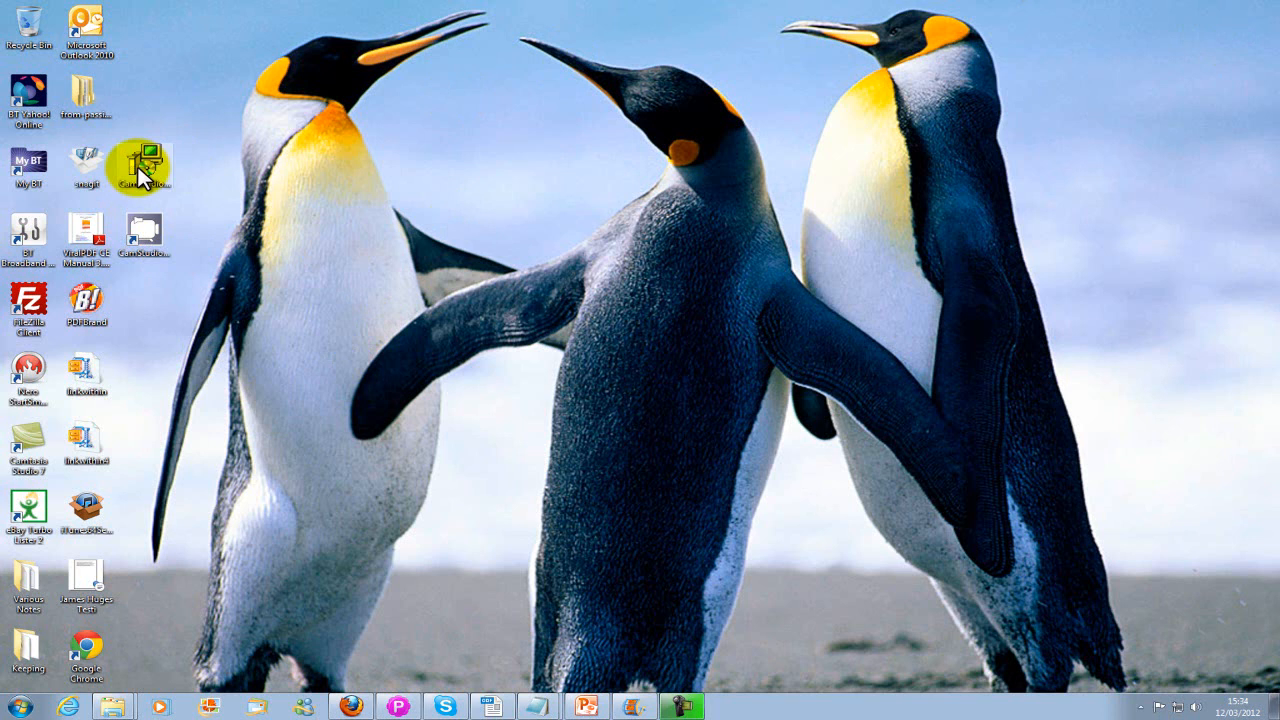
mouse_move(715, 352)
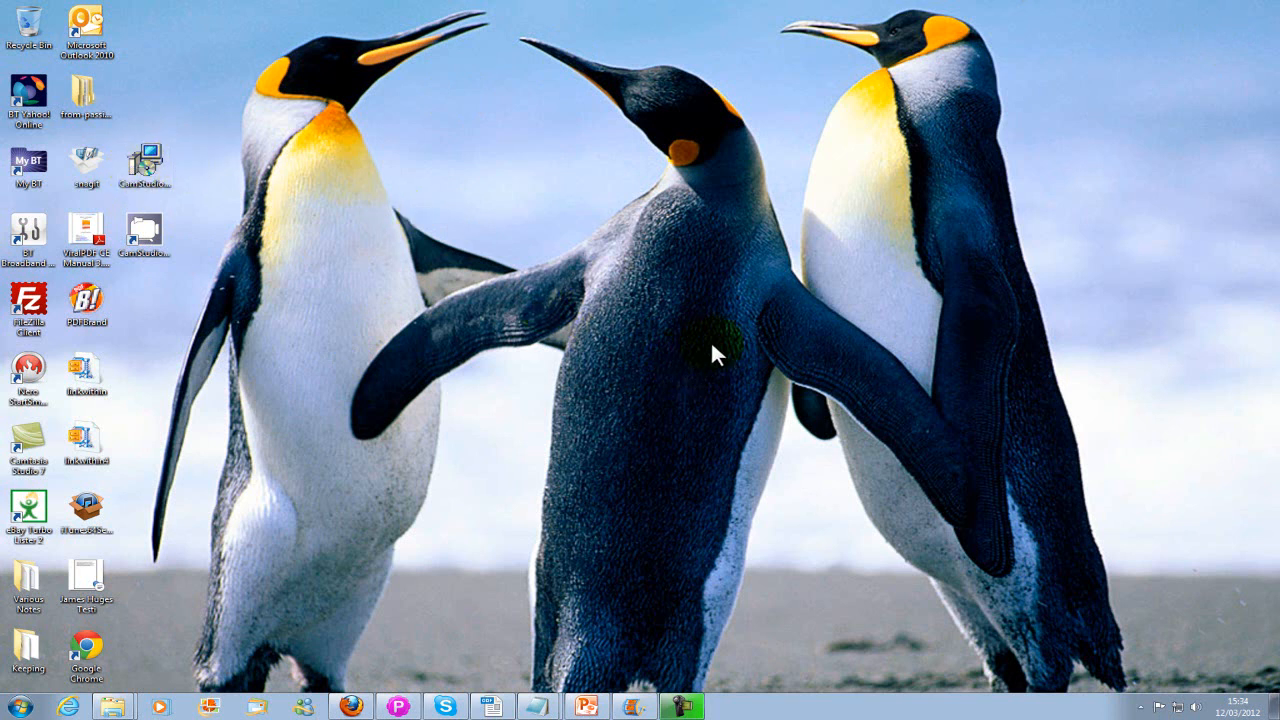
mouse_move(852, 415)
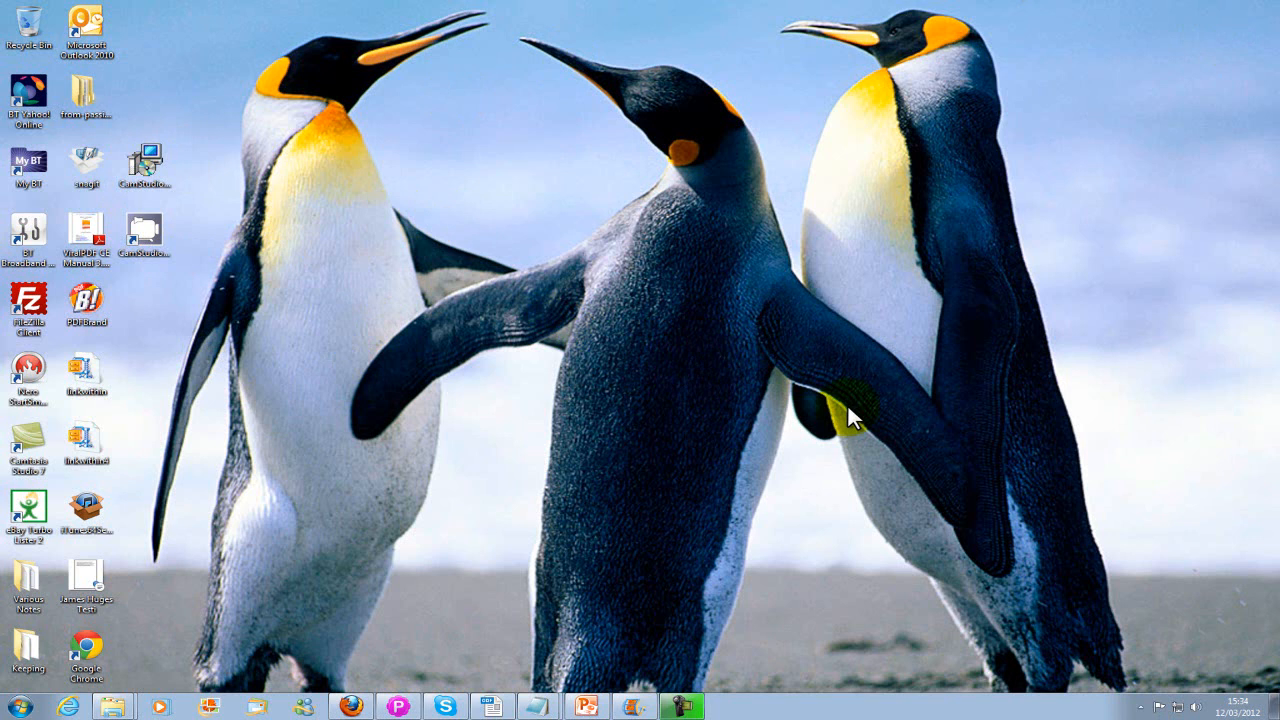
mouse_move(762, 427)
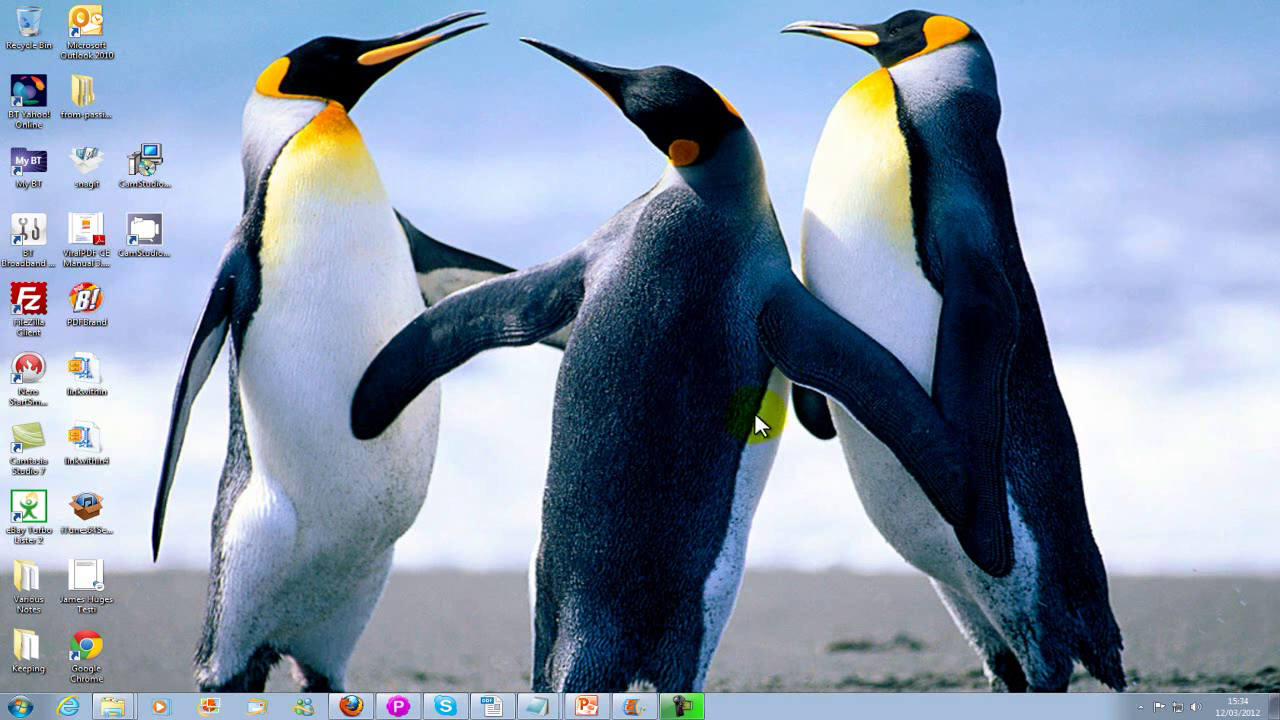
mouse_move(710, 455)
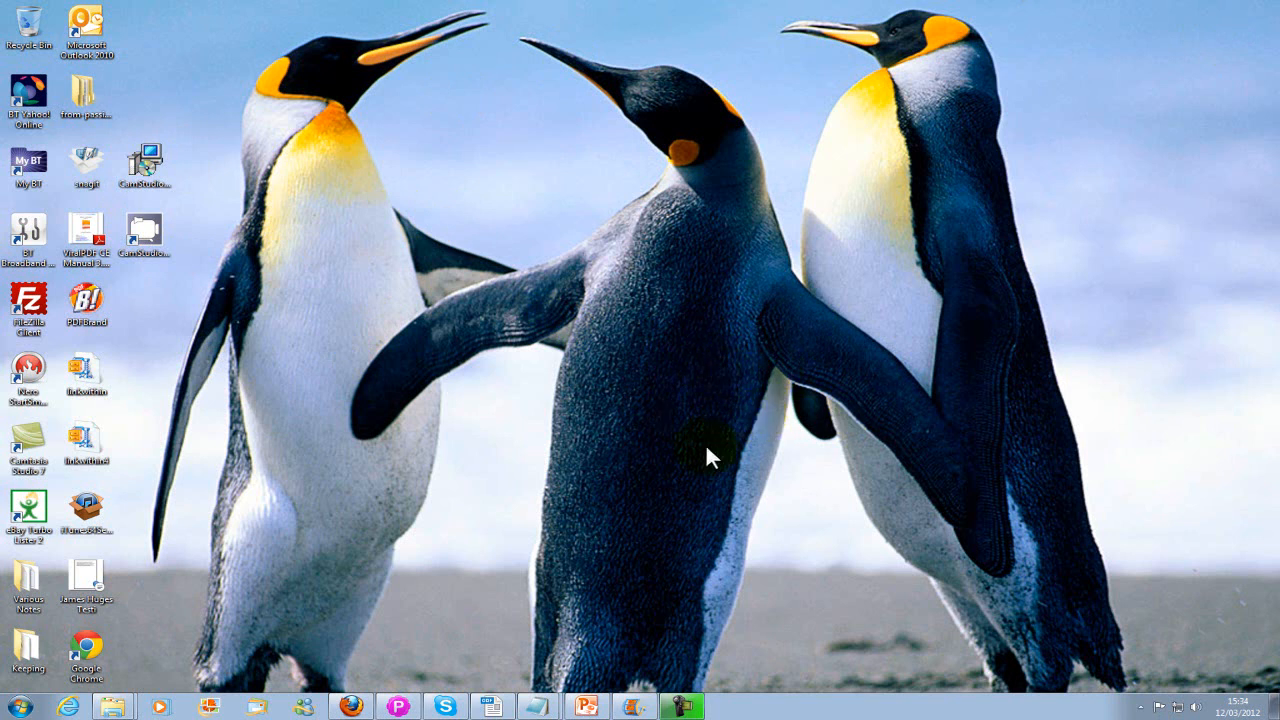
mouse_move(150, 235)
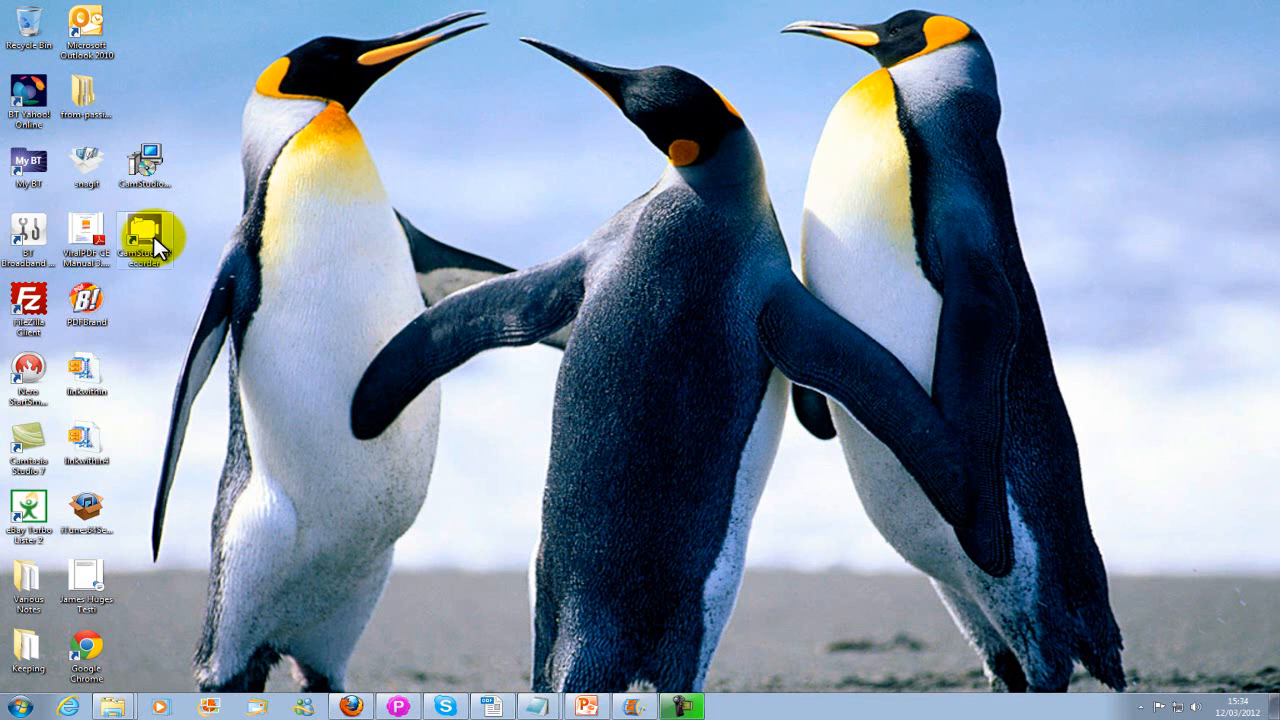
- Expand the hidden notification-area icons from the system tray arrow
left_click(1129, 705)
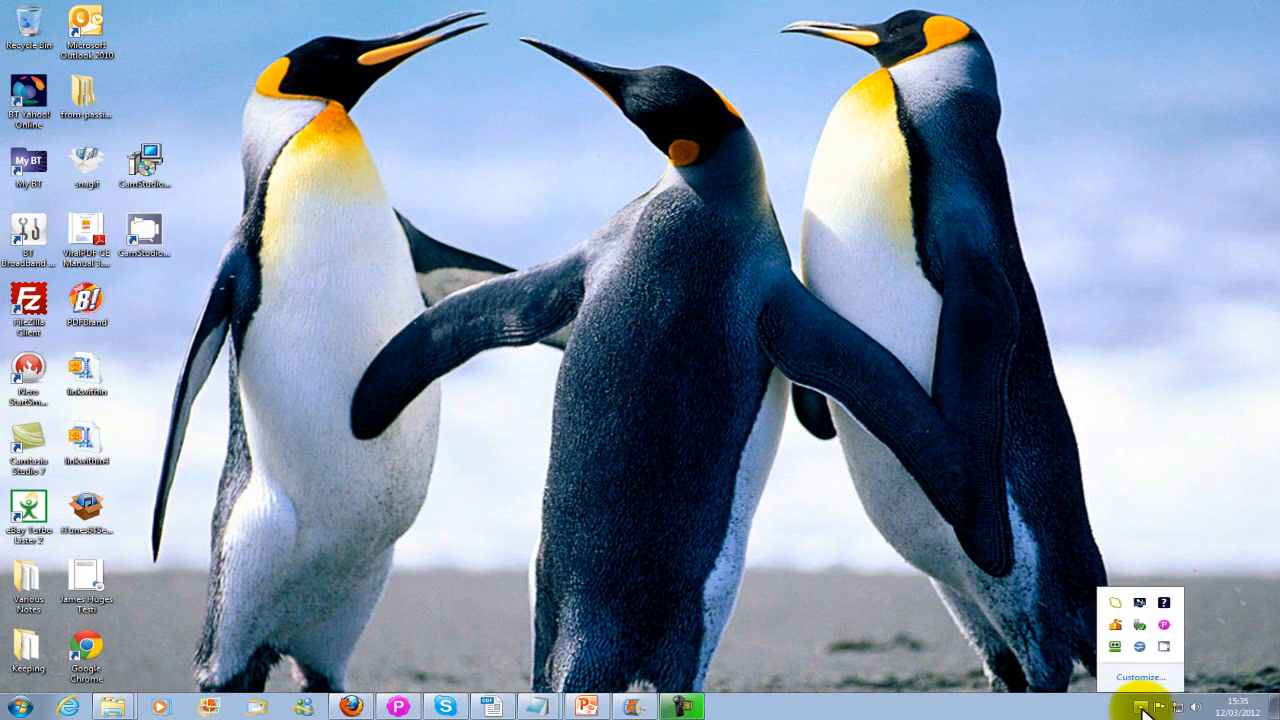
mouse_move(1160, 645)
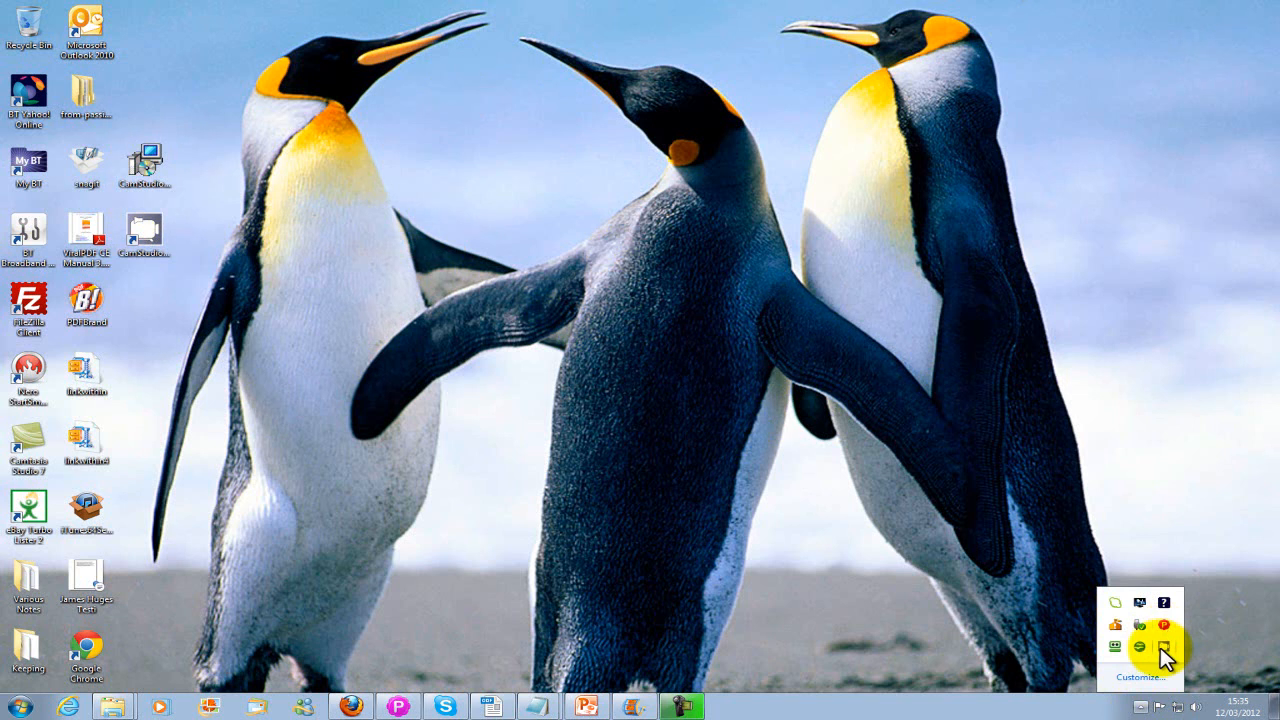
mouse_move(1165, 658)
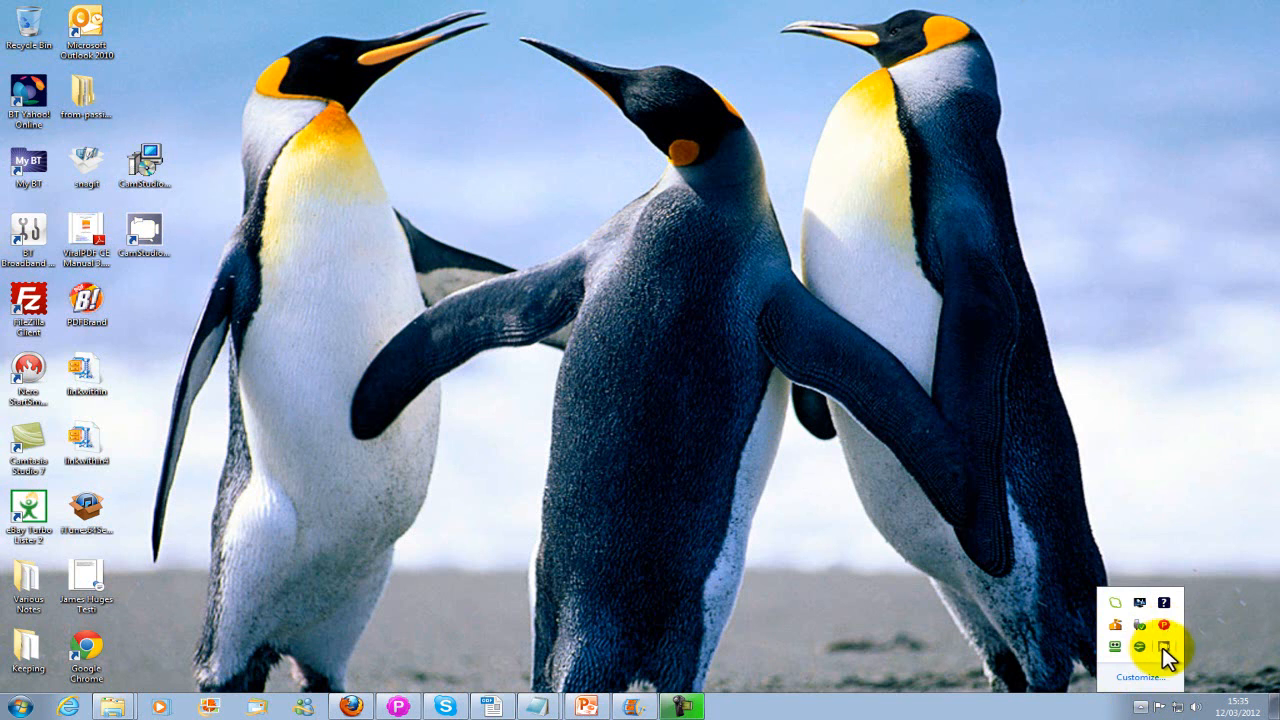
left_click(1166, 627)
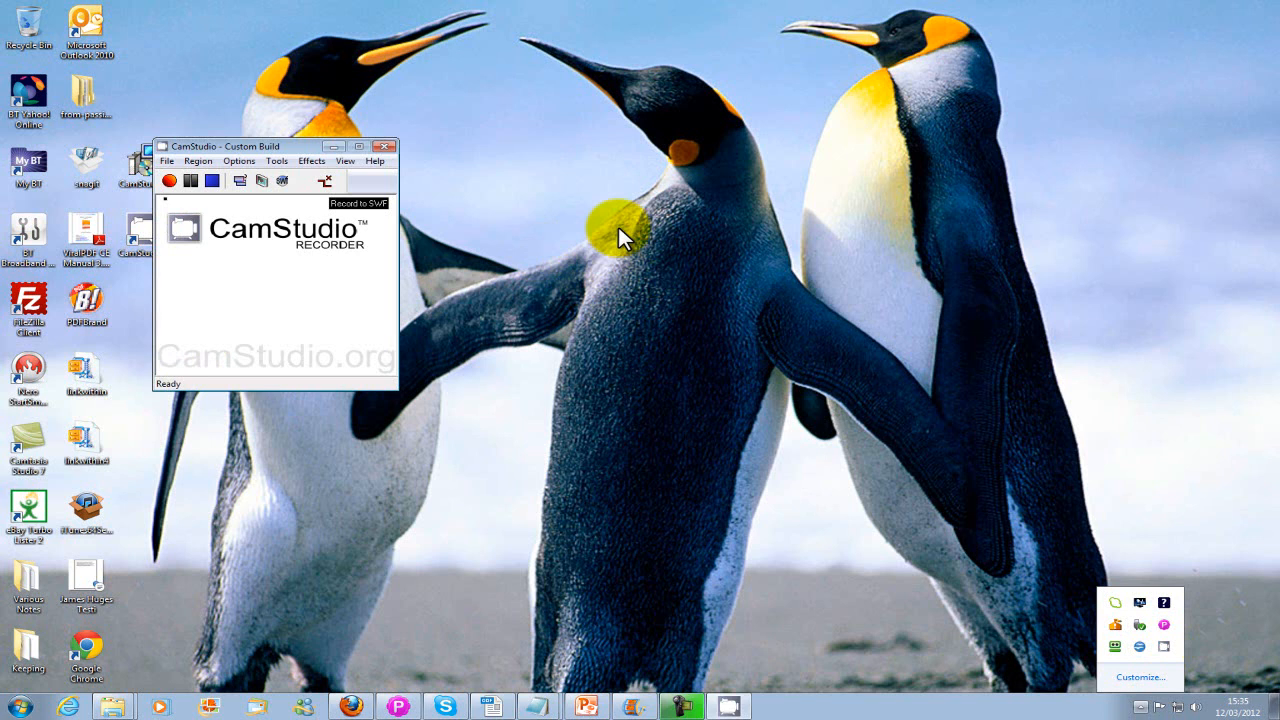
mouse_move(530, 210)
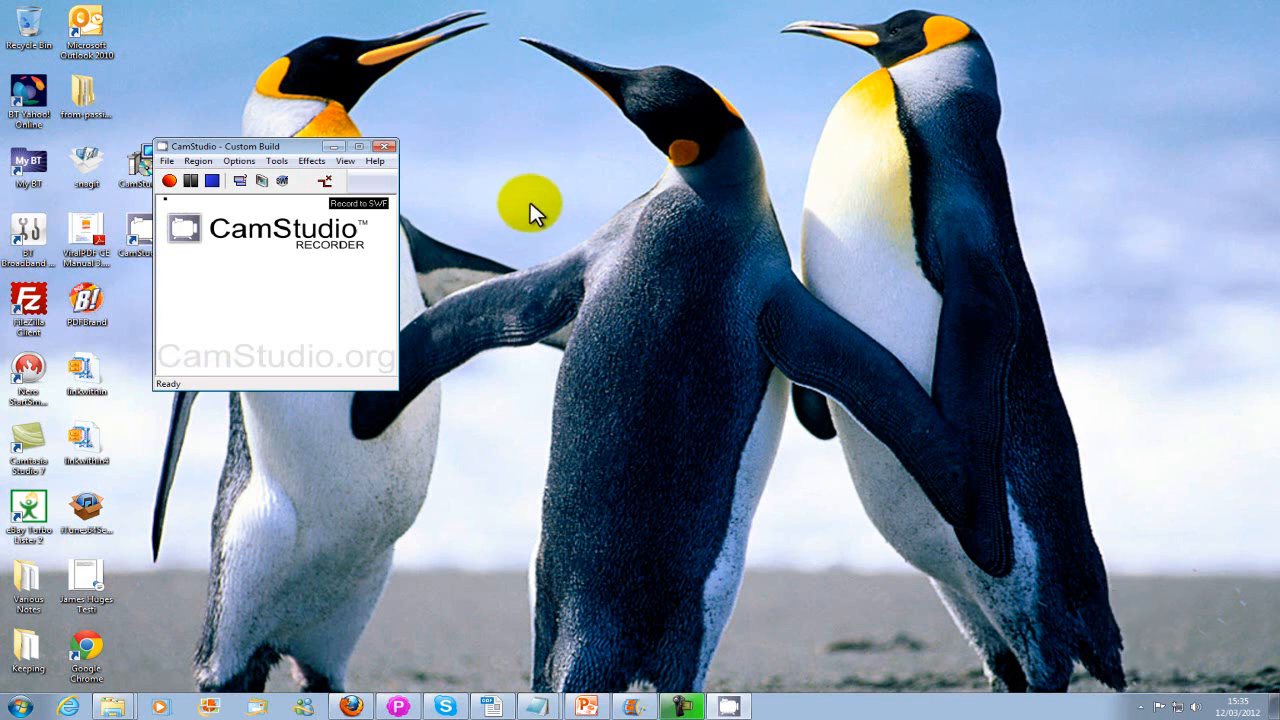
mouse_move(530, 205)
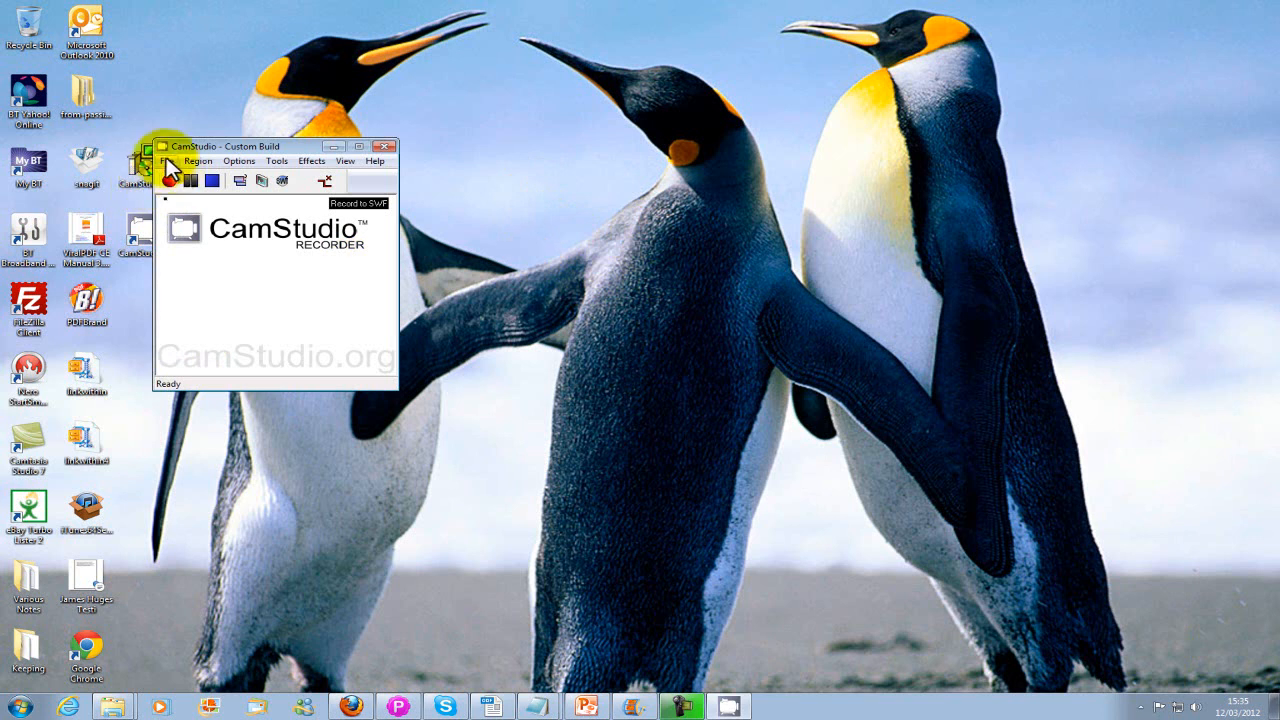
left_click(166, 161)
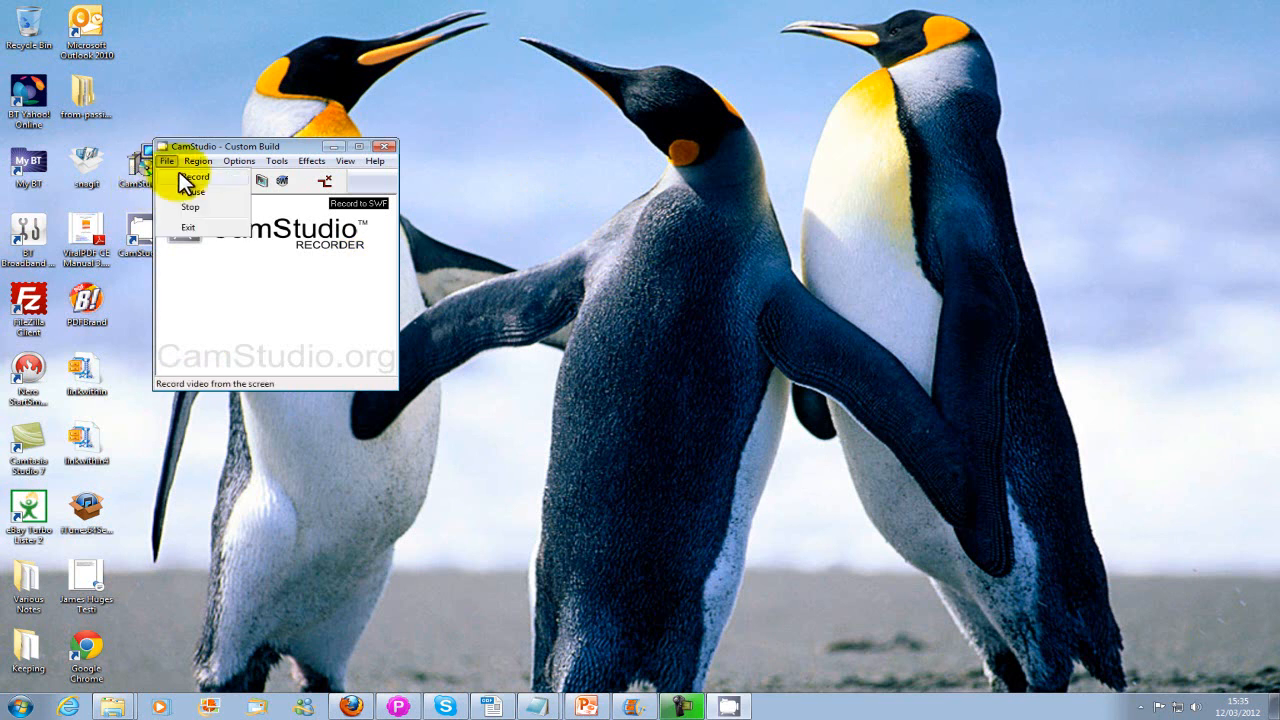
left_click(198, 161)
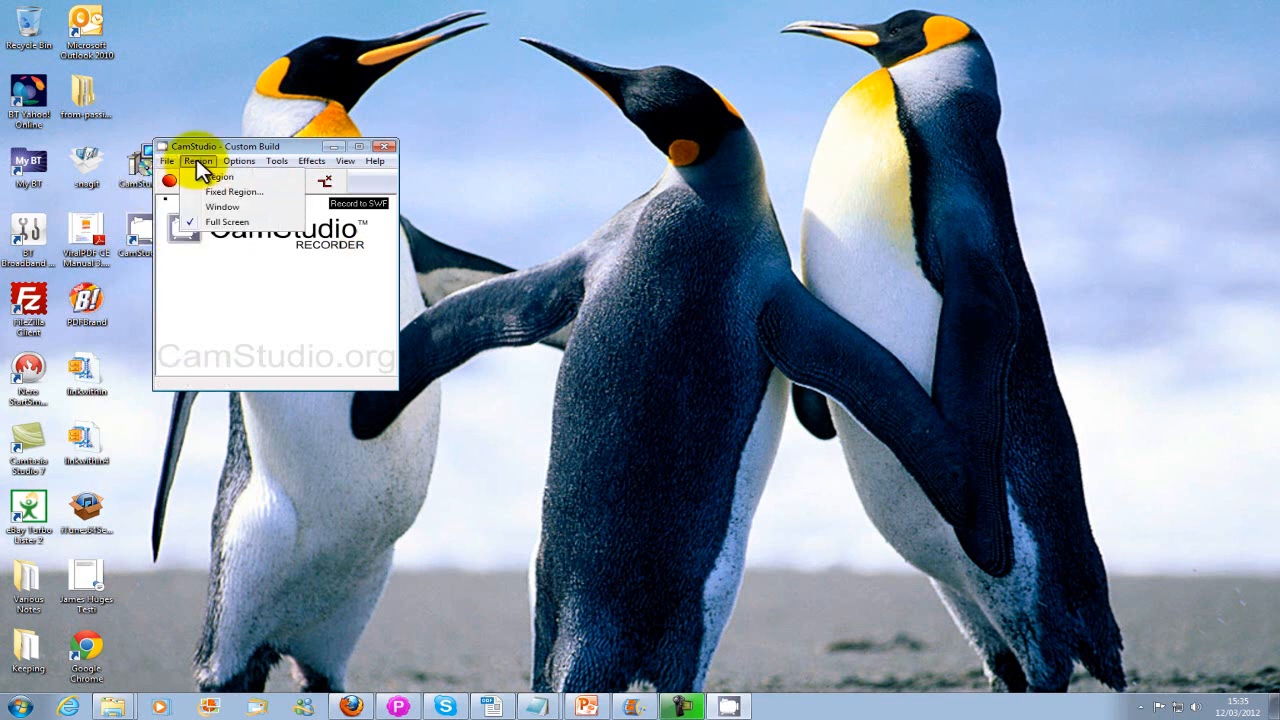
mouse_move(217, 176)
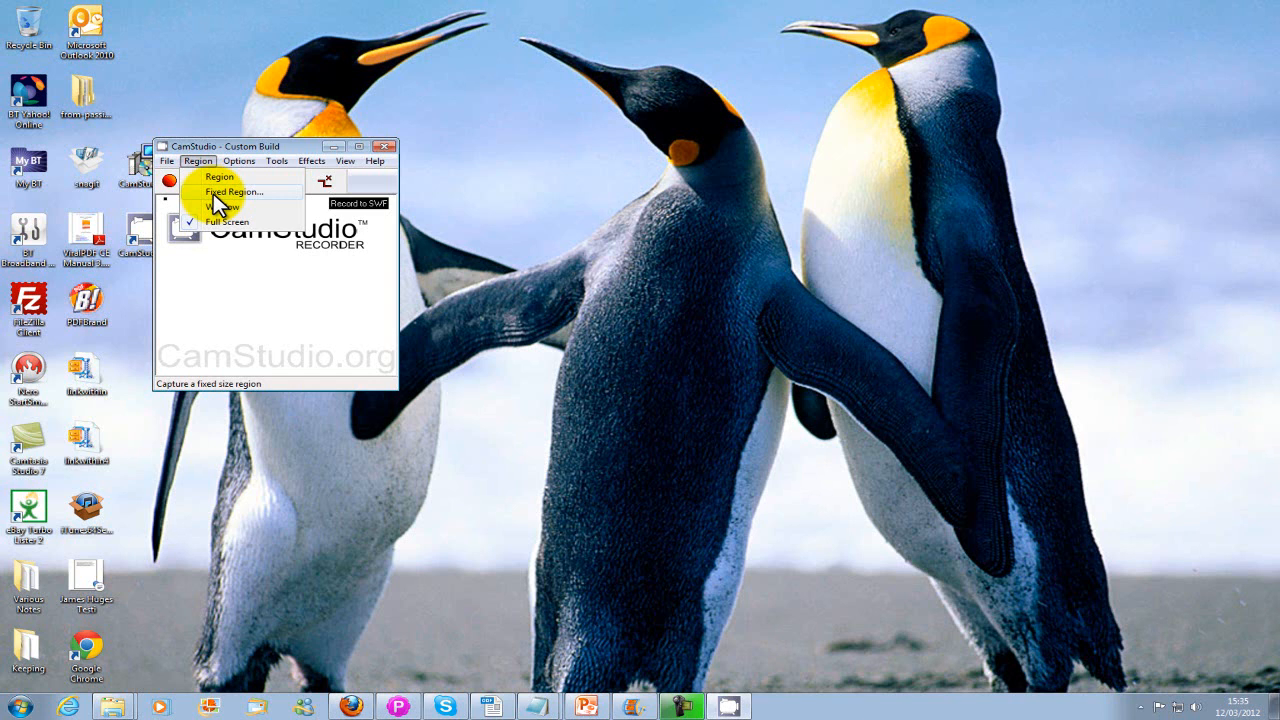
mouse_move(219, 221)
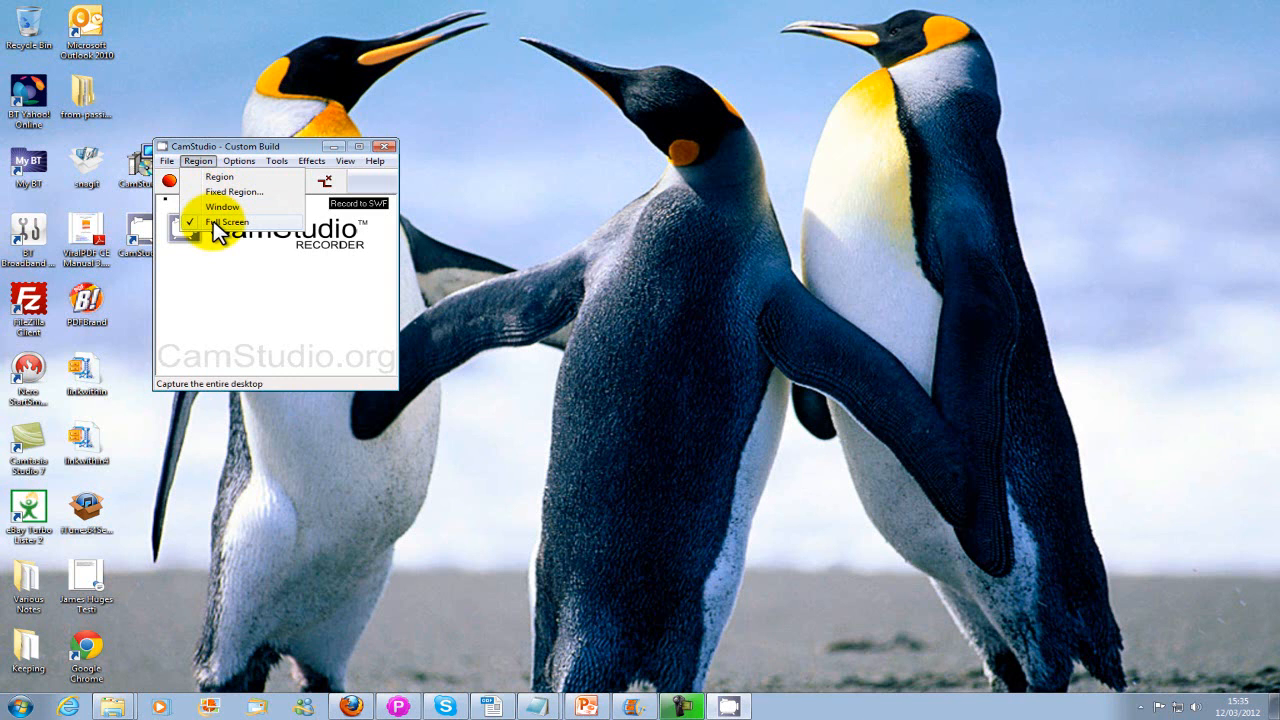
- Set CamStudio's recording directory to a user-specified folder
left_click(239, 160)
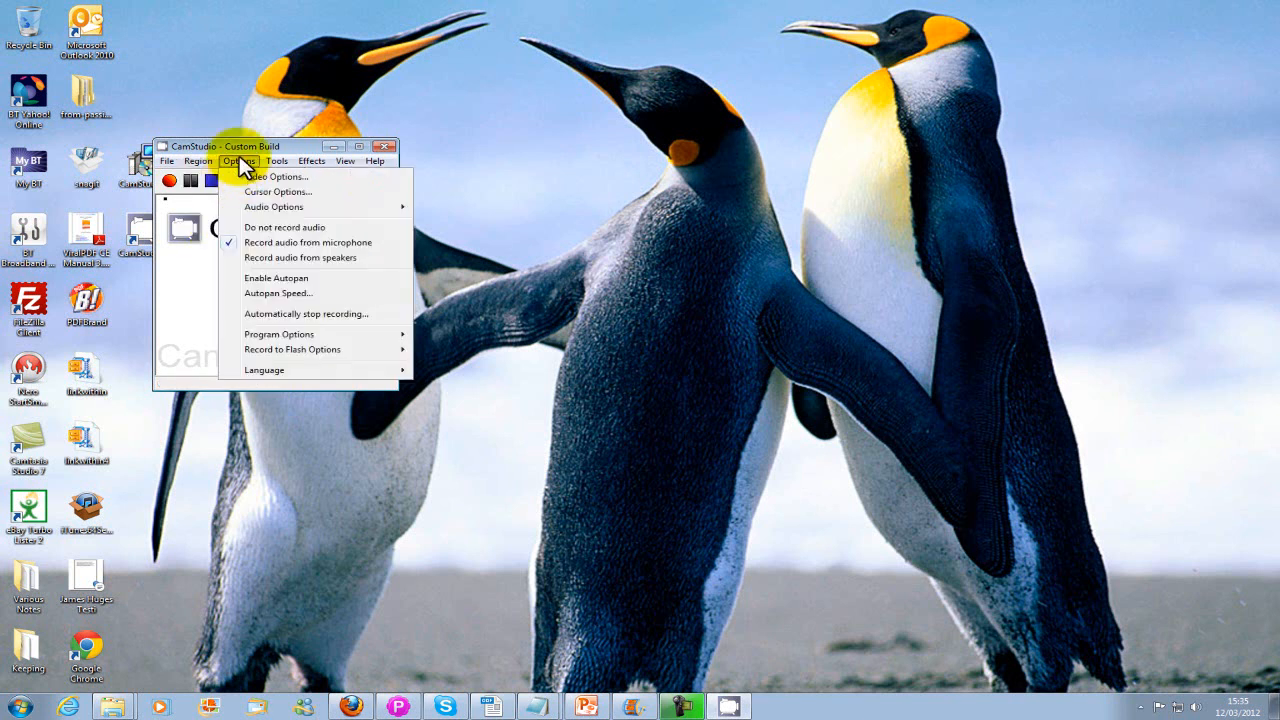
mouse_move(258, 237)
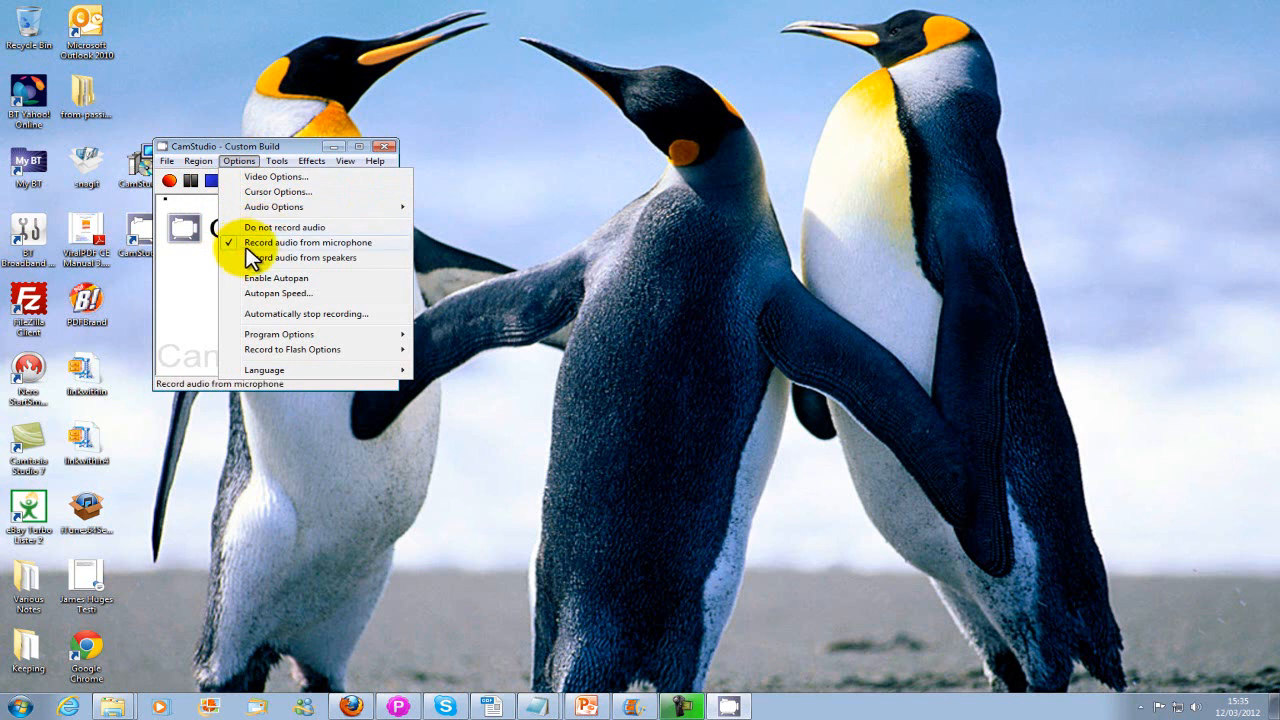
mouse_move(263, 258)
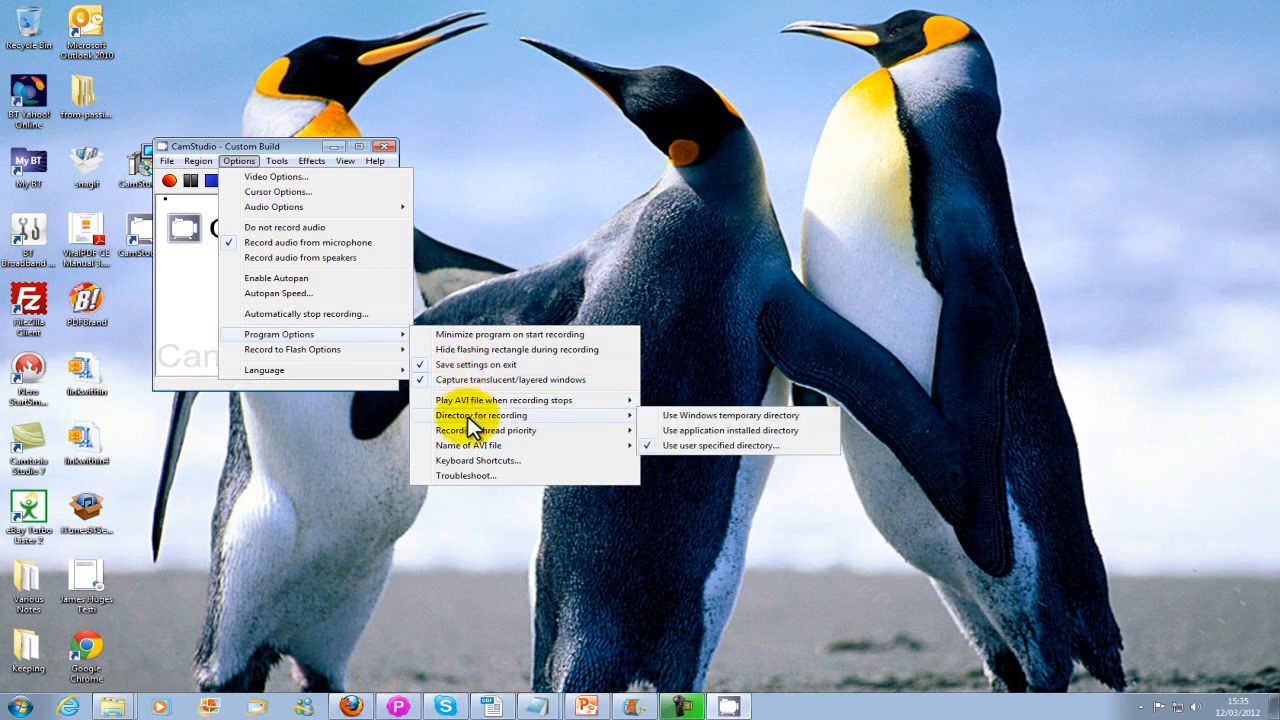
mouse_move(725, 445)
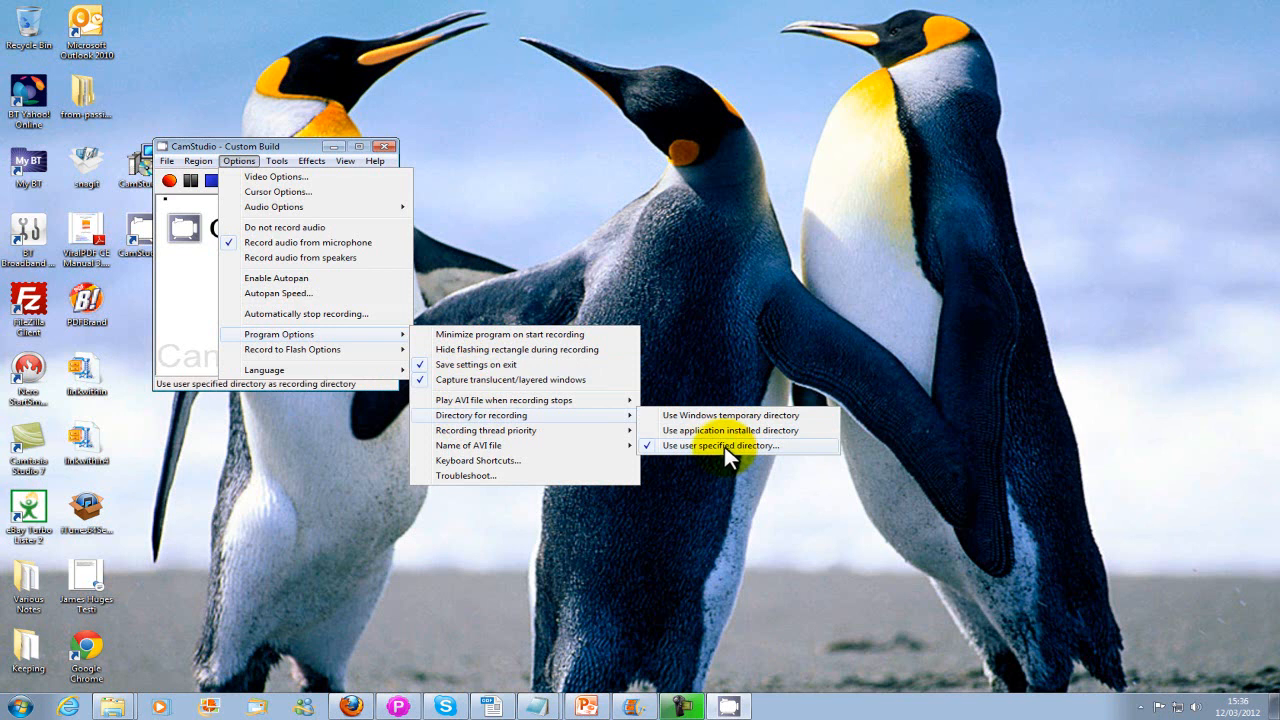
mouse_move(728, 415)
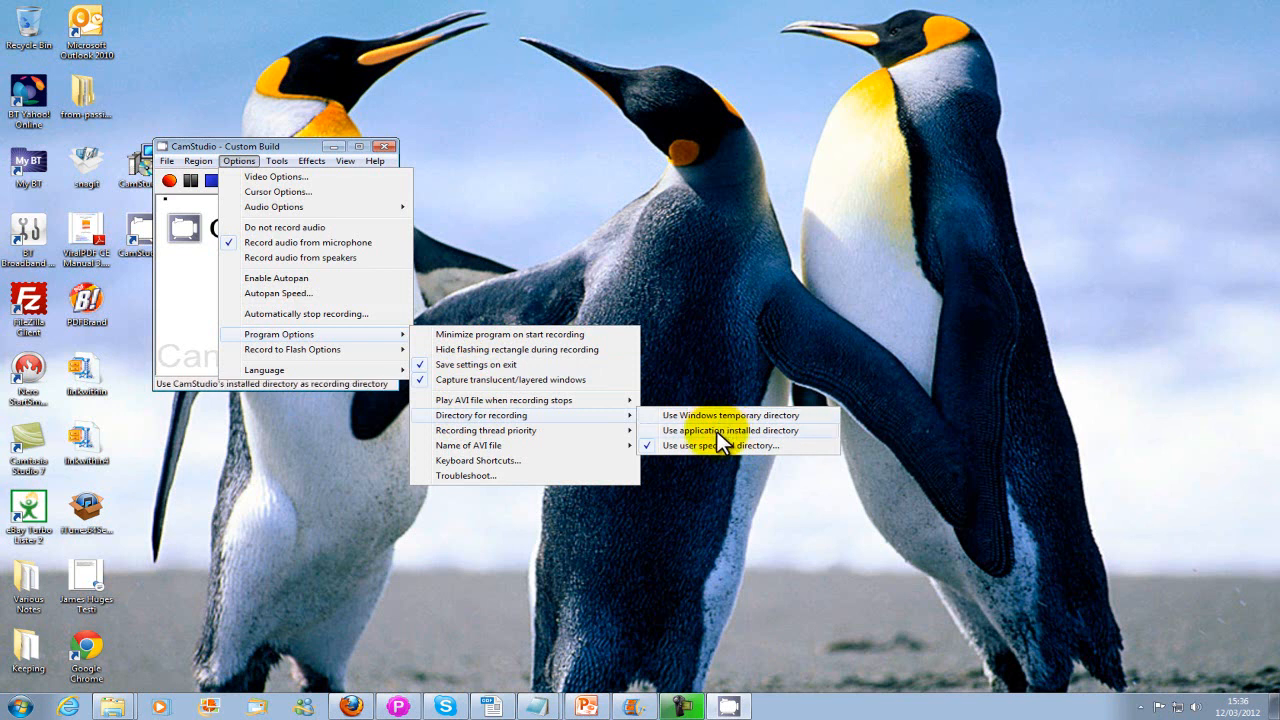
mouse_move(700, 445)
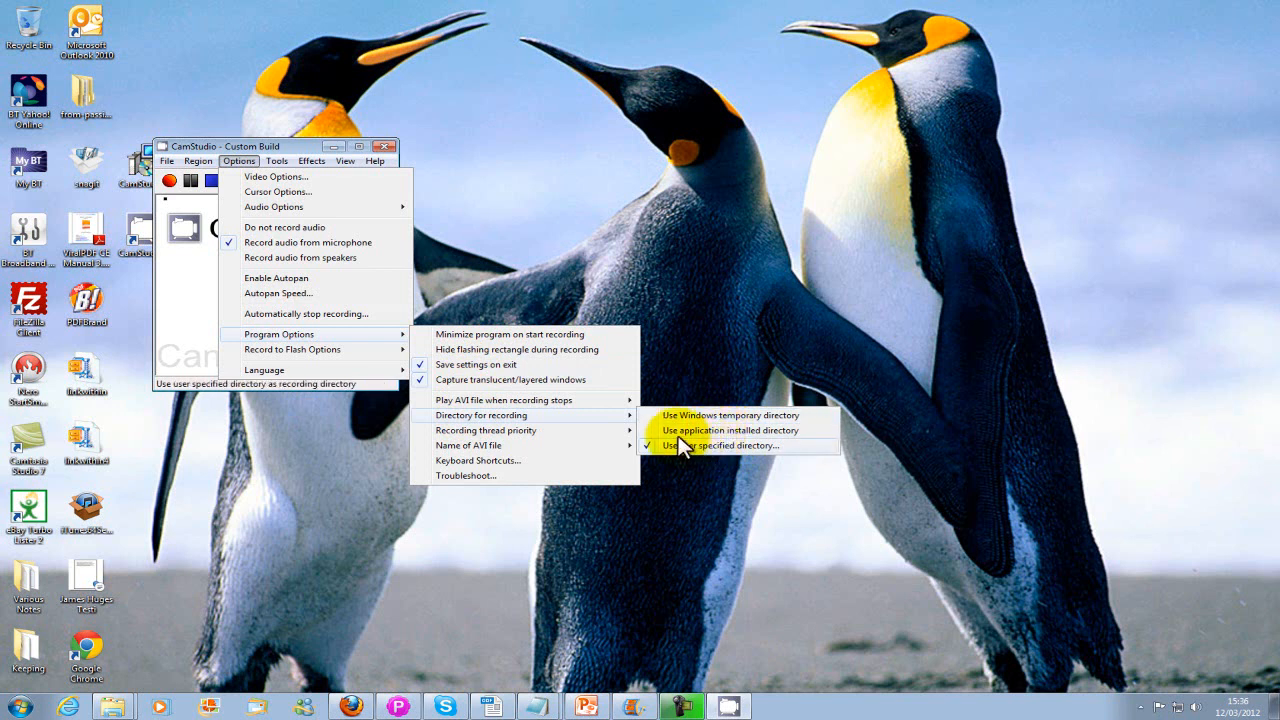
mouse_move(405, 347)
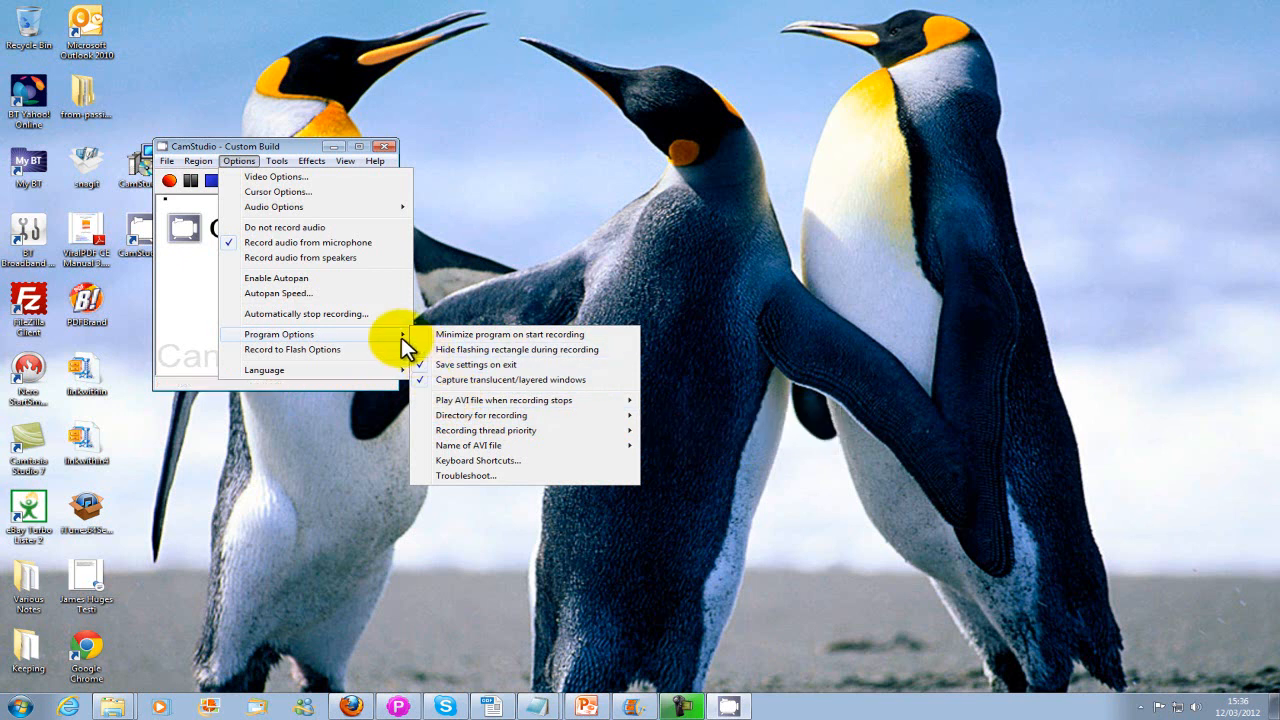
mouse_move(490, 435)
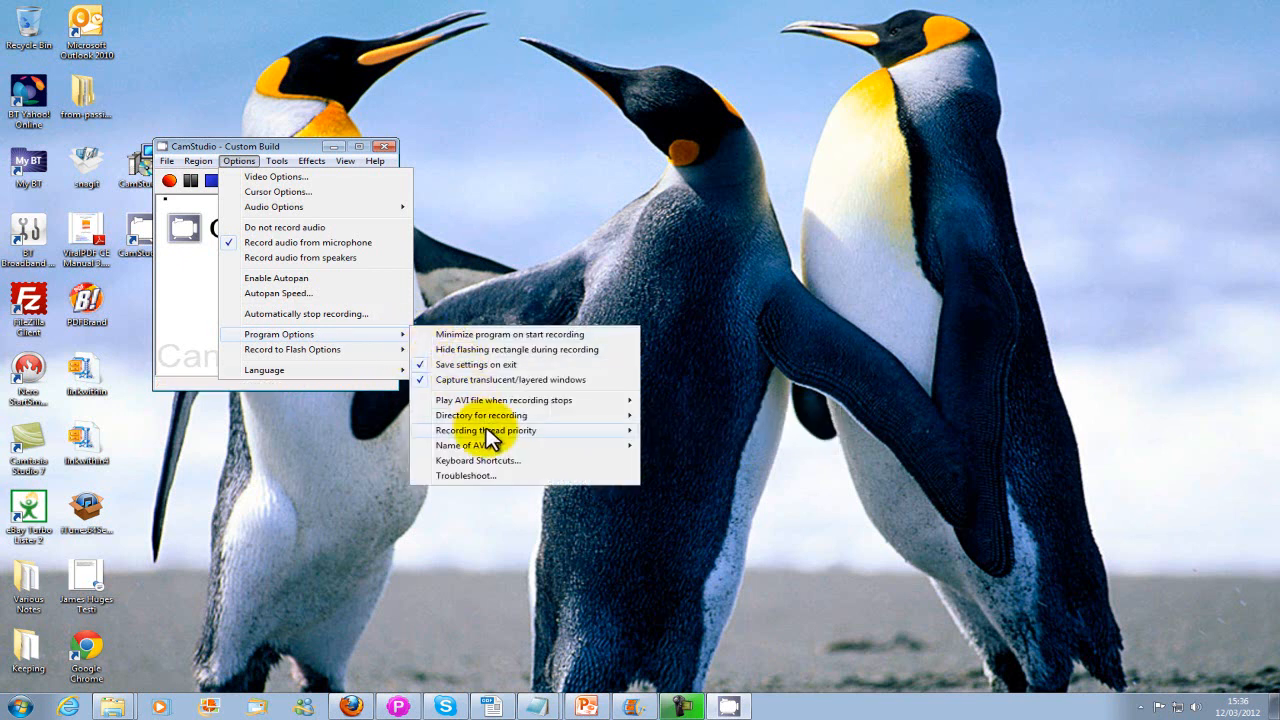
mouse_move(480, 415)
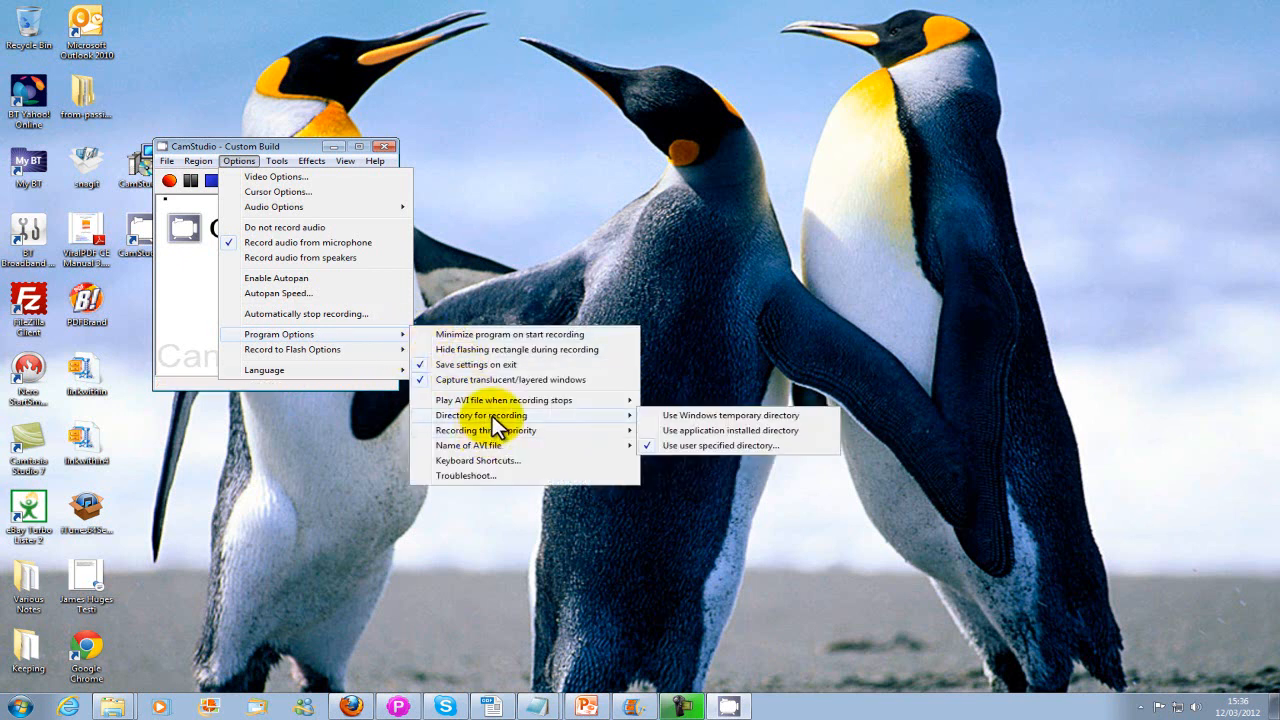
mouse_move(710, 445)
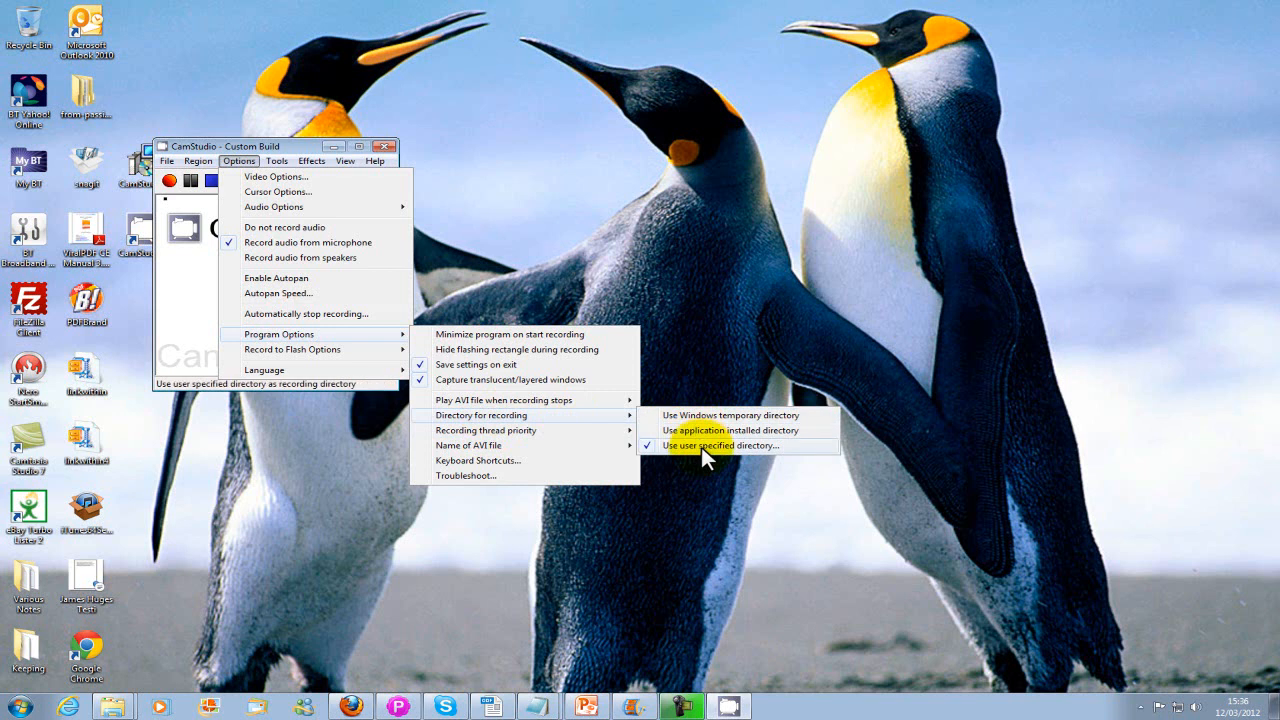
left_click(720, 445)
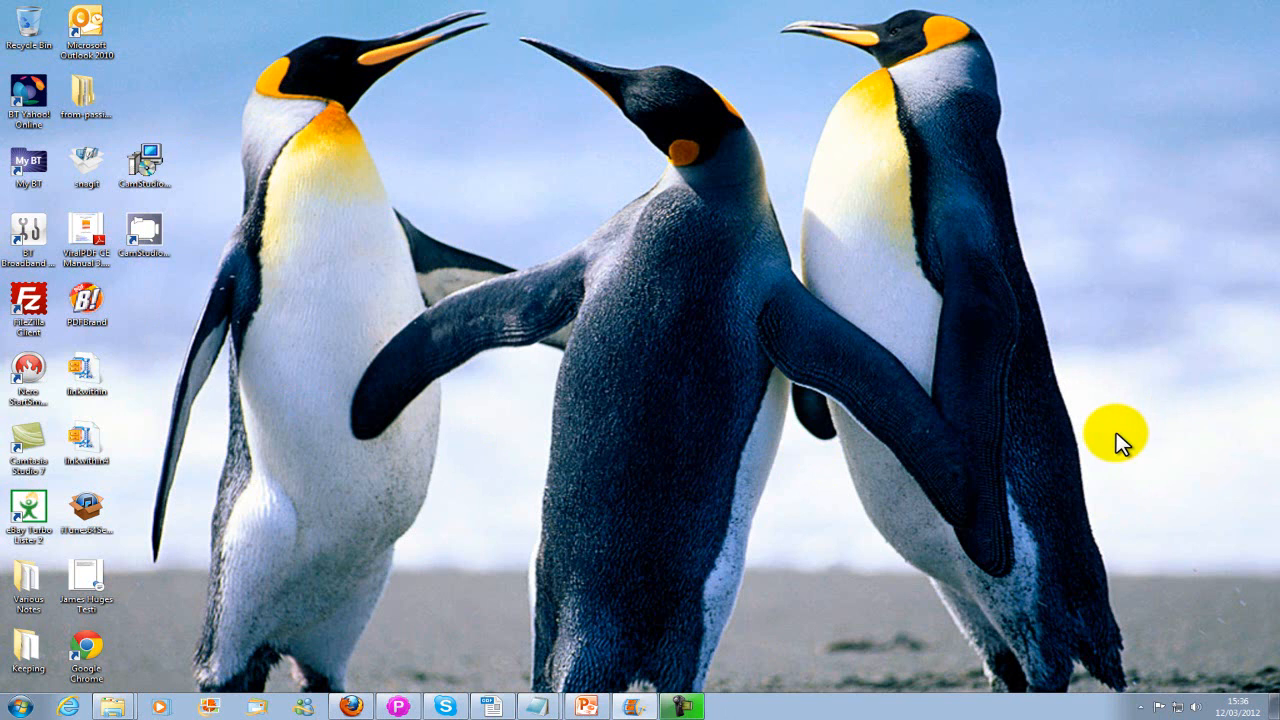
left_click(1137, 705)
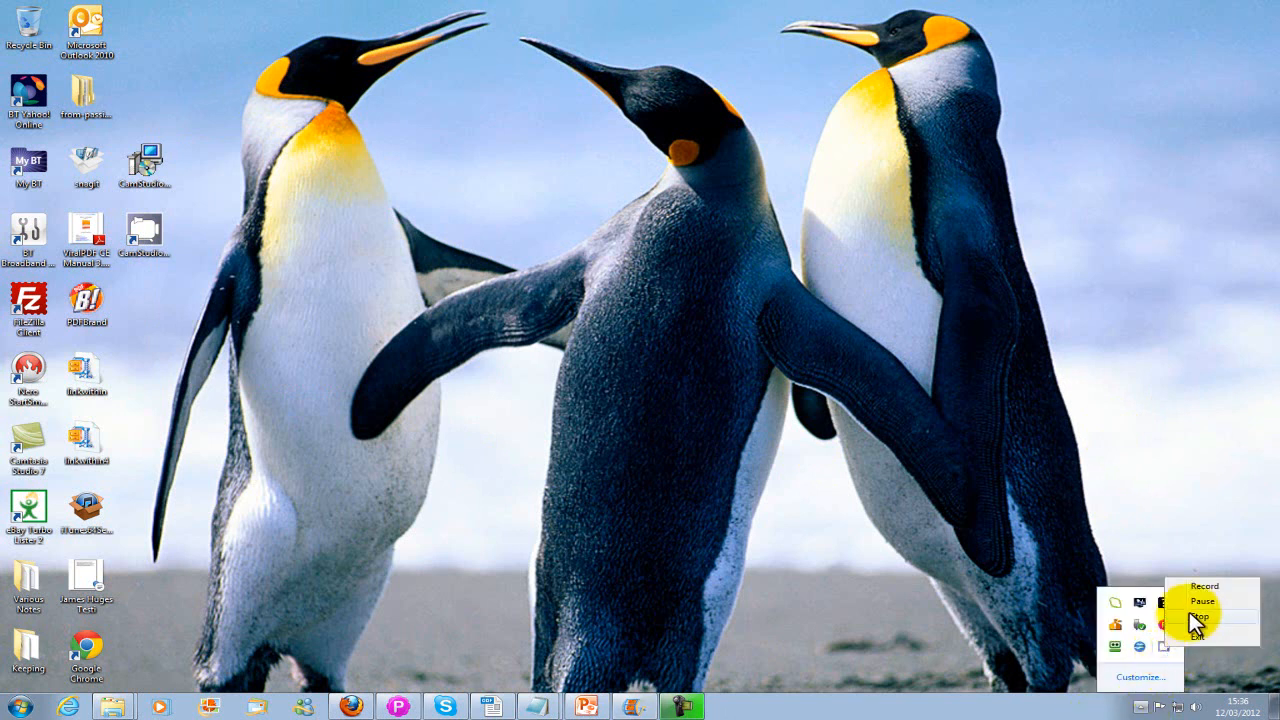
mouse_move(888, 550)
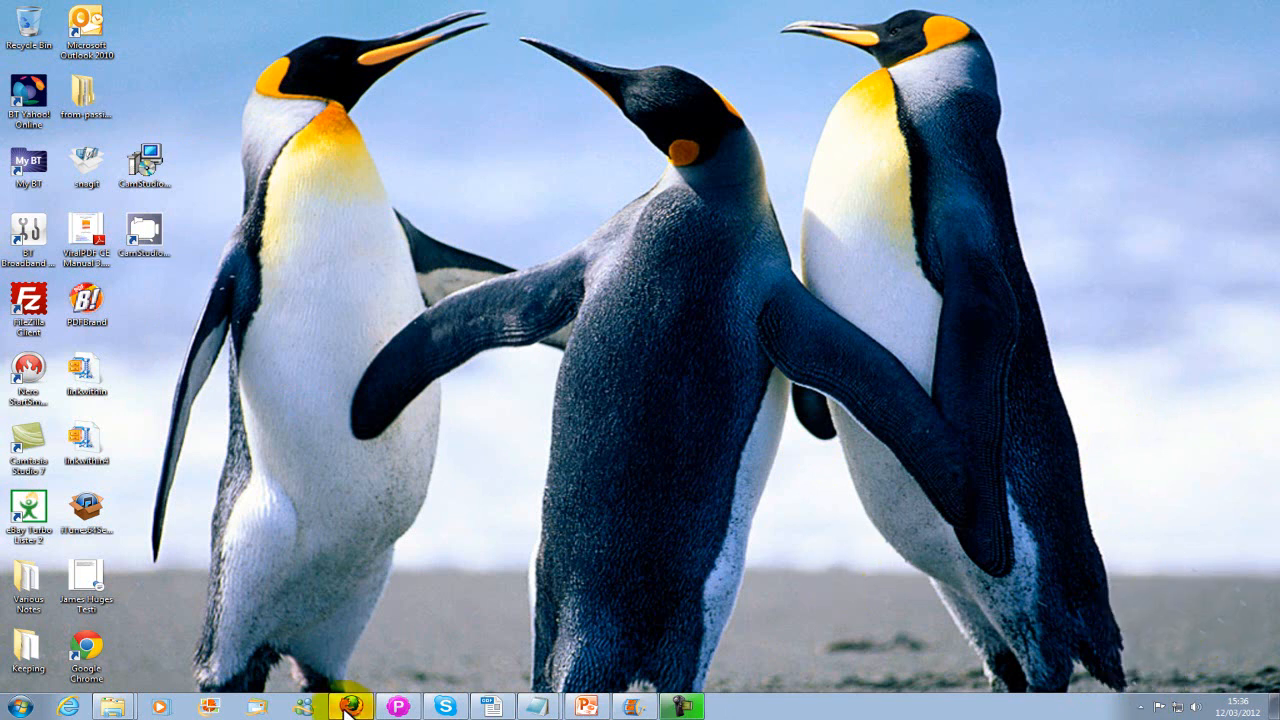
- View Softonic's Windows Live Movie Maker page and its Create your FREE account form
left_click(350, 706)
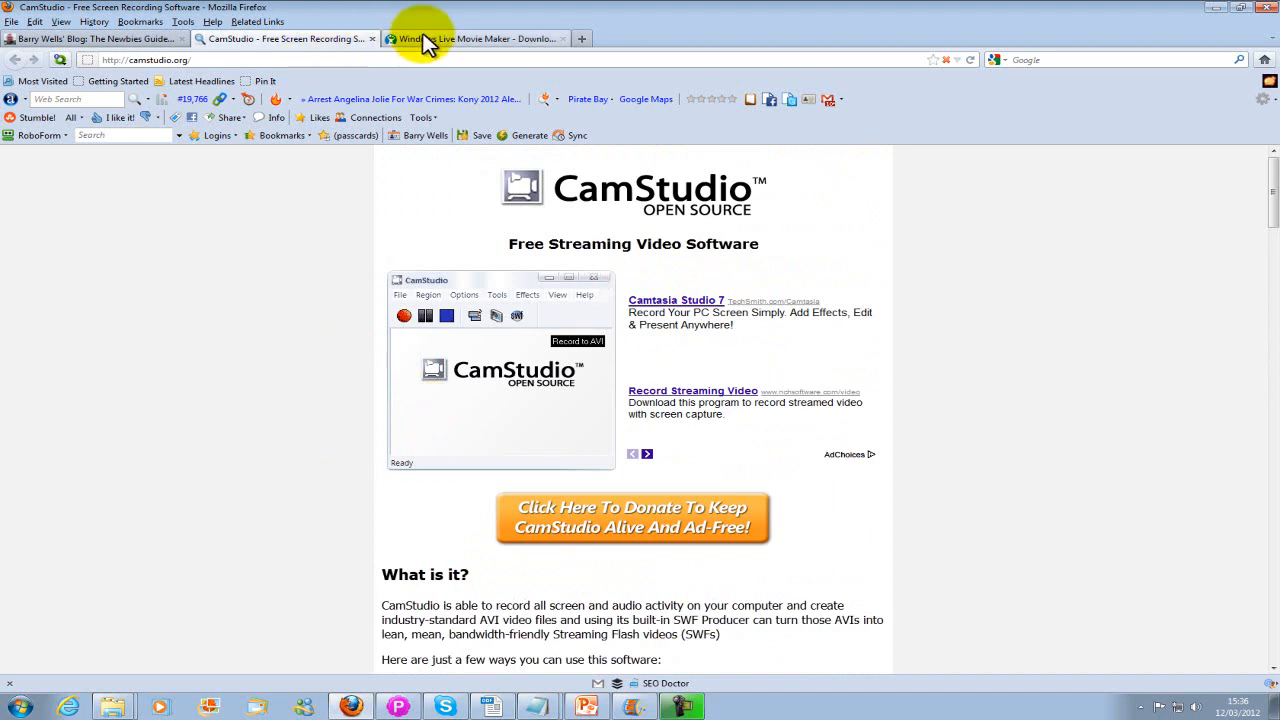
left_click(475, 38)
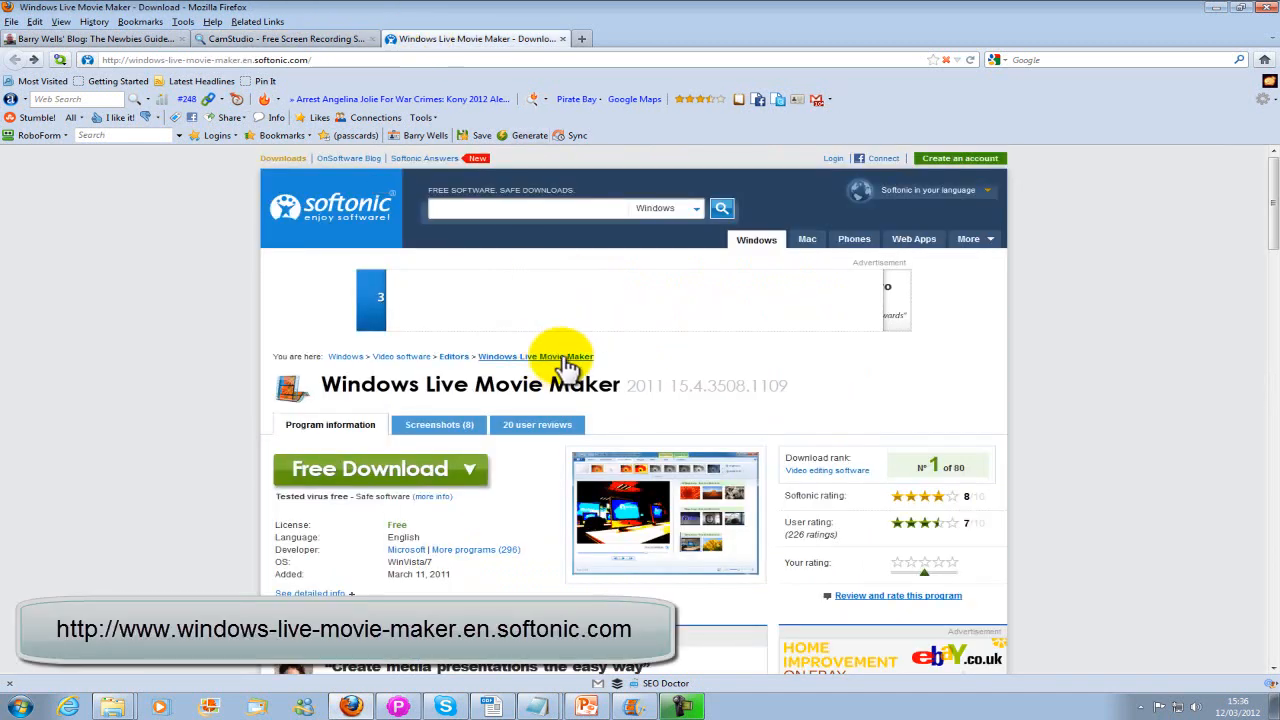
mouse_move(382, 469)
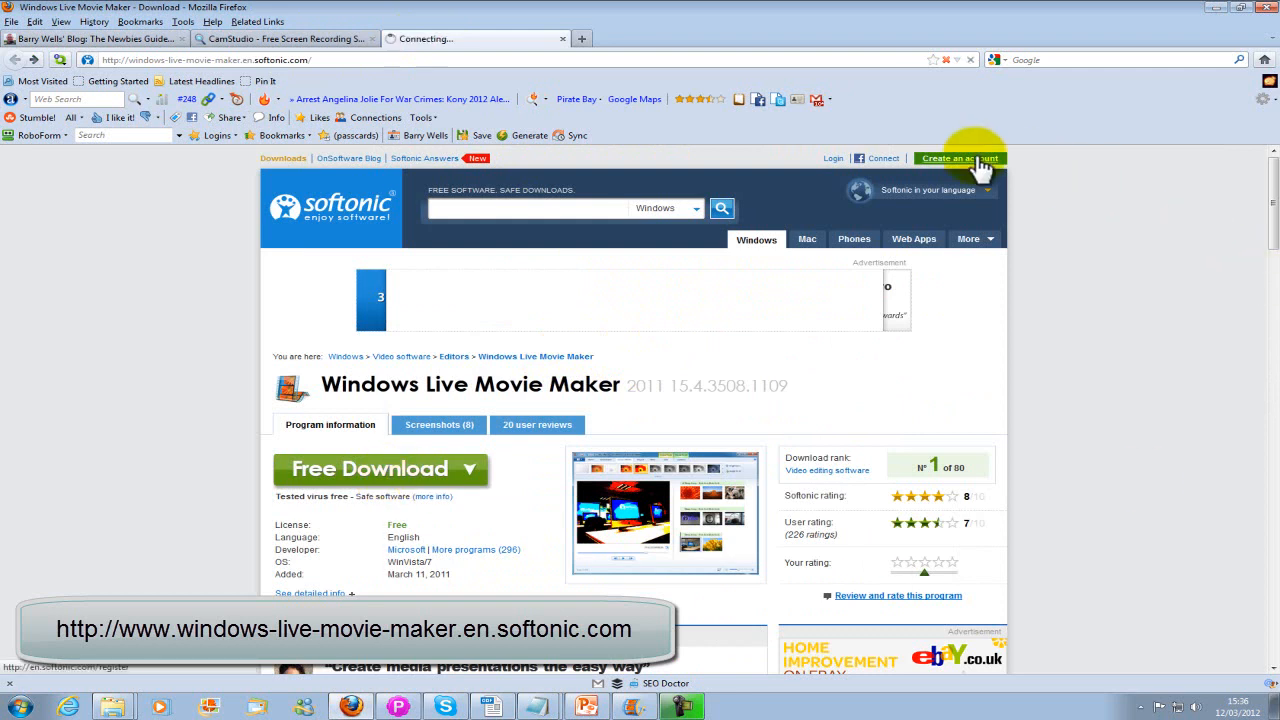
left_click(958, 158)
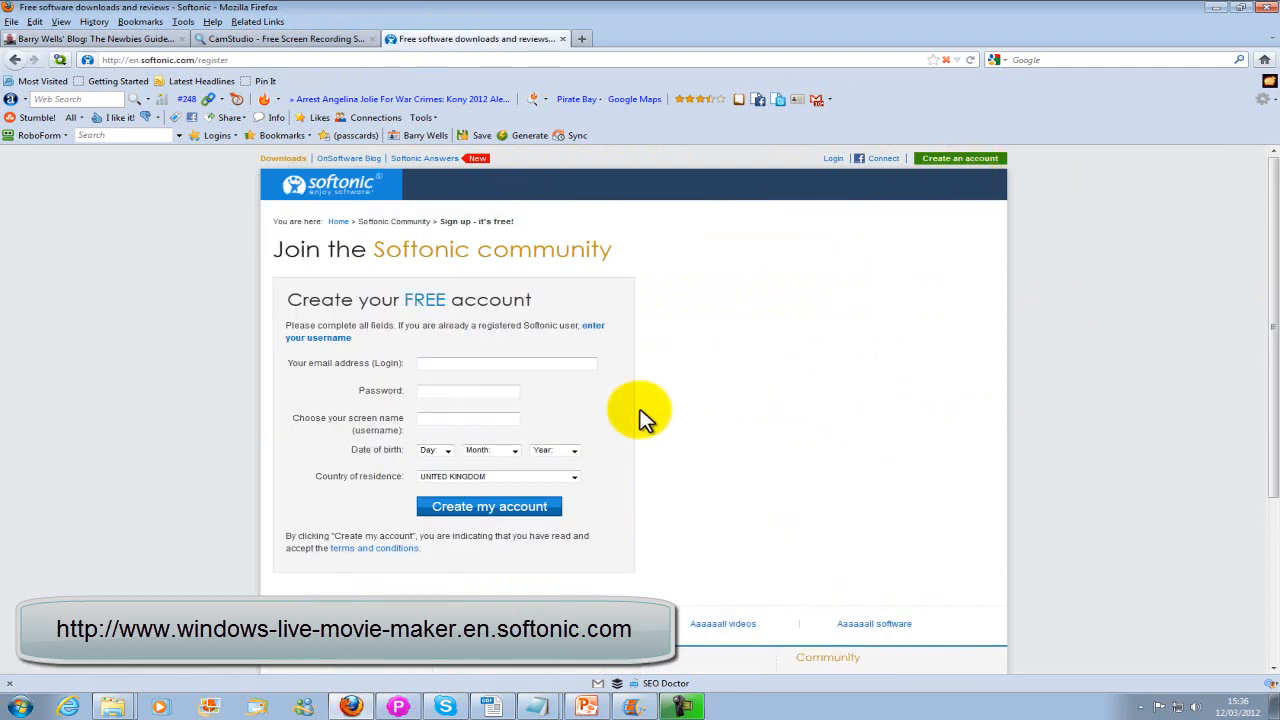
mouse_move(480, 560)
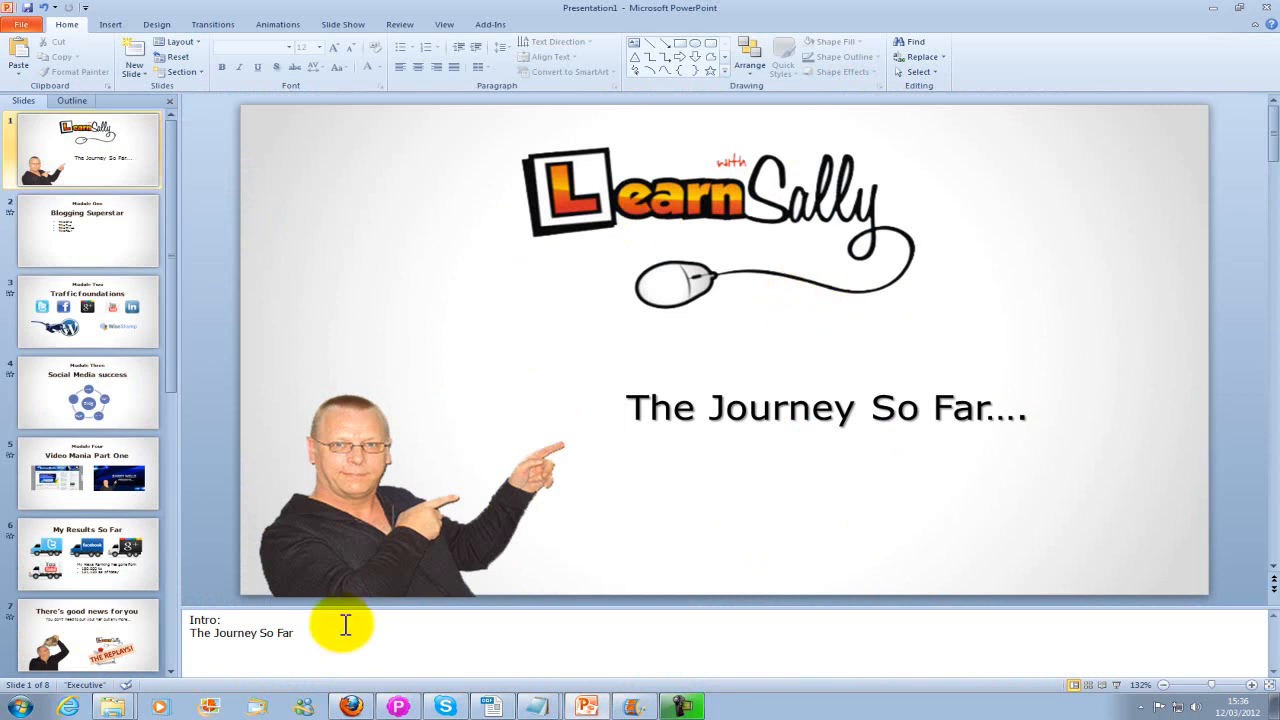
- Check Slide Show options, then preview printing the title slide as a notes page
left_click(343, 24)
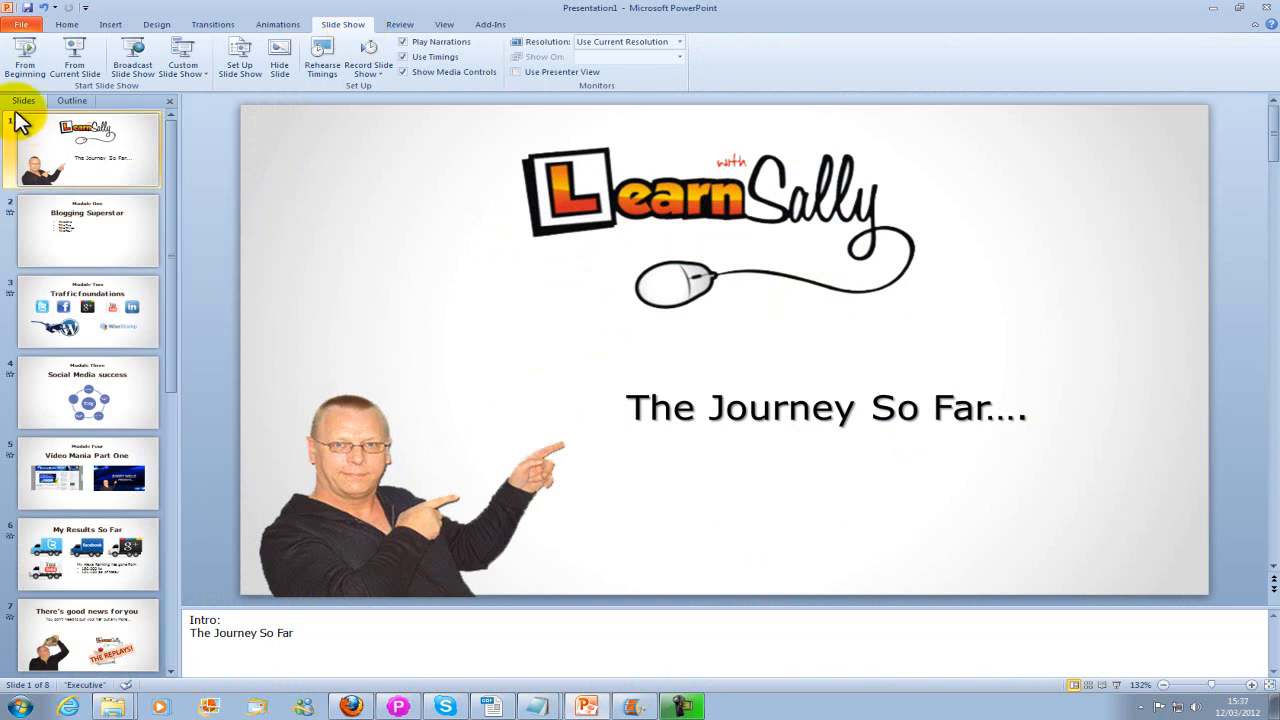
mouse_move(612, 128)
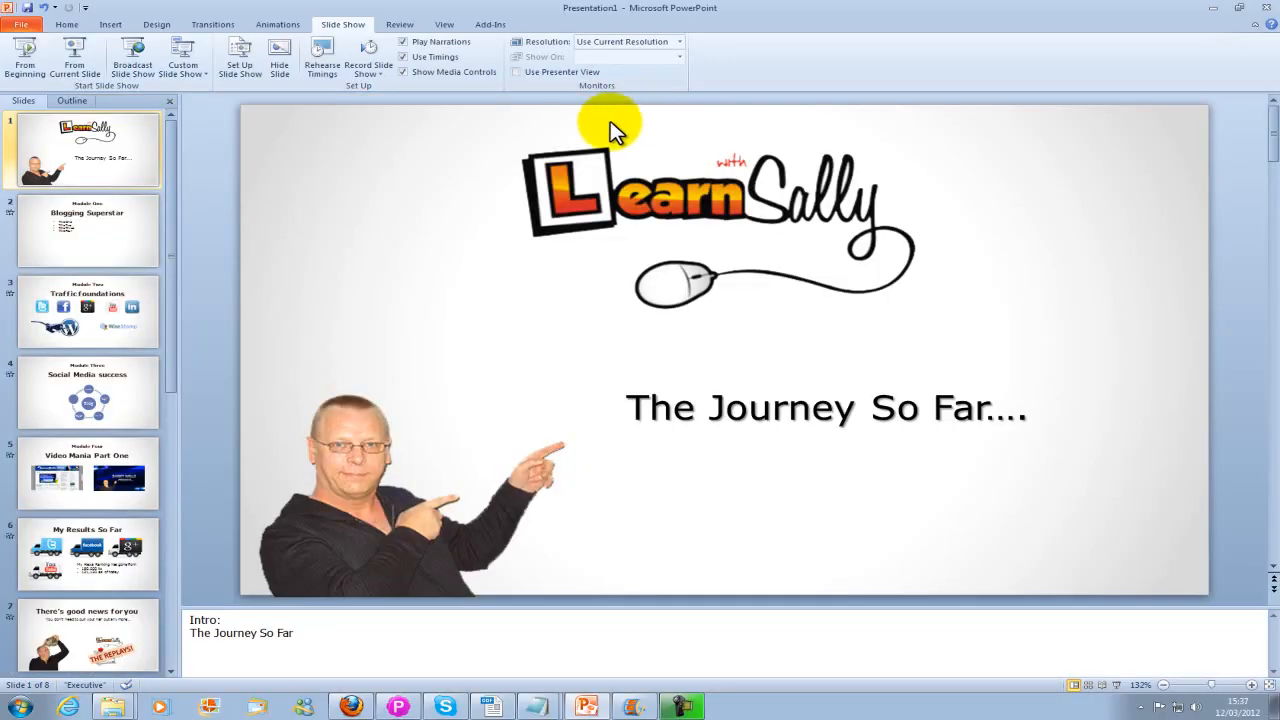
mouse_move(735, 463)
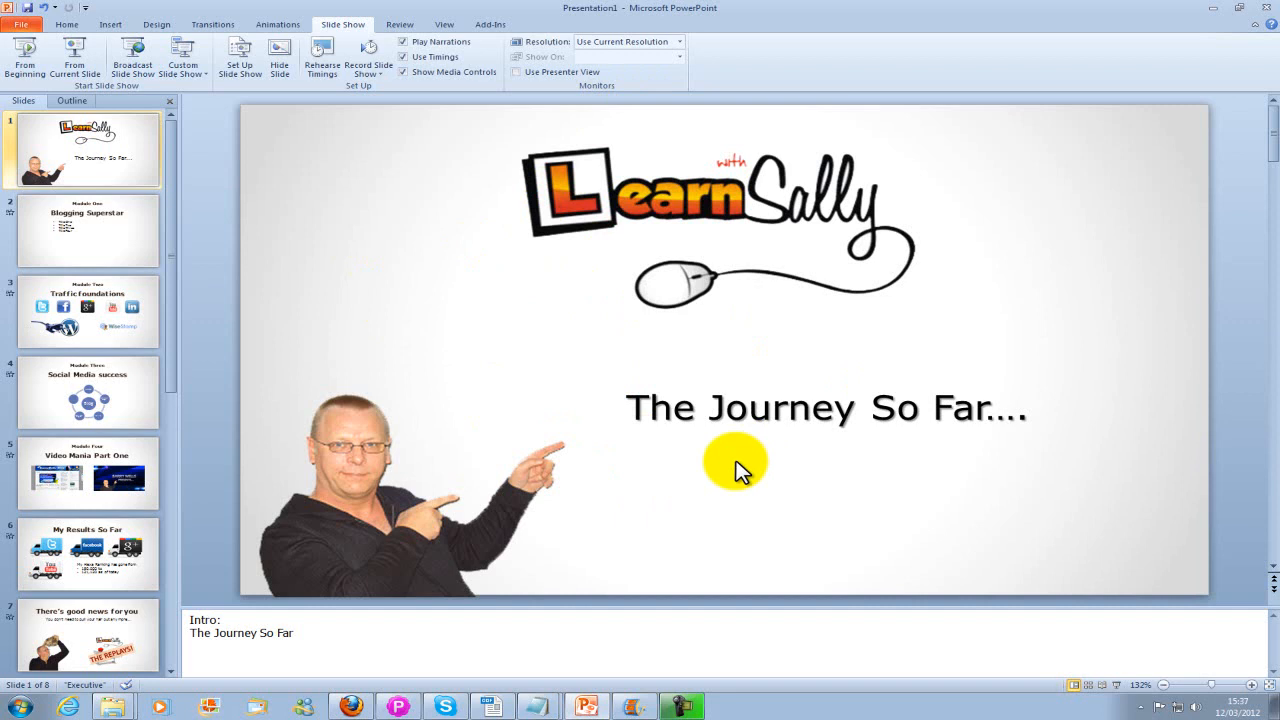
mouse_move(840, 270)
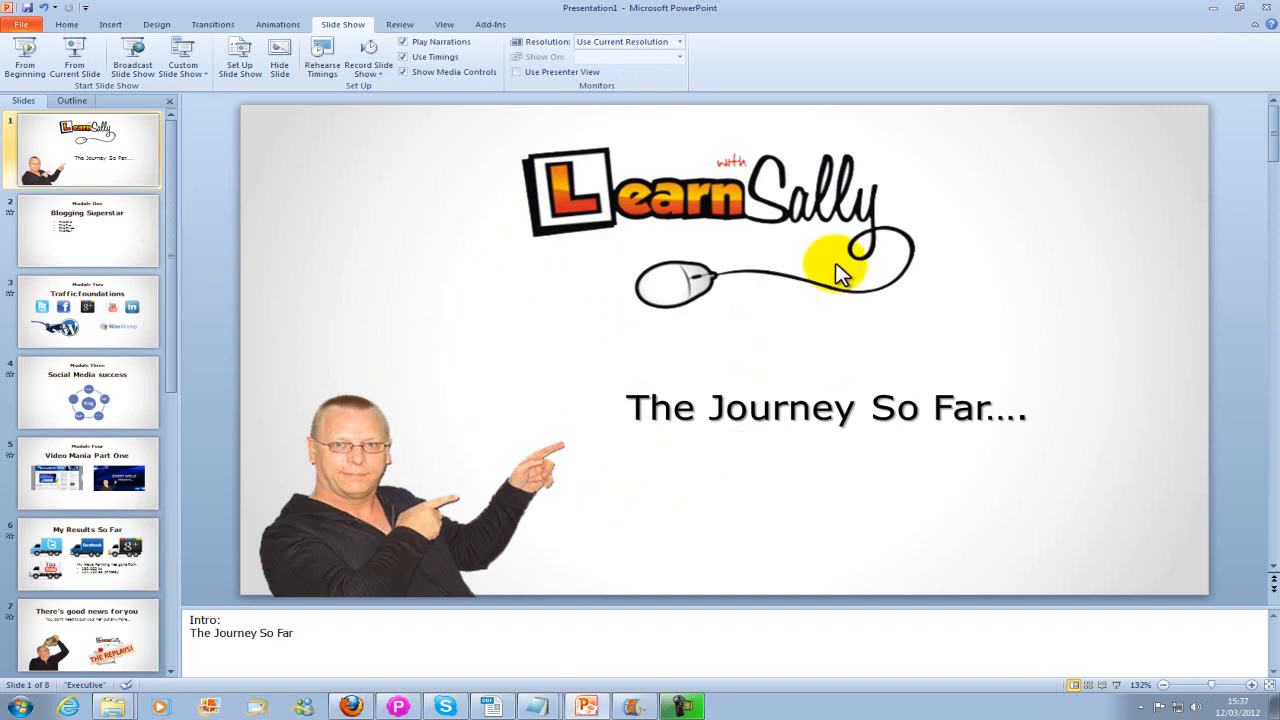
left_click(21, 24)
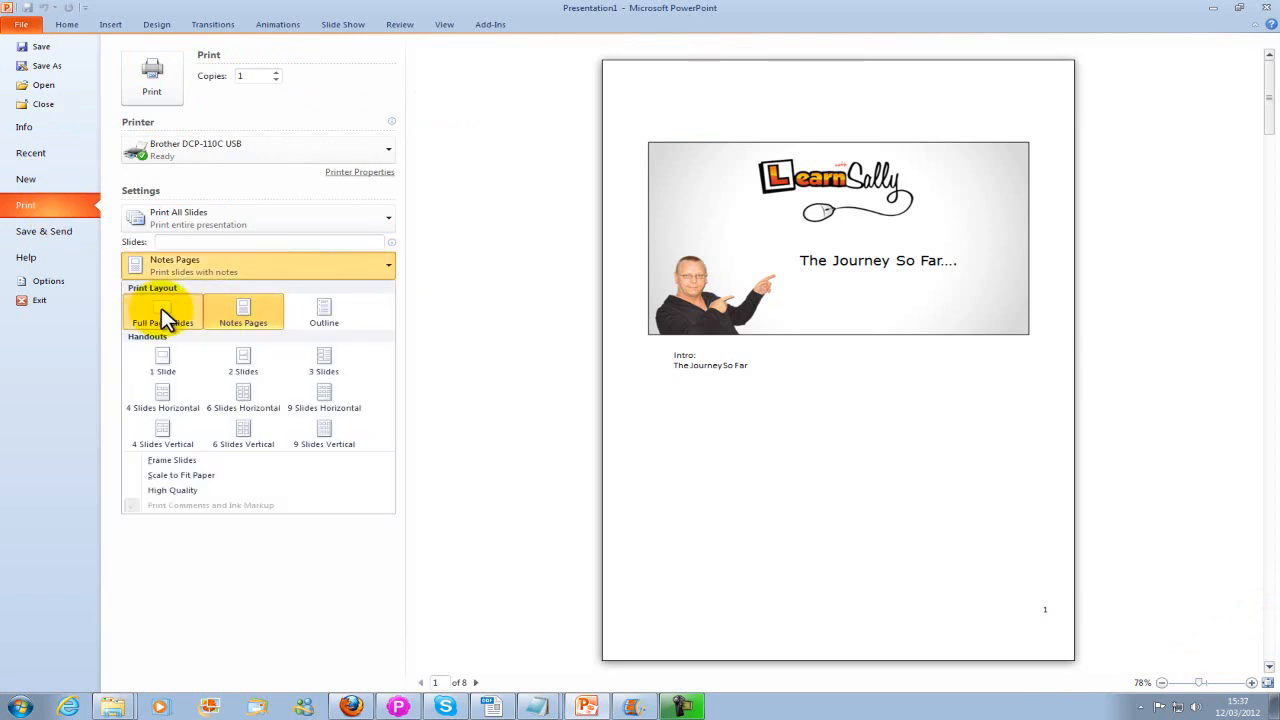
- Compare Full Page Slides and Notes Pages print layouts, then return to slide editing
left_click(162, 310)
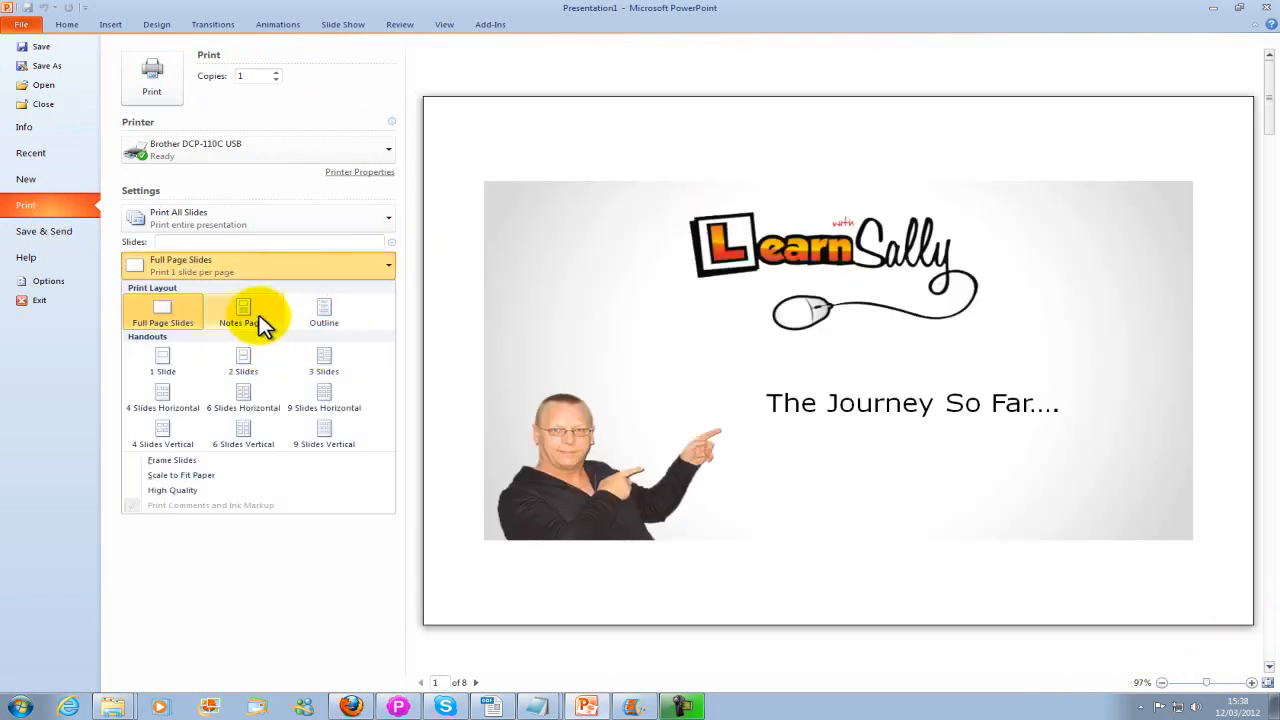
left_click(243, 310)
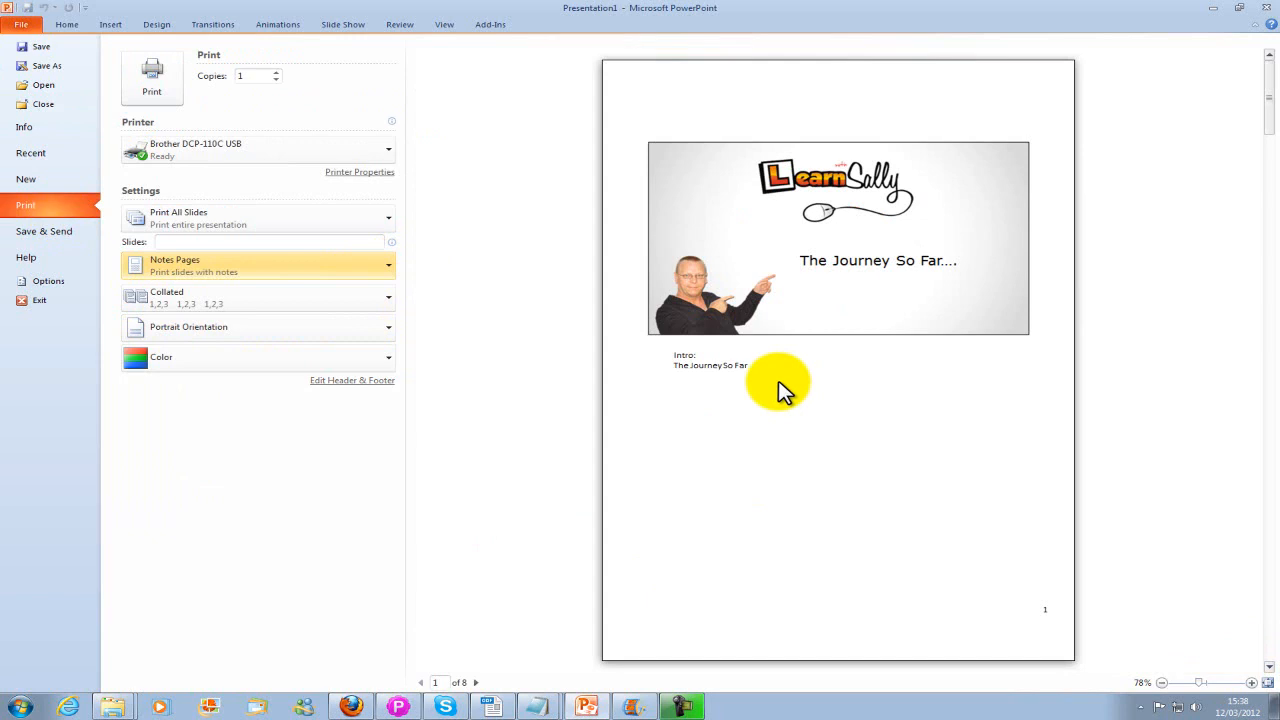
mouse_move(95, 55)
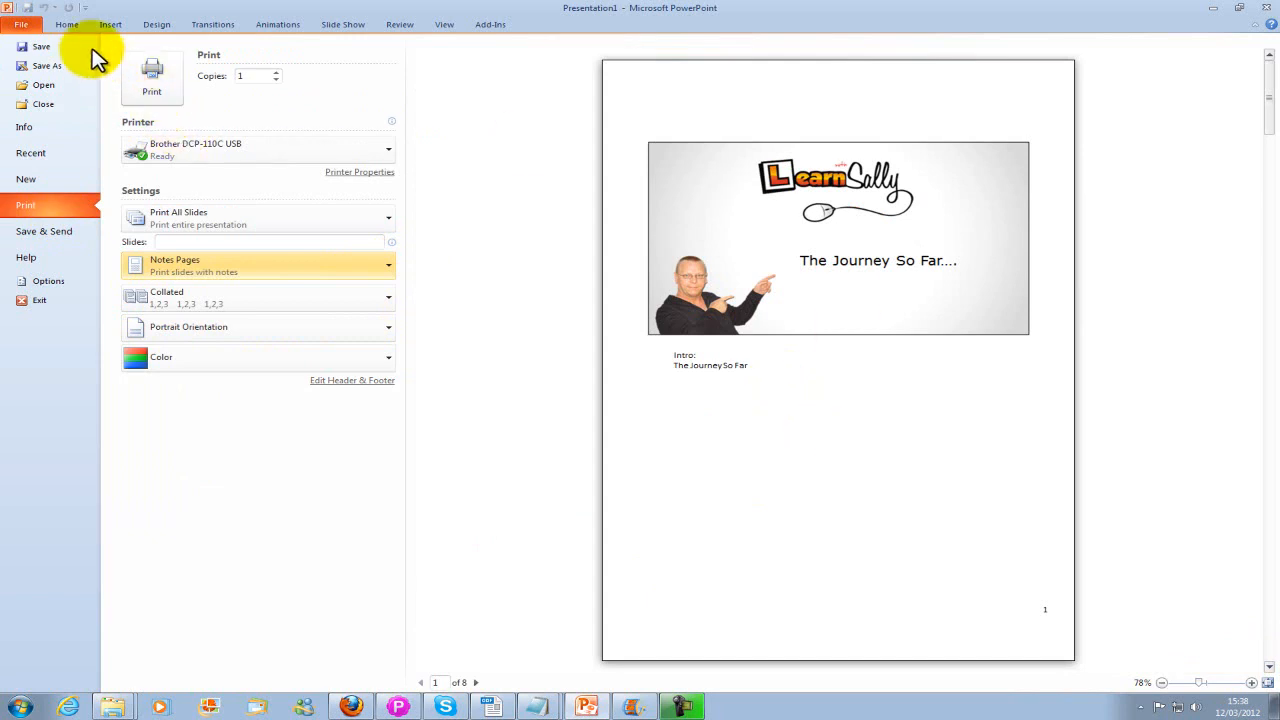
left_click(66, 24)
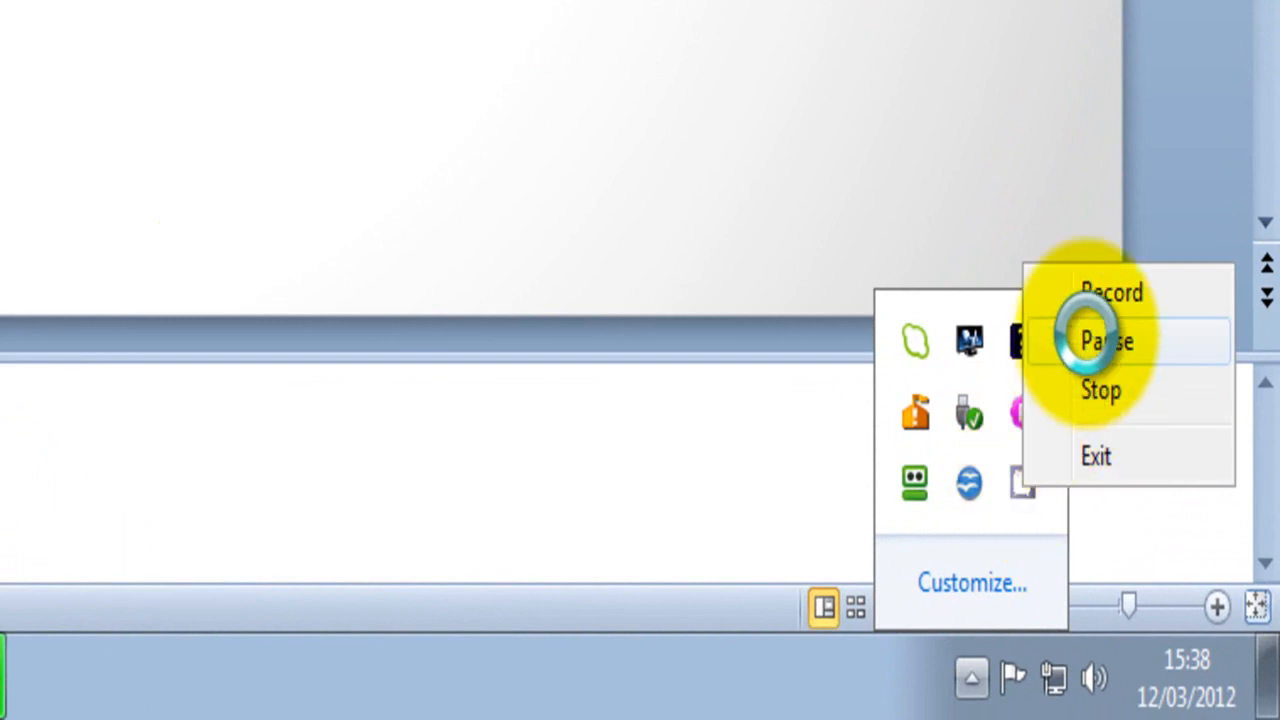
mouse_move(1110, 292)
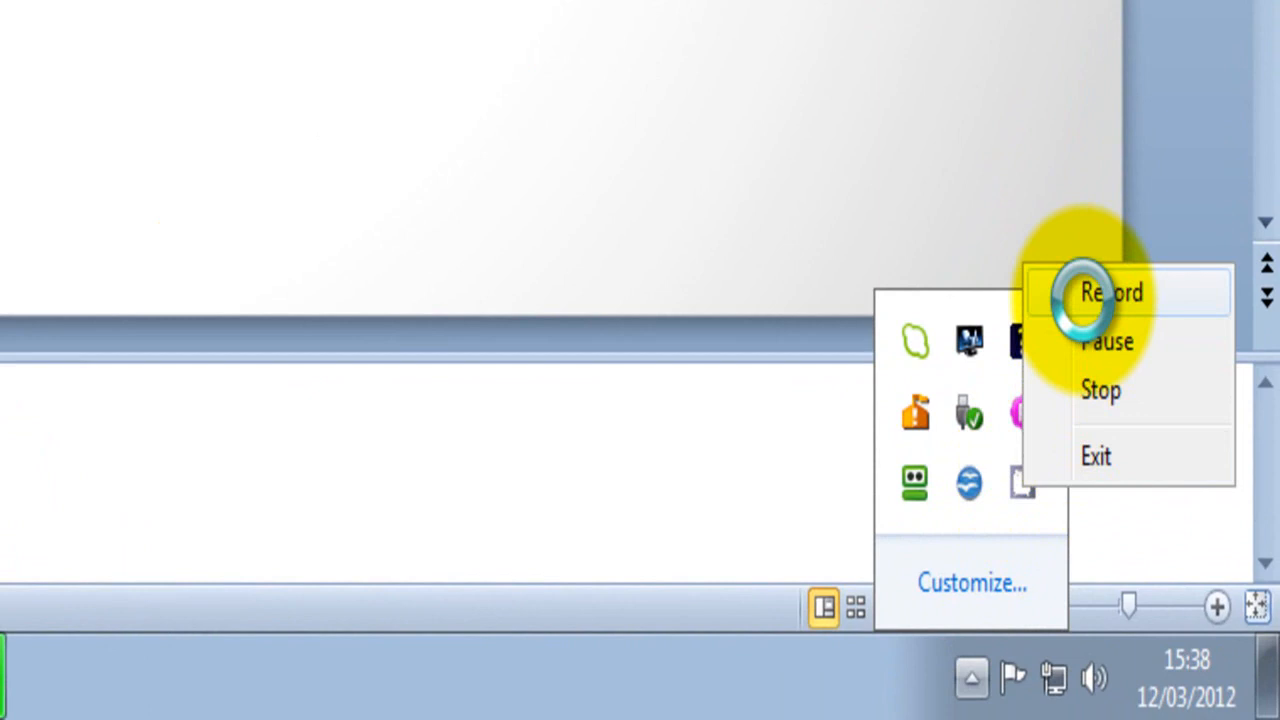
mouse_move(820, 385)
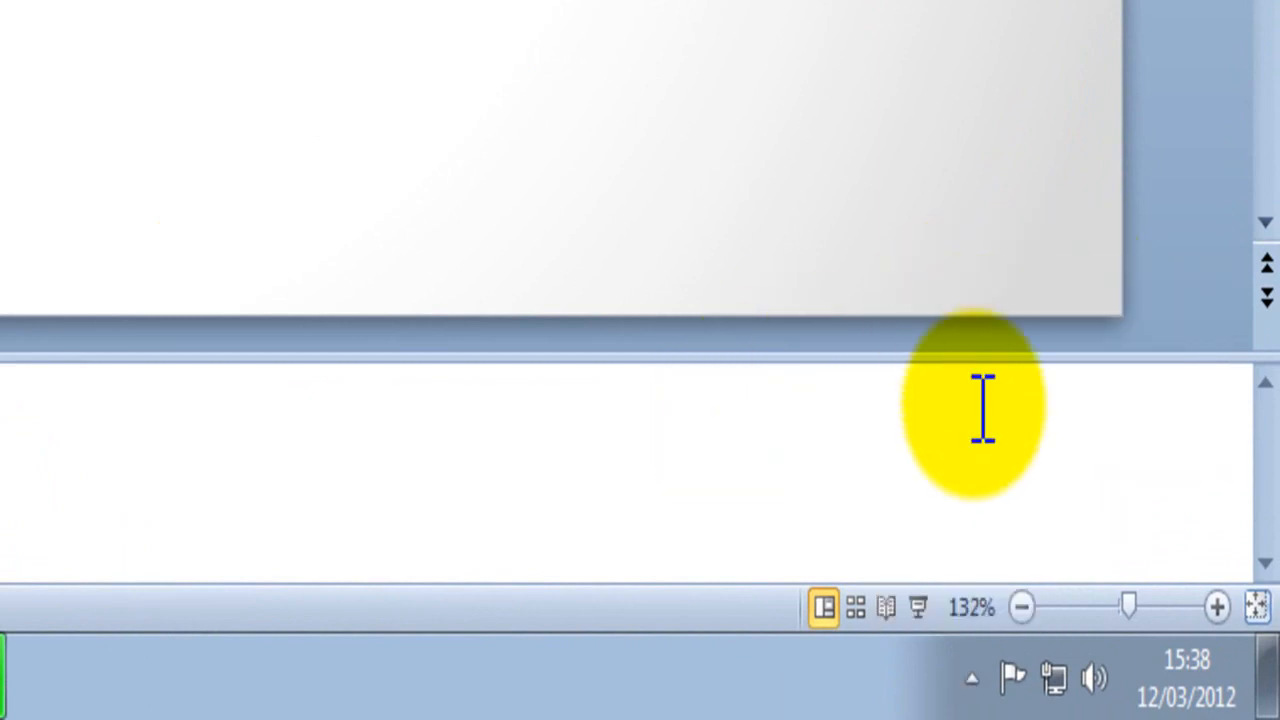
mouse_move(918, 607)
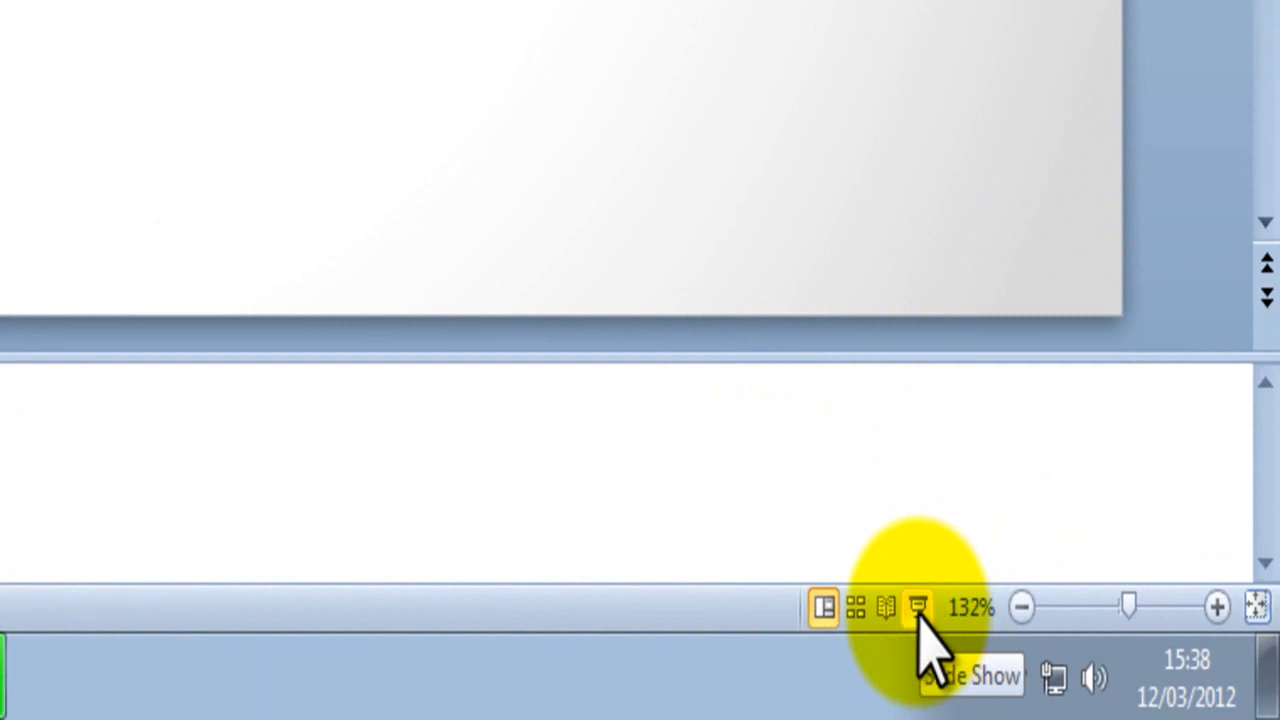
- Start the presentation as a slide show from the status bar's Slide Show button
left_click(822, 607)
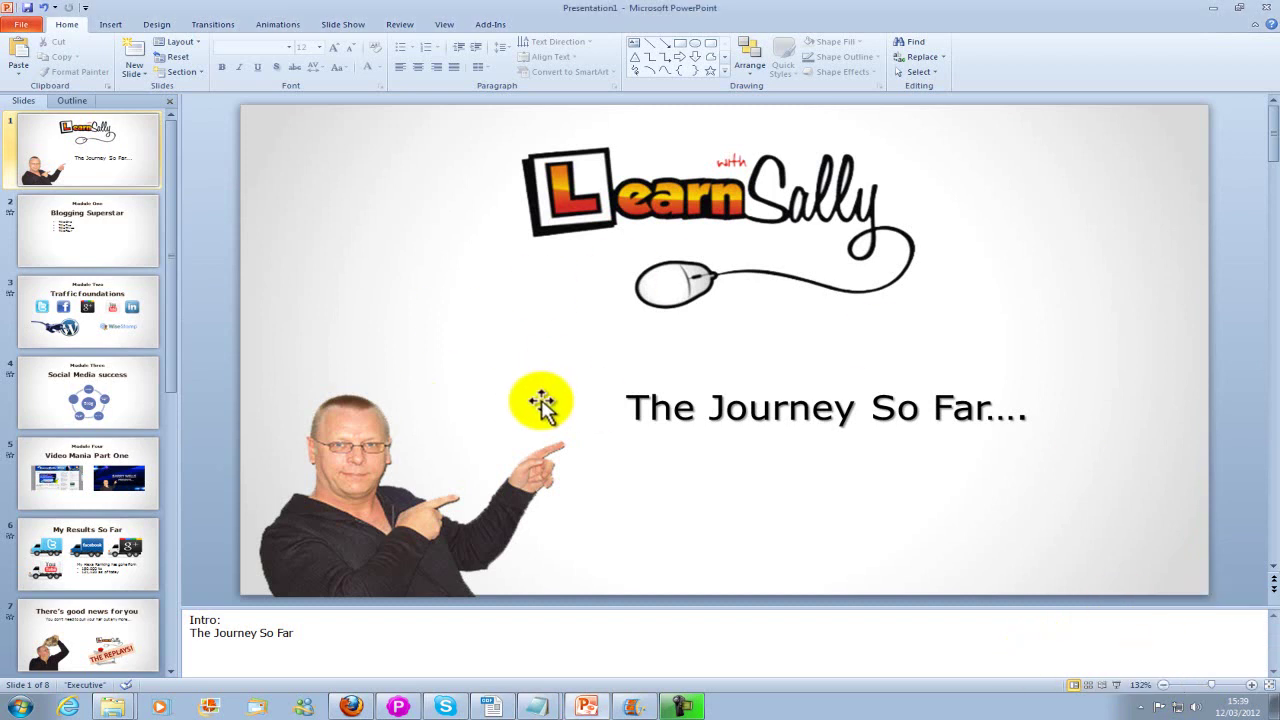
mouse_move(510, 413)
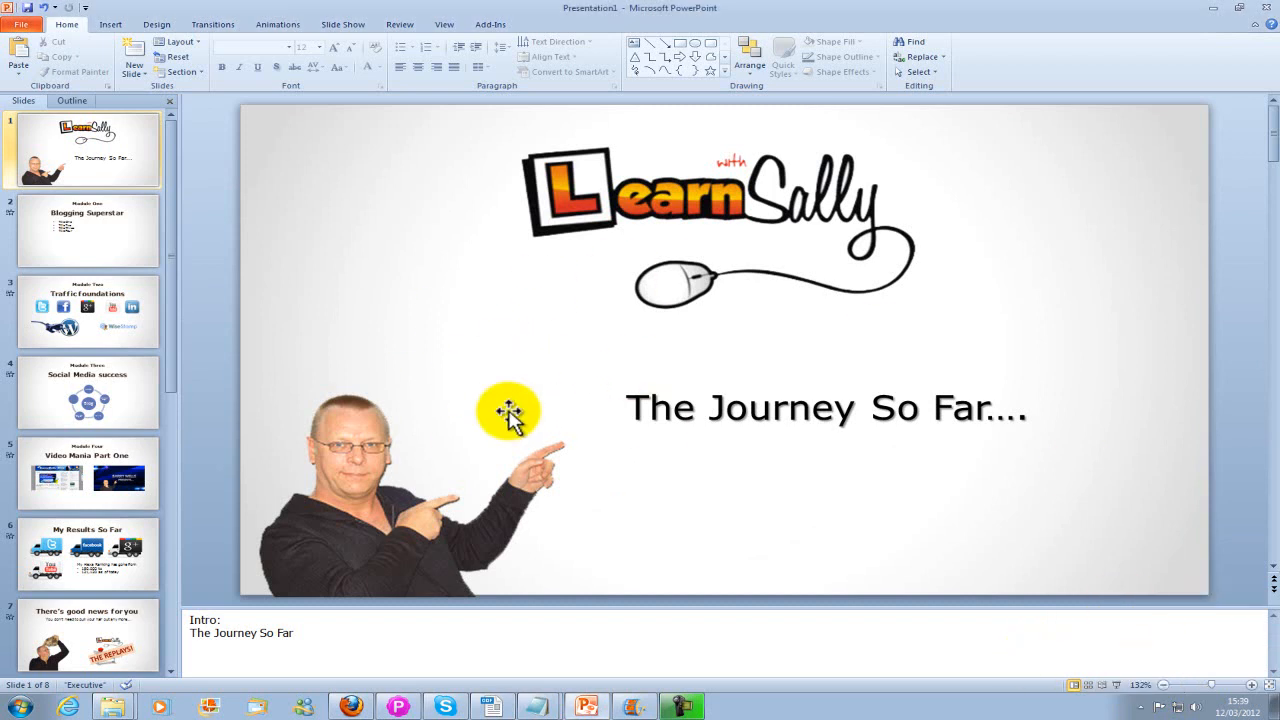
mouse_move(462, 375)
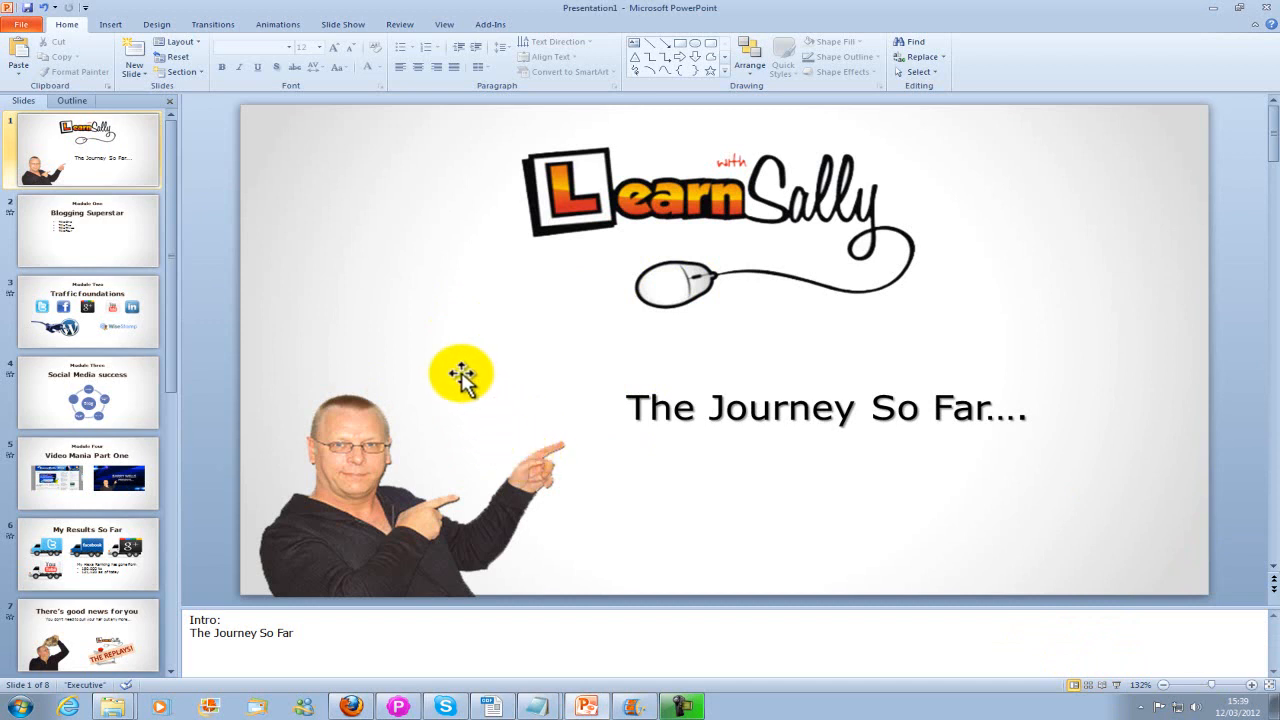
mouse_move(1205, 18)
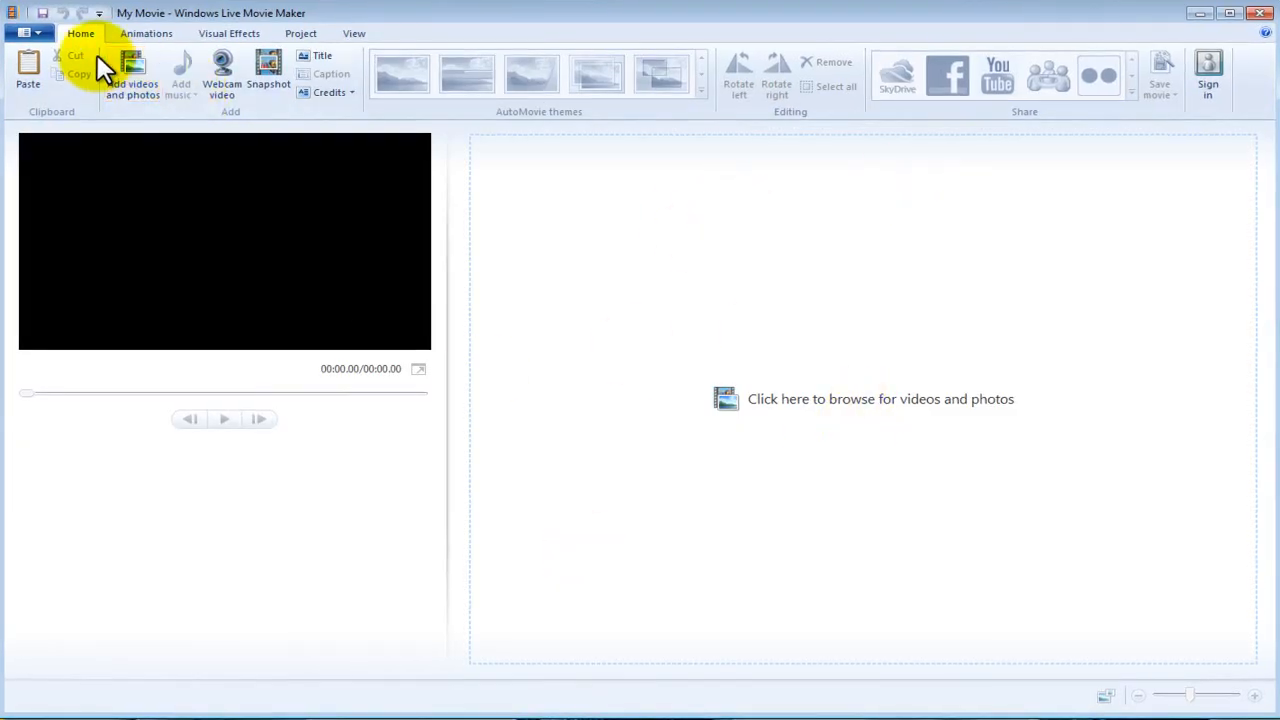
- Import the test demo one recording into the movie project
left_click(133, 70)
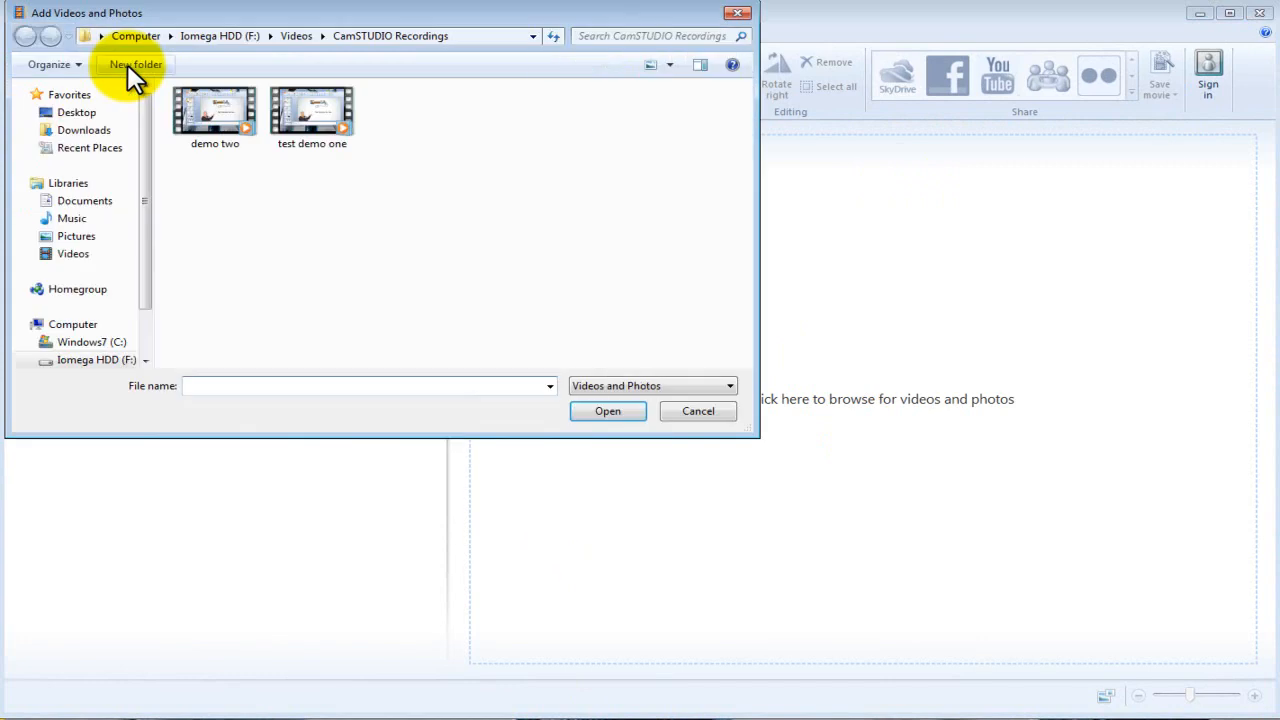
left_click(312, 110)
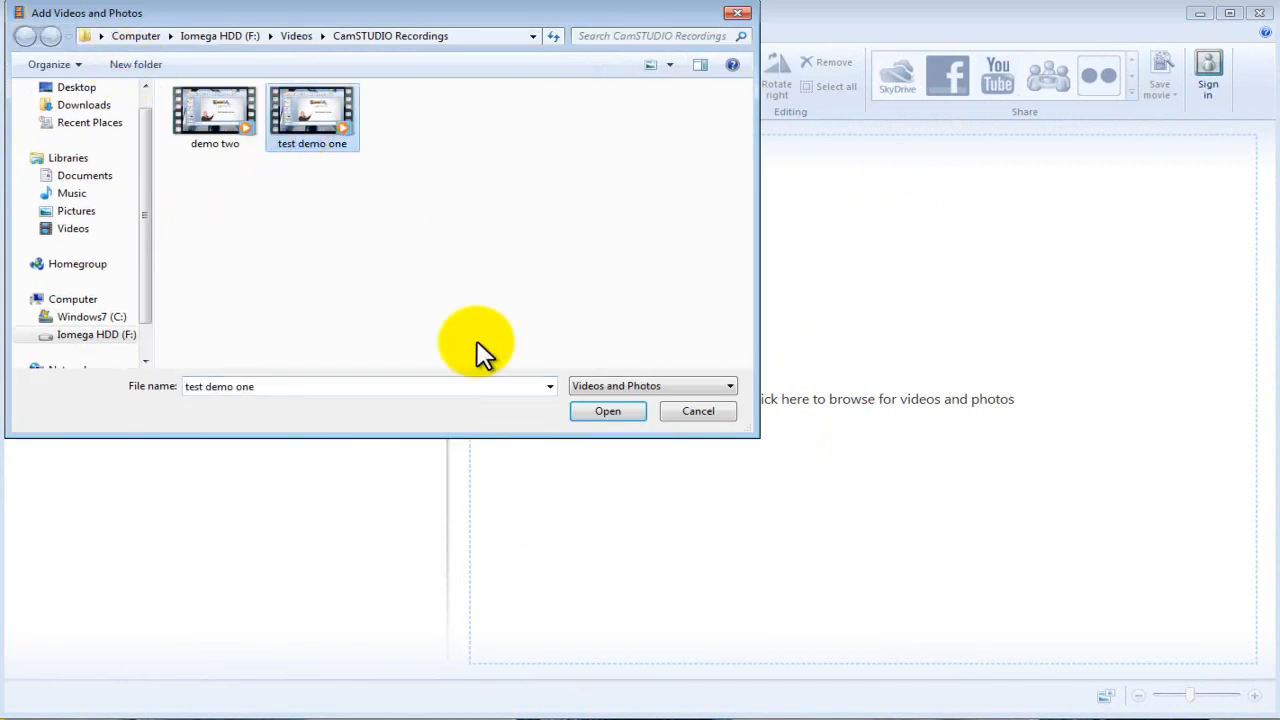
left_click(607, 411)
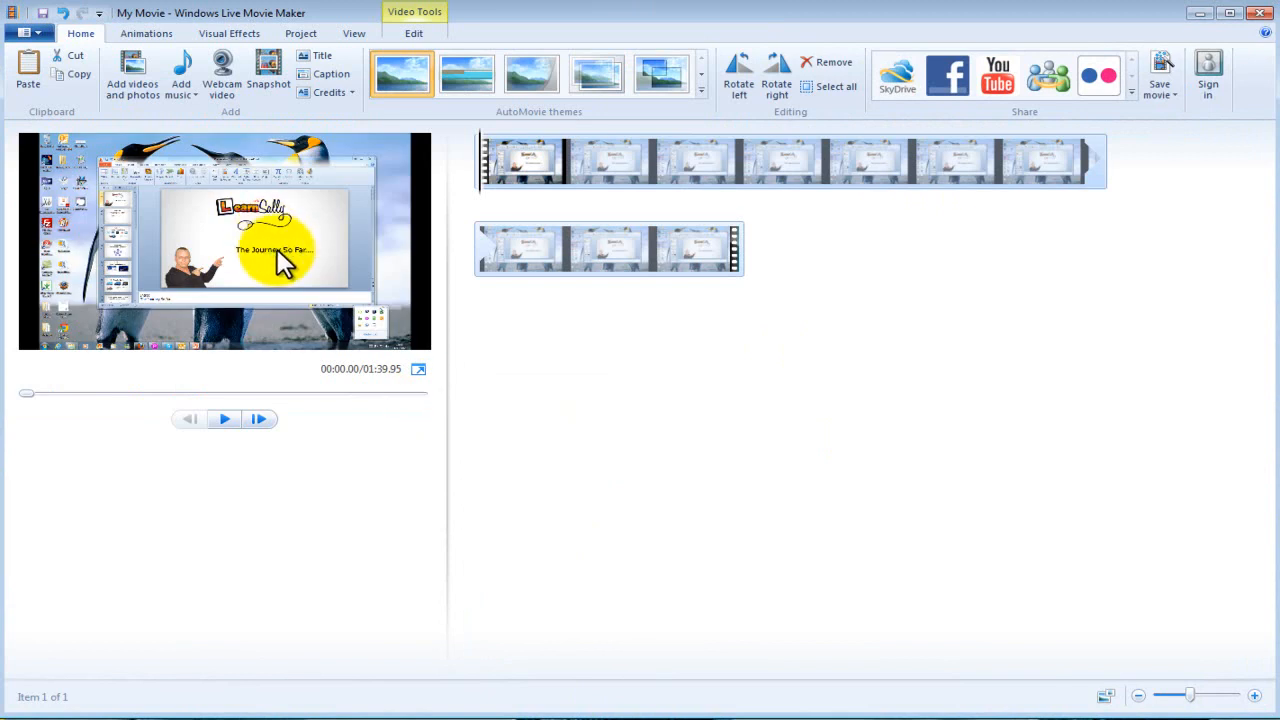
mouse_move(350, 290)
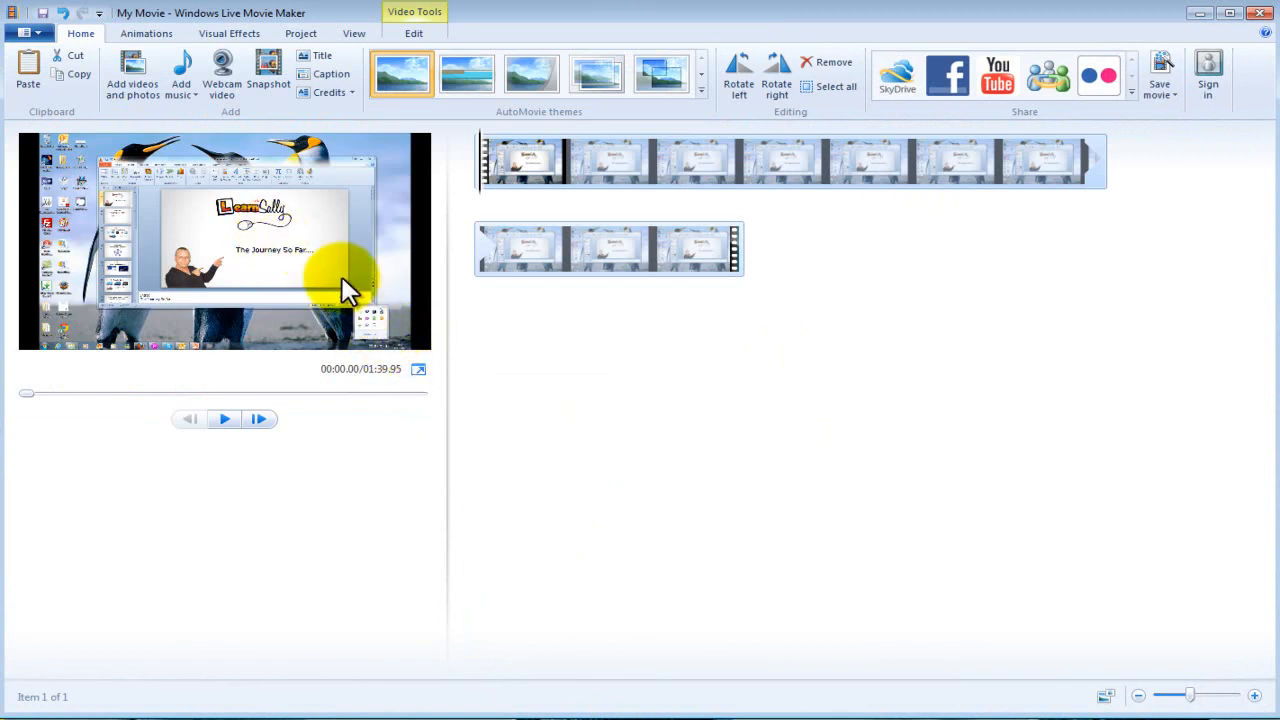
mouse_move(248, 303)
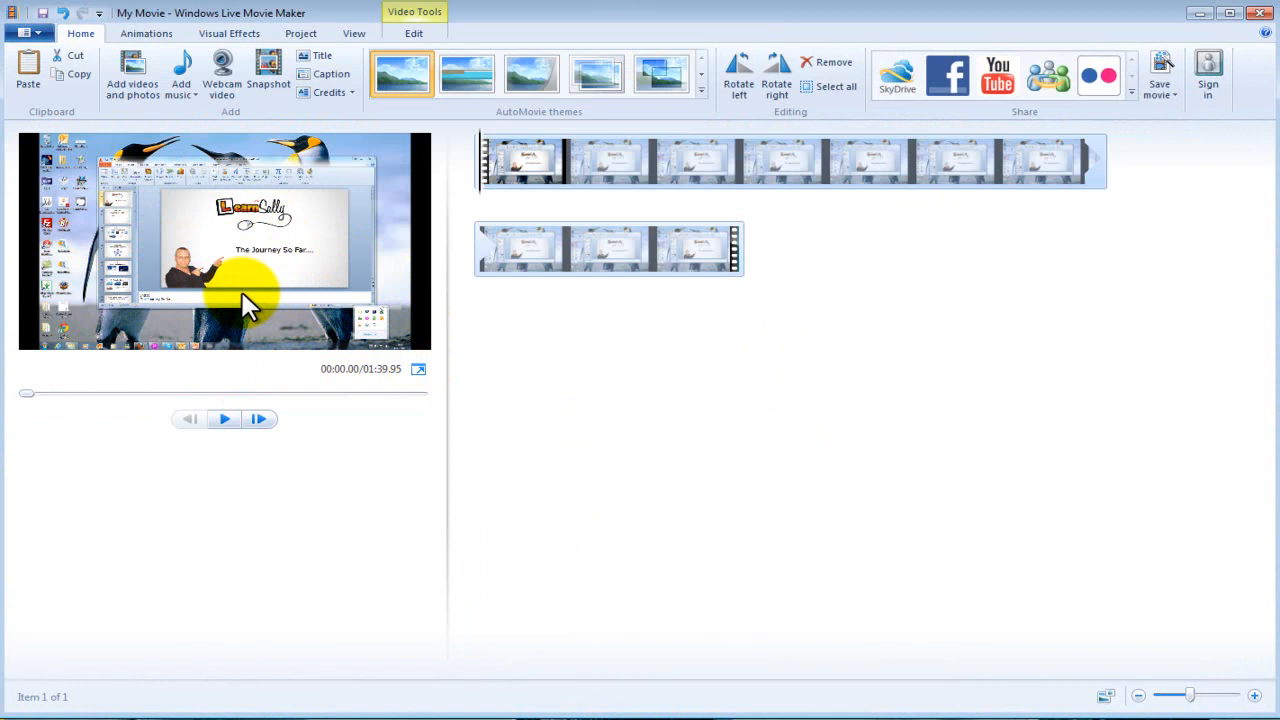
mouse_move(370, 320)
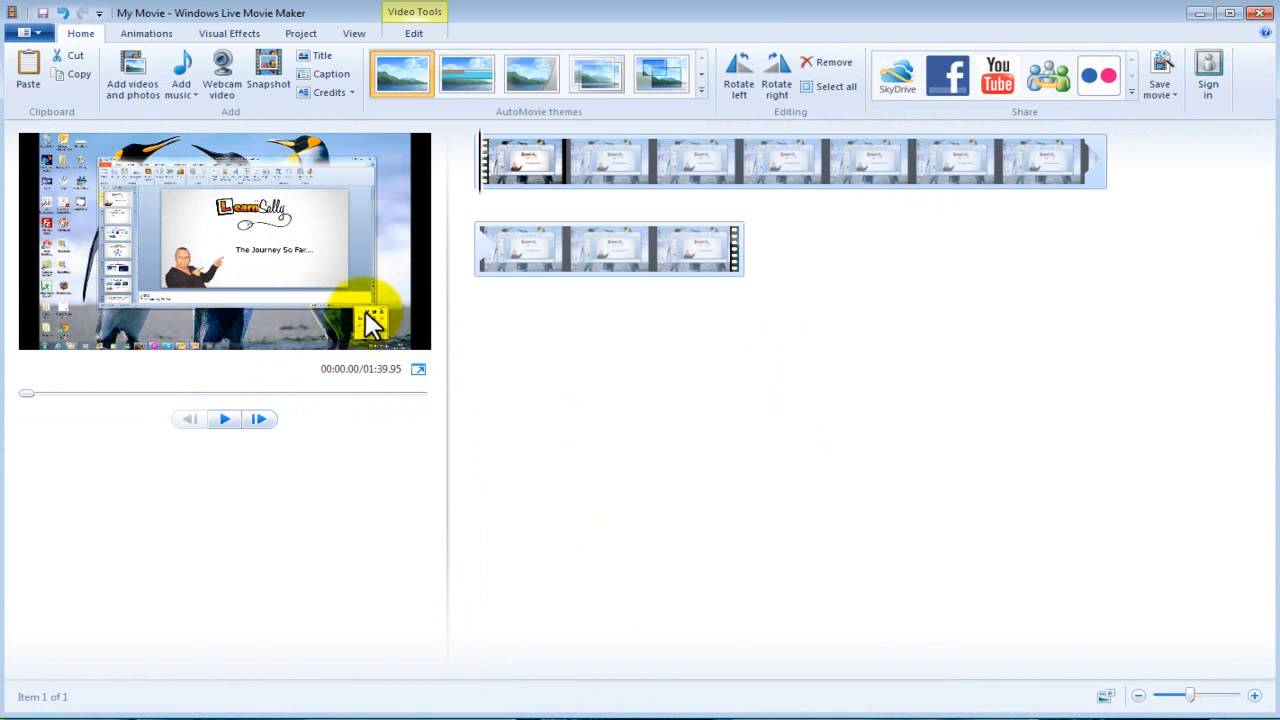
- Play the clip and pause where the Journey So Far title slide appears
left_click(224, 419)
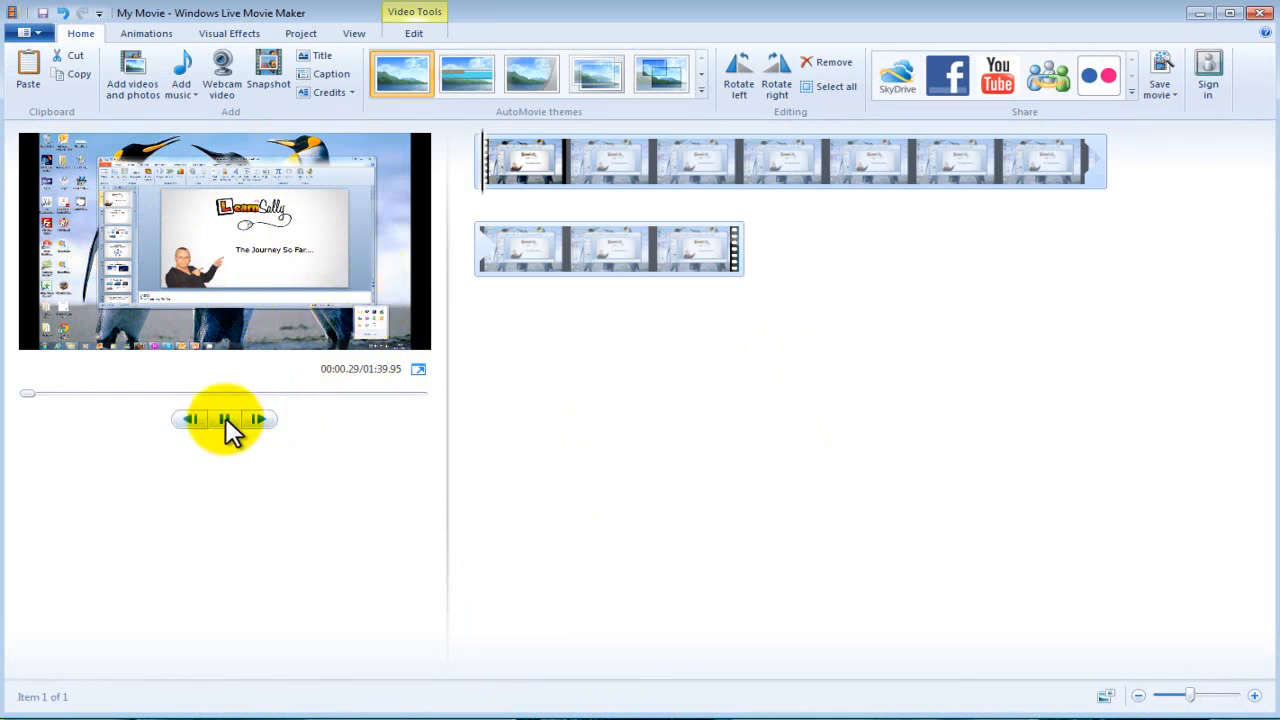
left_click(224, 419)
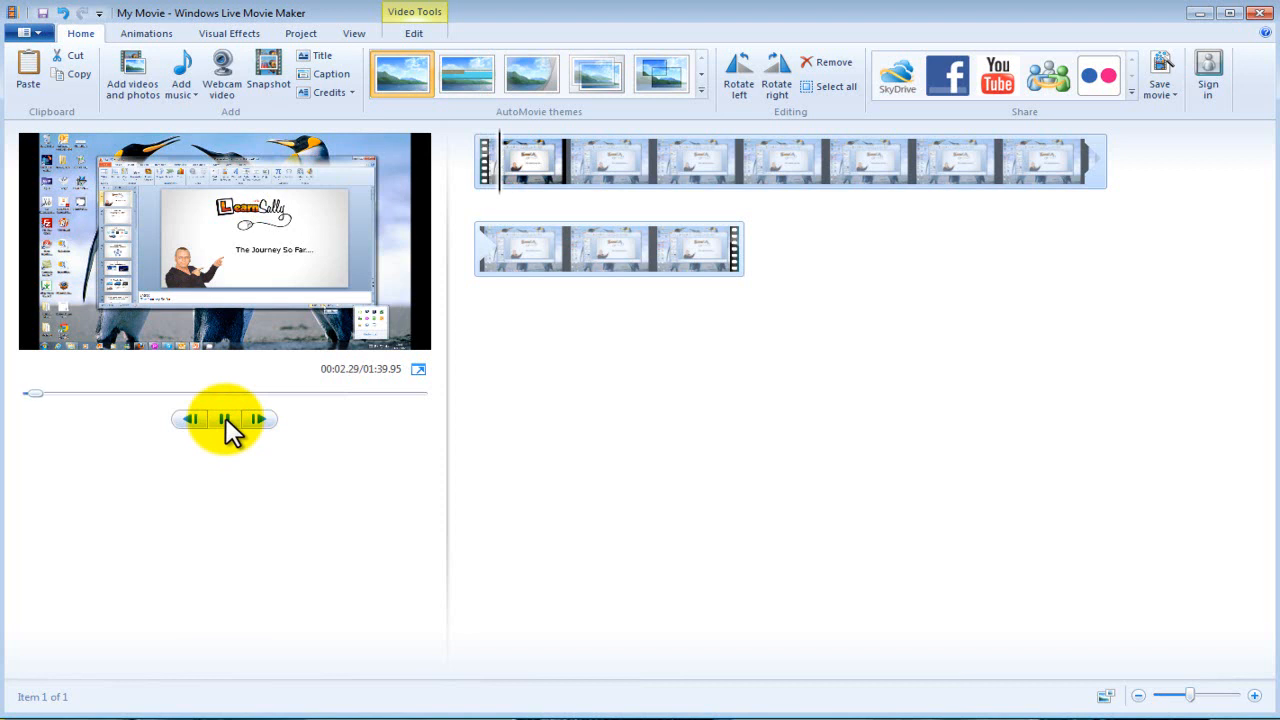
left_click(226, 419)
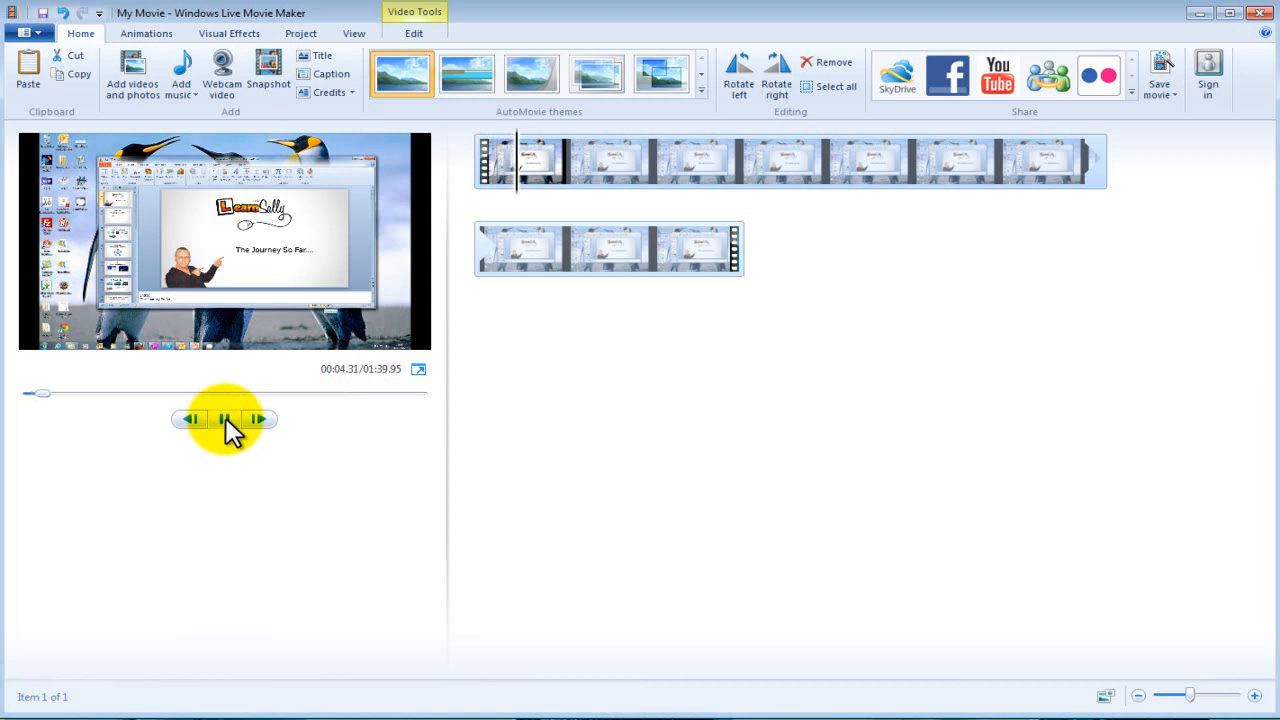
left_click(224, 419)
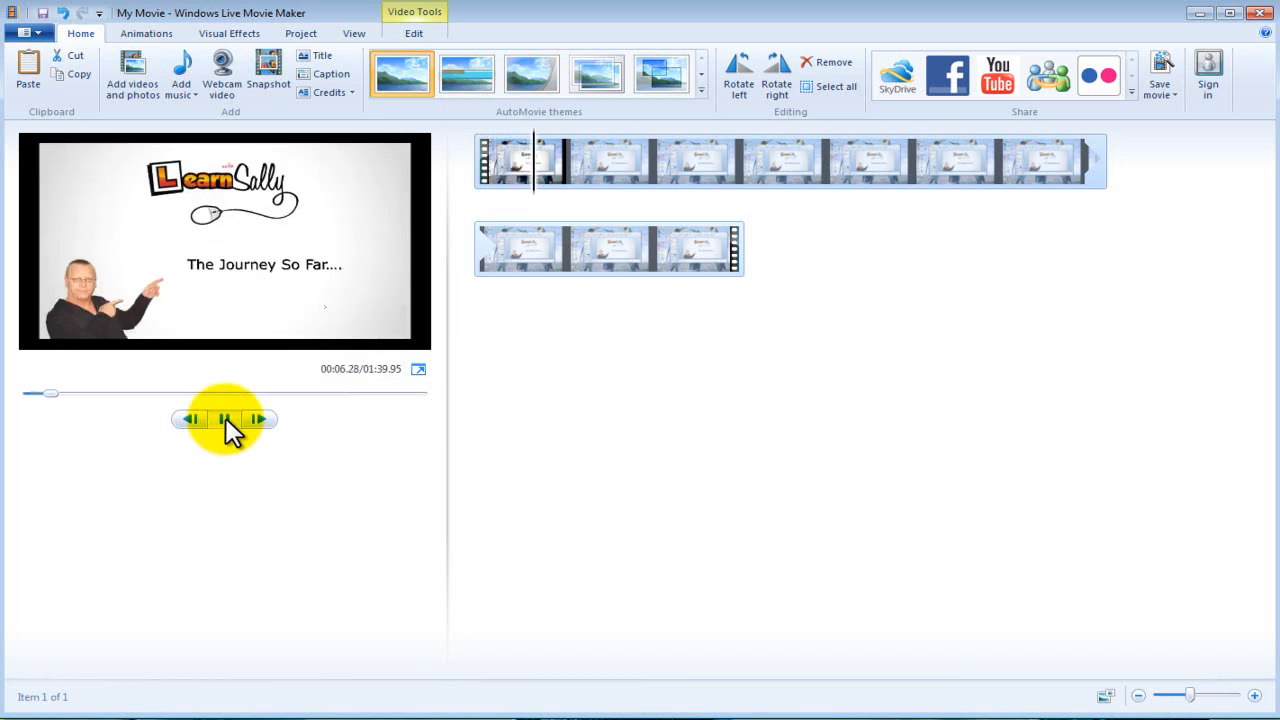
left_click(413, 33)
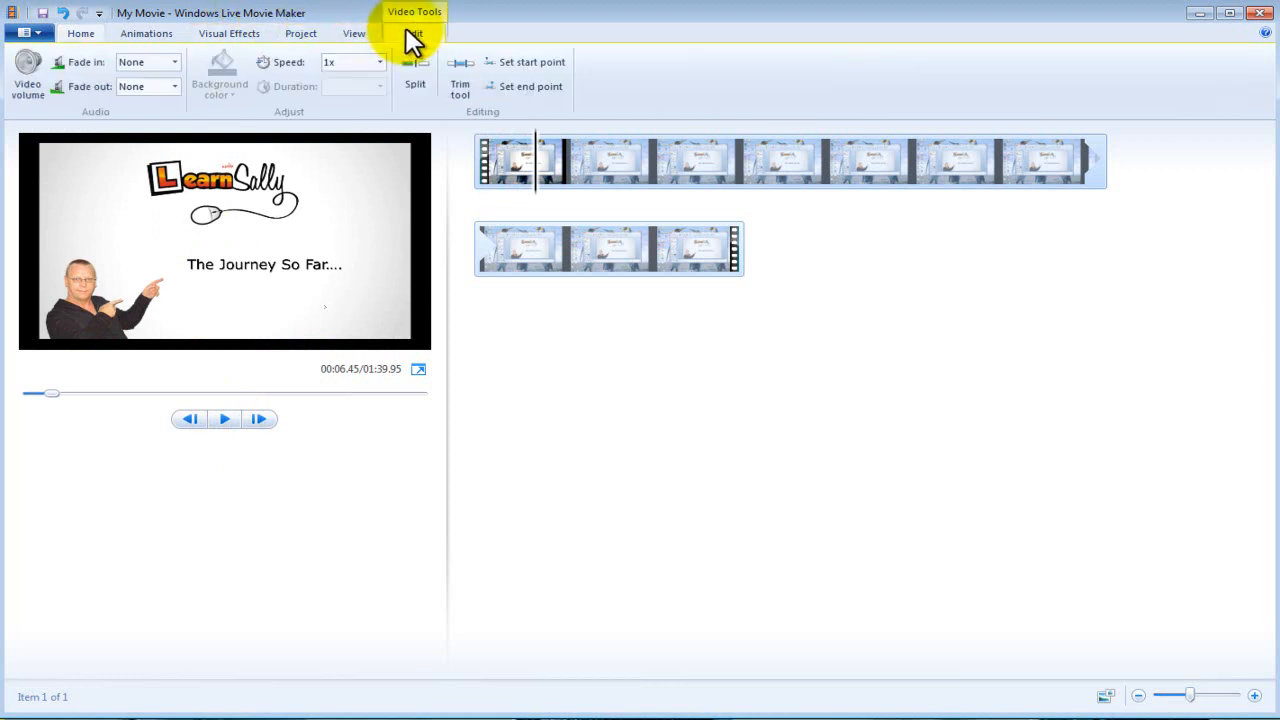
mouse_move(530, 62)
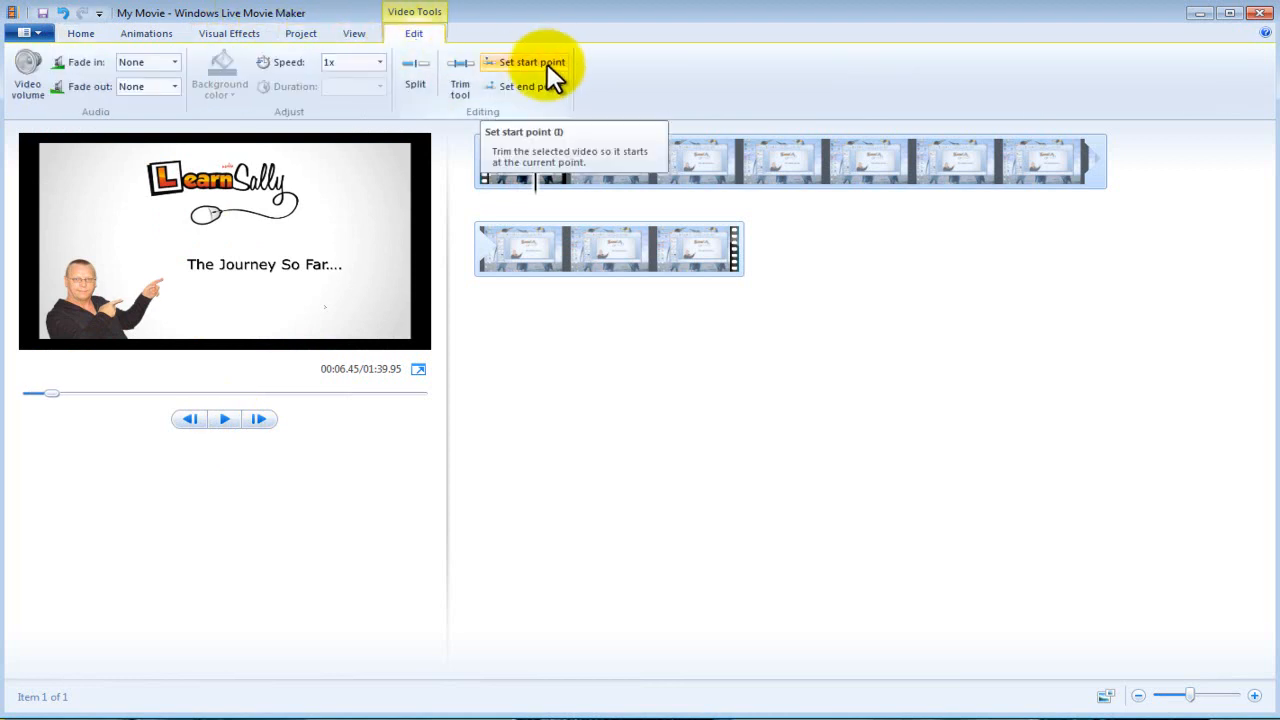
- Trim the clip to start at the title slide and end after Hit The Link Below
left_click(531, 62)
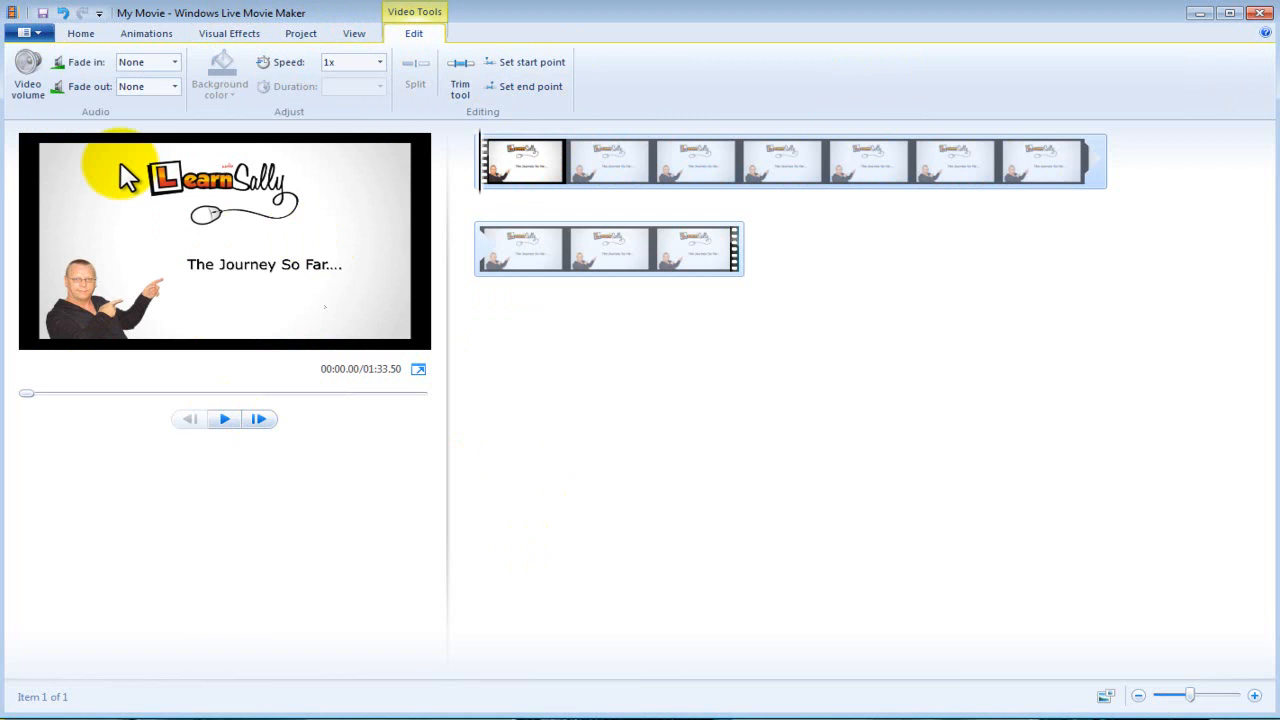
mouse_move(135, 340)
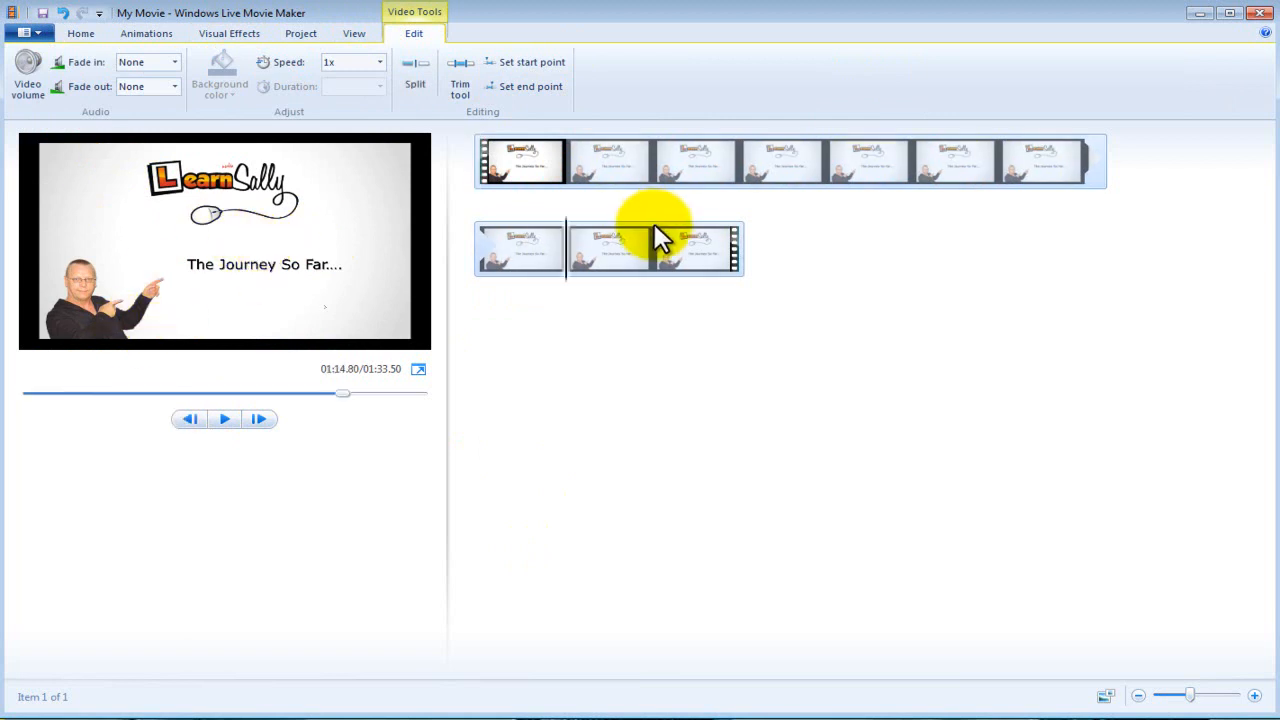
left_click(224, 418)
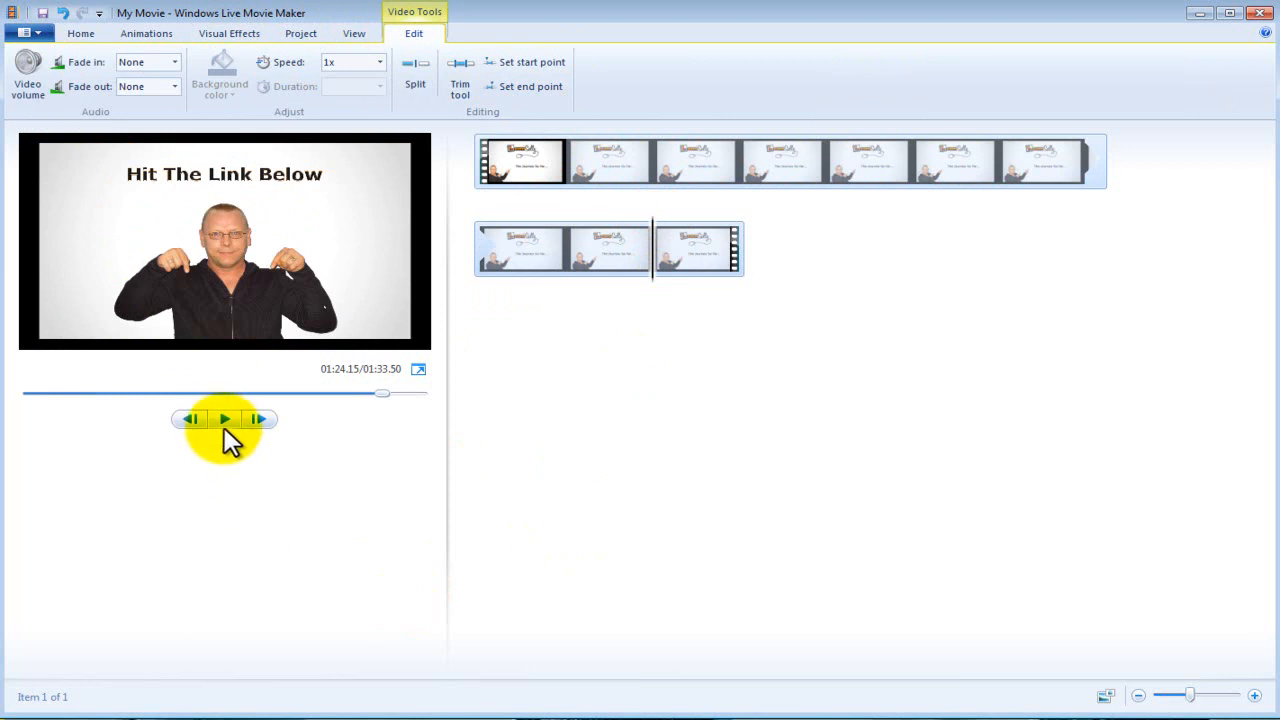
left_click(224, 419)
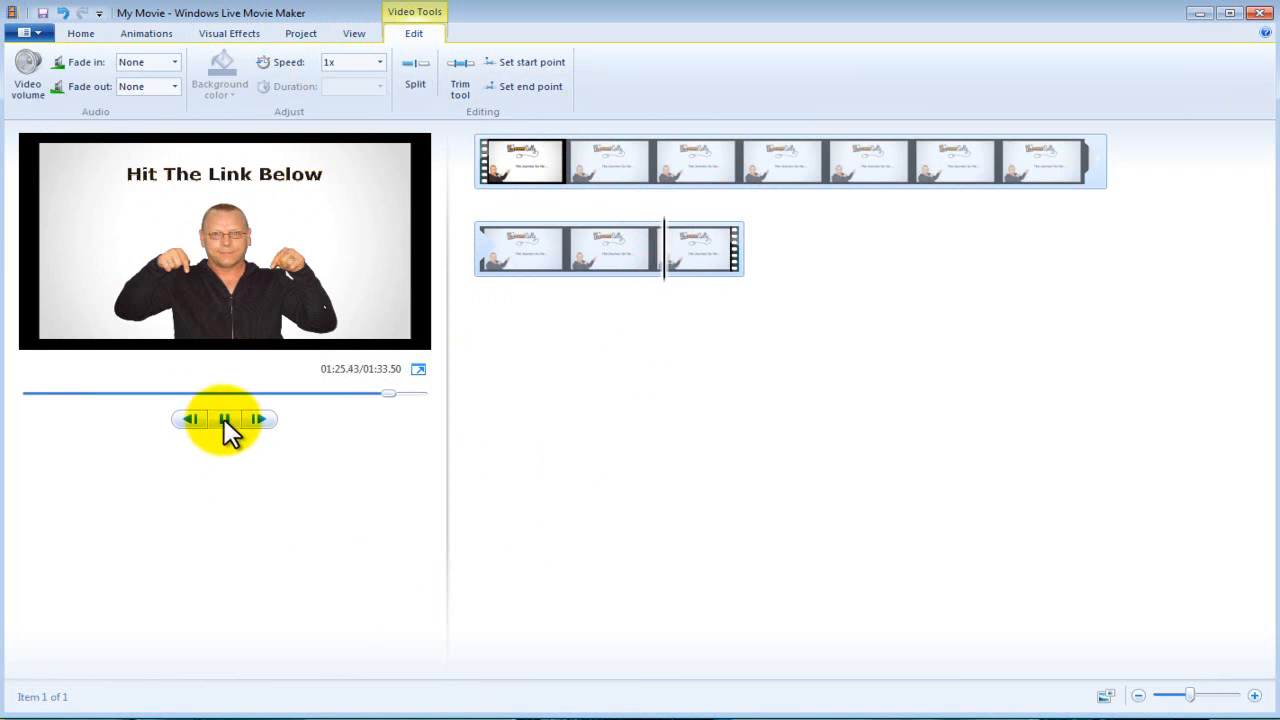
left_click(224, 418)
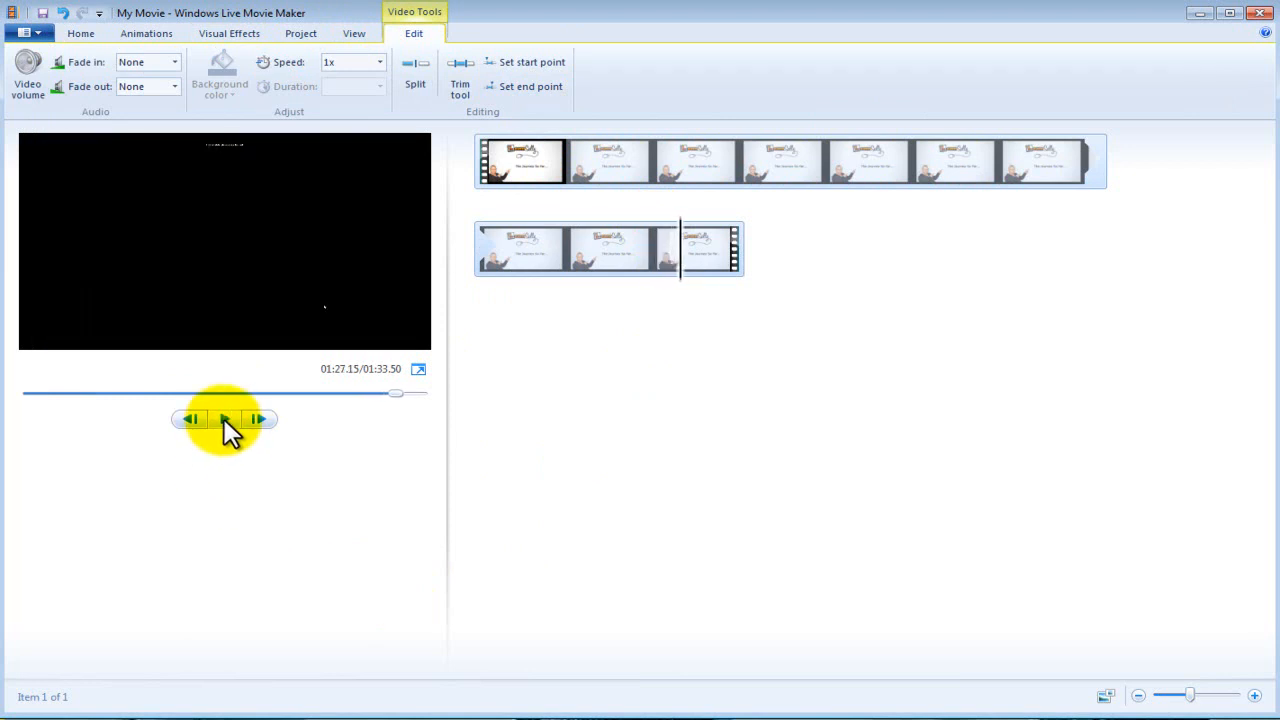
left_click(224, 419)
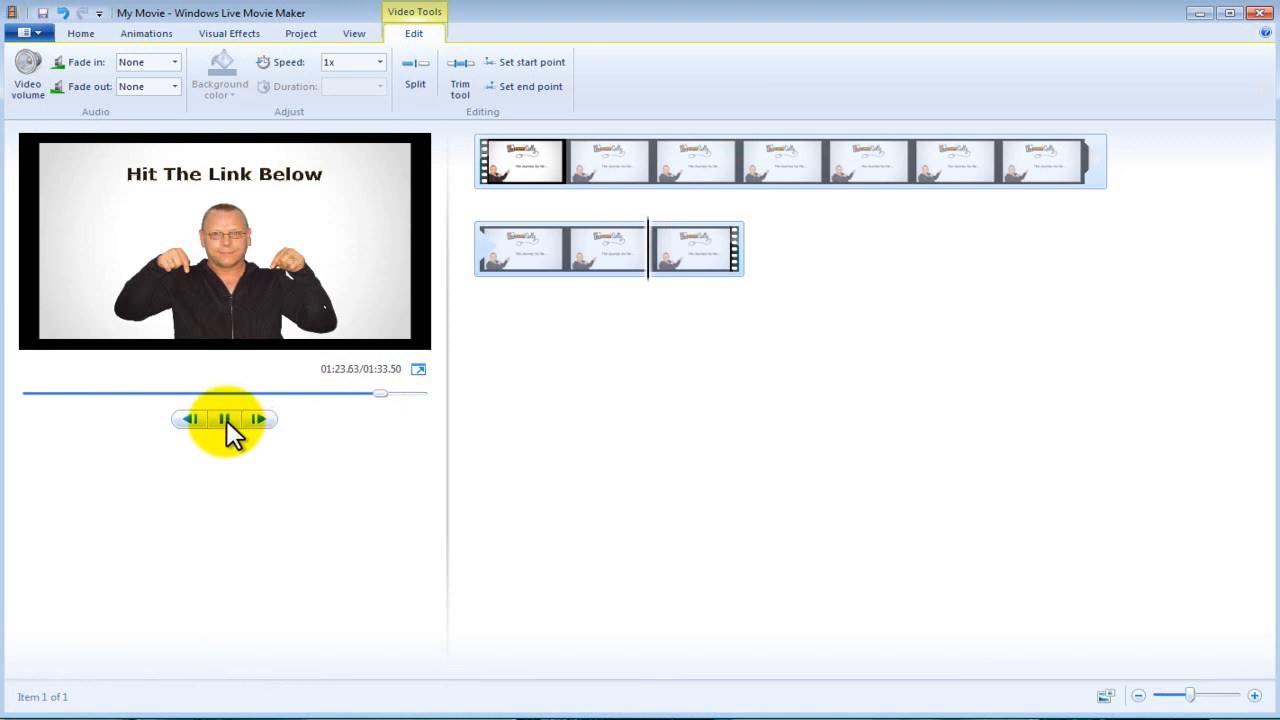
left_click(224, 419)
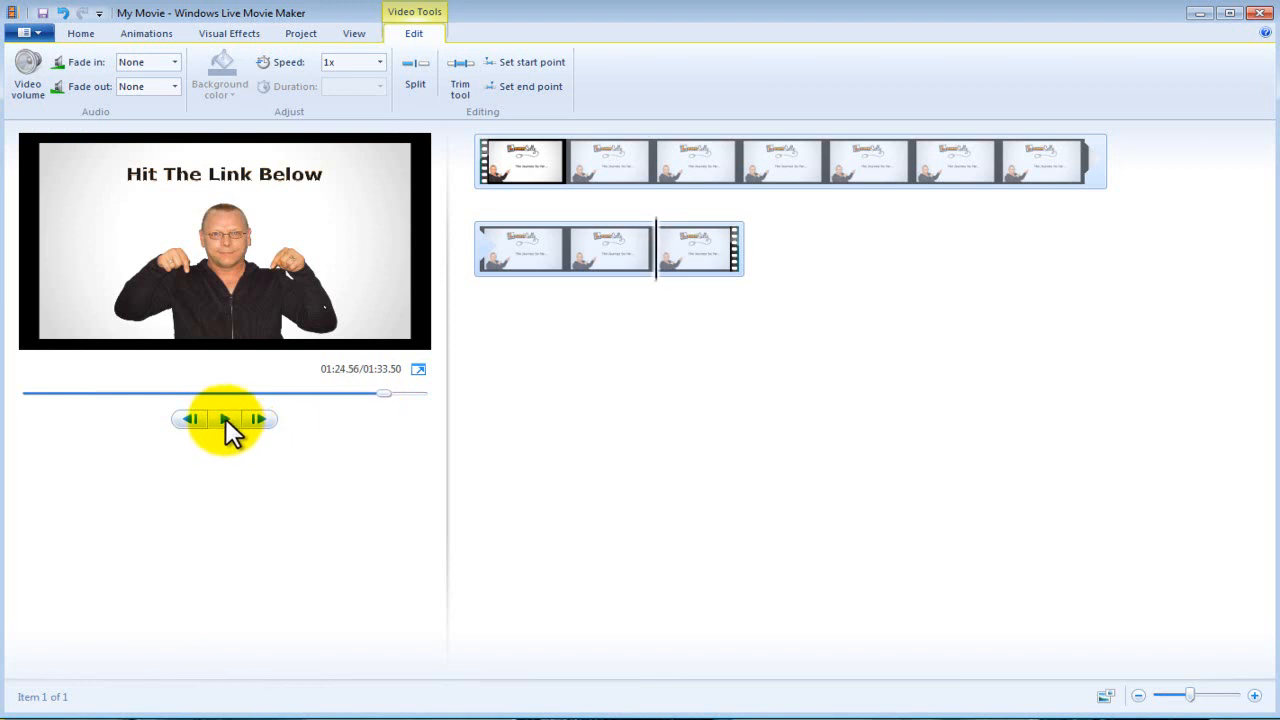
mouse_move(583, 92)
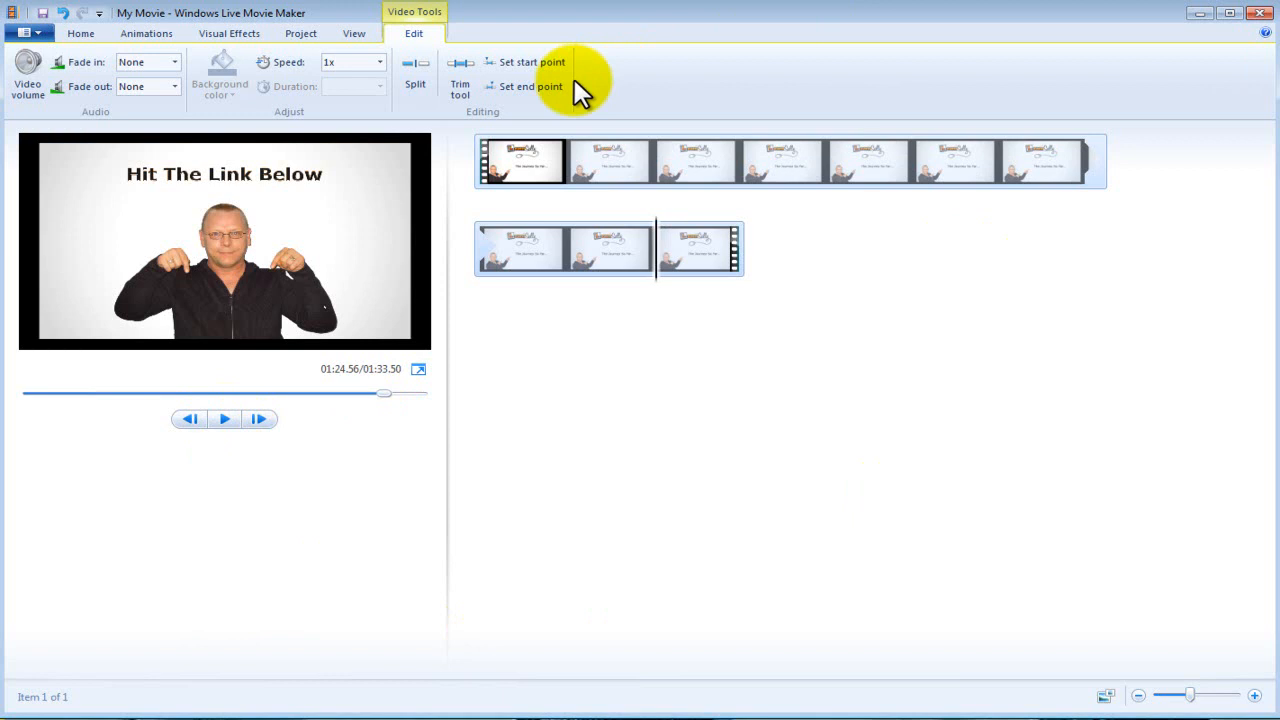
left_click(530, 86)
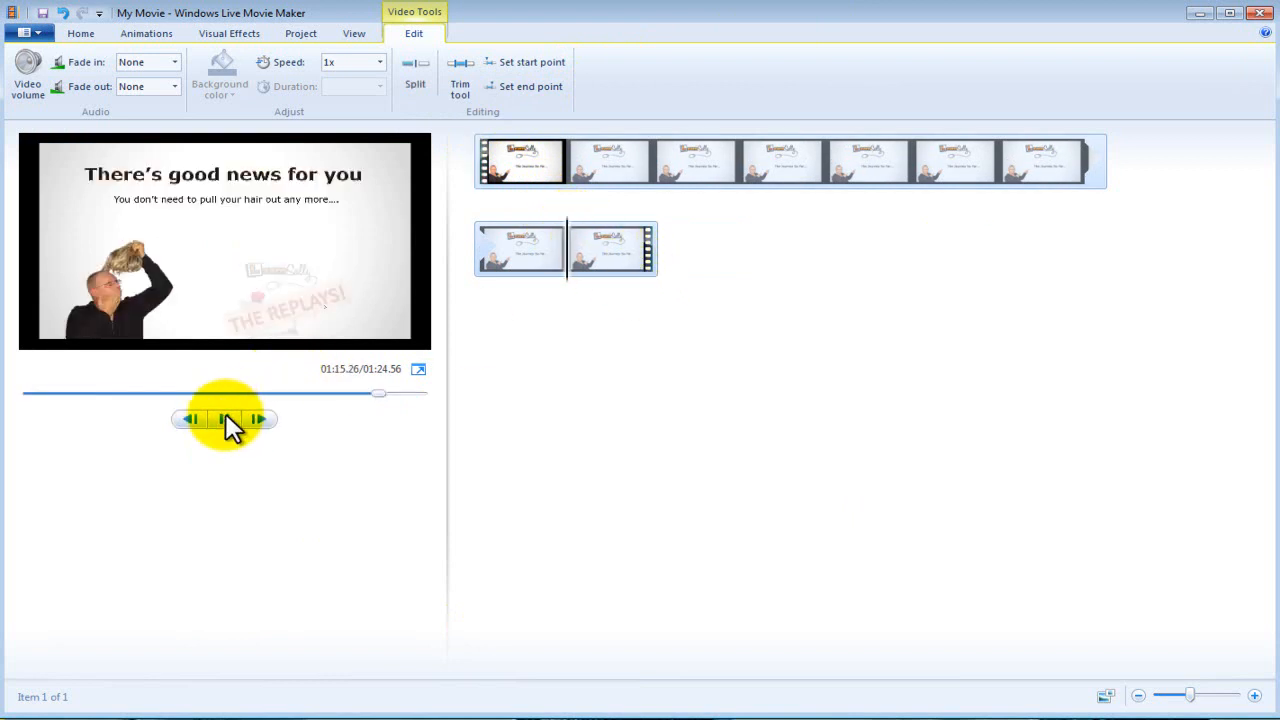
- Preview the shortened clip through to its end
left_click(224, 418)
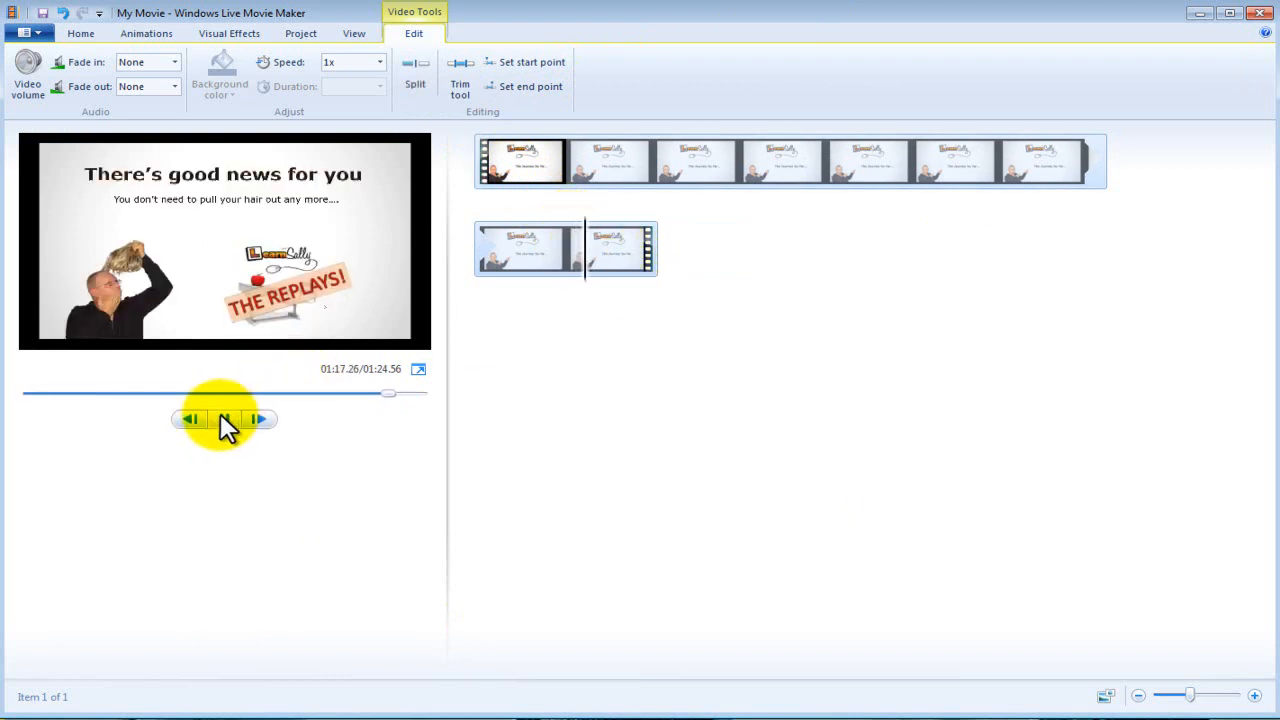
left_click(224, 419)
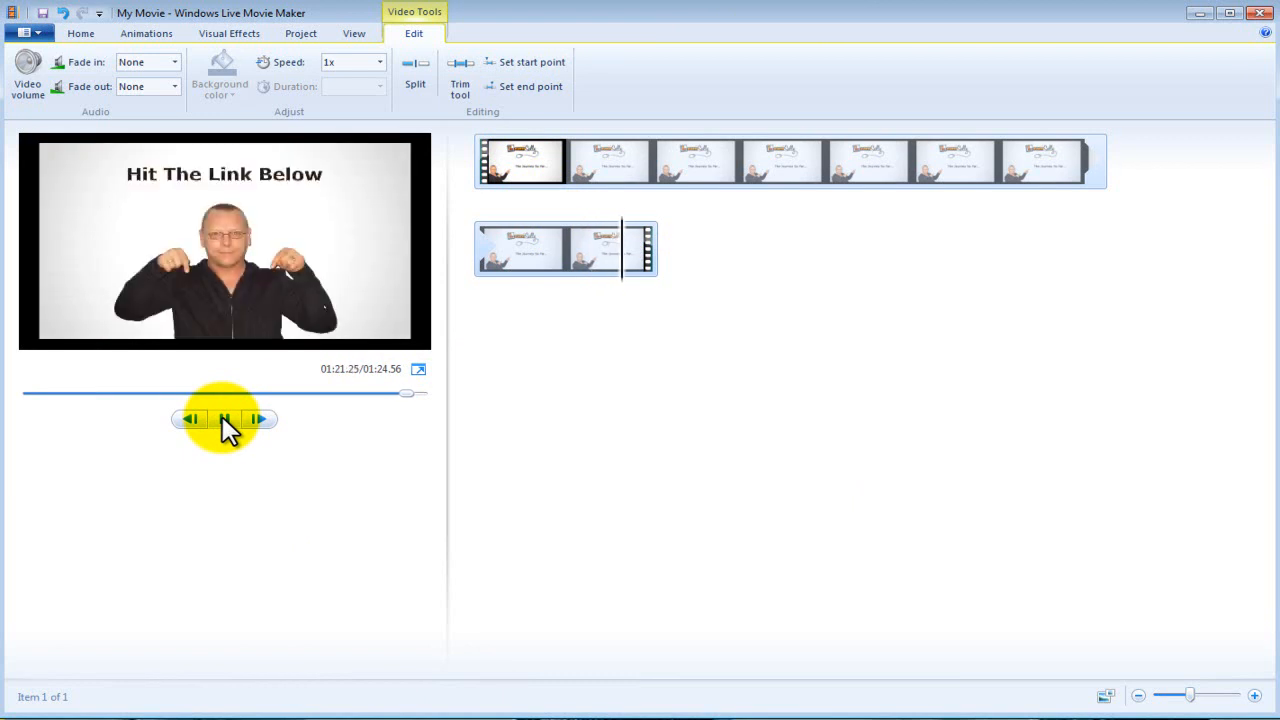
left_click(224, 419)
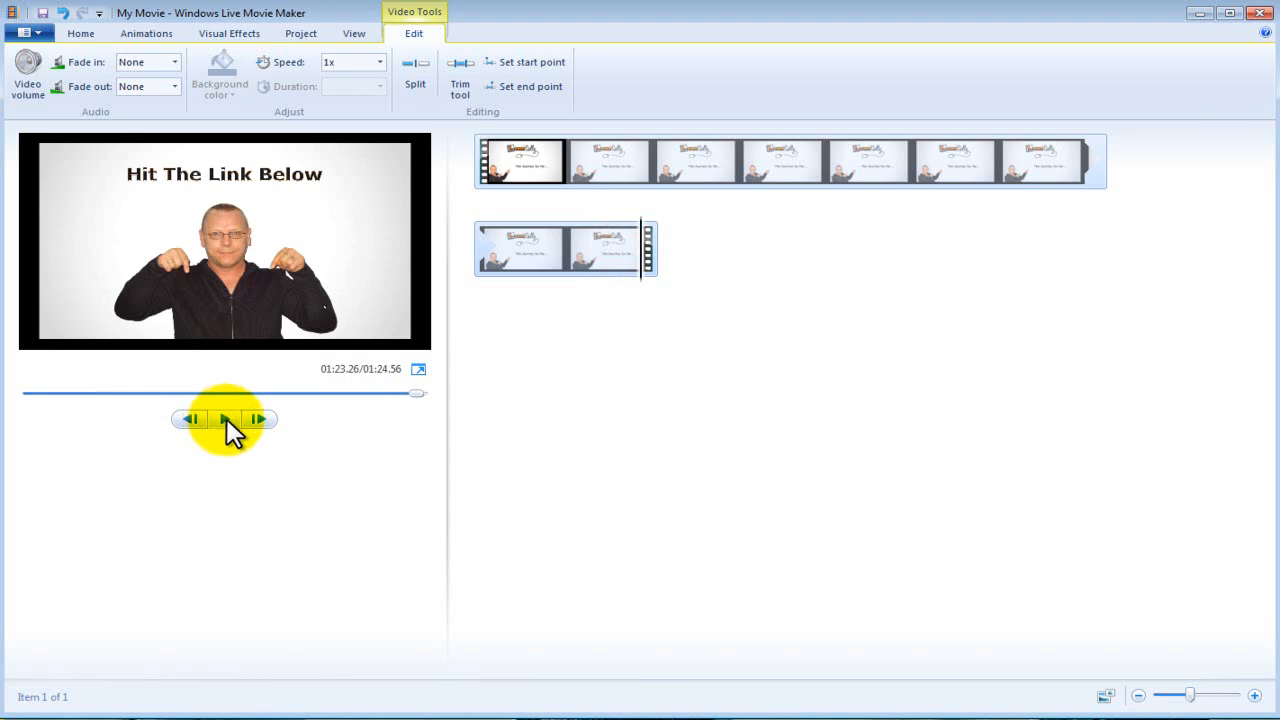
mouse_move(195, 355)
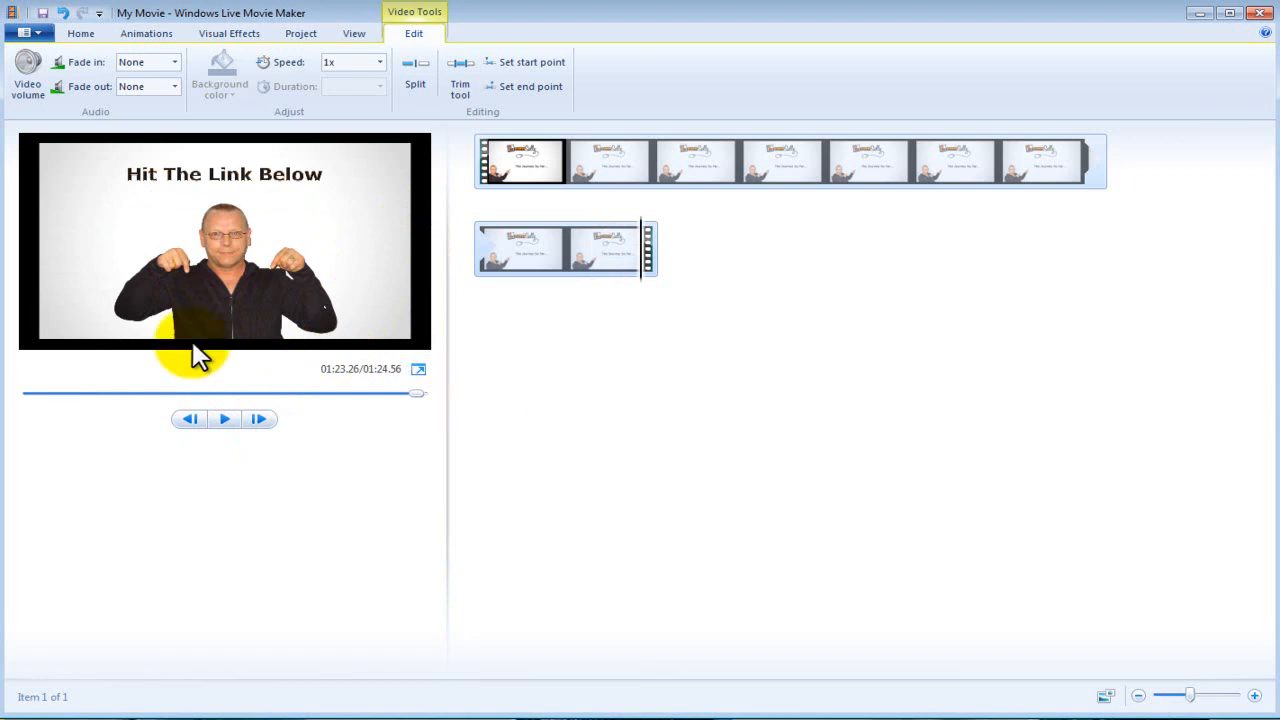
left_click(81, 33)
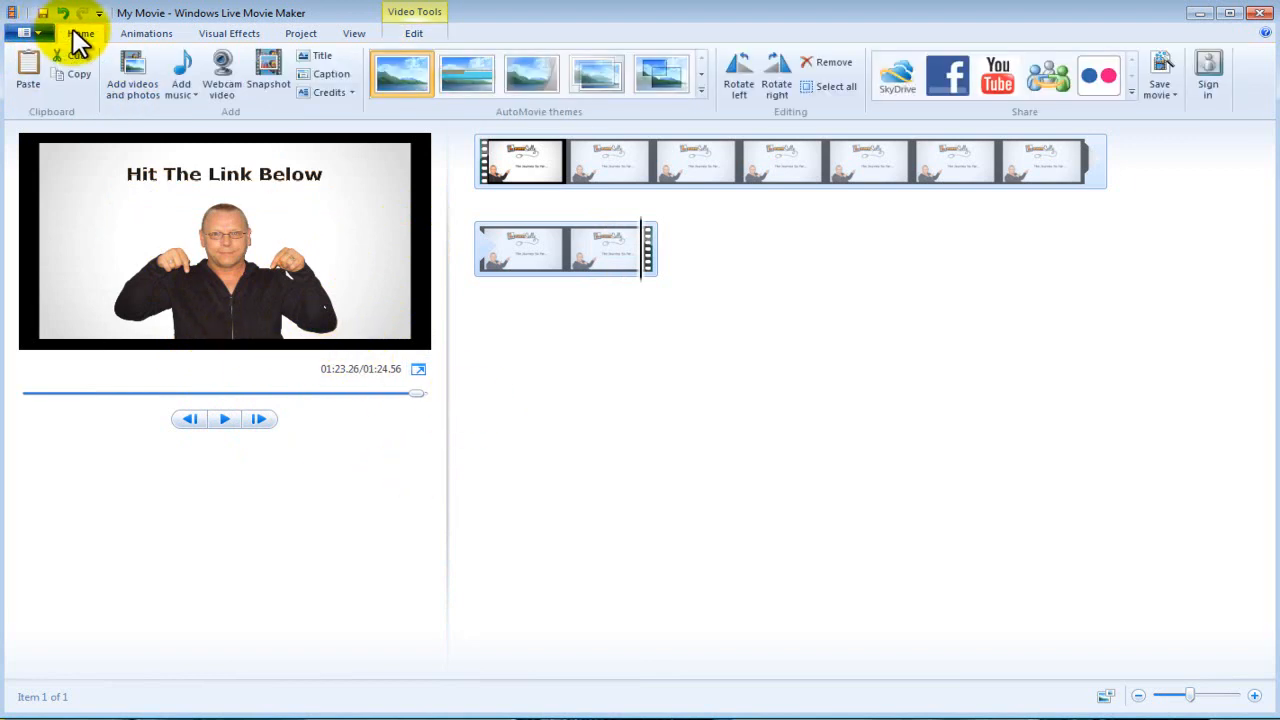
- Add a My Movie title card at the start with a custom navy blue background
left_click(322, 55)
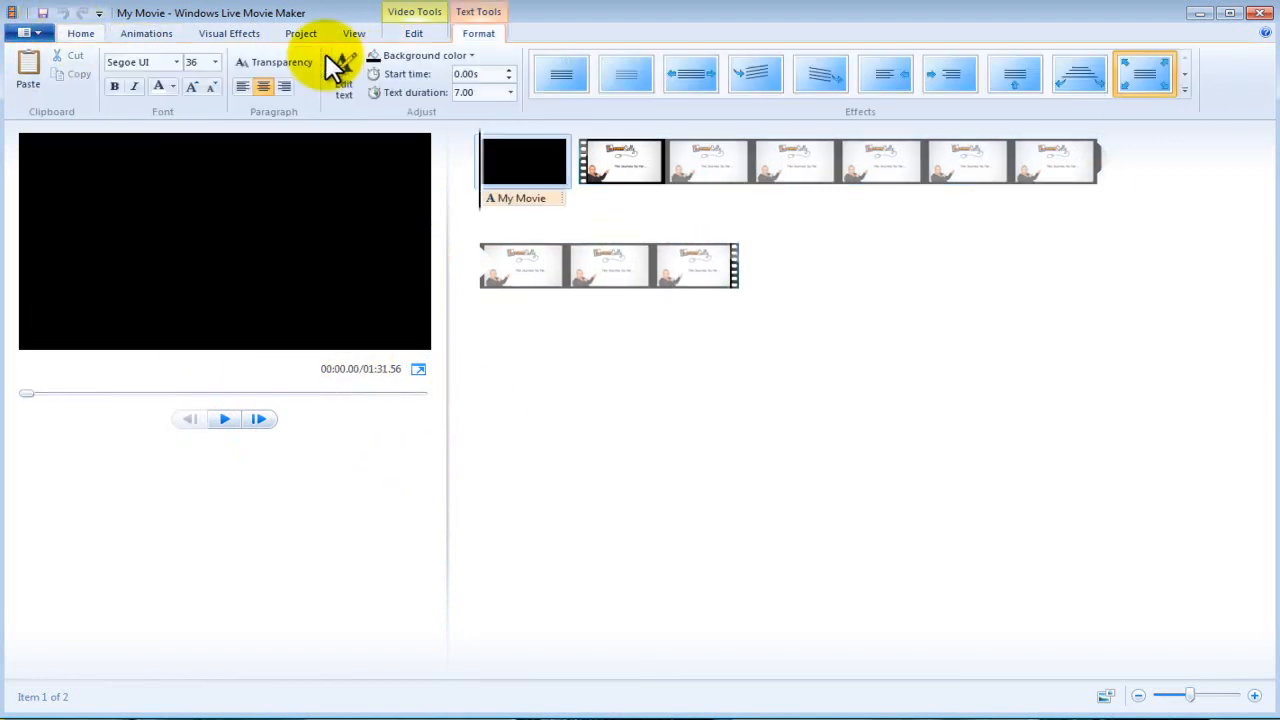
left_click(428, 55)
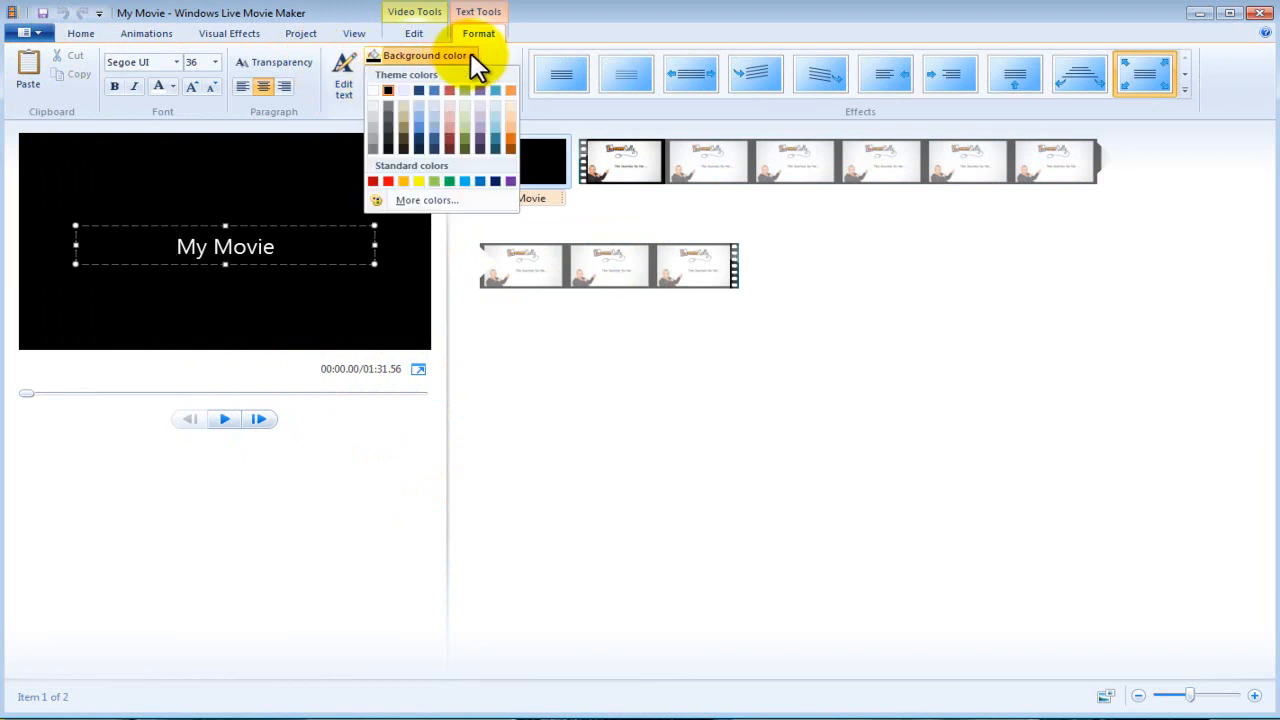
mouse_move(433, 137)
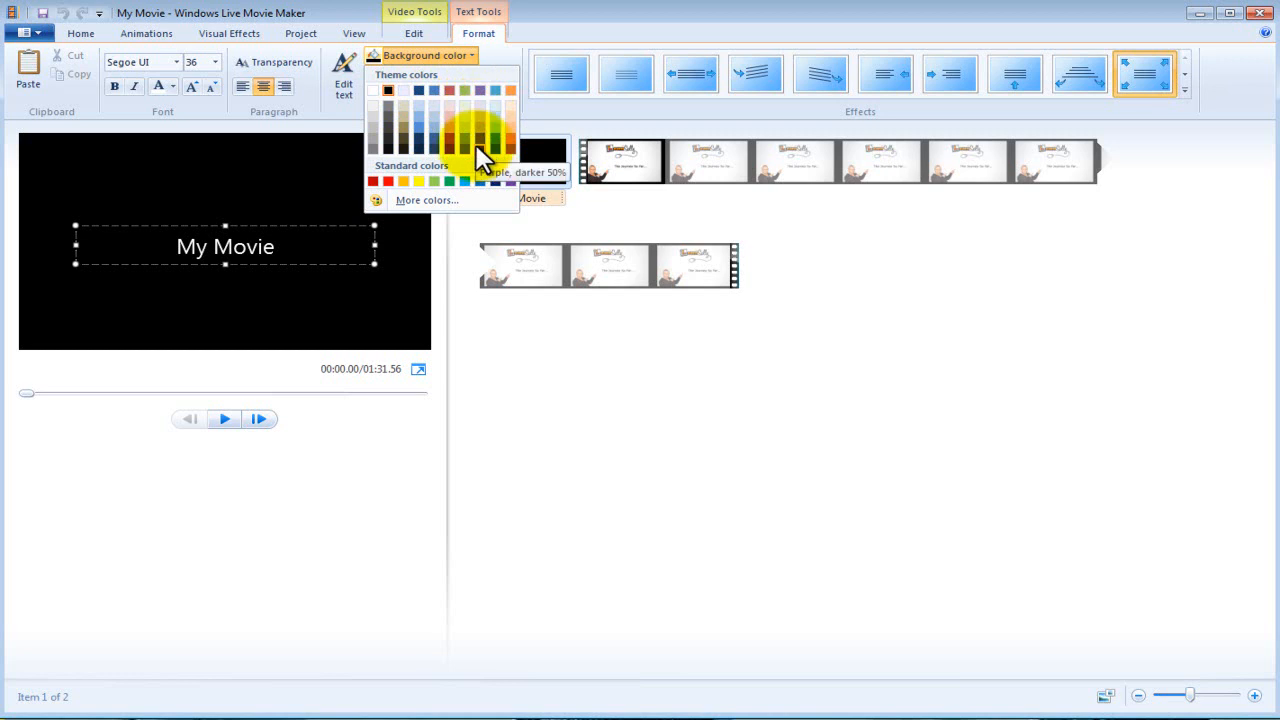
mouse_move(463, 130)
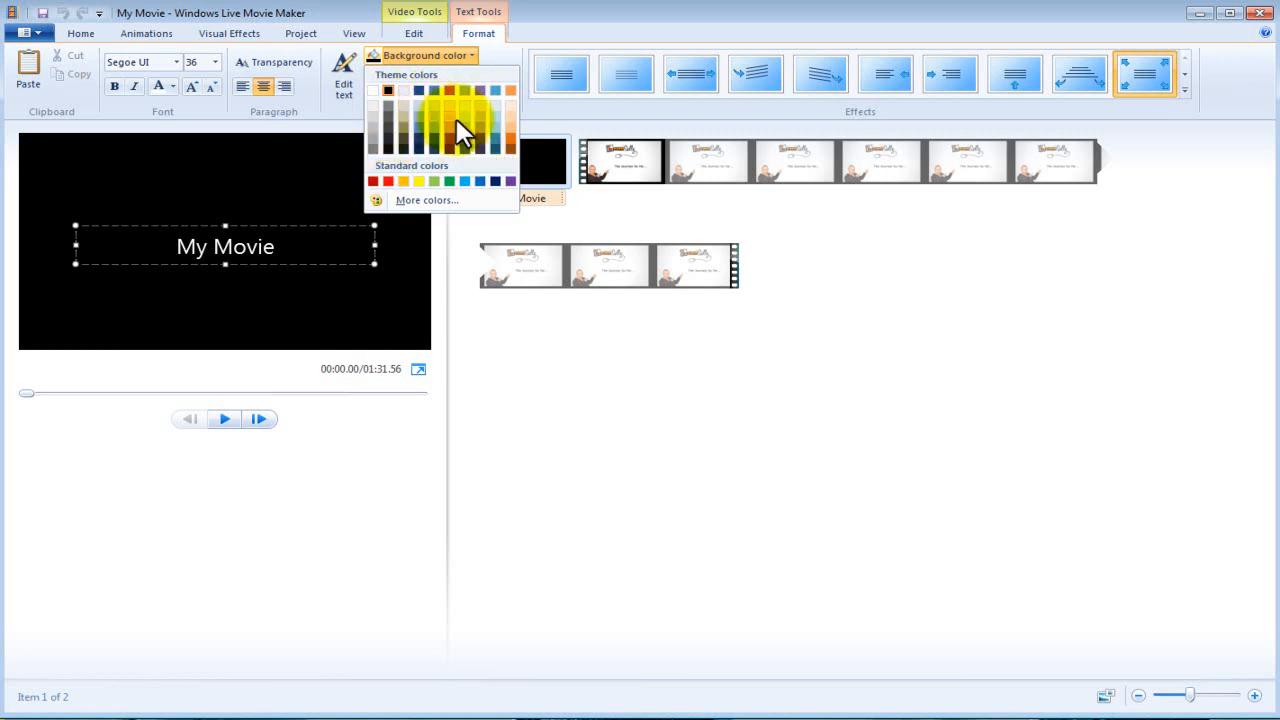
left_click(426, 199)
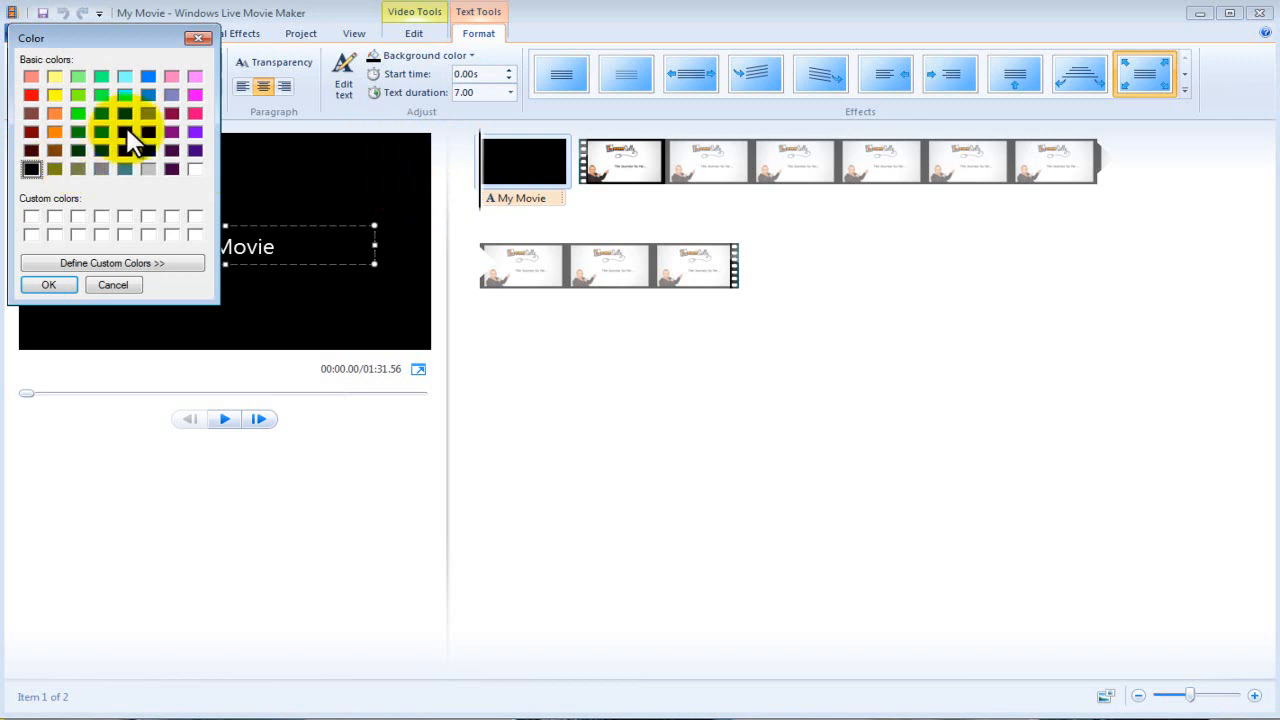
left_click(110, 262)
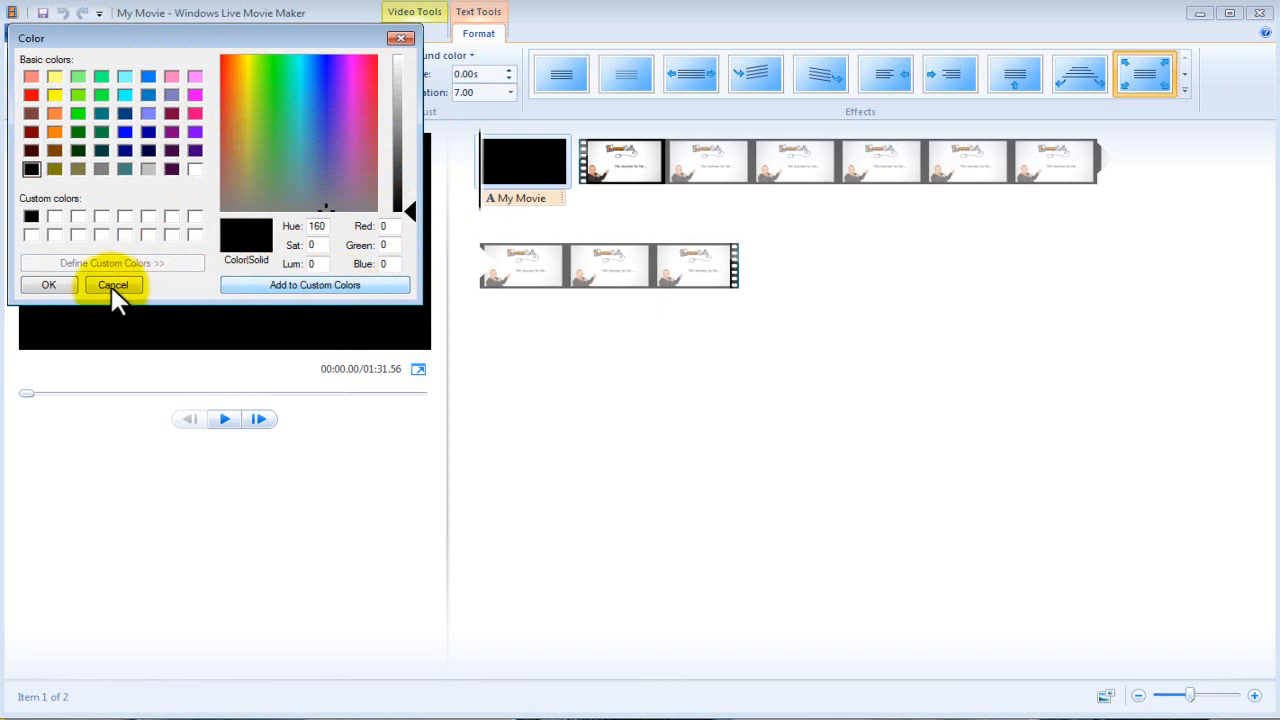
left_click(112, 285)
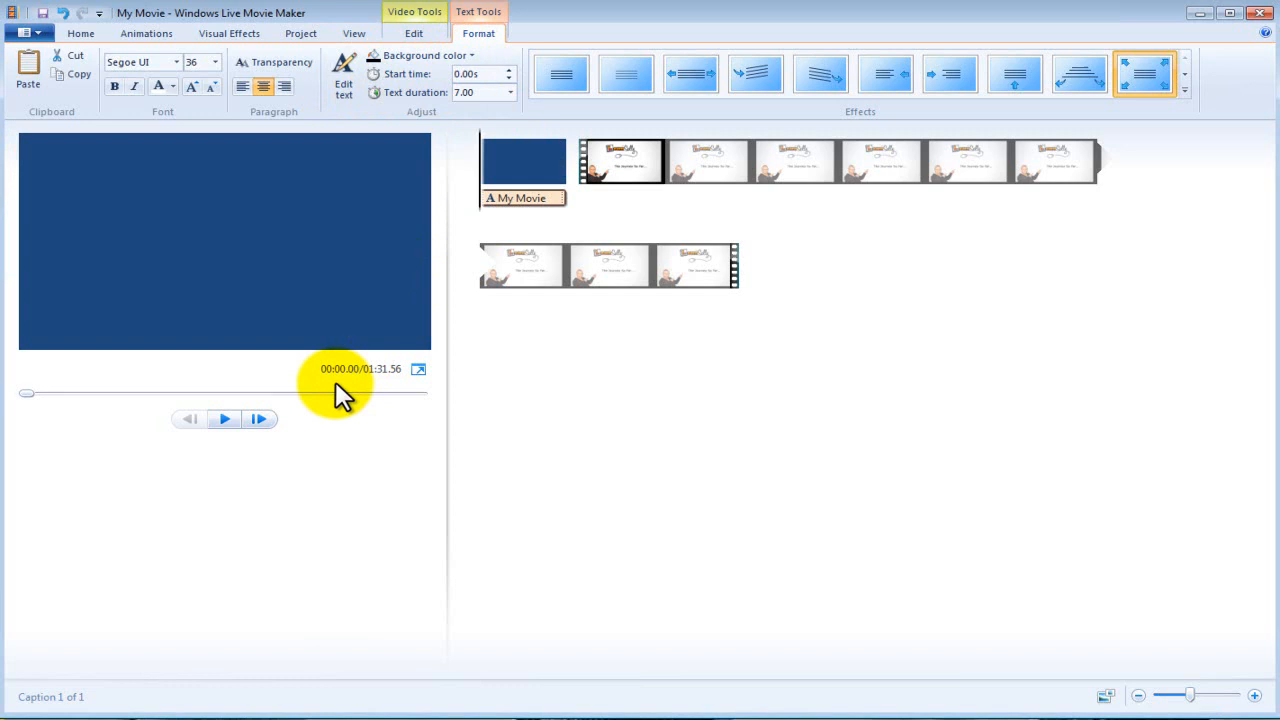
left_click(225, 247)
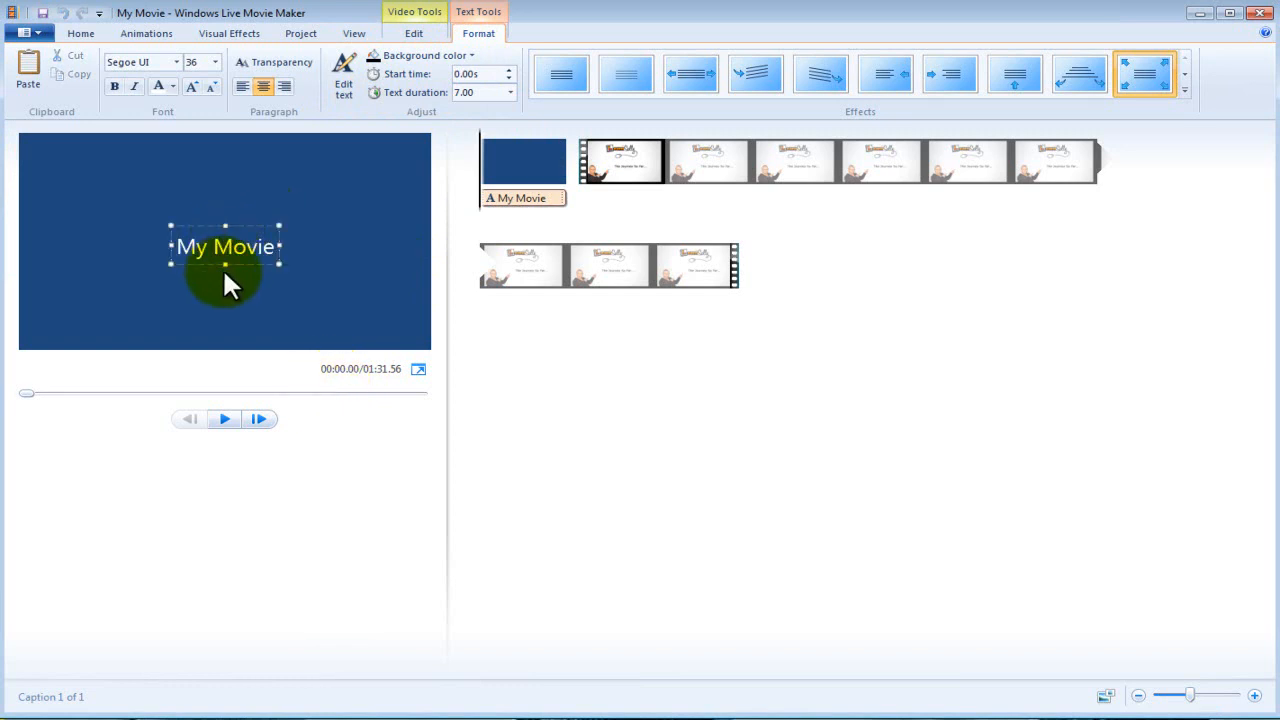
mouse_move(218, 290)
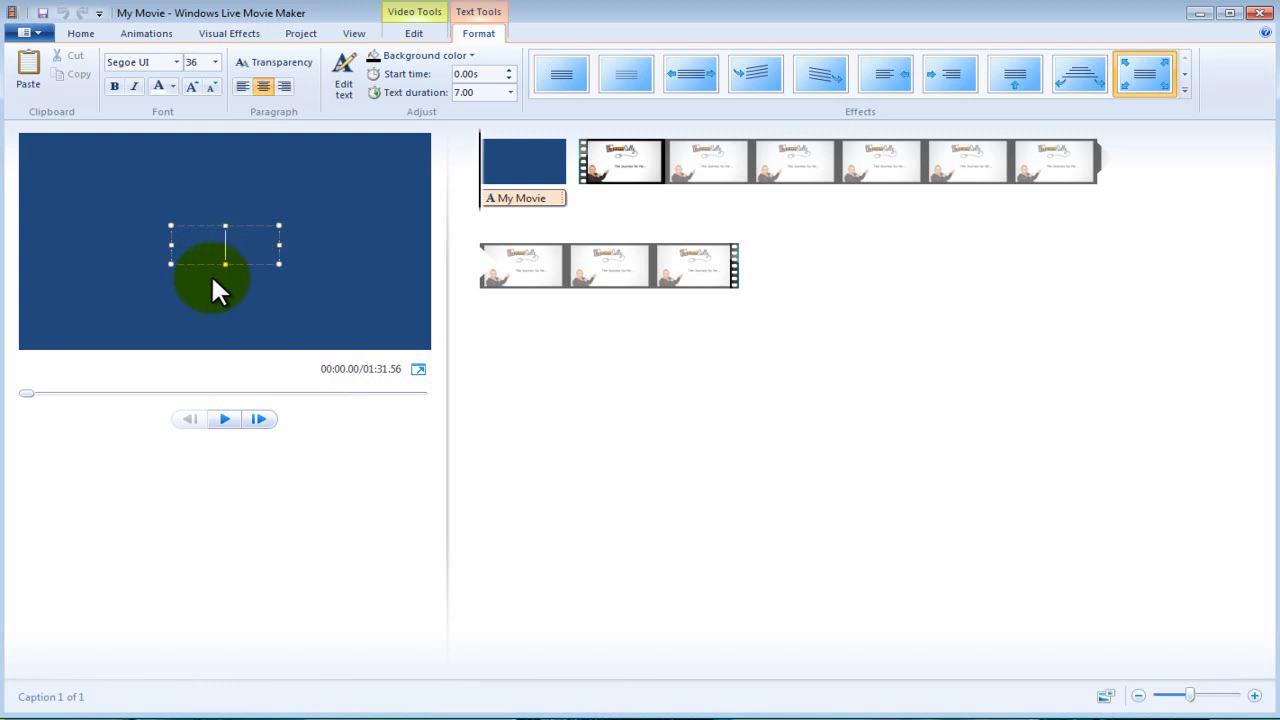
- Type 'Powerpoint prenentations' and 'By Barry Wells' on two lines of the title card
type("Powerpoi")
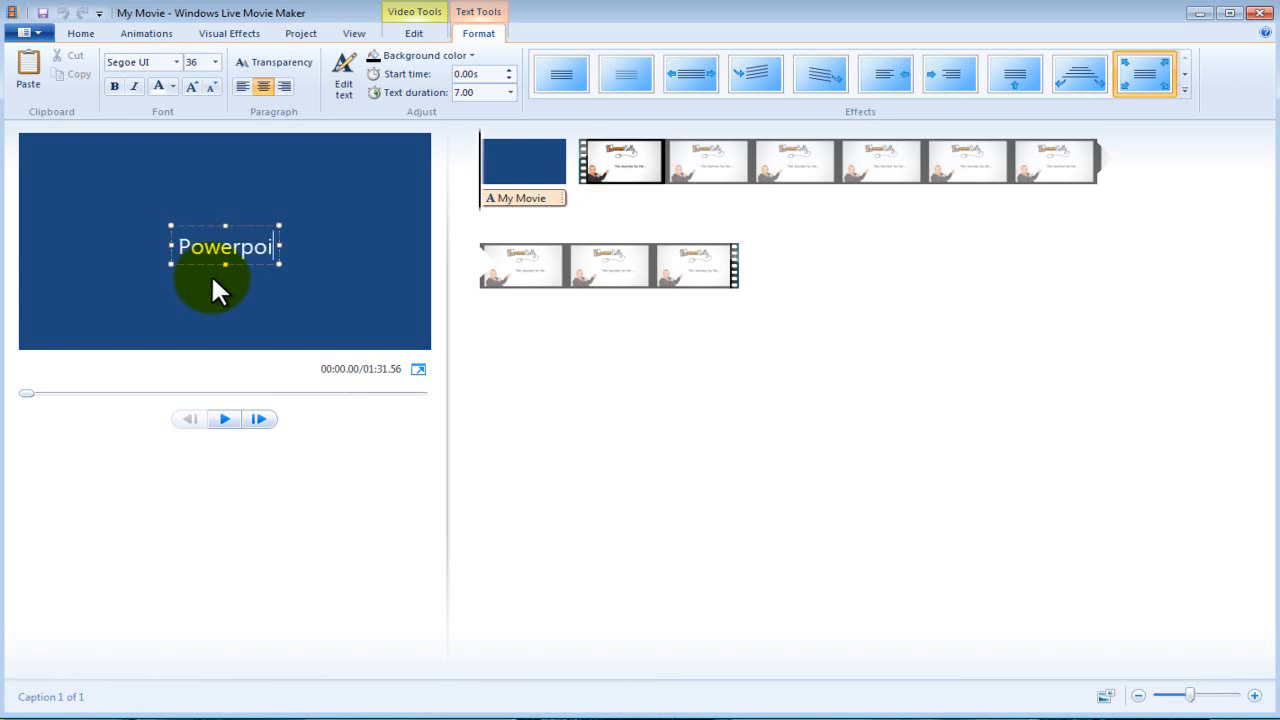
type("nt prec")
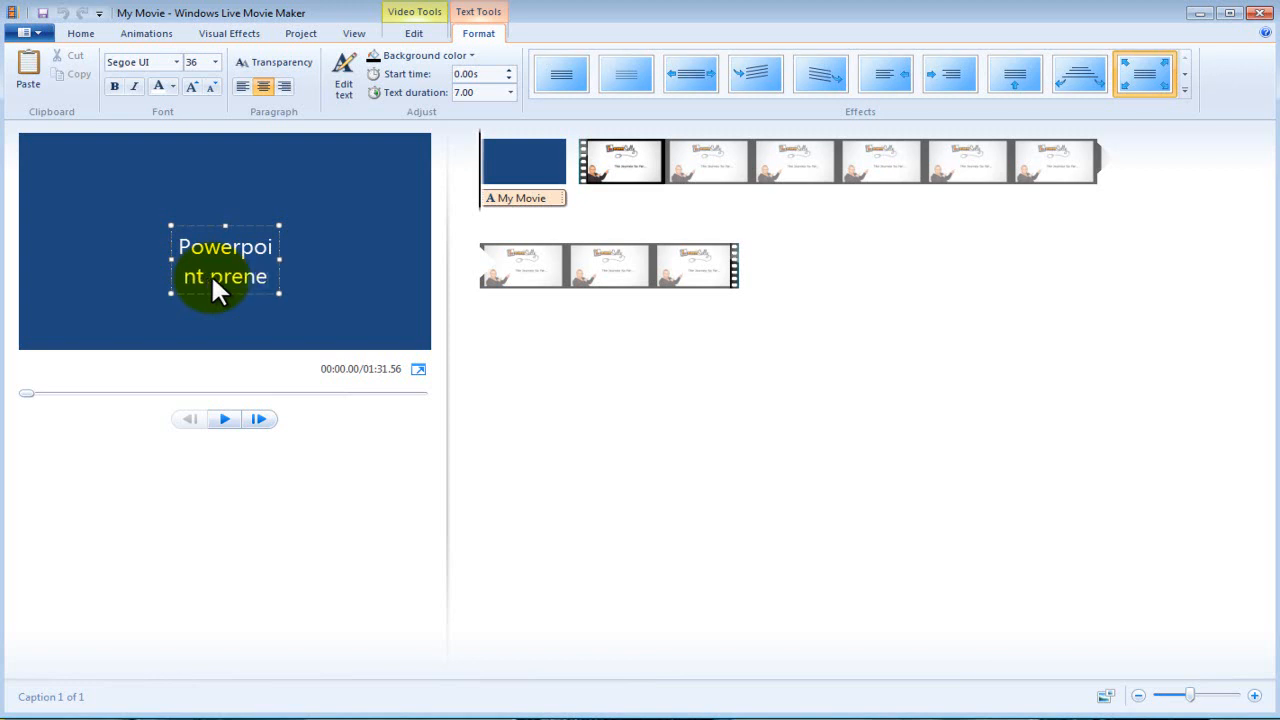
type("presentations")
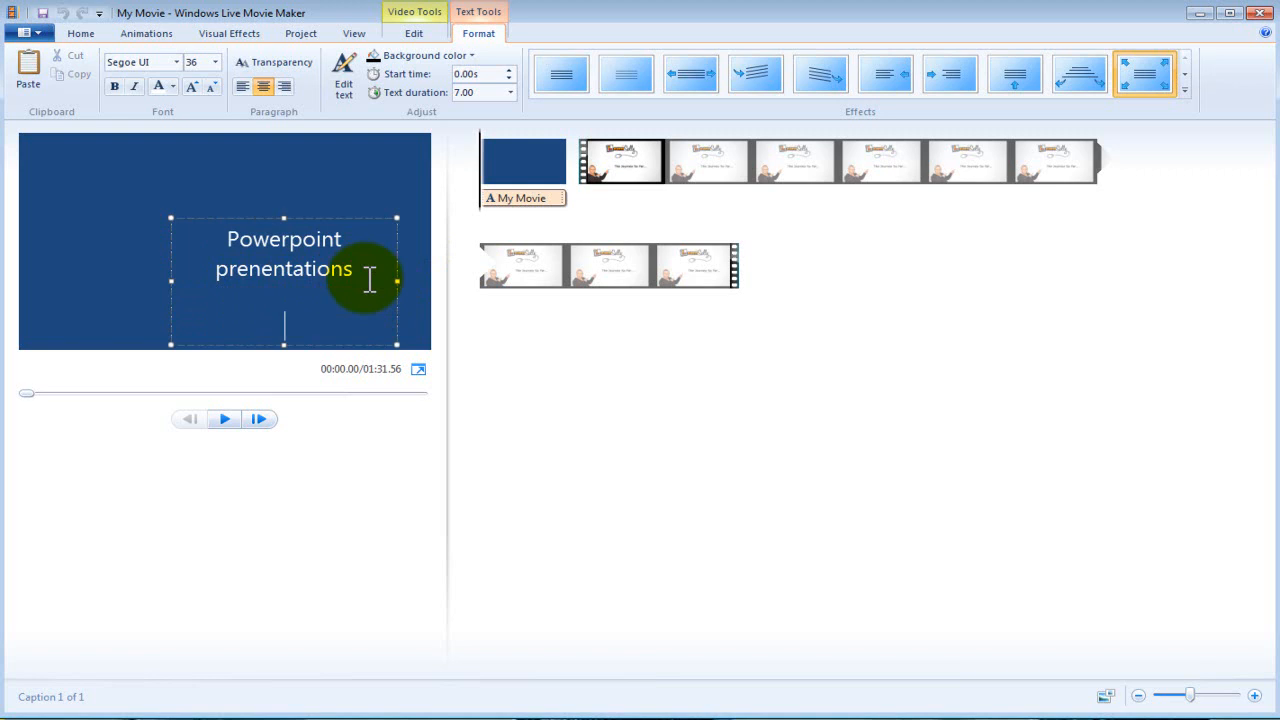
type("By Barry")
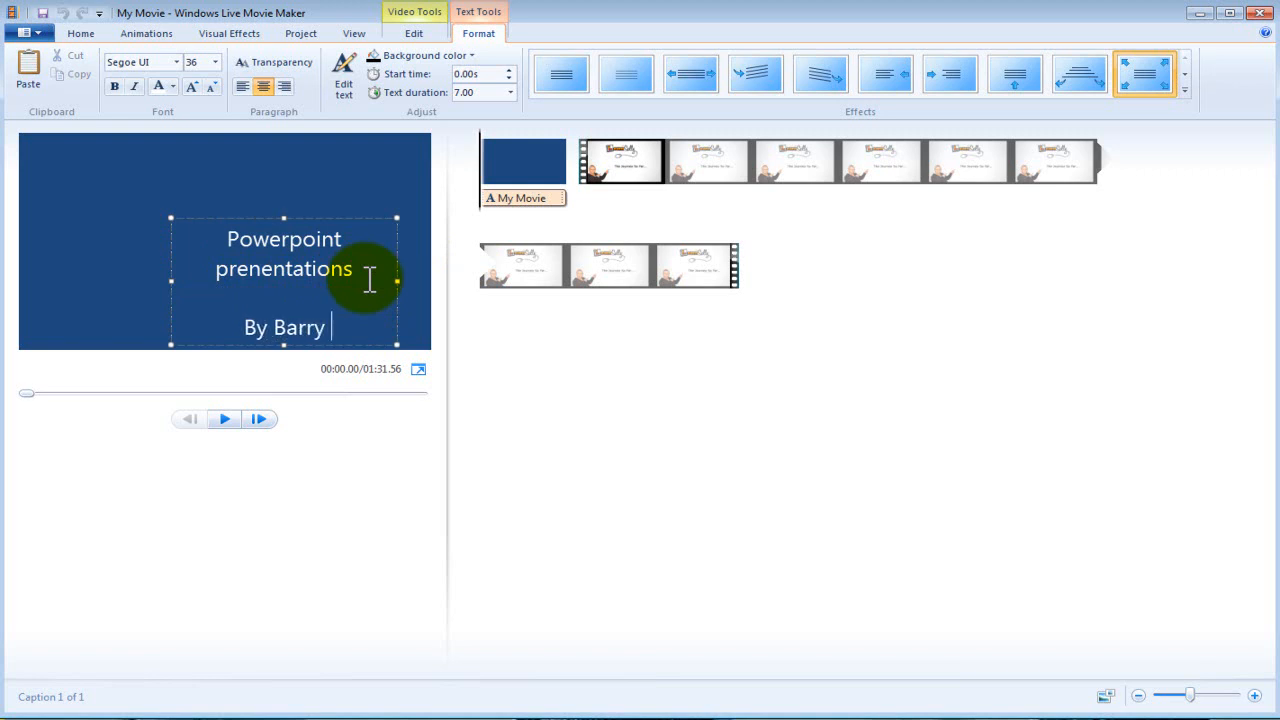
type("Wells")
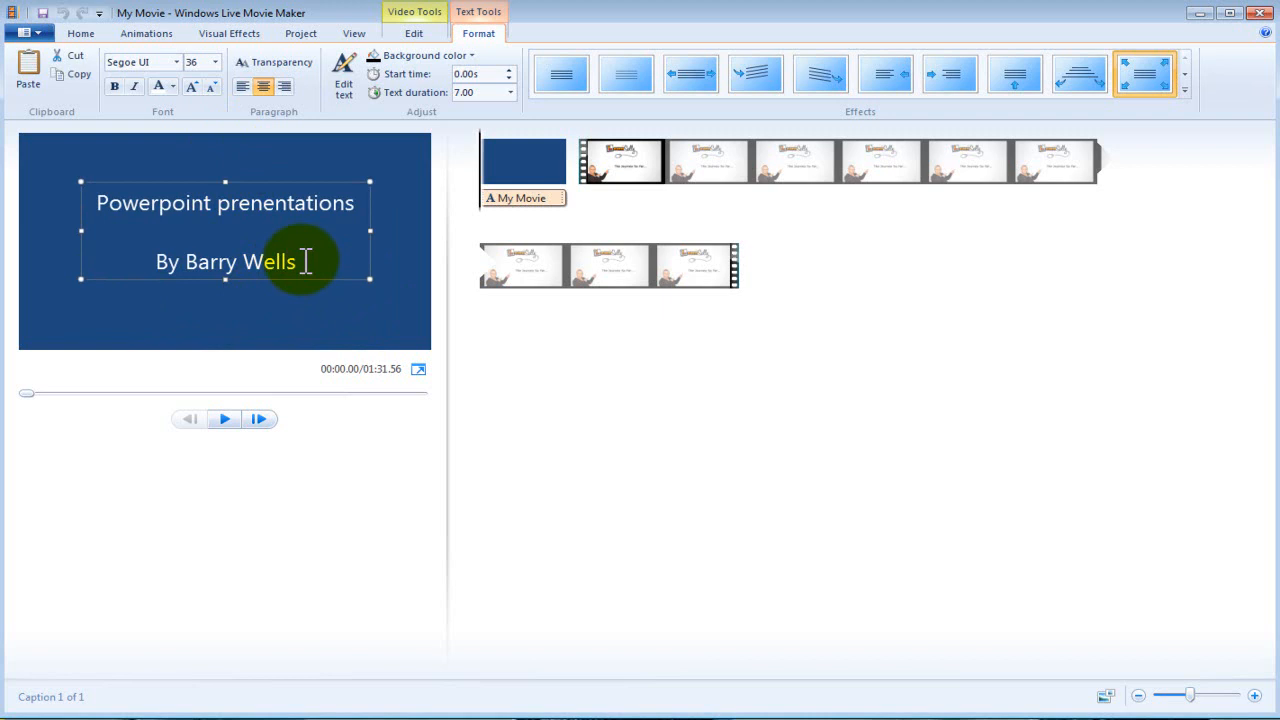
- Select all the title text, check the font and size lists without changing them, then deselect
key("ctrl+a")
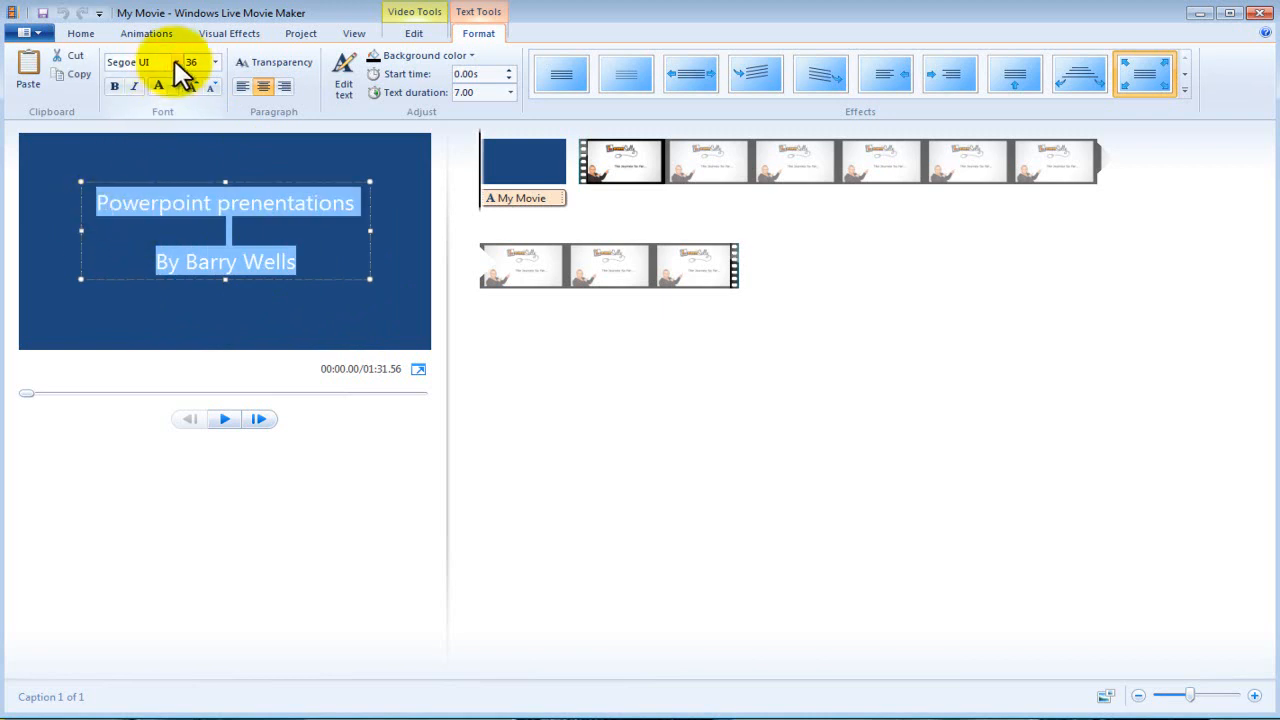
left_click(150, 61)
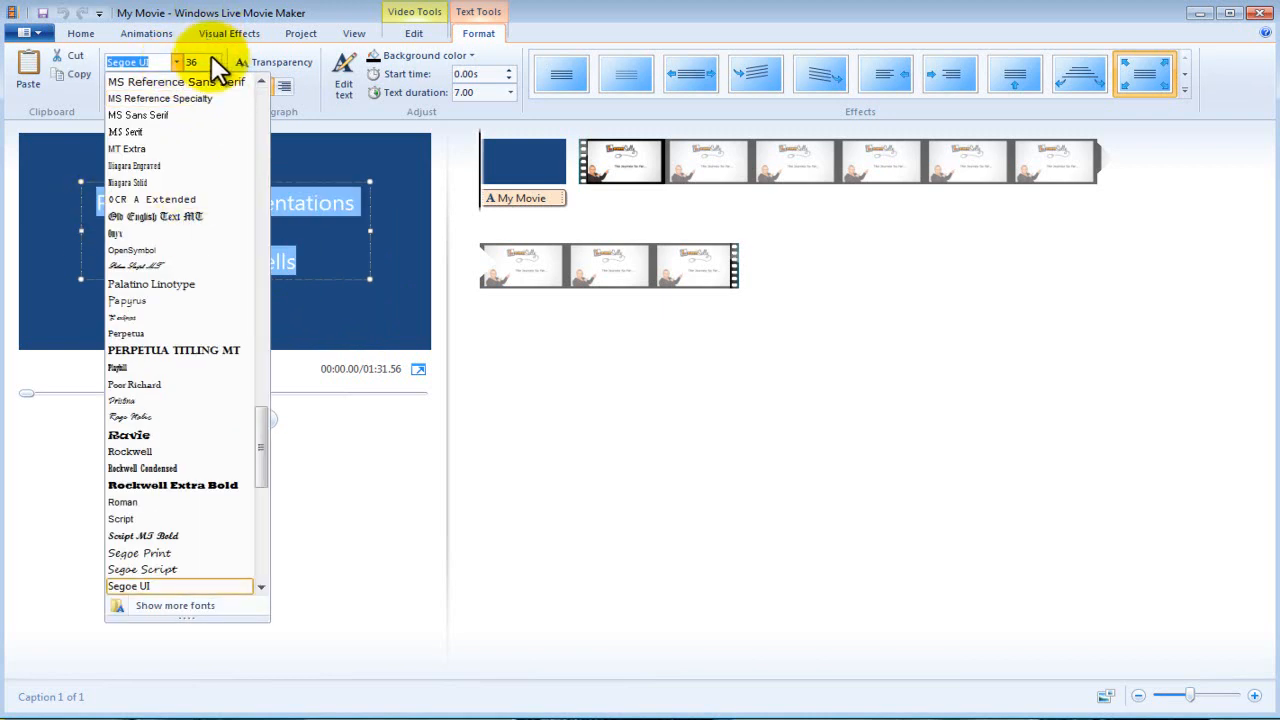
left_click(215, 61)
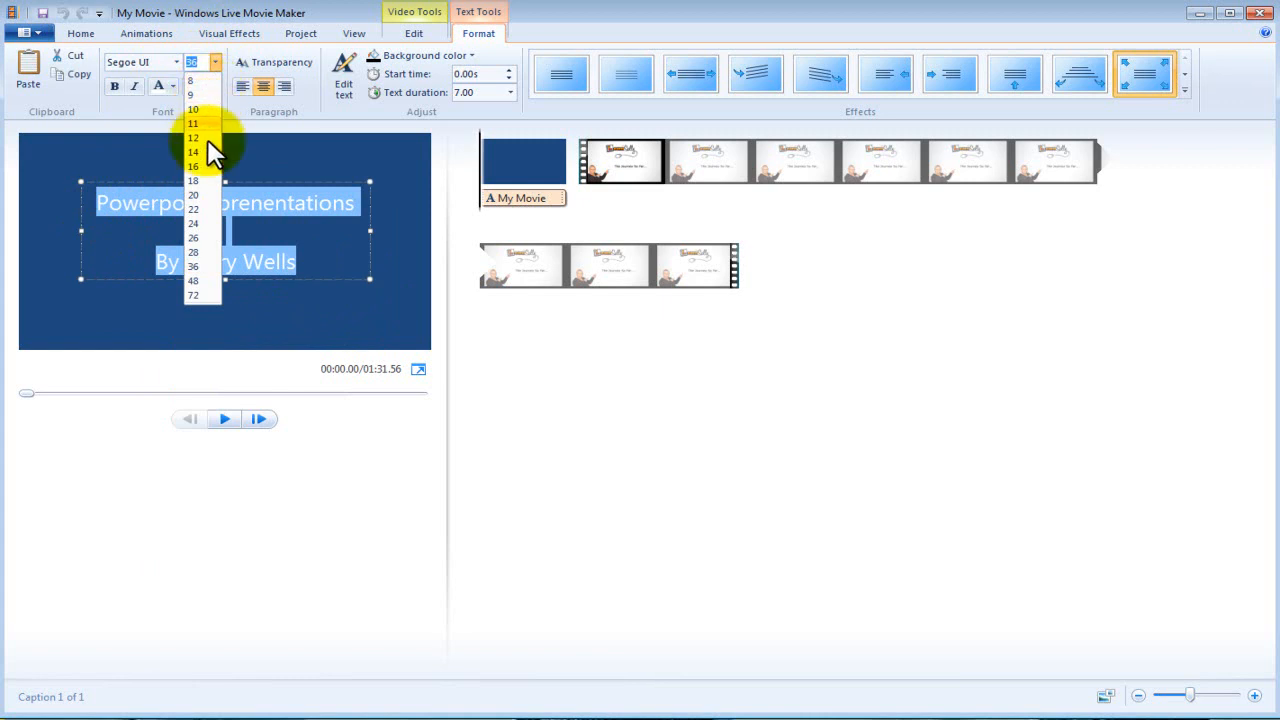
left_click(158, 87)
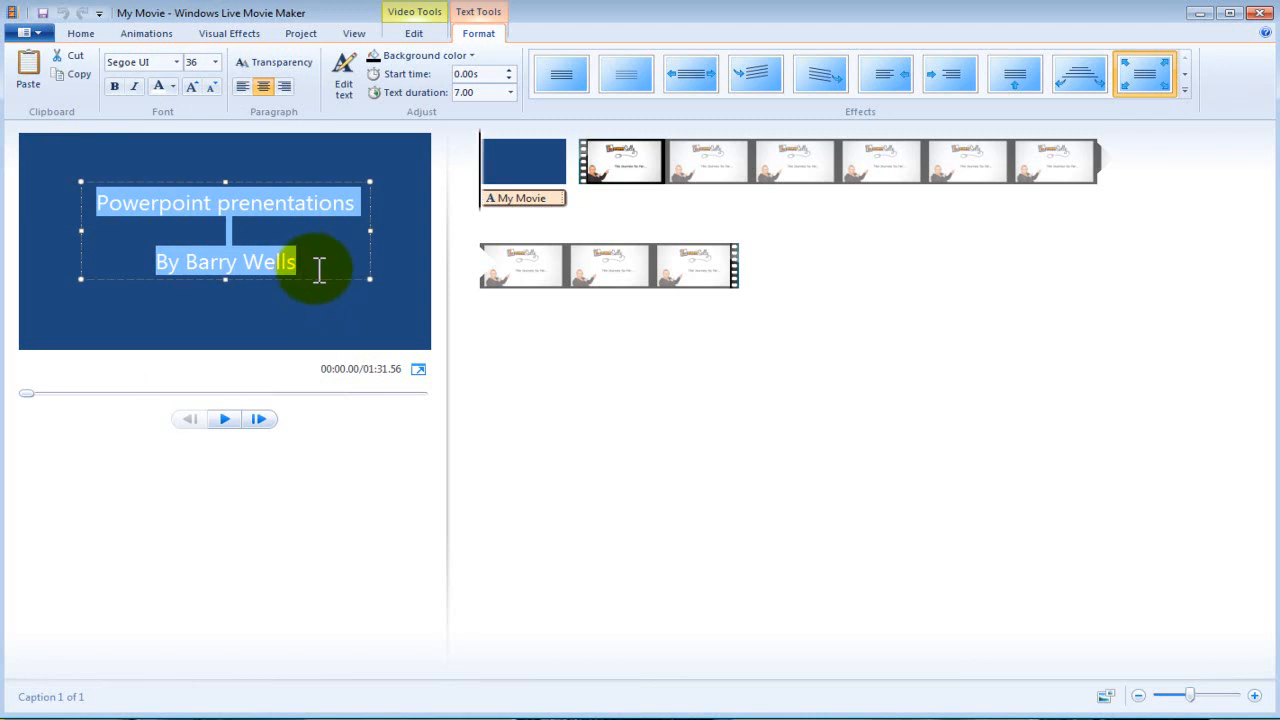
left_click(298, 262)
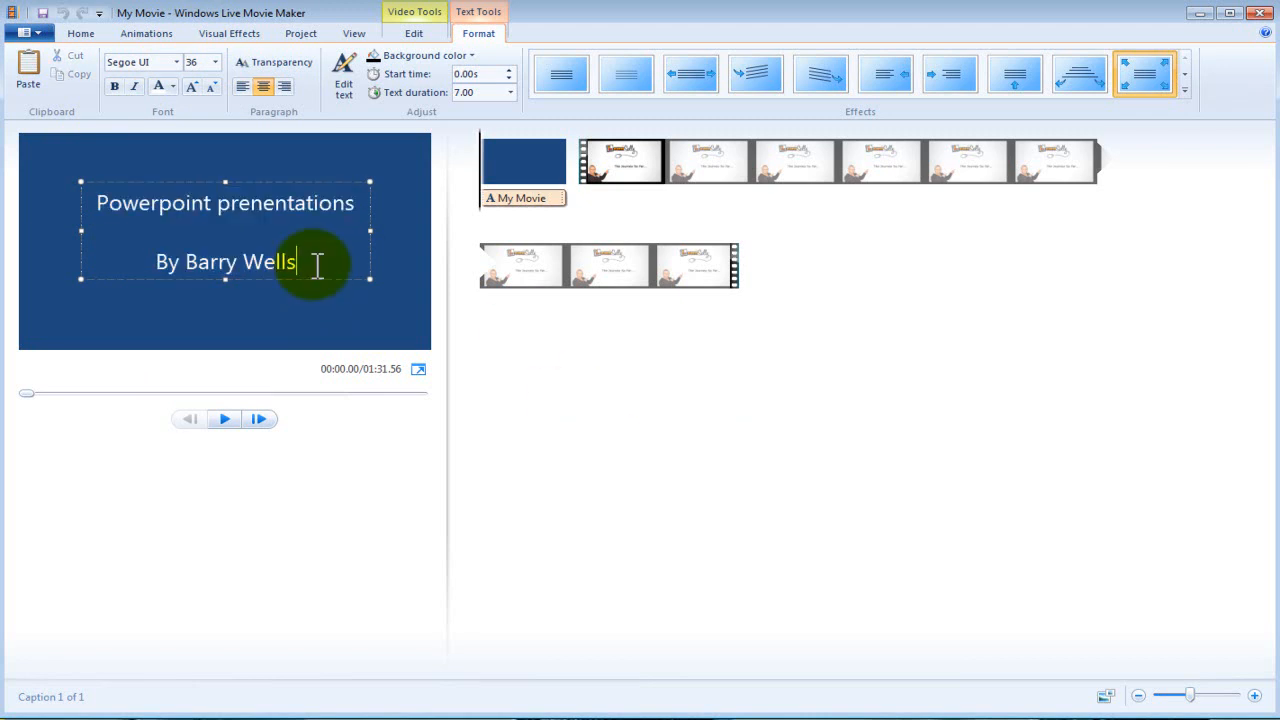
left_click(768, 380)
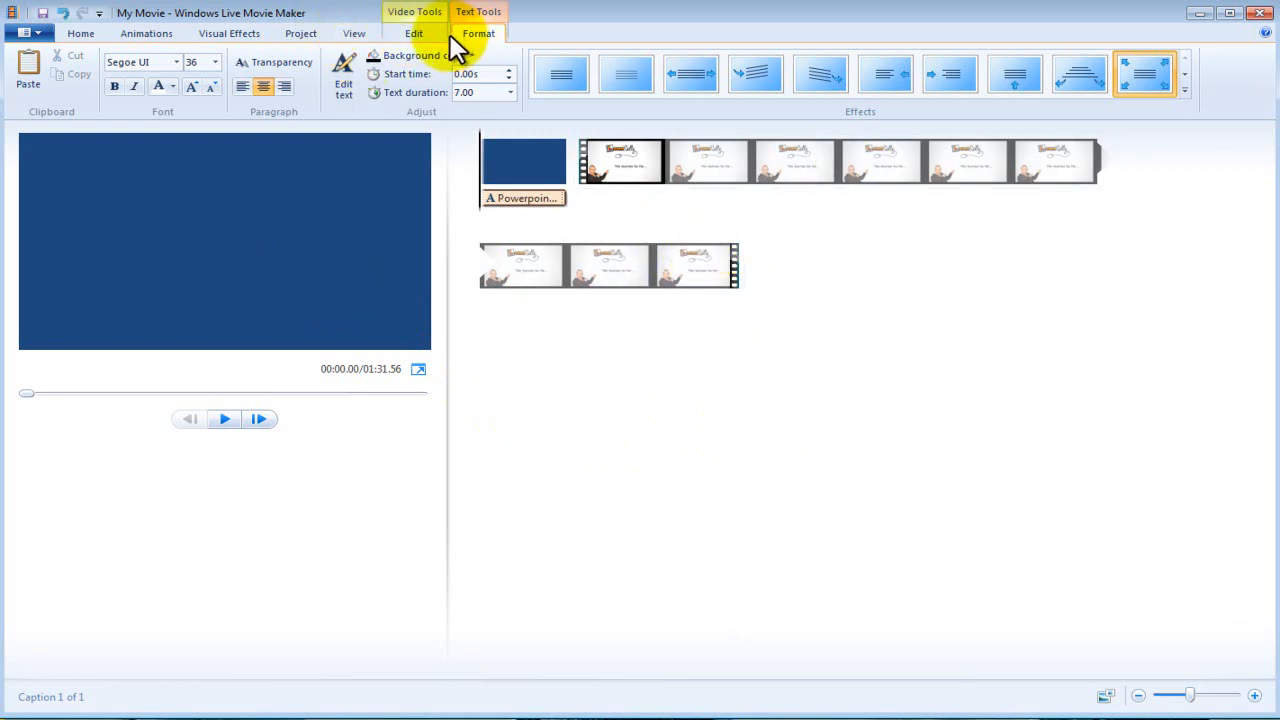
mouse_move(80, 33)
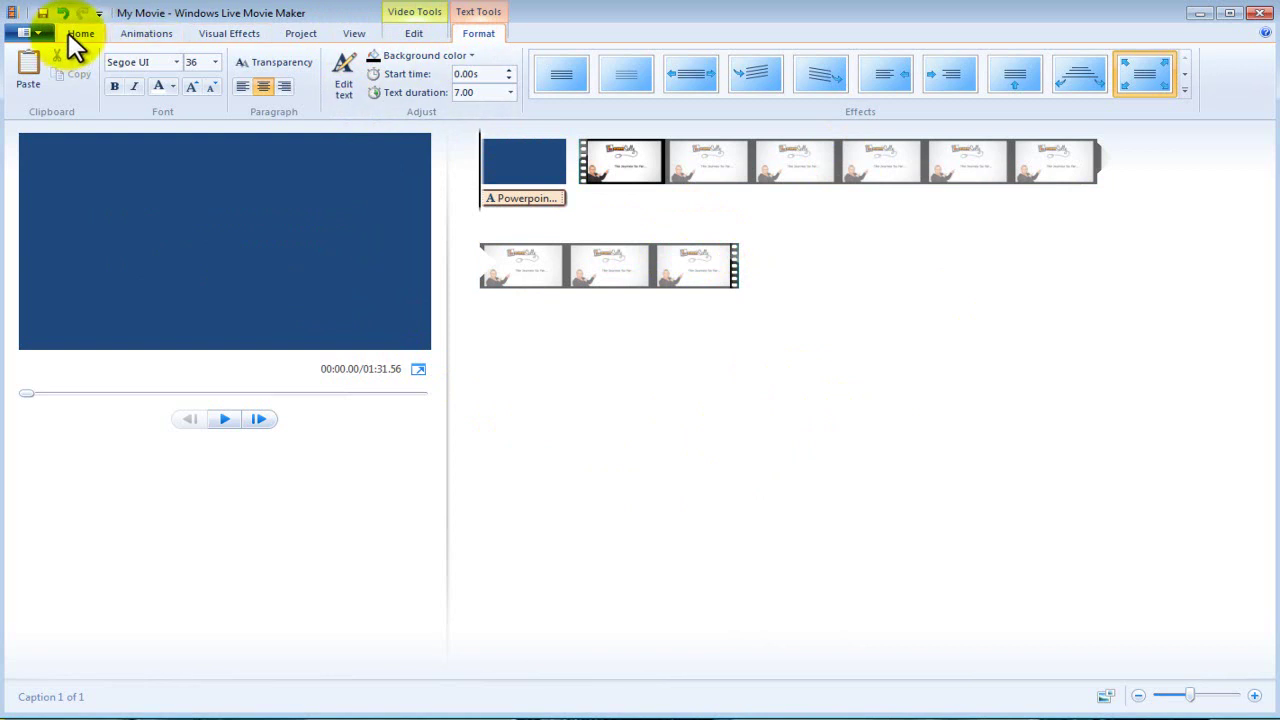
- Add a credits card at the movie's end reading 'Music by U2'
left_click(81, 33)
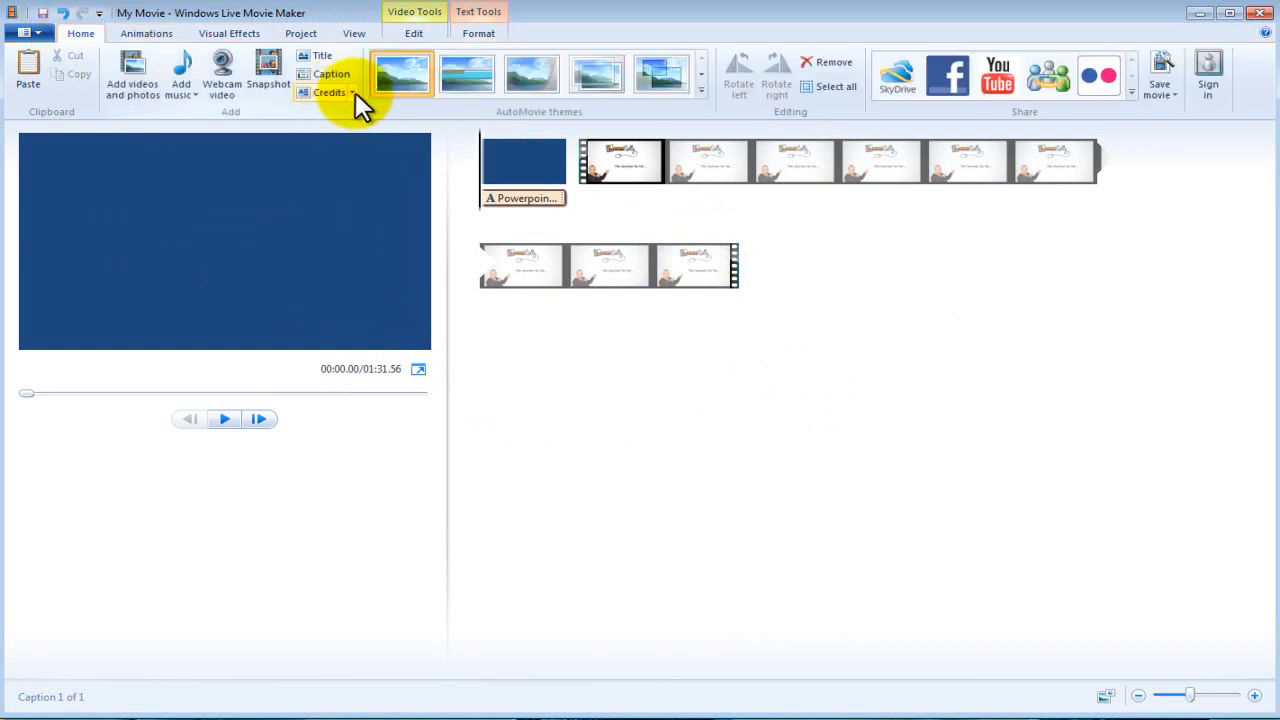
left_click(330, 92)
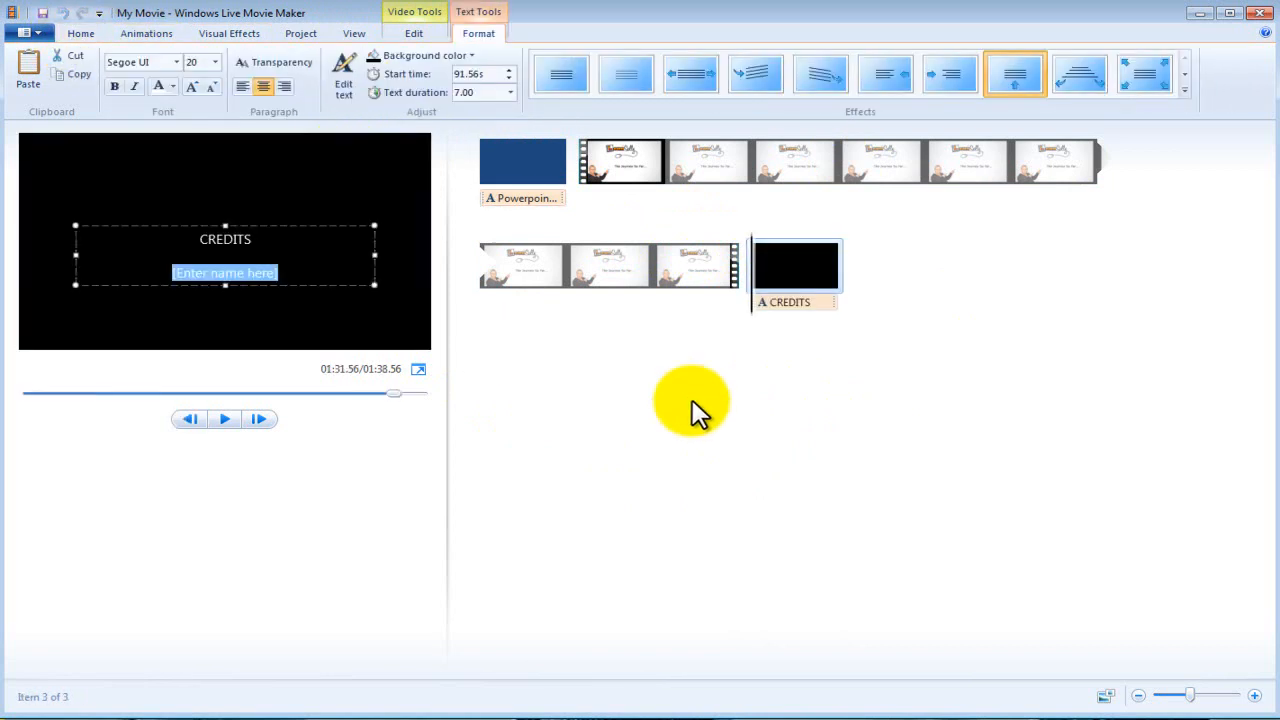
mouse_move(730, 410)
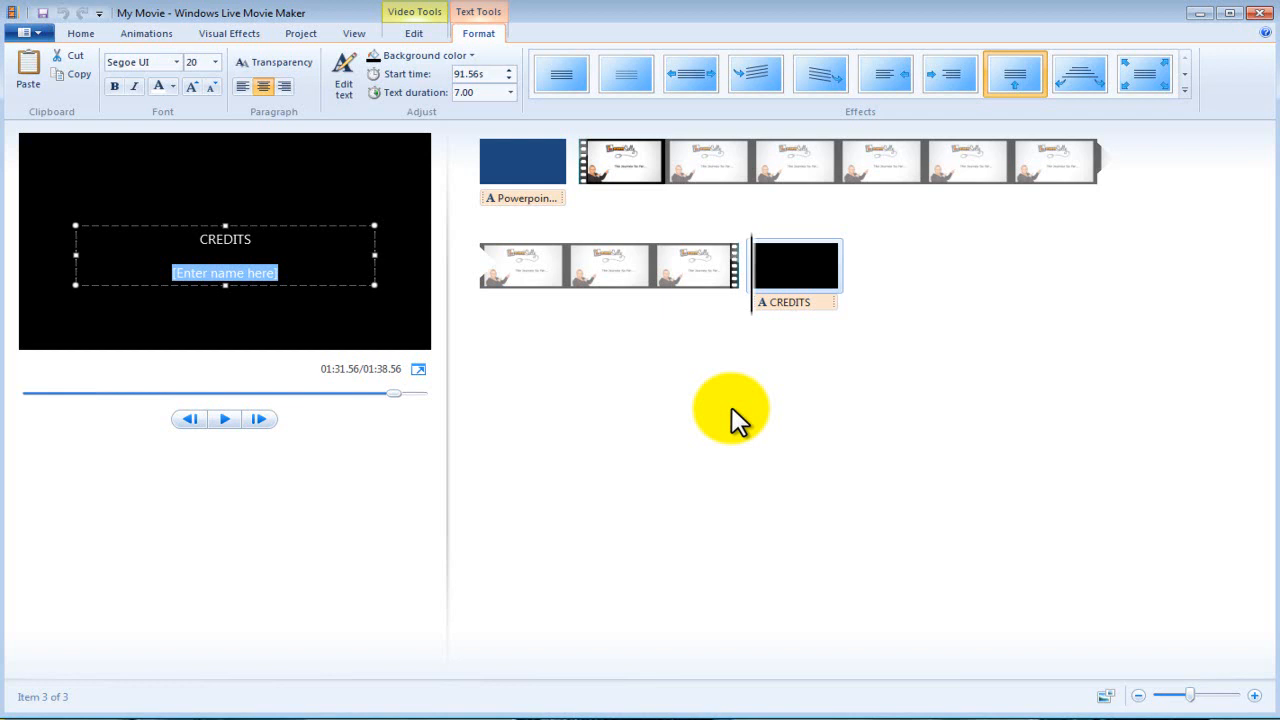
type("Musi")
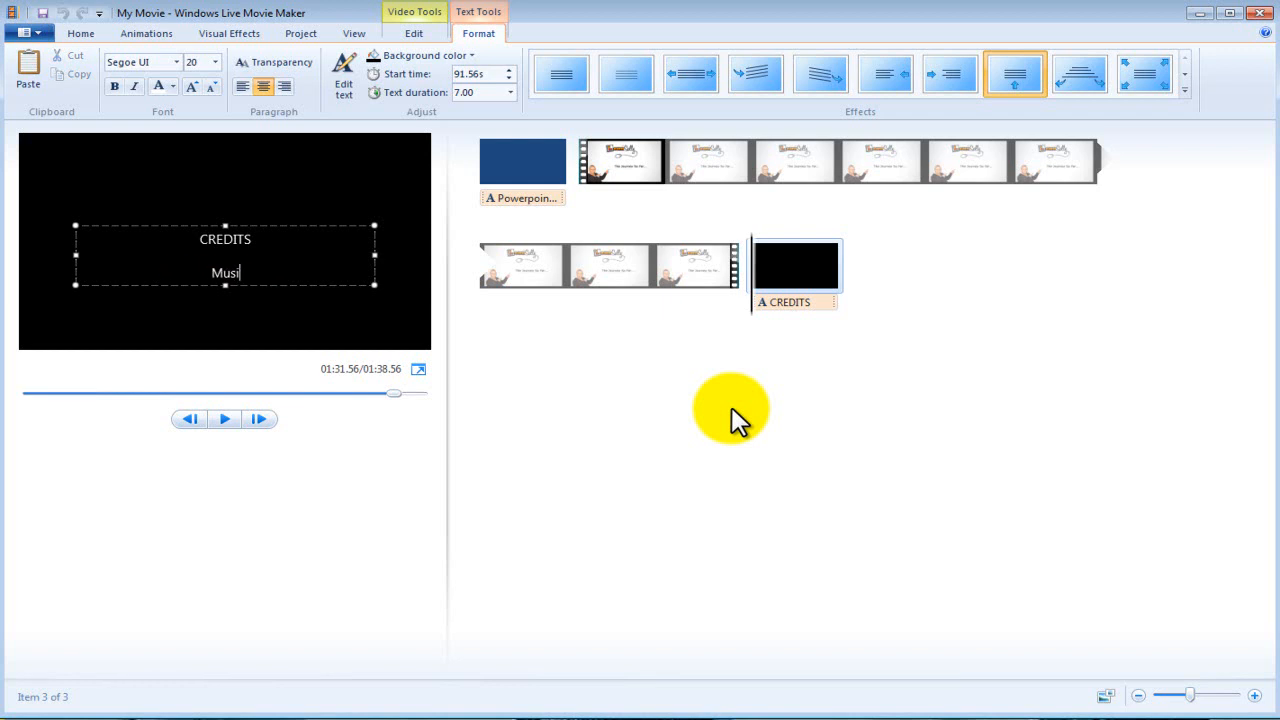
type("c by U")
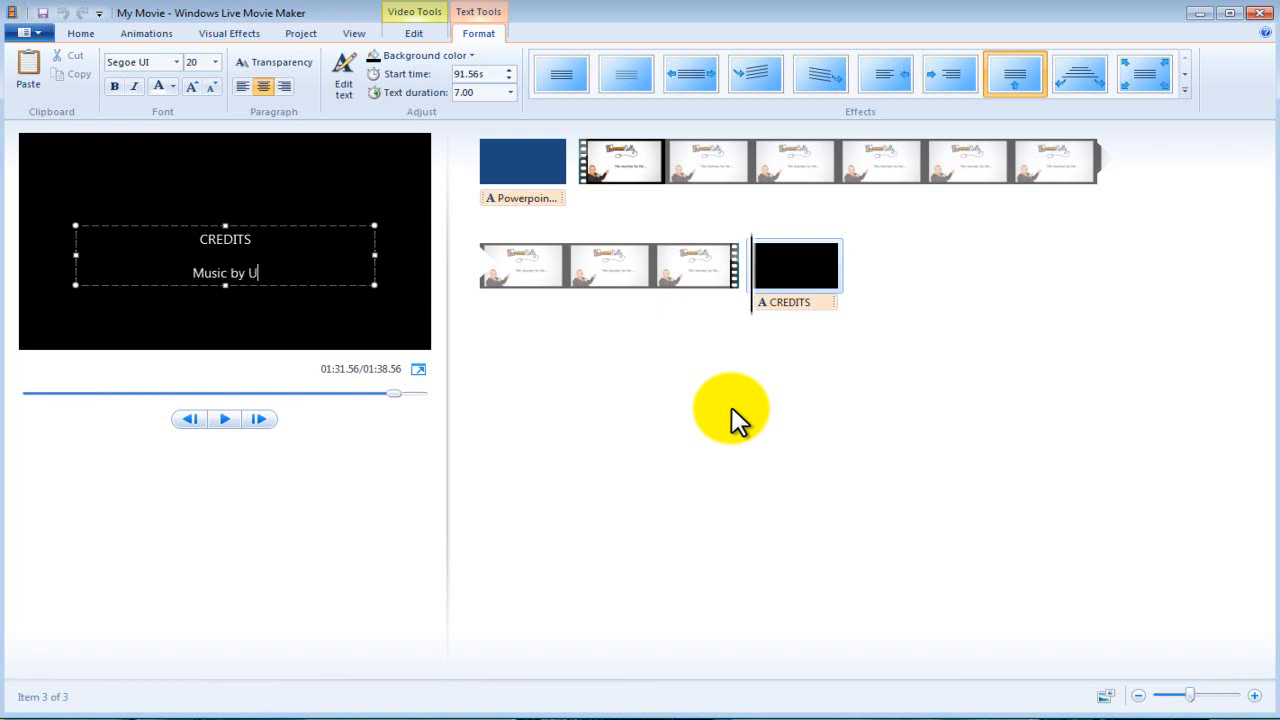
type("2")
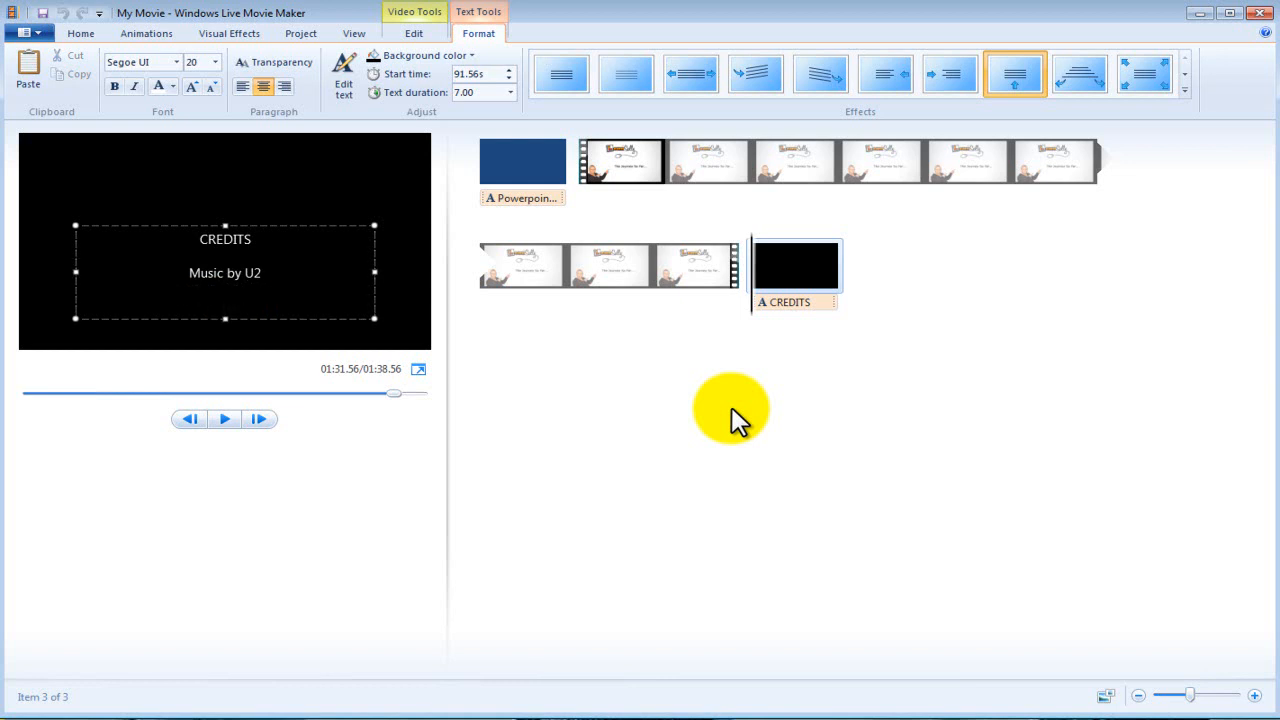
- Add the credit line 'Videos slides by my self'
type("Videos")
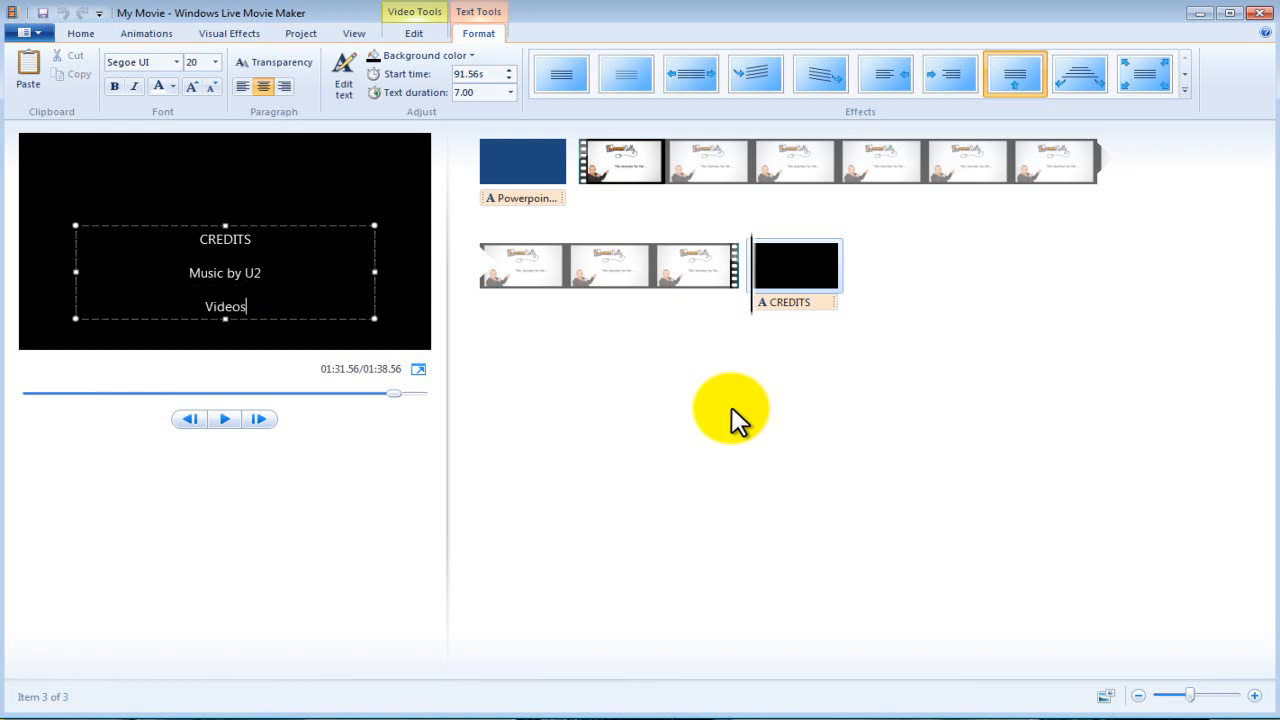
type("slides")
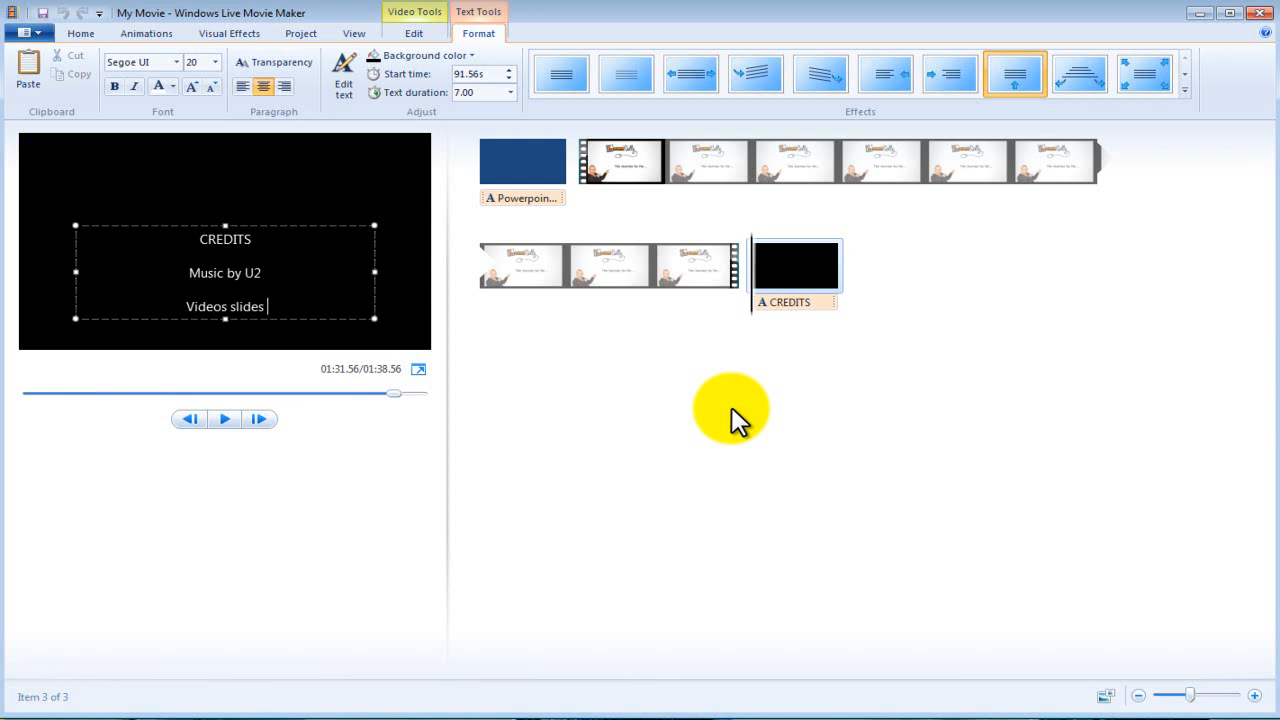
type("by my s")
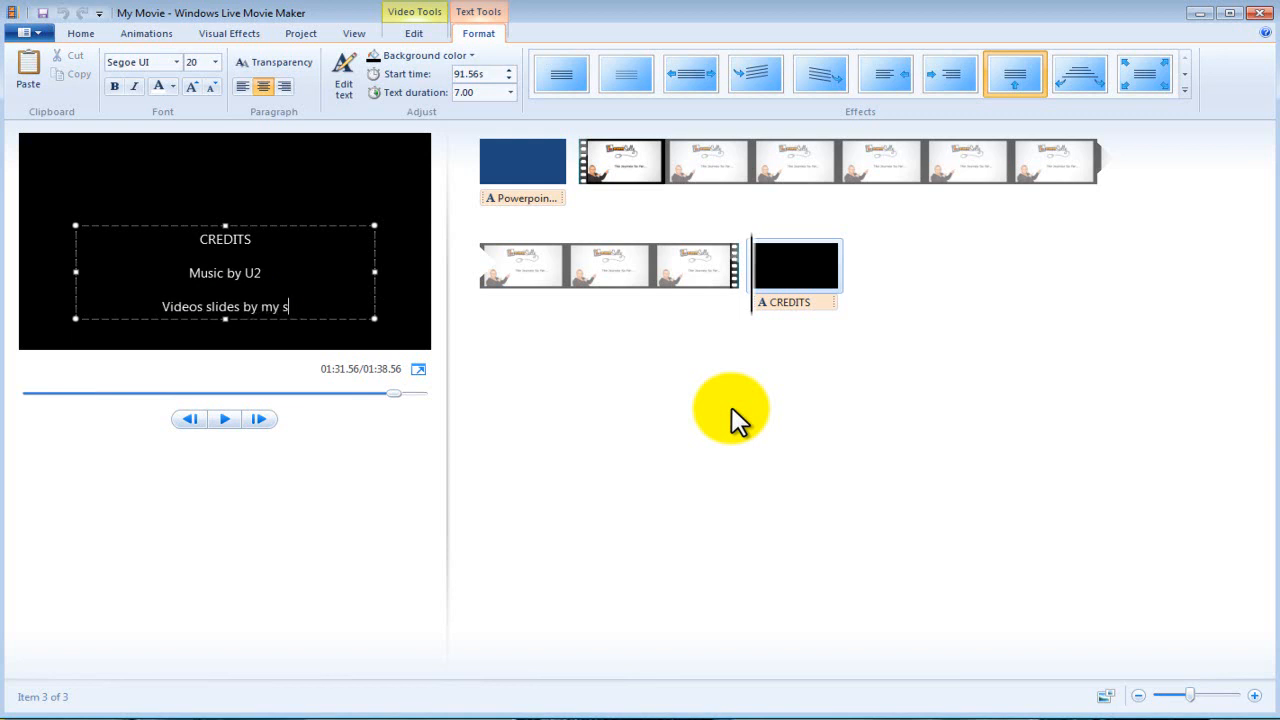
type("elf")
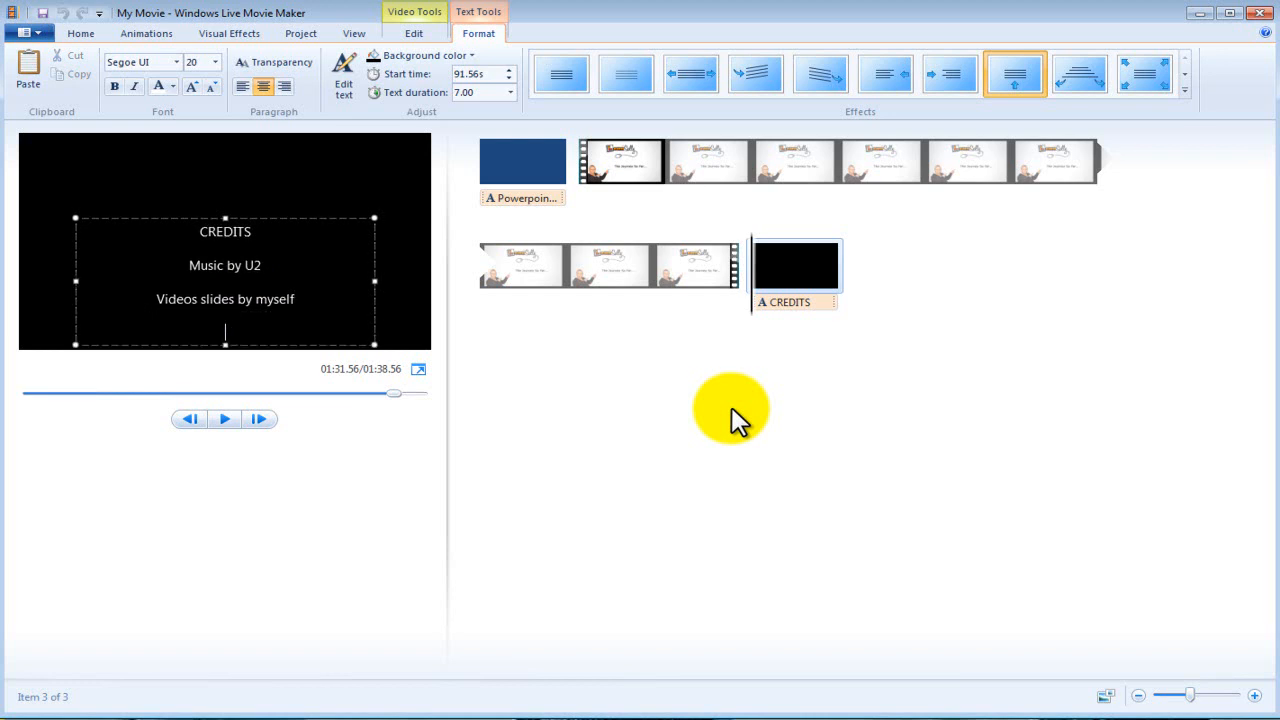
type("For ma")
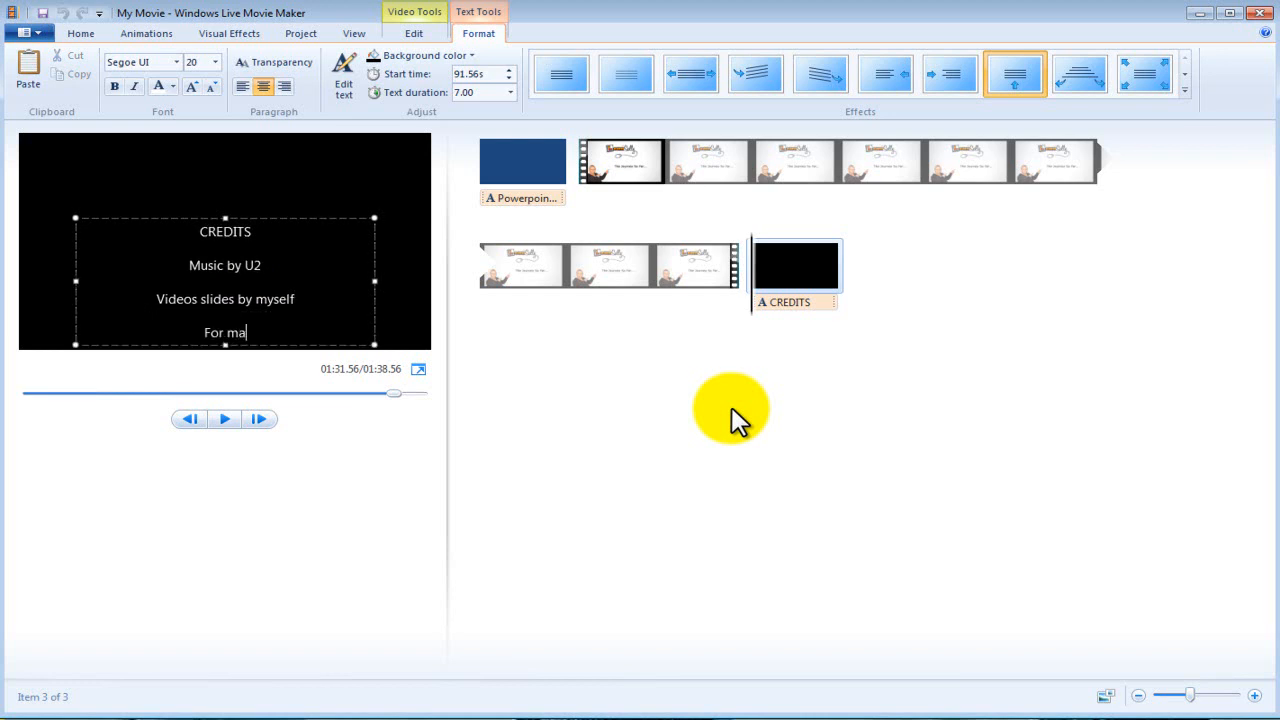
type("re gr")
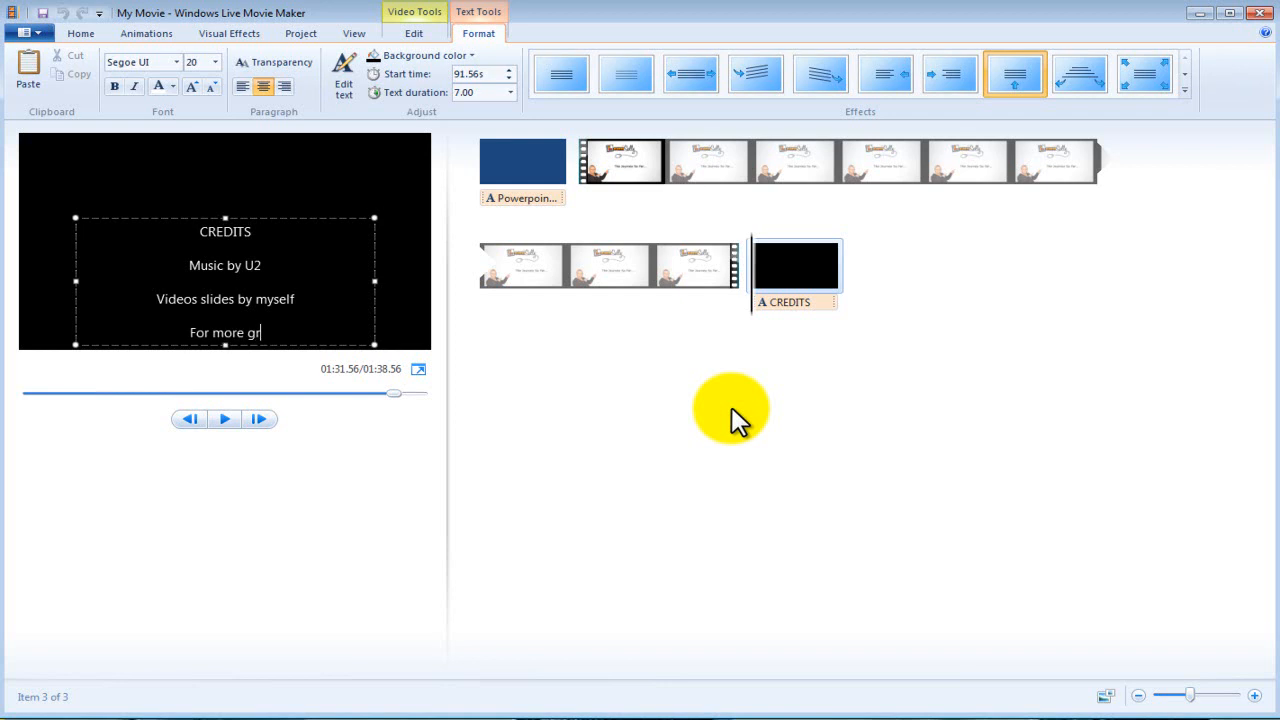
type("eat videos visit")
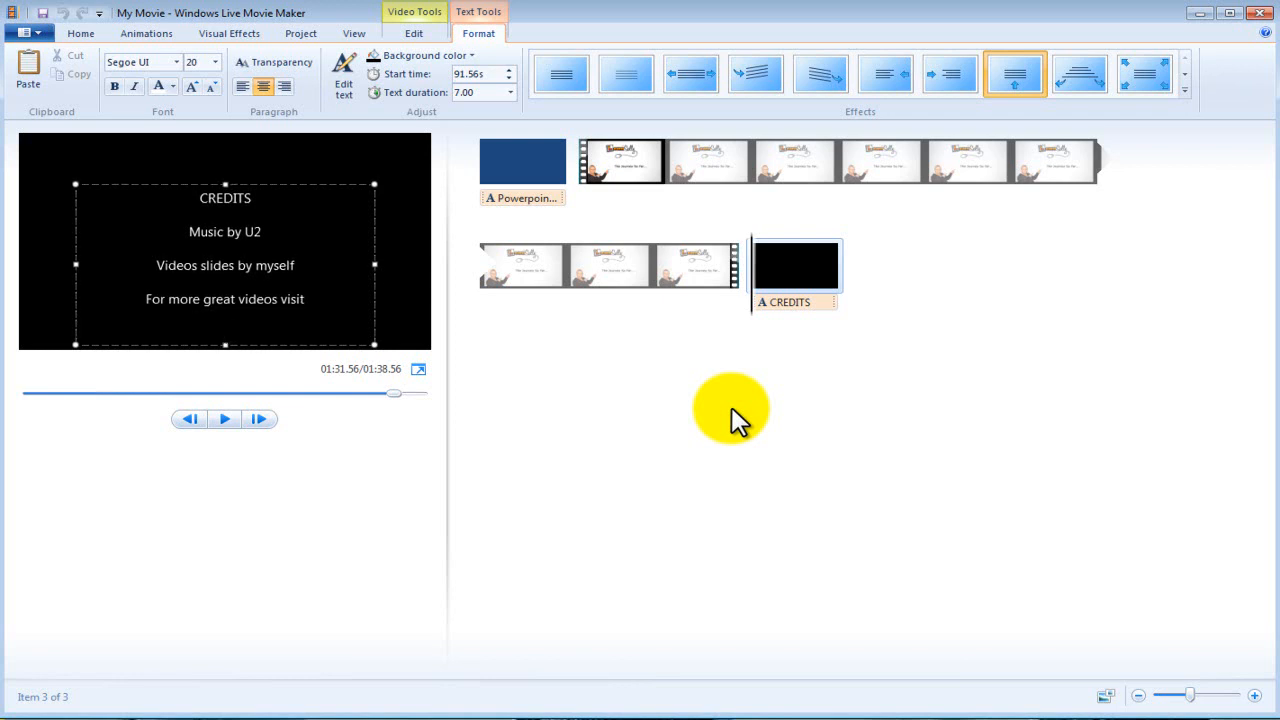
type("www.")
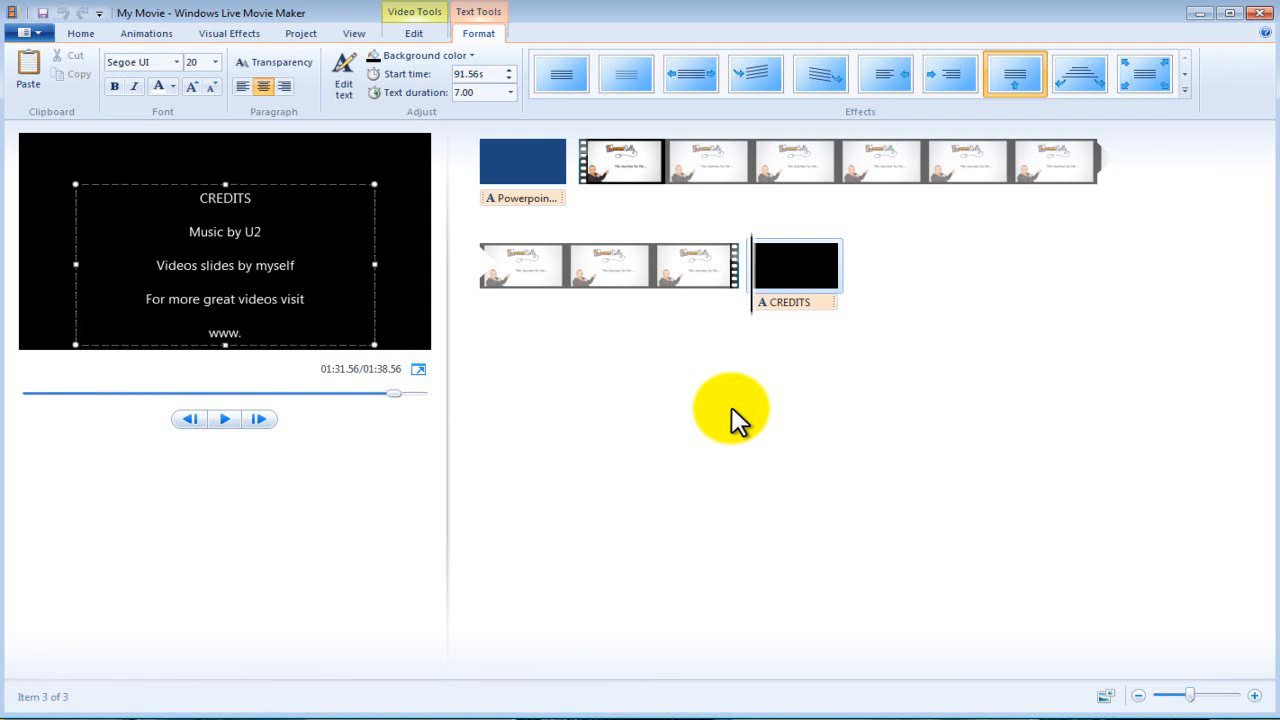
type("barry-w")
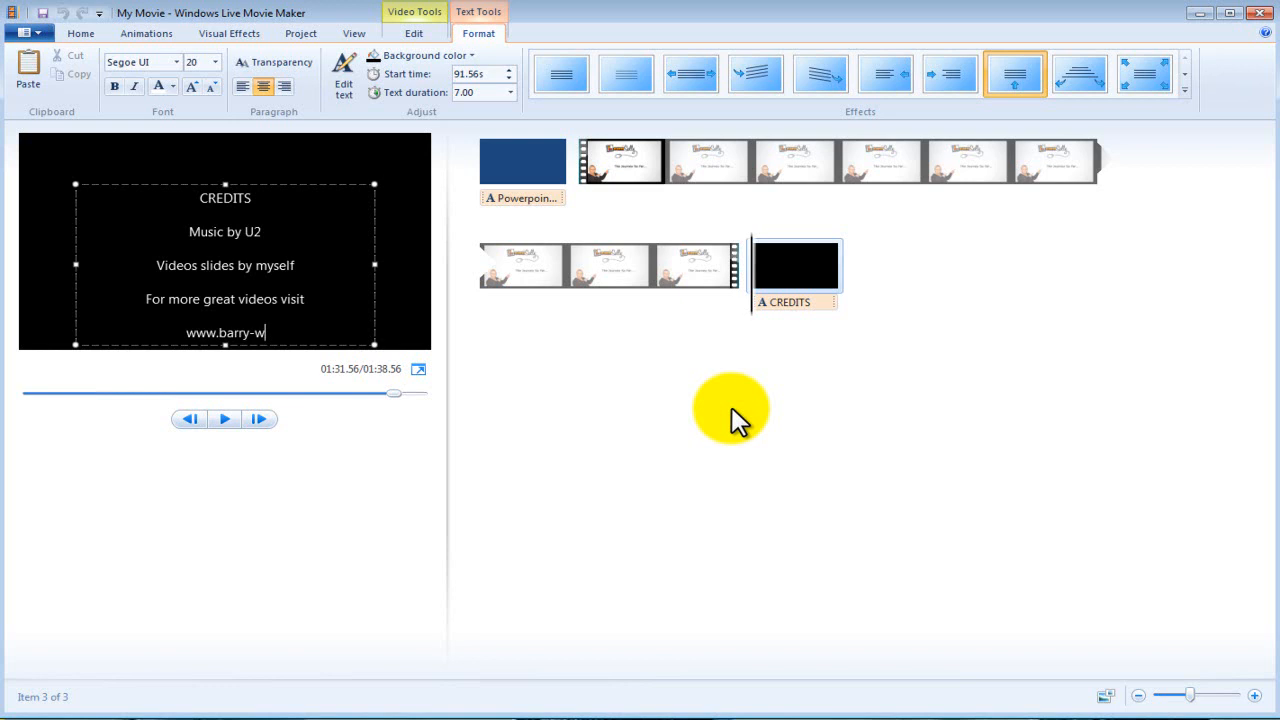
type("ells.com")
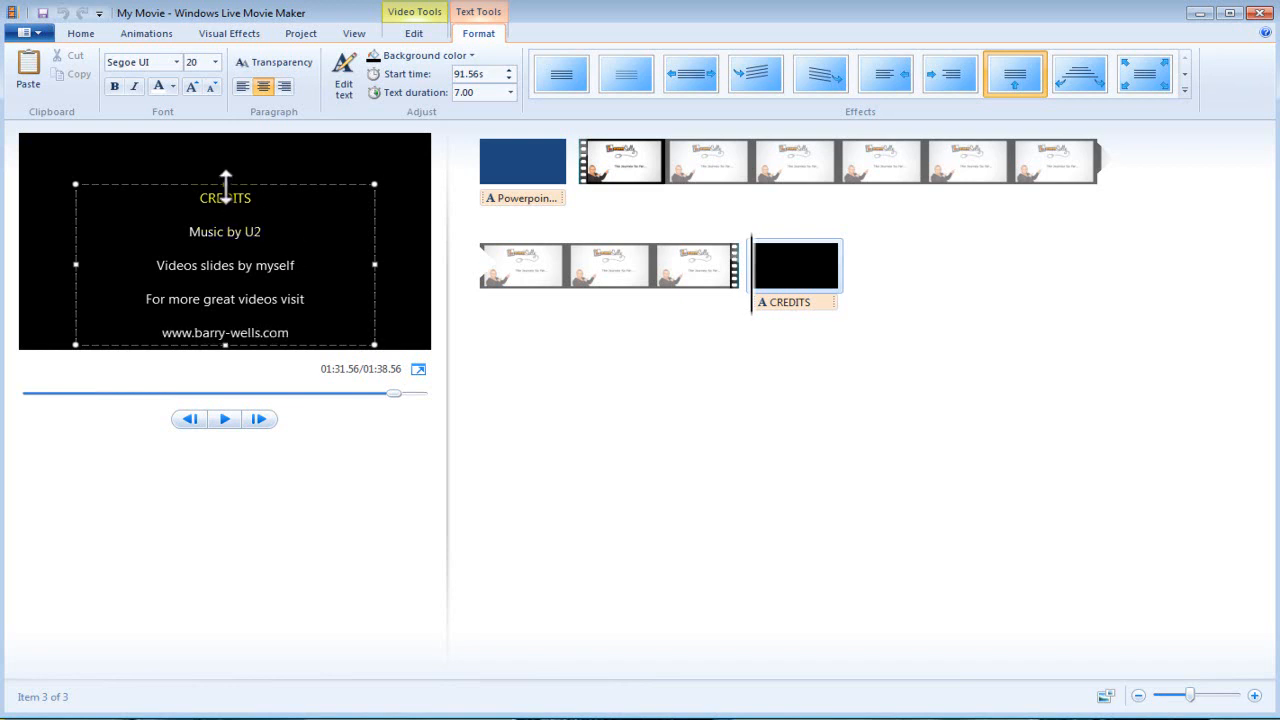
- Select all the credits text and grow its font from size 20 to 26
double_click(254, 309)
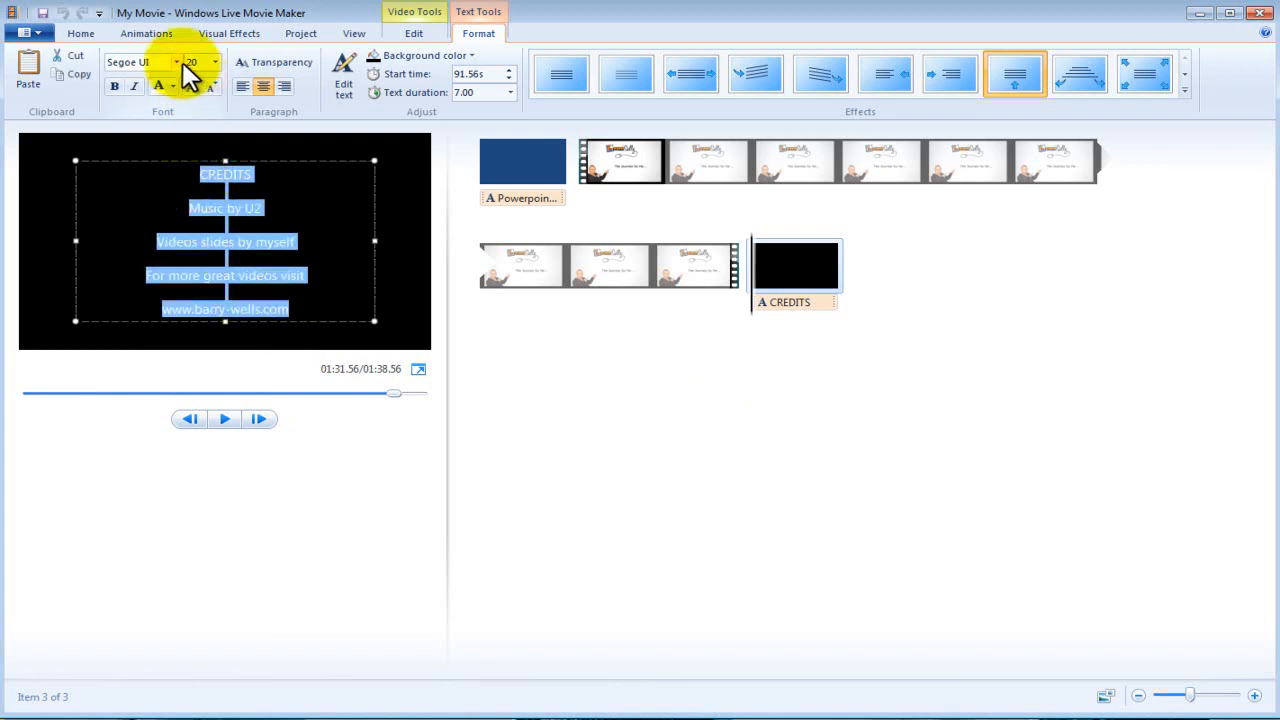
left_click(211, 61)
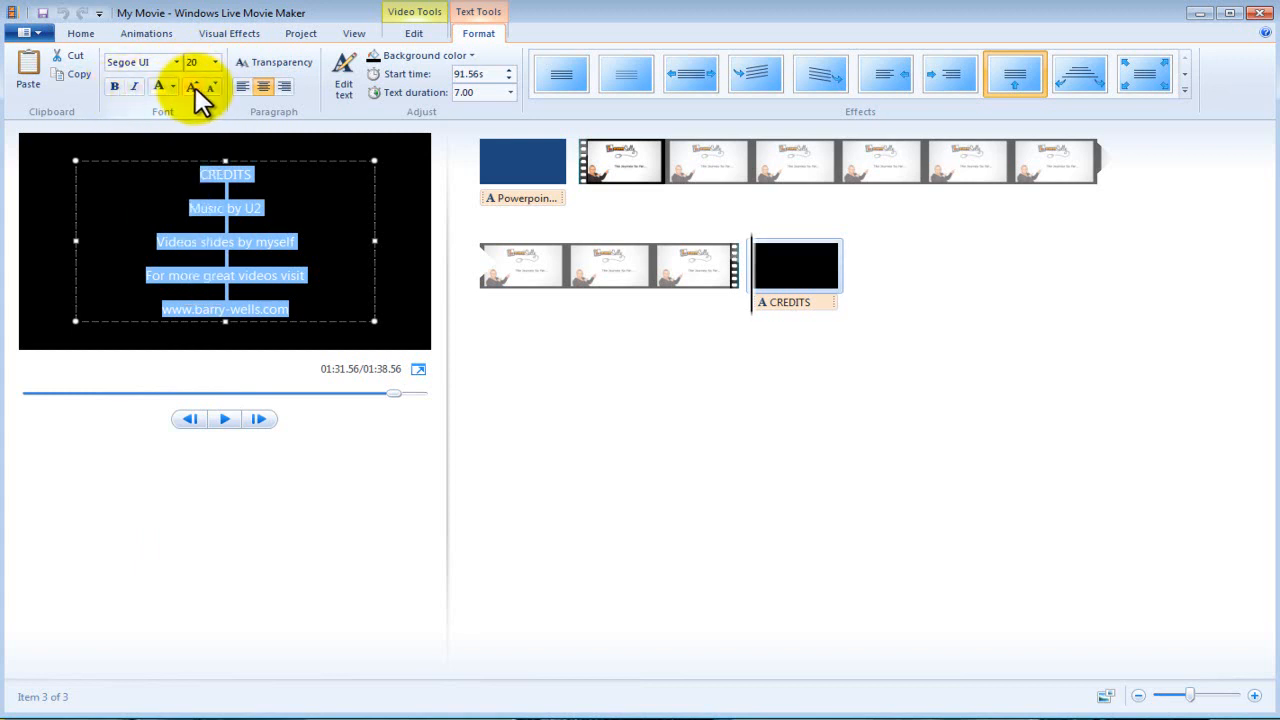
left_click(191, 86)
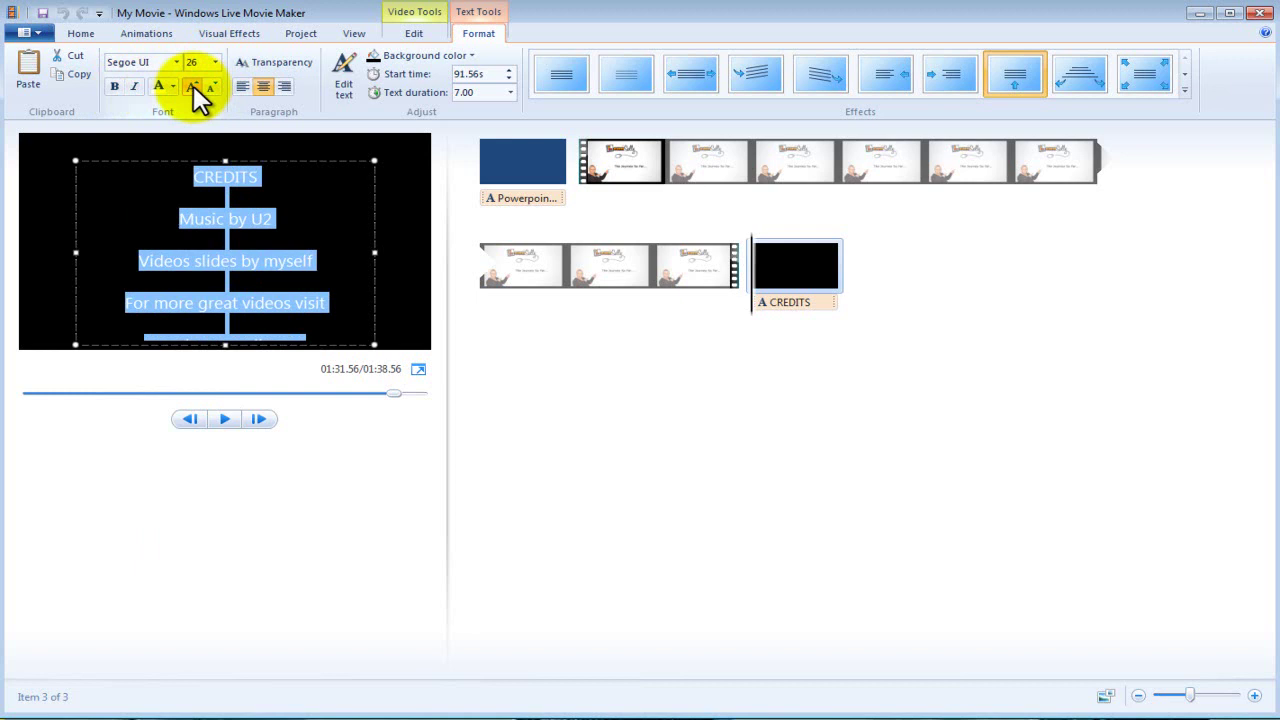
left_click(191, 85)
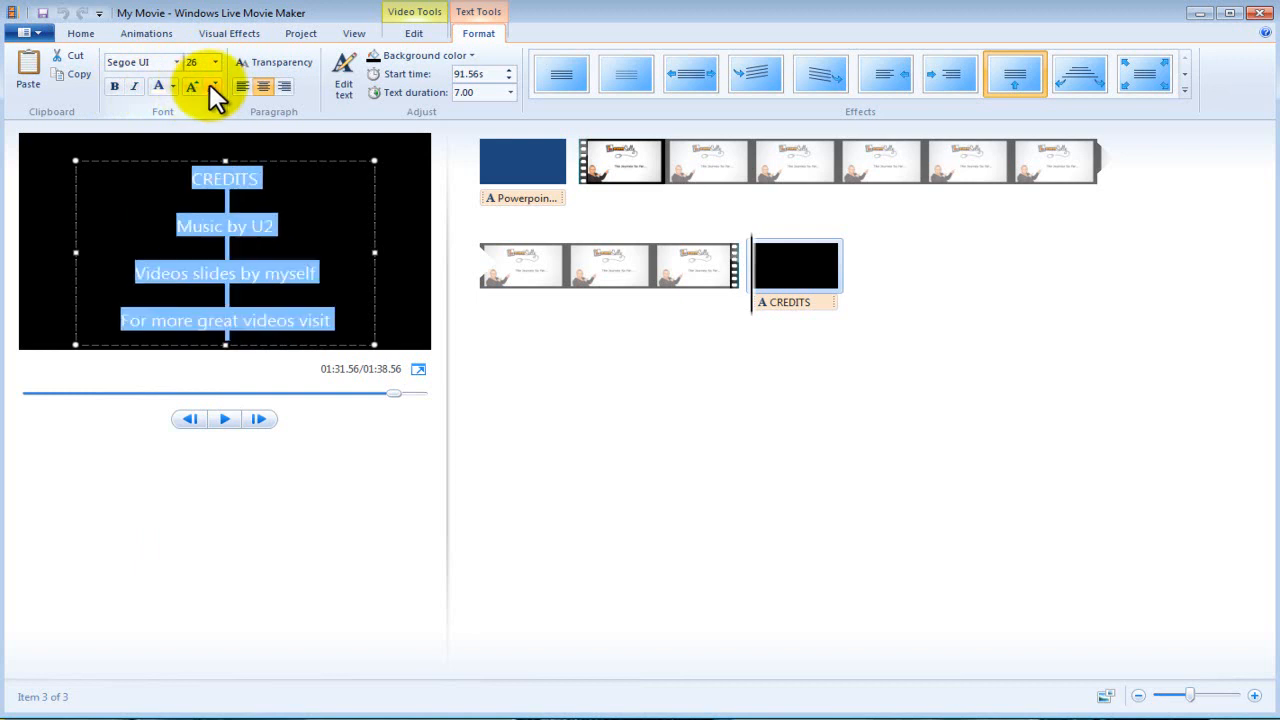
- Finish editing the credits text, set its background to navy, and select the title card
left_click(214, 62)
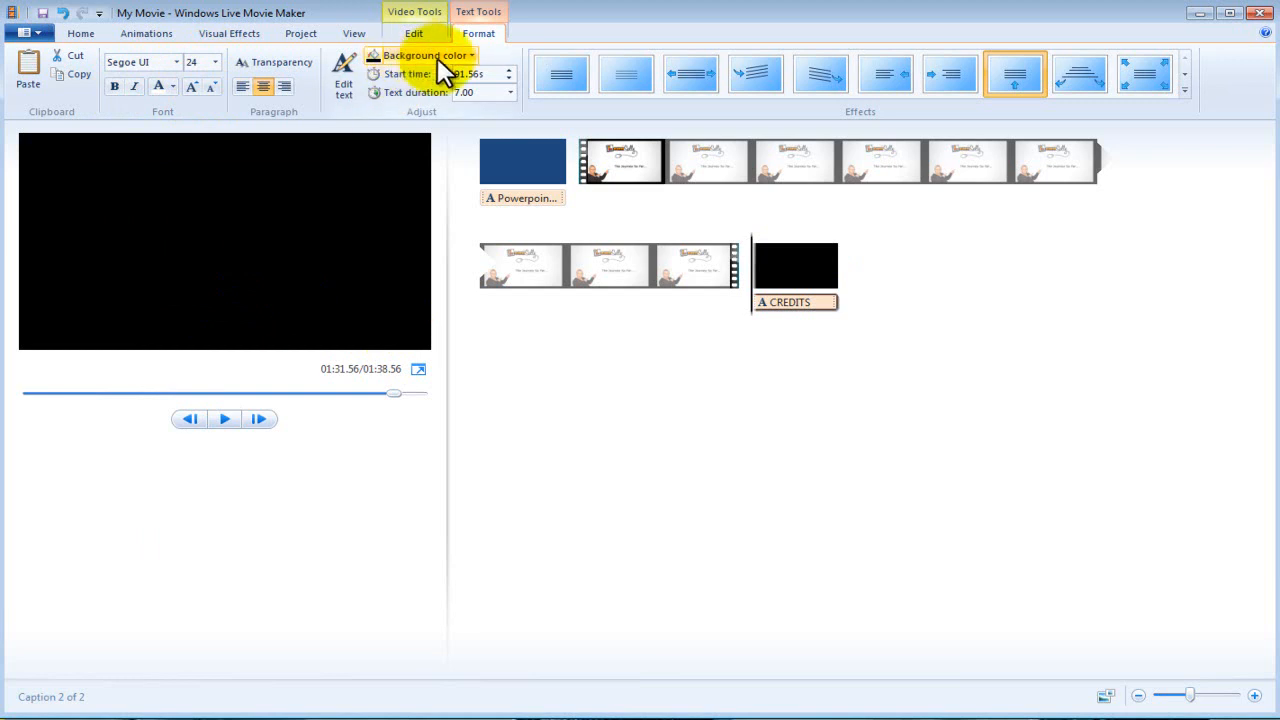
left_click(425, 55)
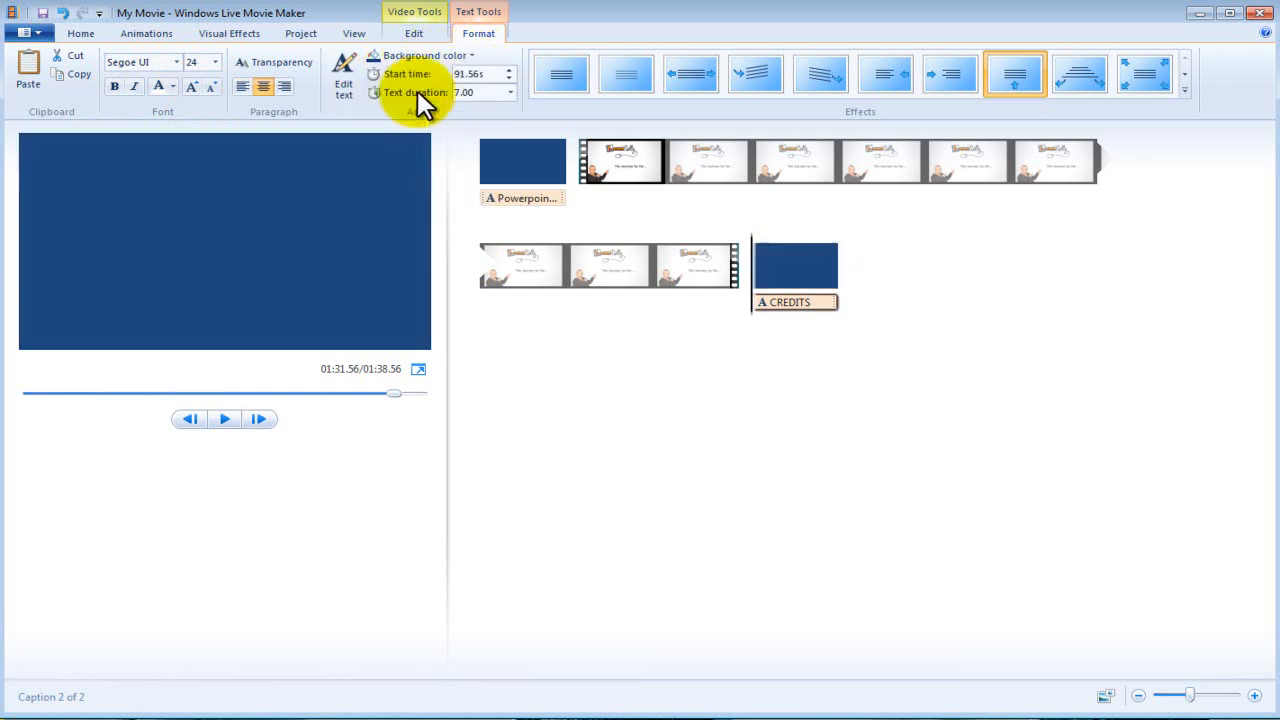
mouse_move(180, 500)
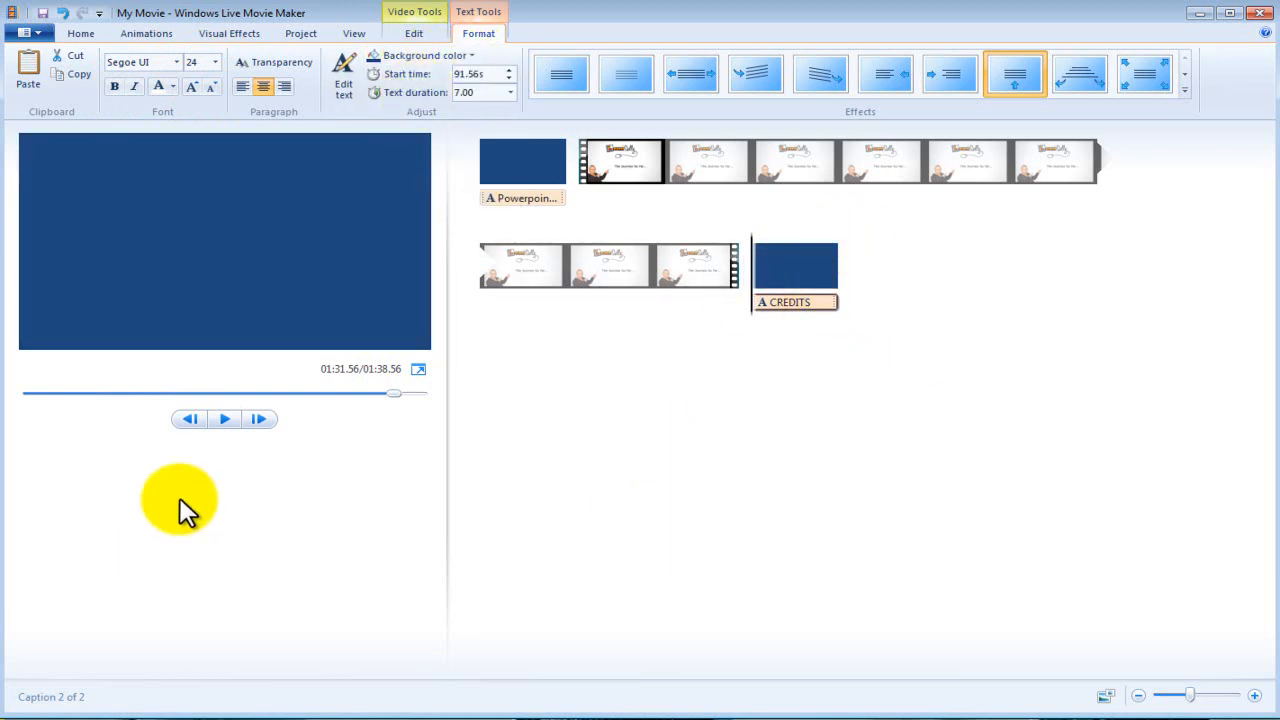
left_click(522, 160)
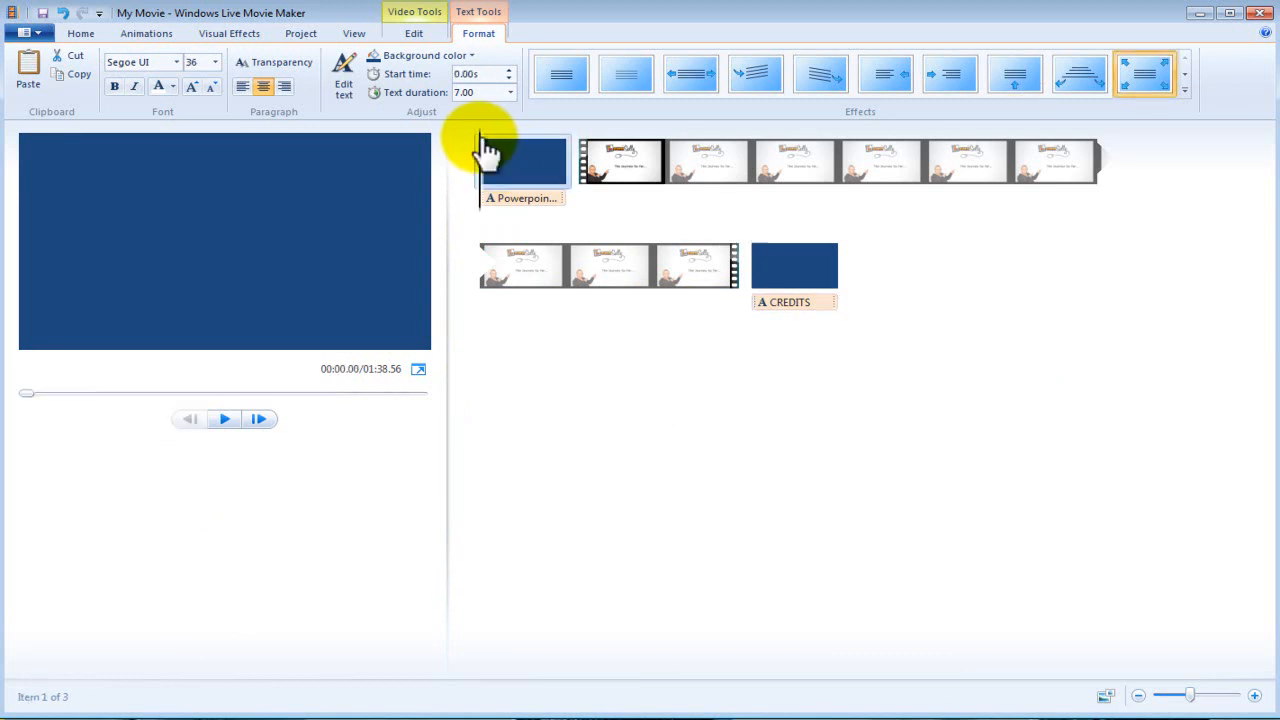
left_click(223, 419)
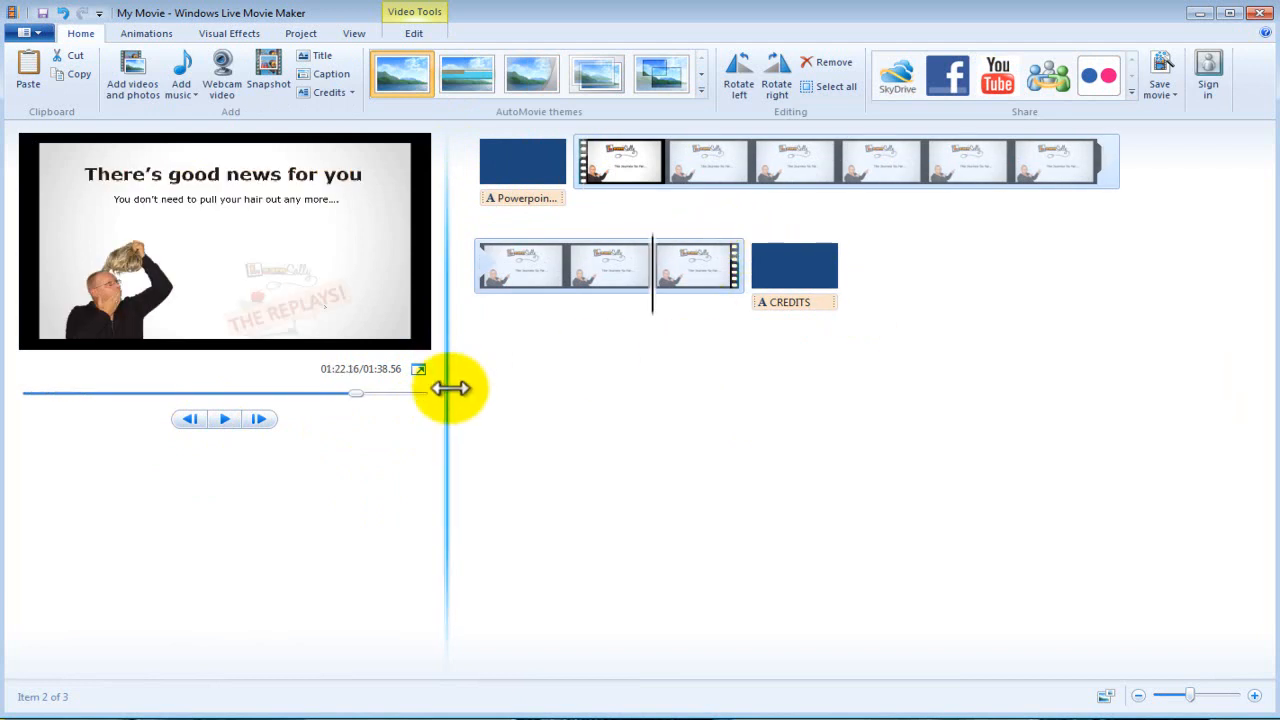
left_click(223, 418)
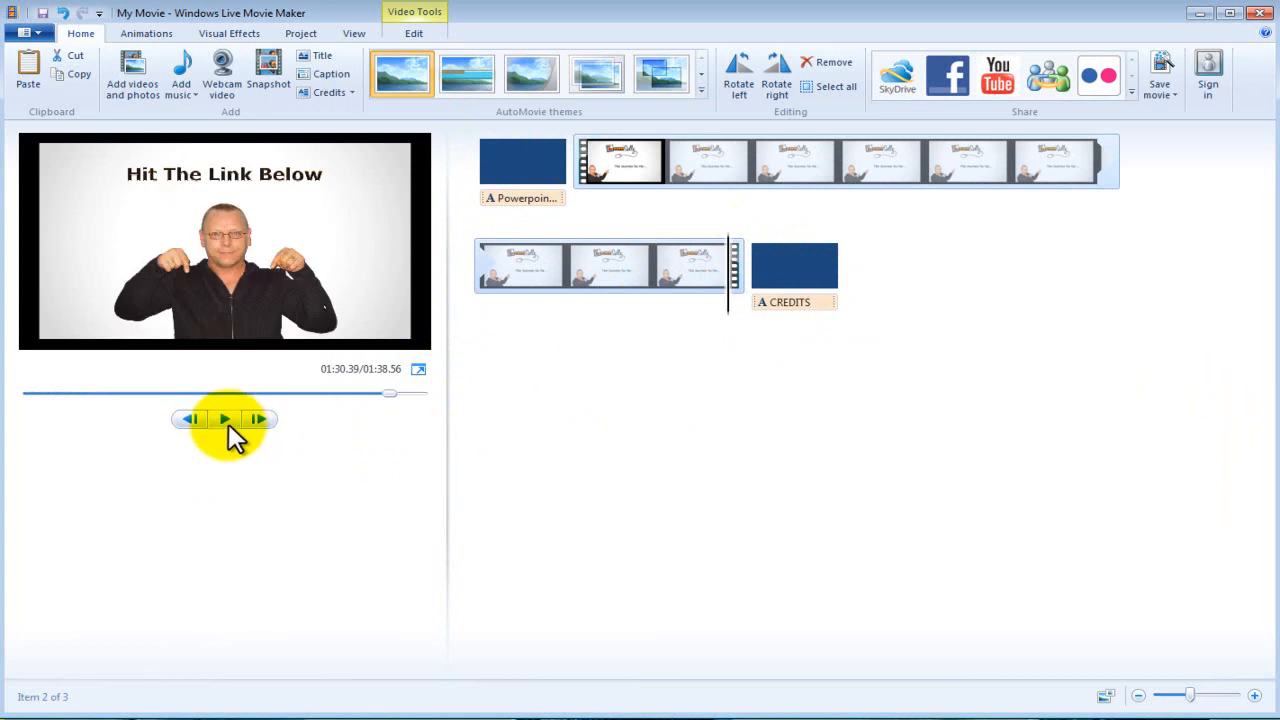
left_click(224, 419)
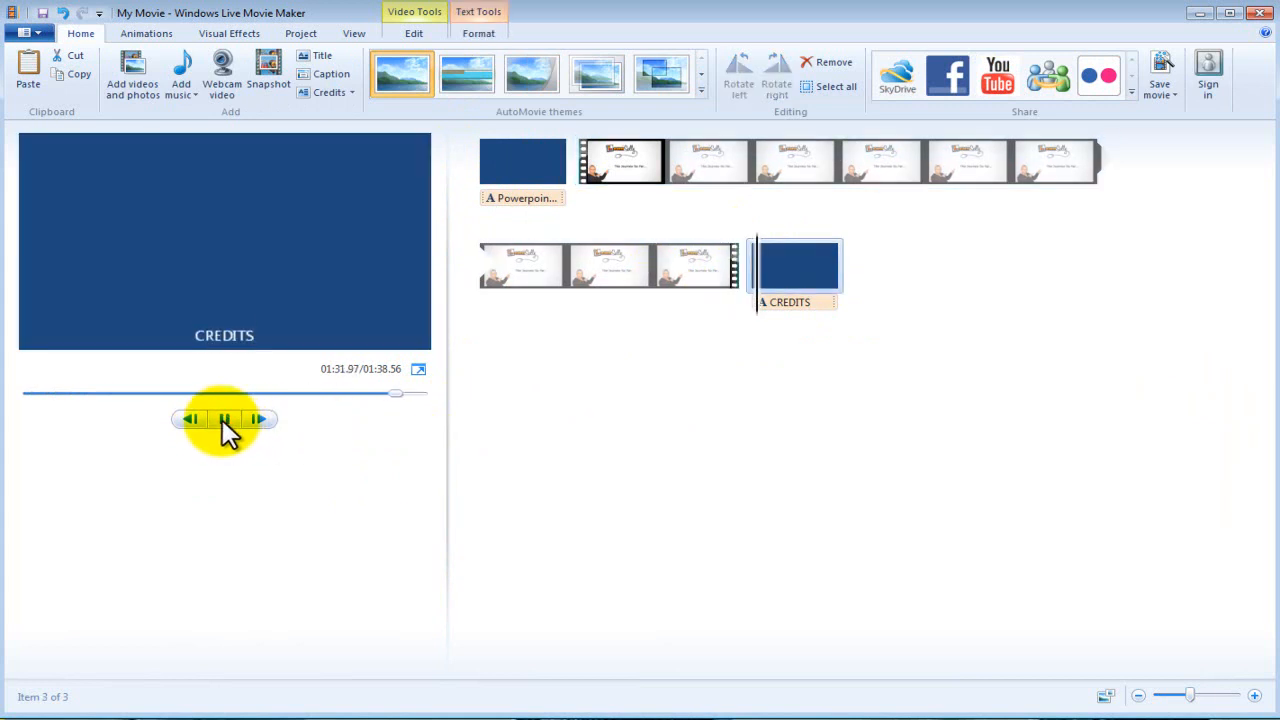
left_click(224, 419)
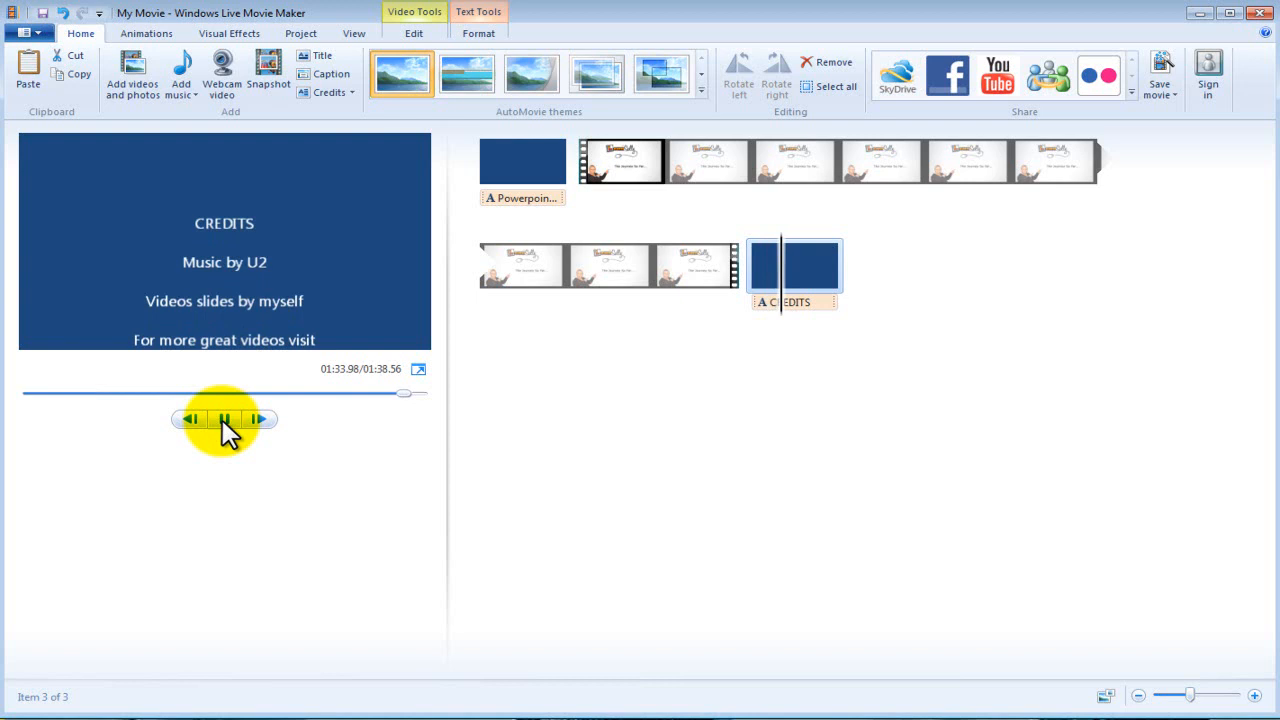
left_click(224, 419)
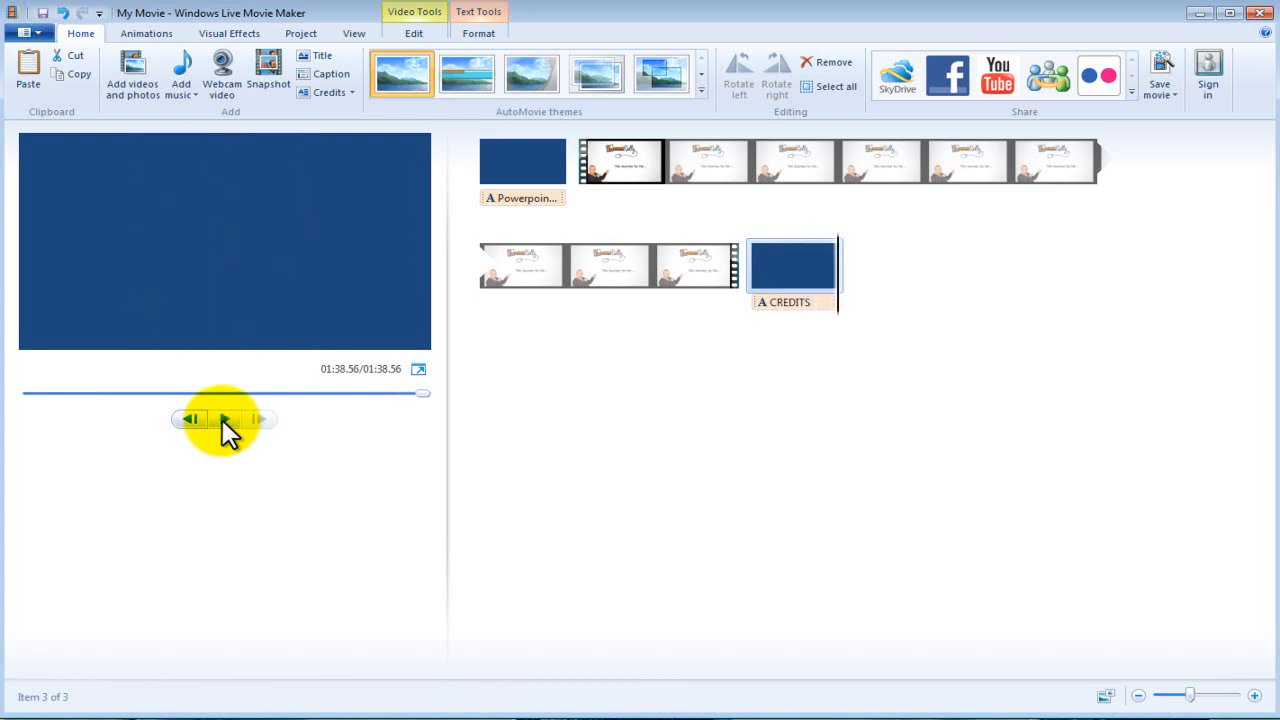
mouse_move(748, 507)
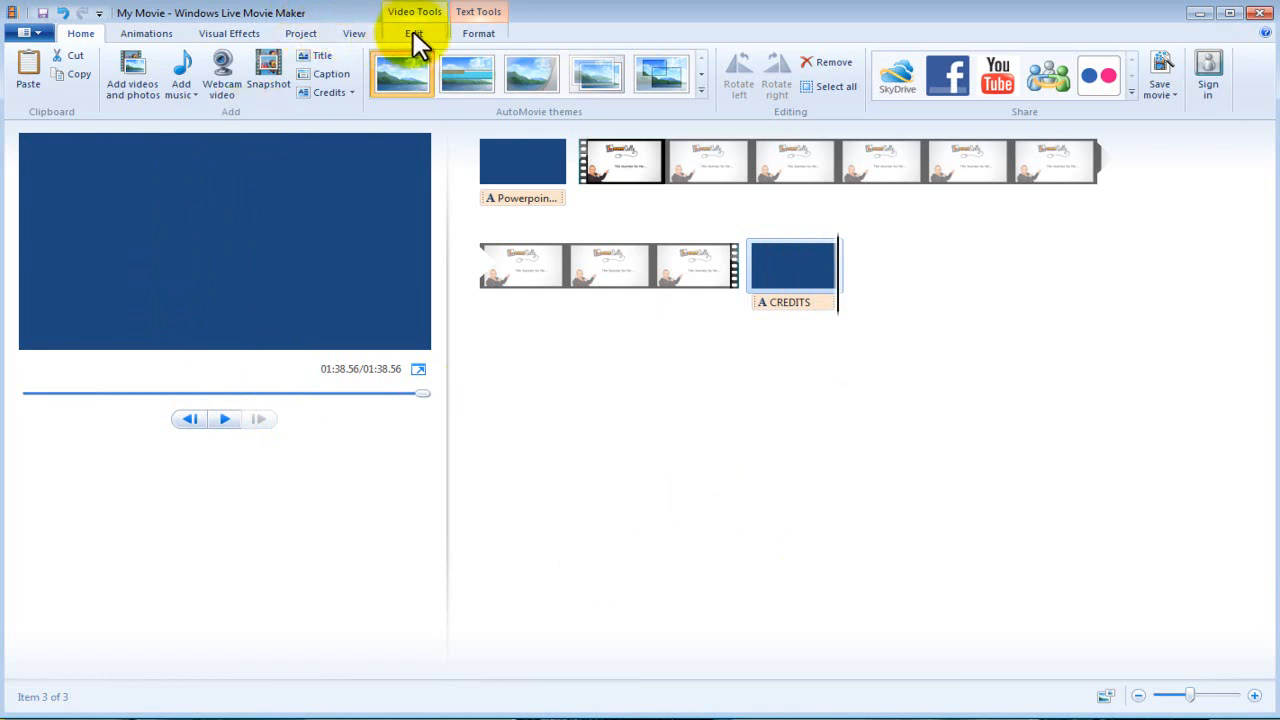
- Select the first slideshow clip under Video Tools Edit, then show the transition effects
left_click(414, 33)
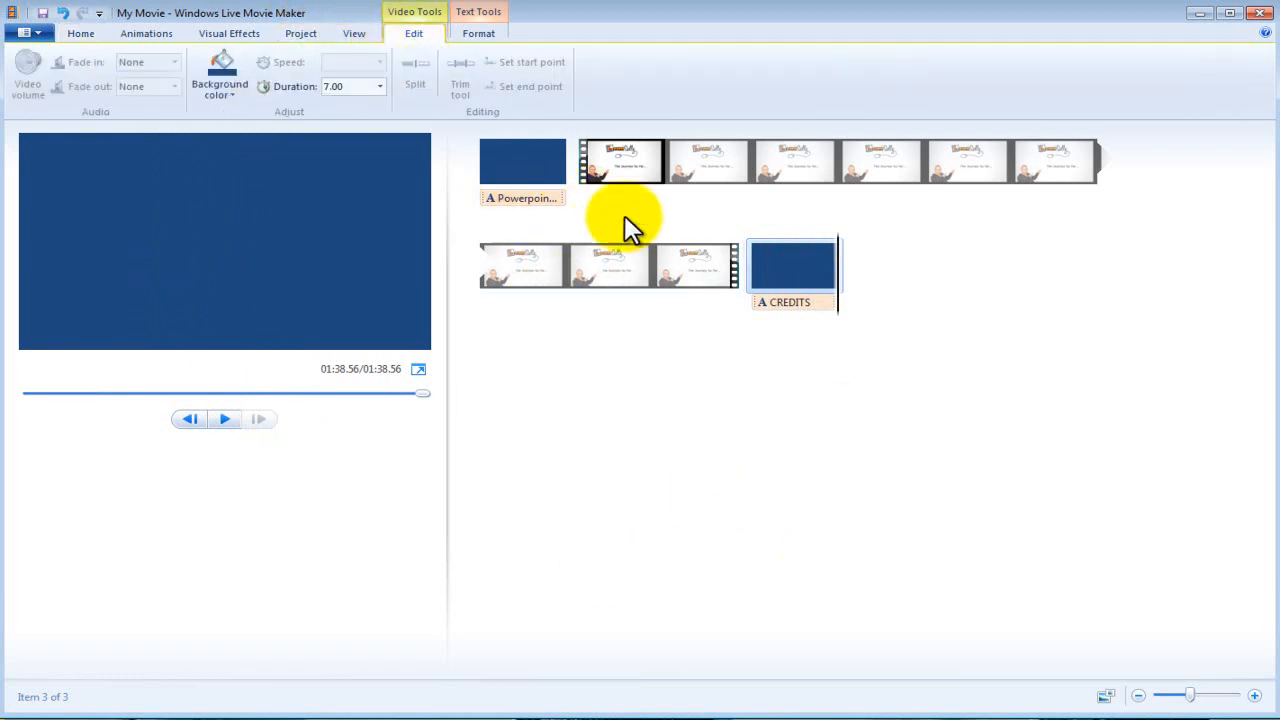
left_click(620, 160)
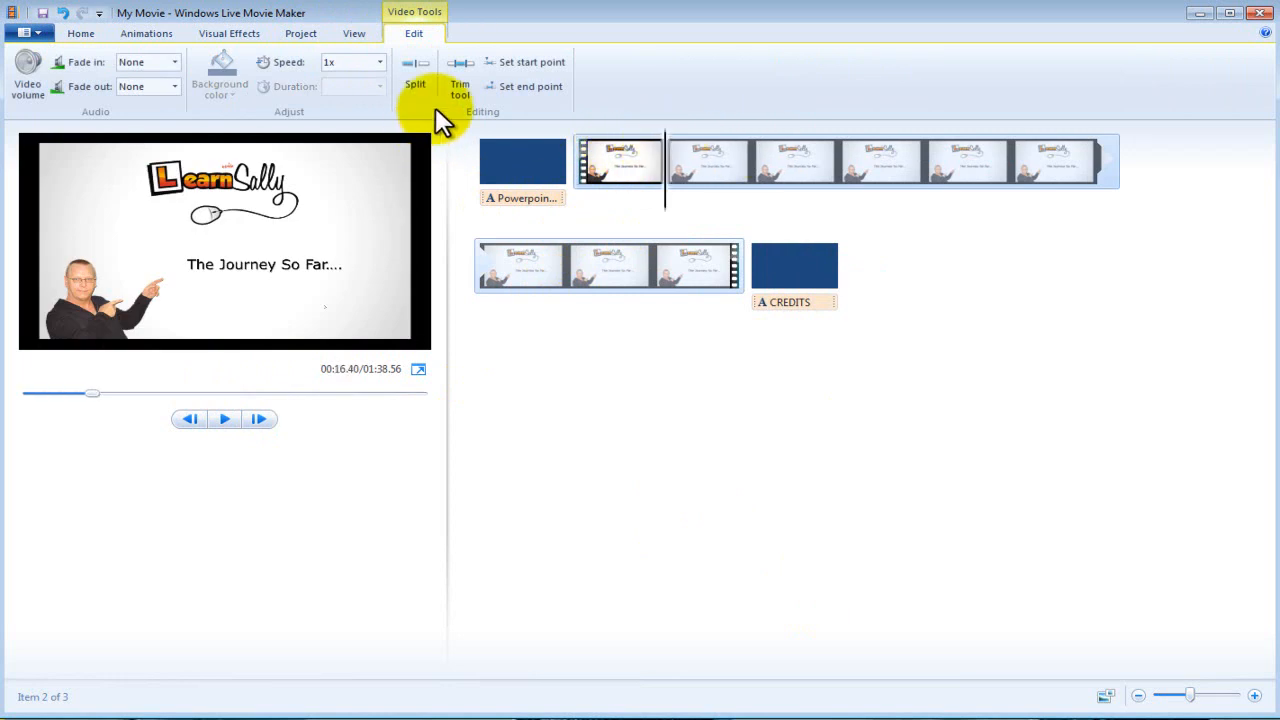
mouse_move(405, 135)
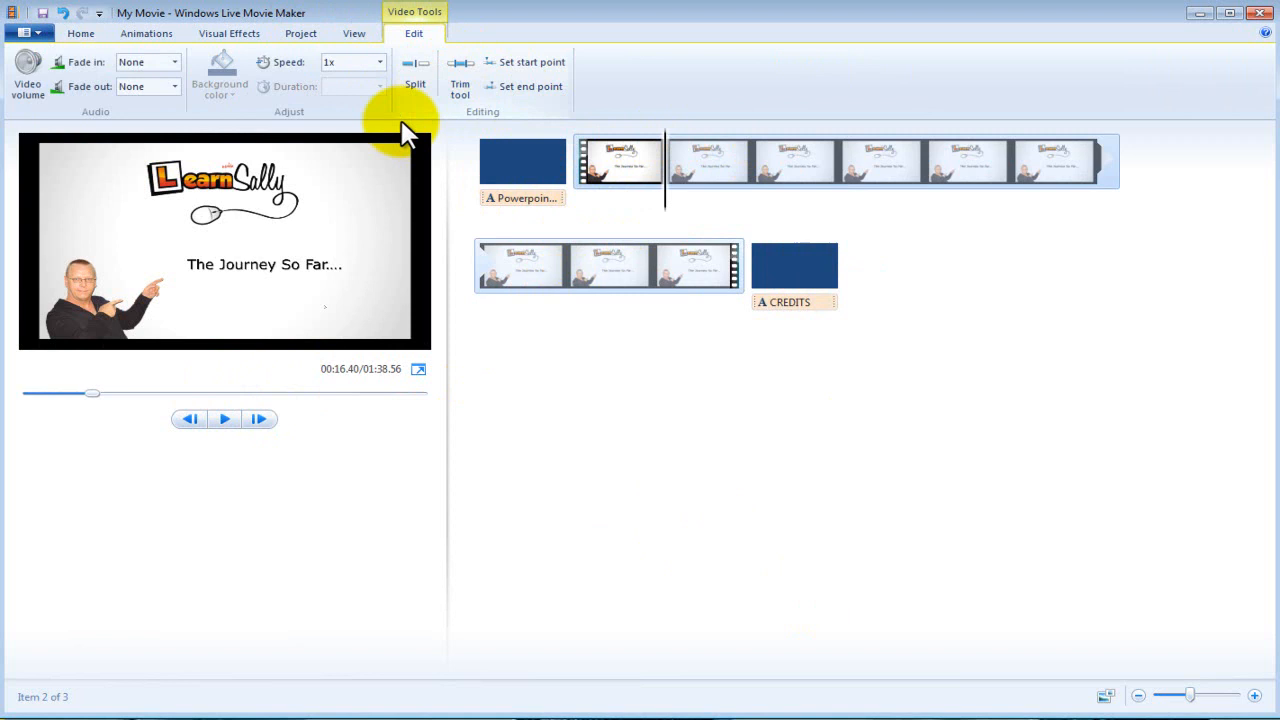
mouse_move(545, 60)
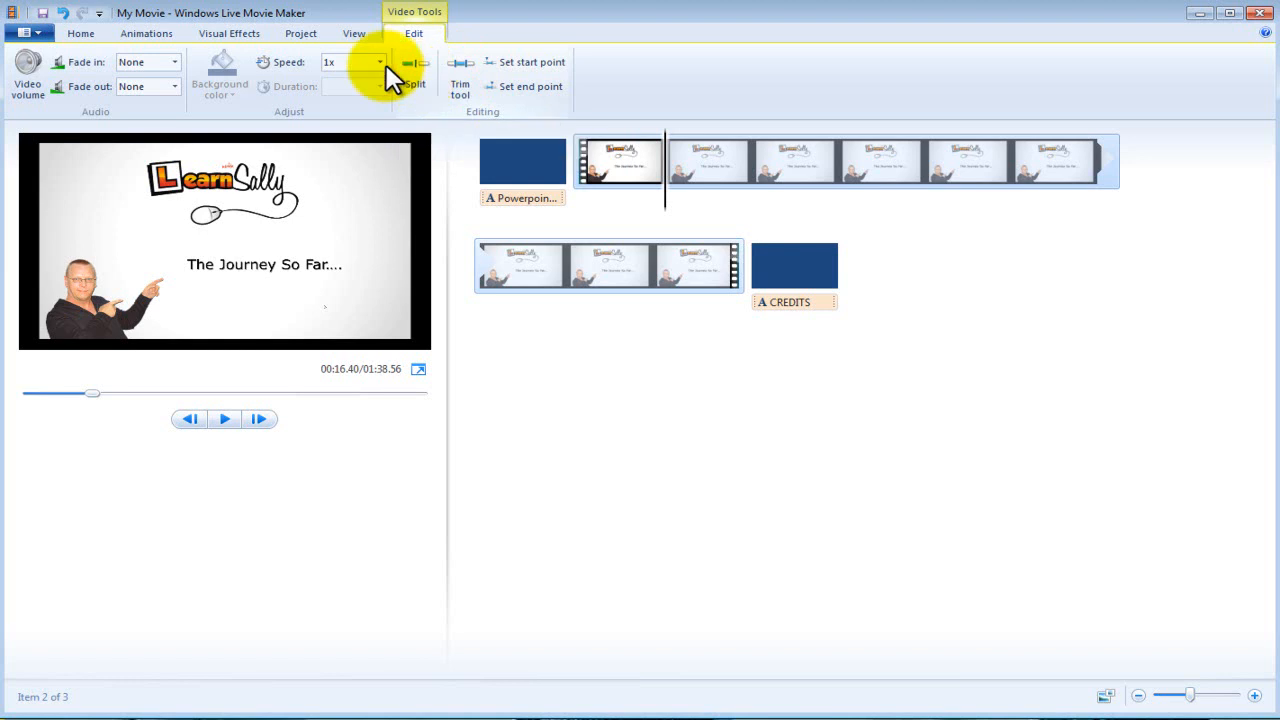
left_click(146, 33)
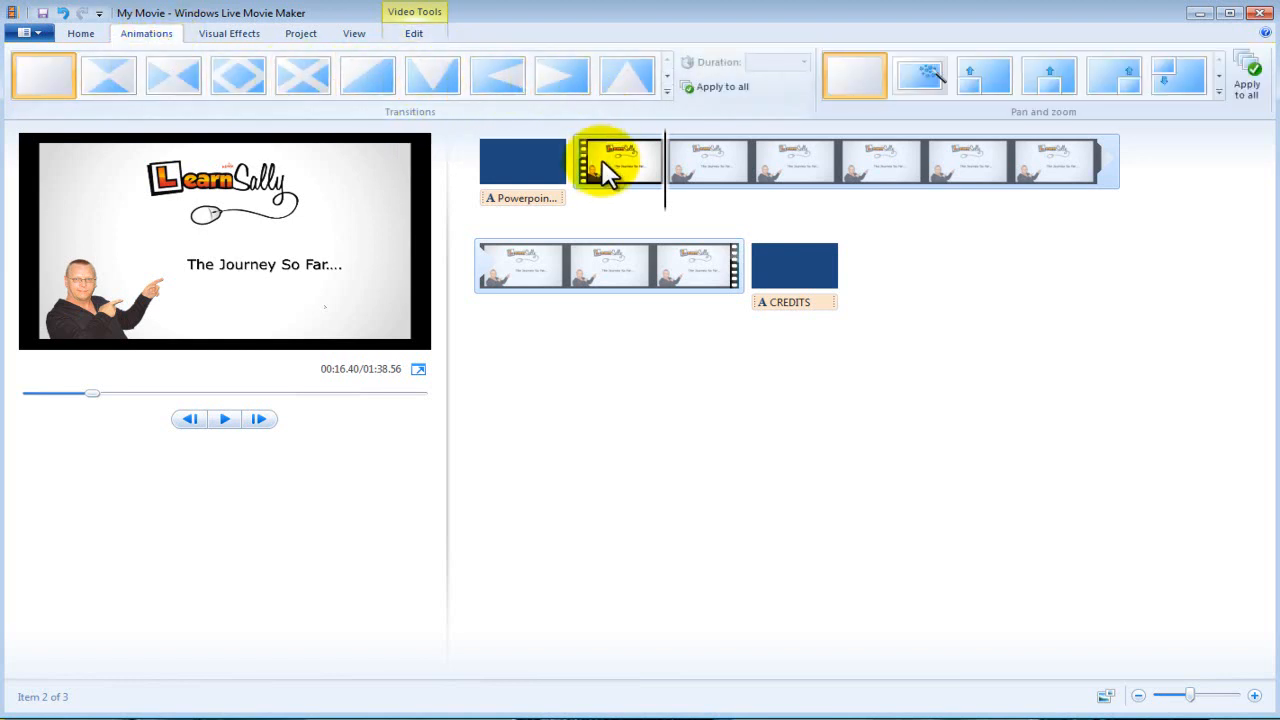
mouse_move(710, 210)
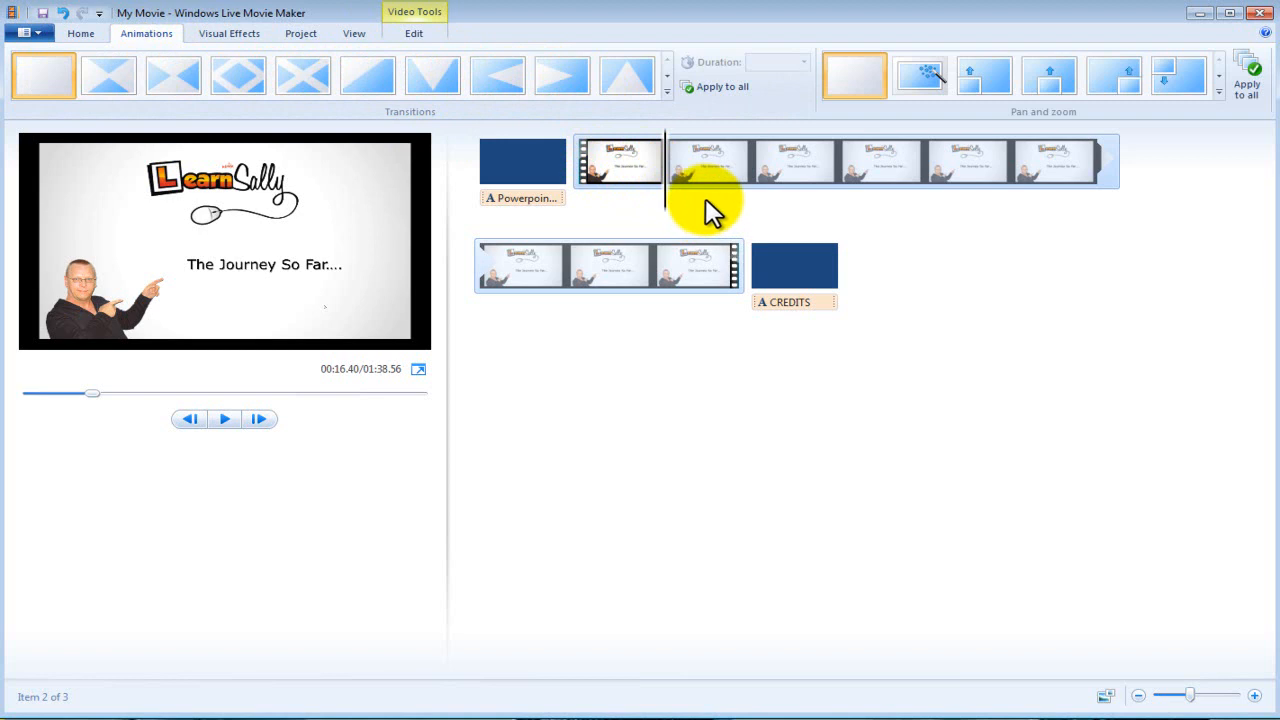
mouse_move(315, 110)
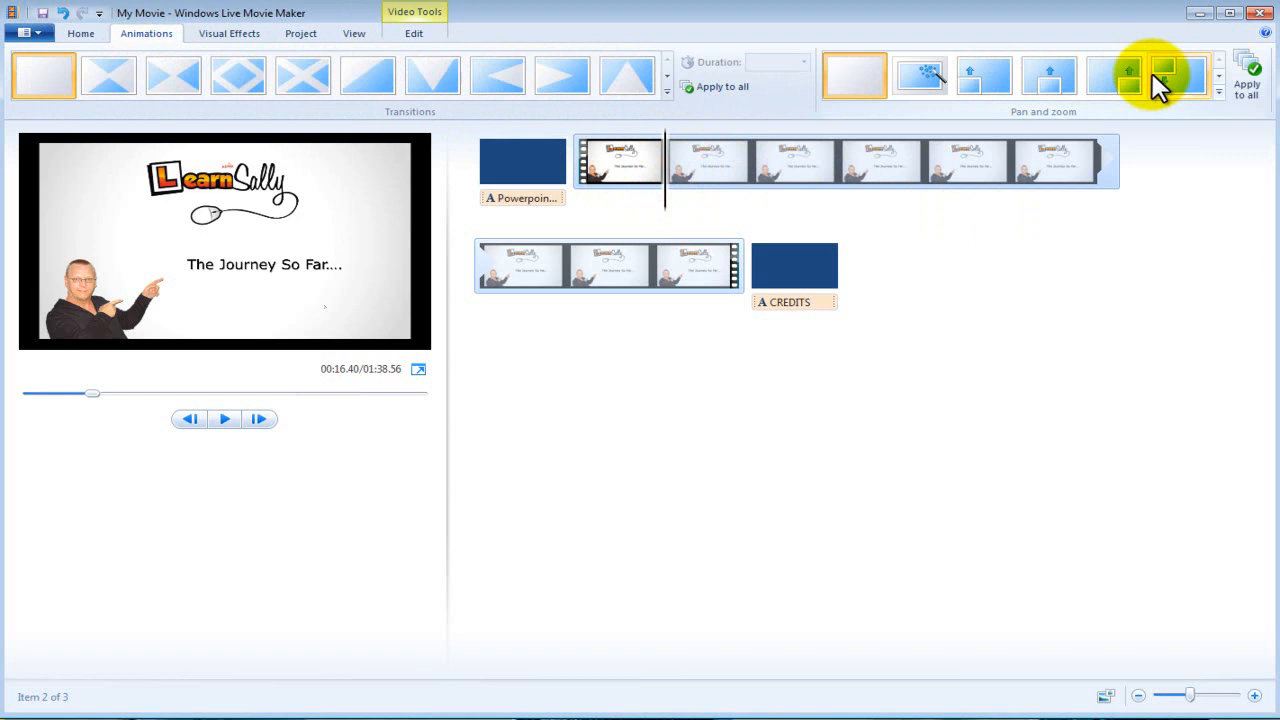
left_click(224, 419)
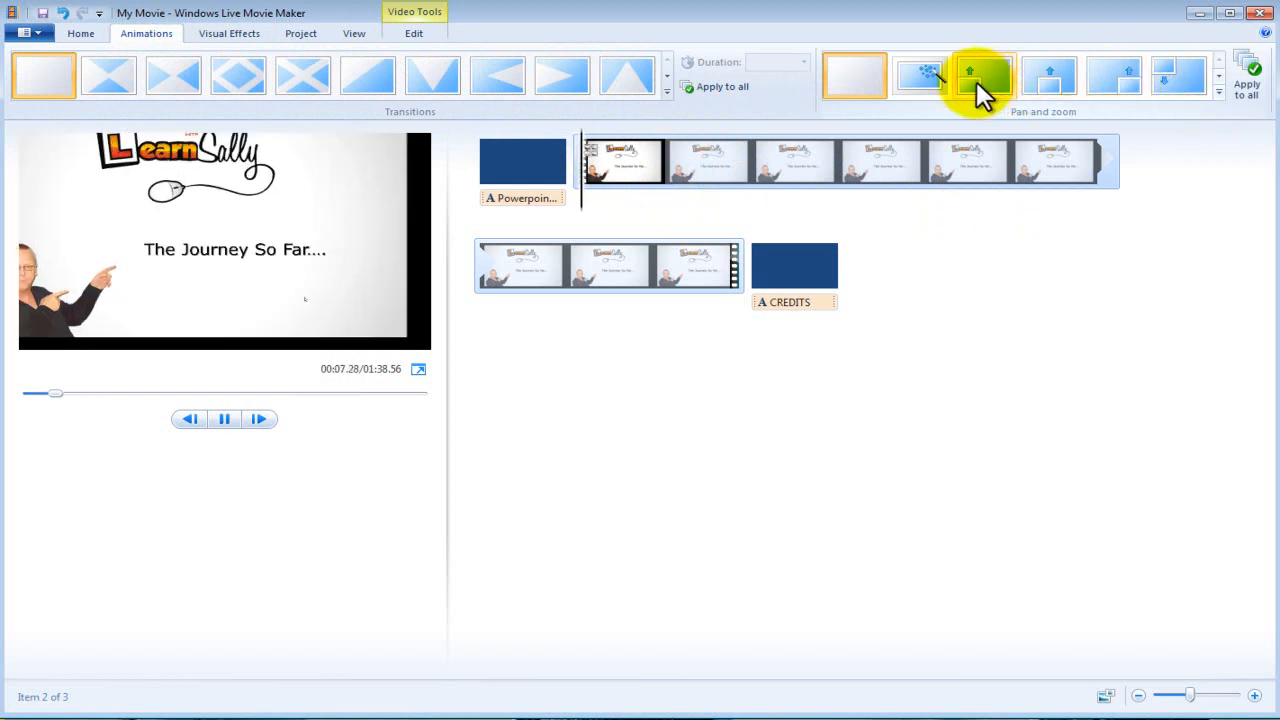
mouse_move(980, 75)
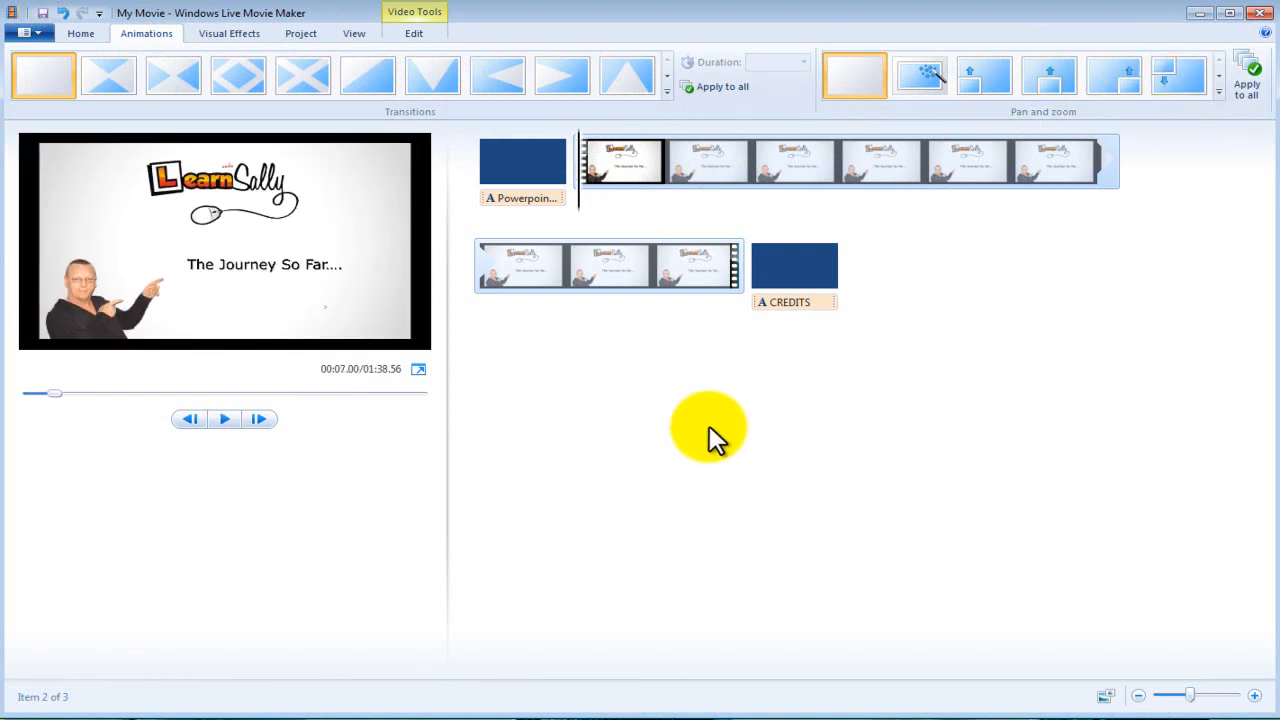
mouse_move(527, 470)
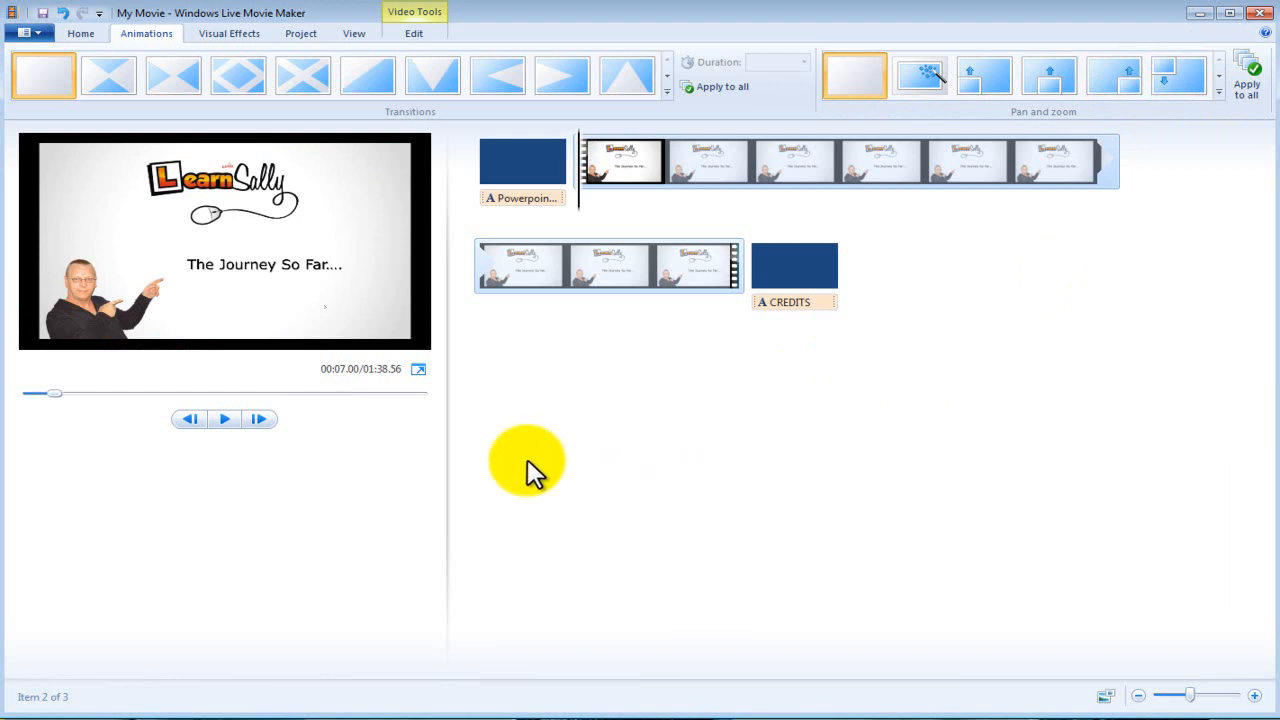
mouse_move(540, 462)
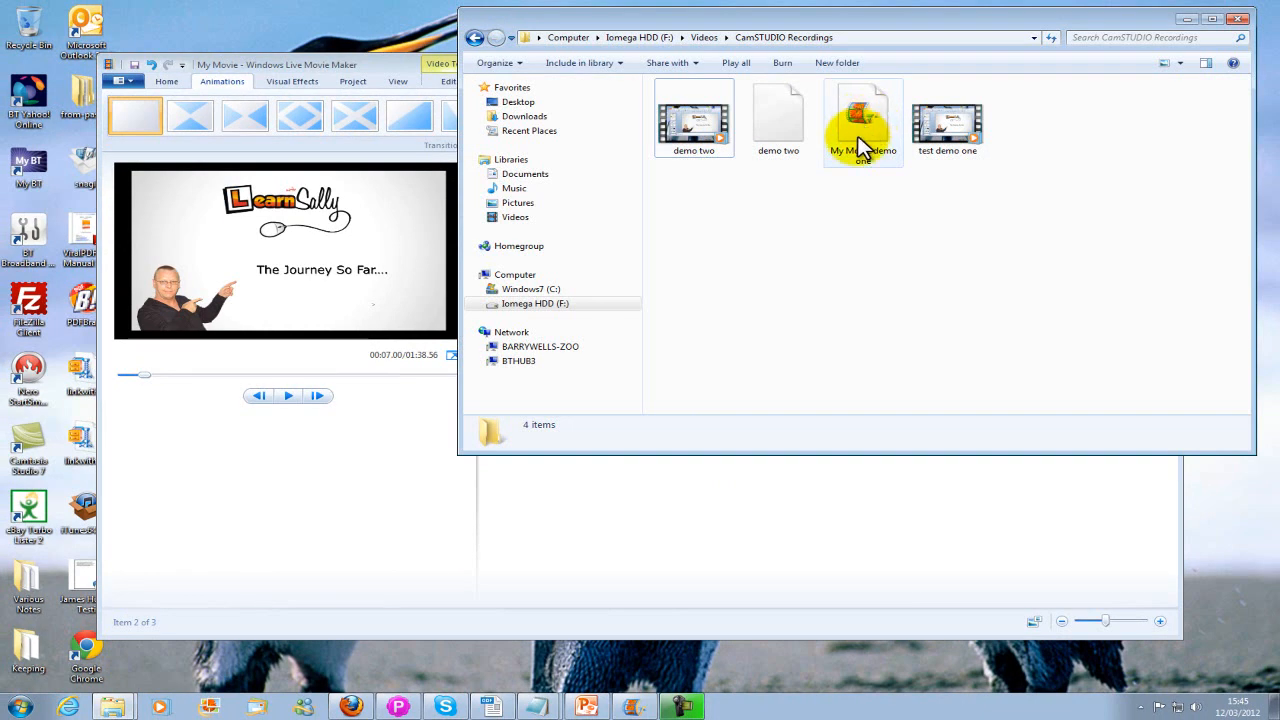
mouse_move(873, 167)
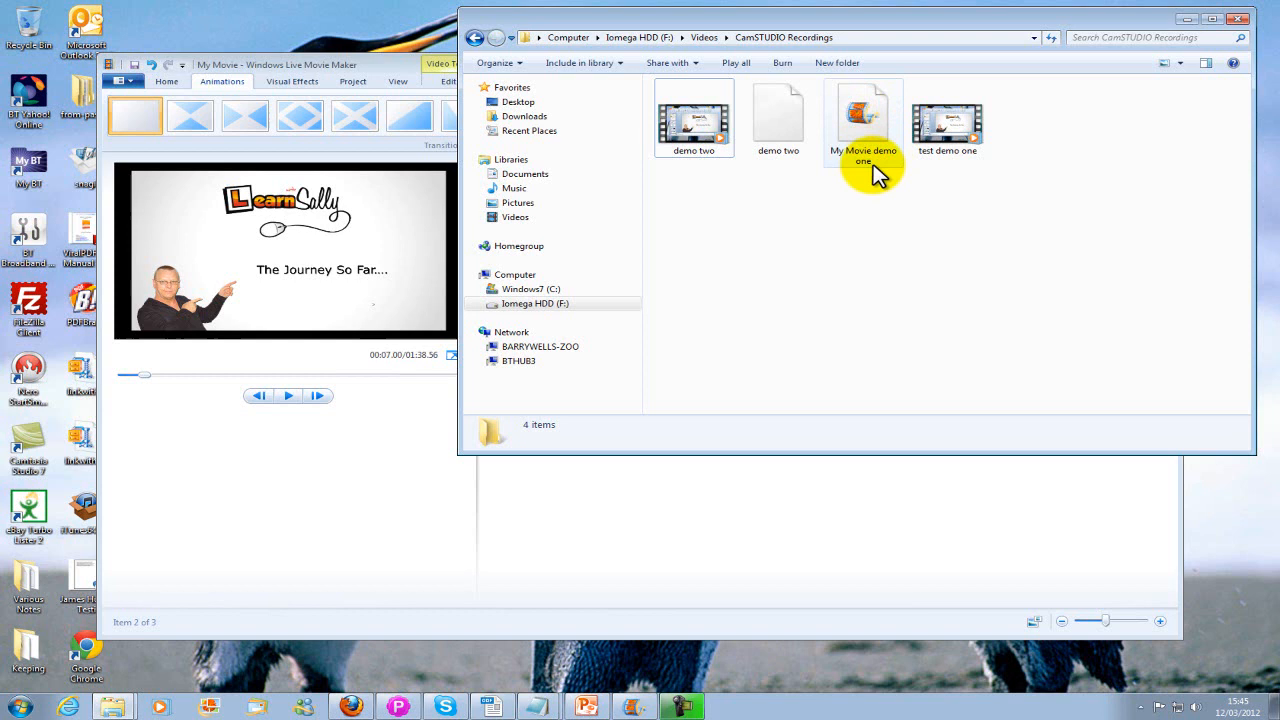
mouse_move(738, 191)
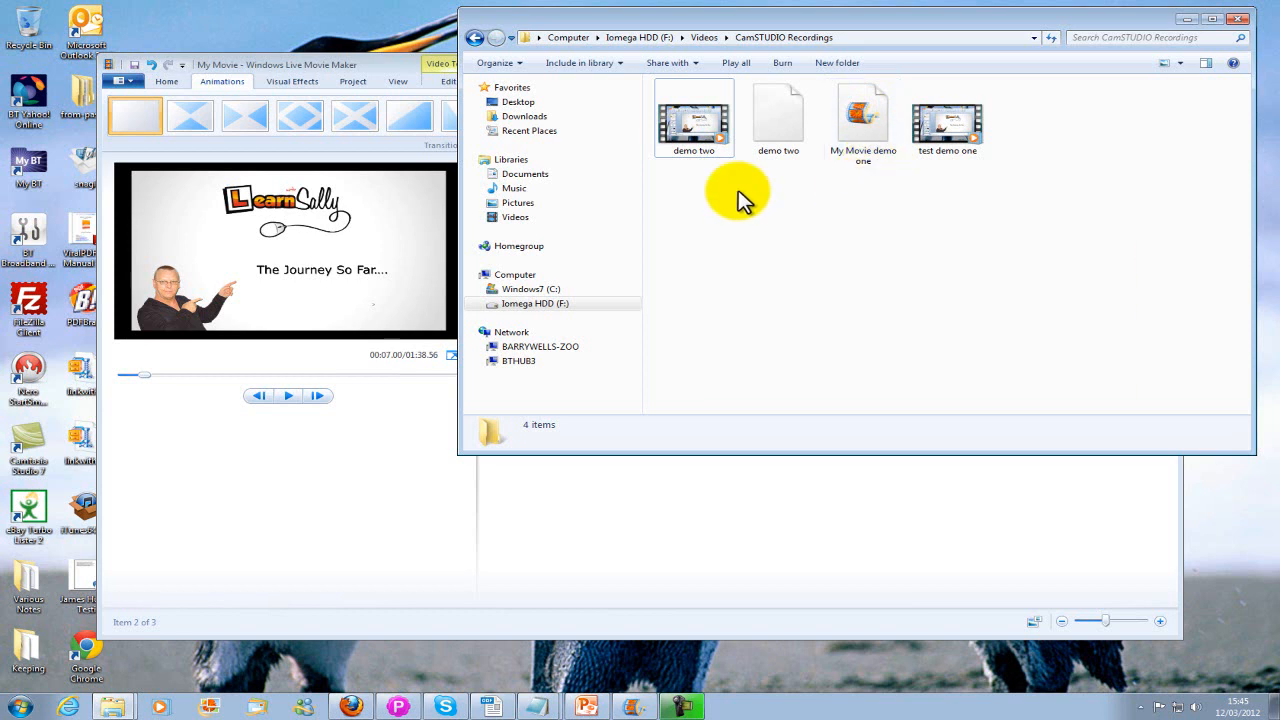
mouse_move(790, 215)
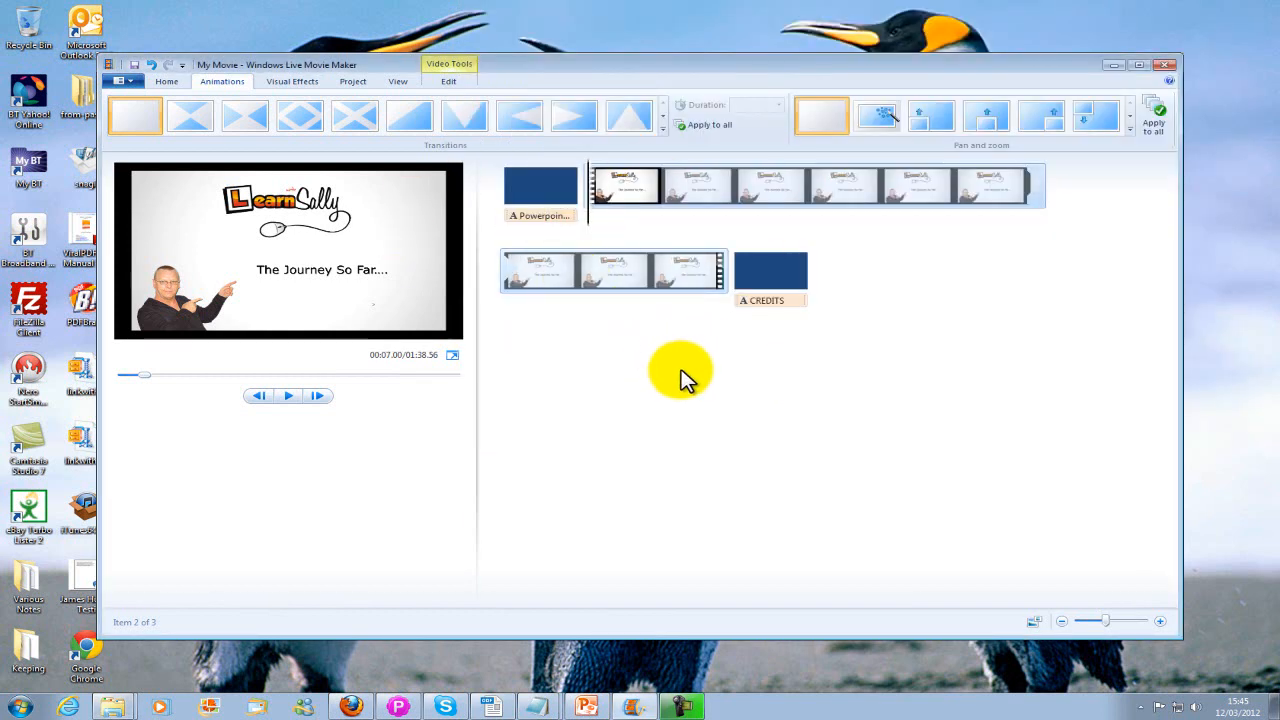
mouse_move(795, 385)
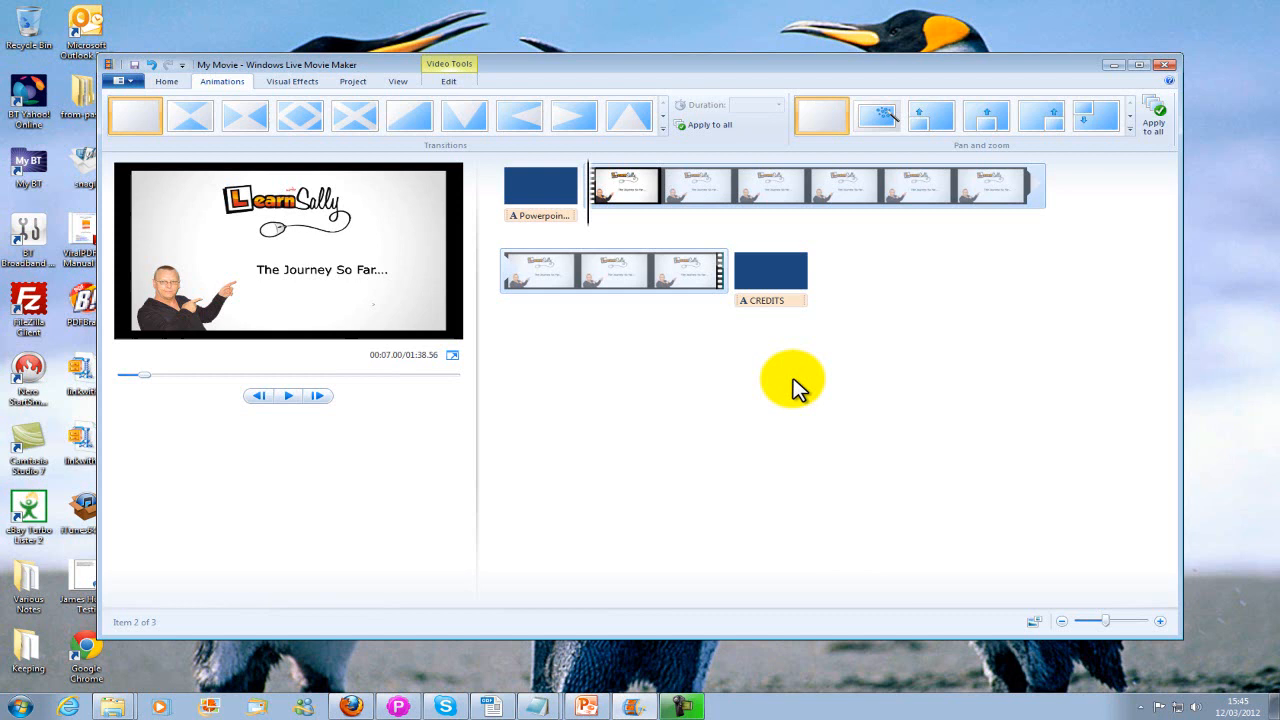
mouse_move(880, 265)
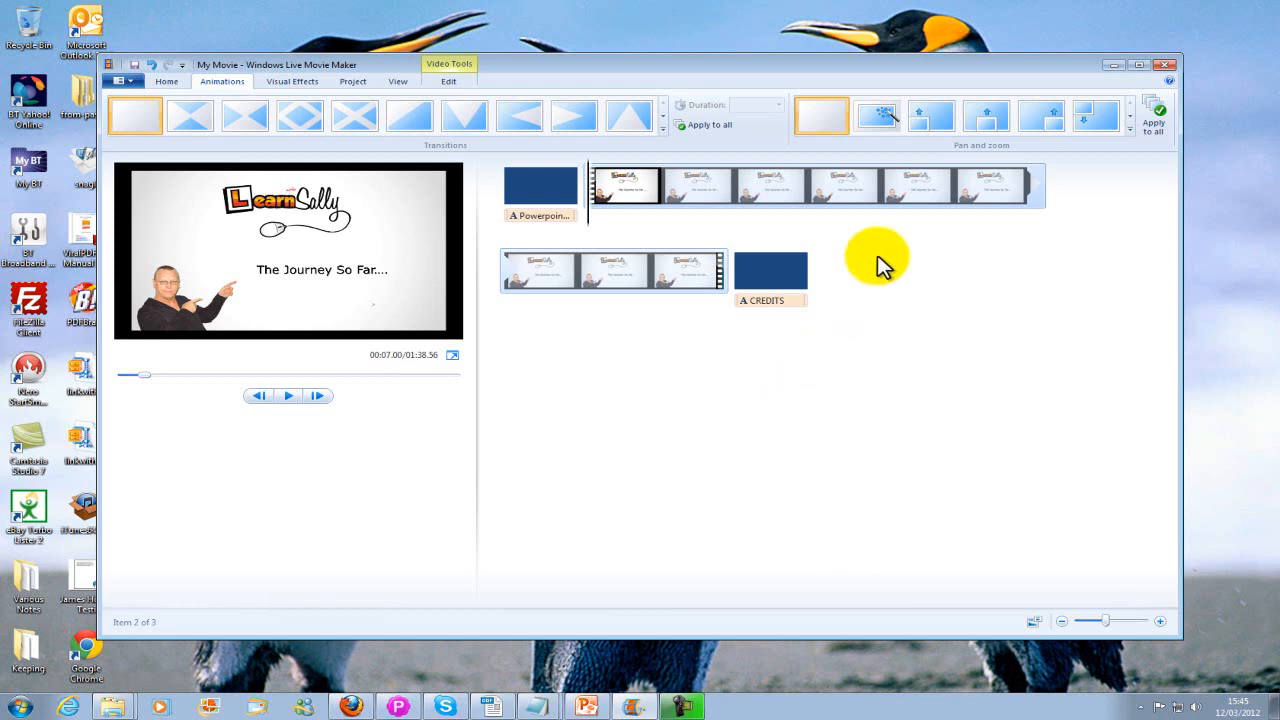
- Leave the Movie Maker storyboard unchanged and bring Firefox to the front from the taskbar
left_click(288, 396)
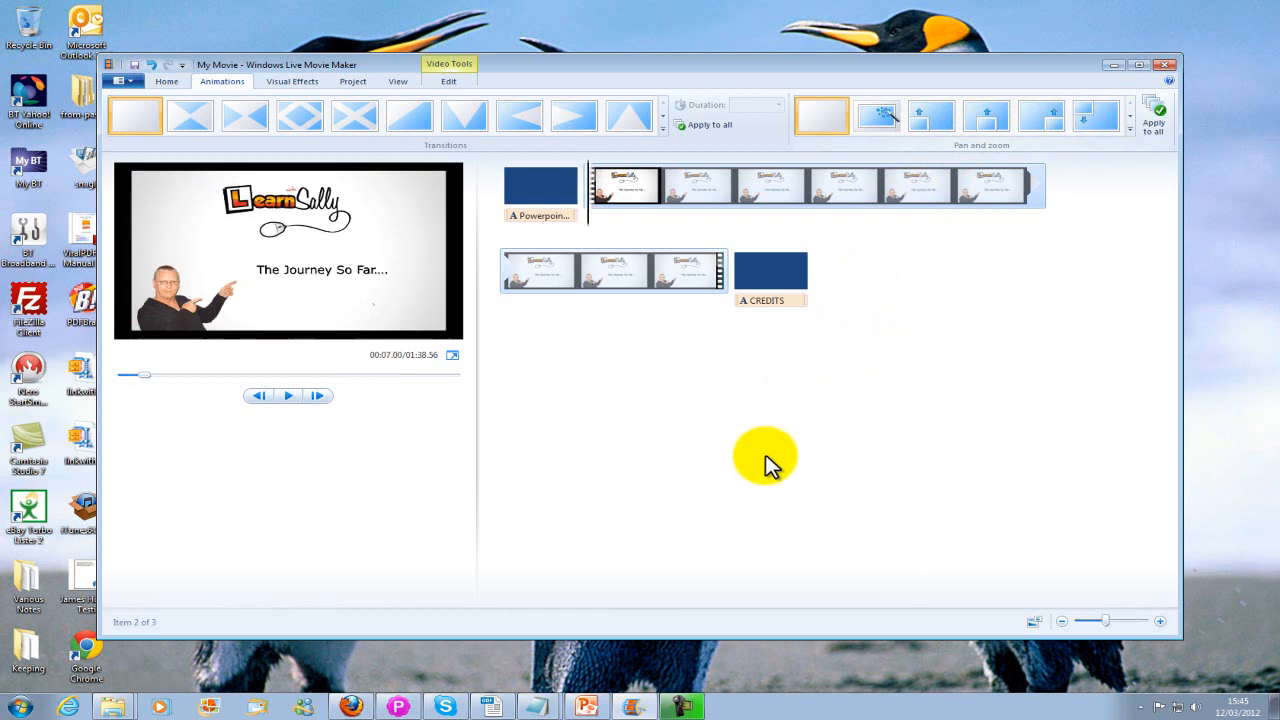
mouse_move(745, 460)
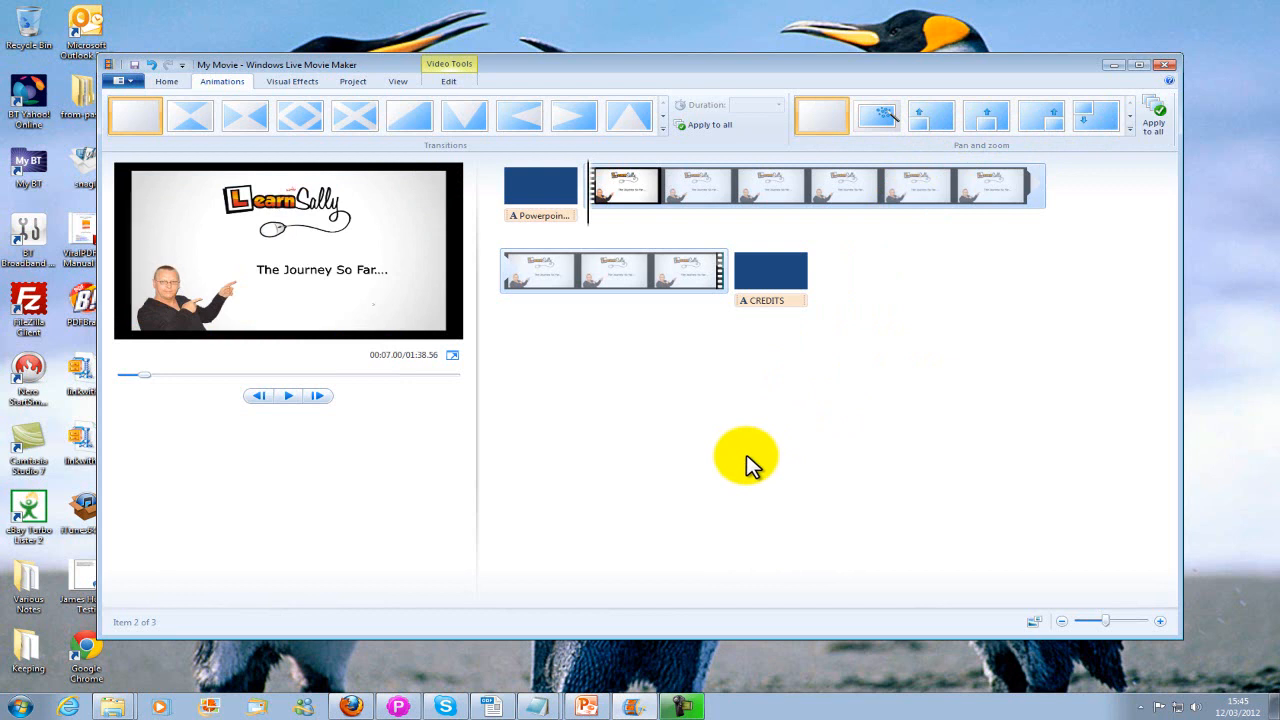
mouse_move(1033, 625)
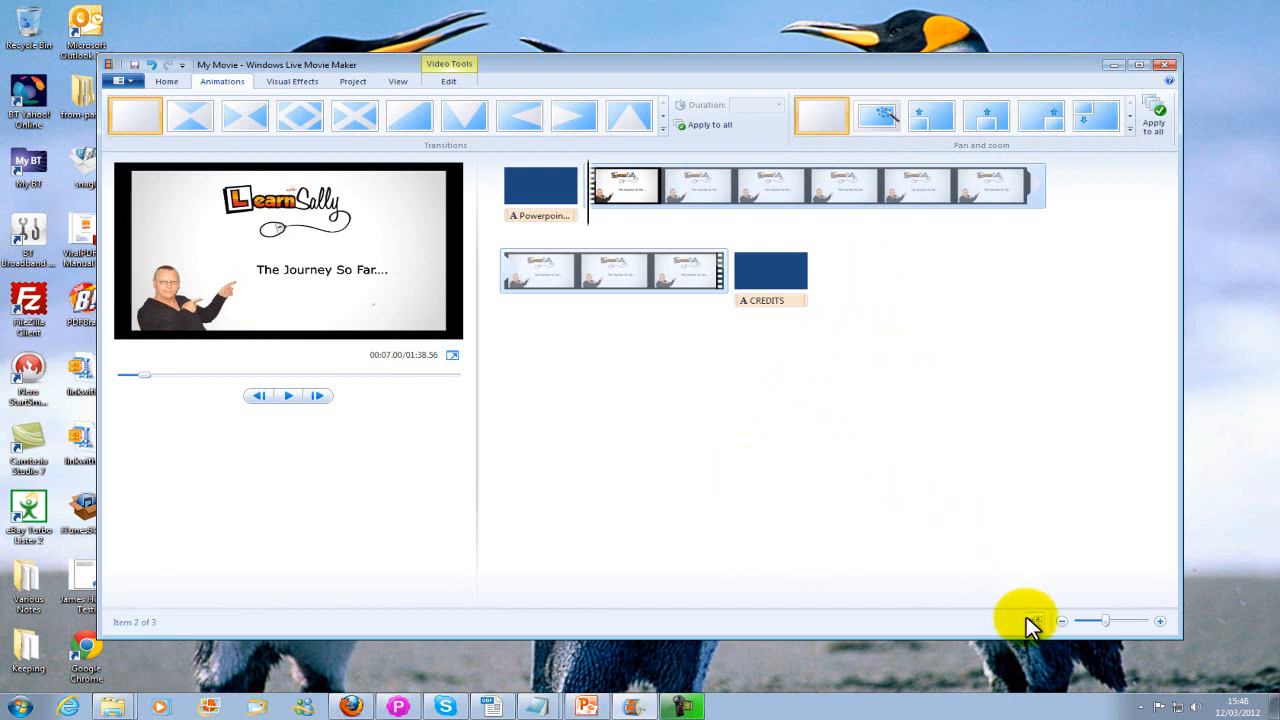
mouse_move(735, 447)
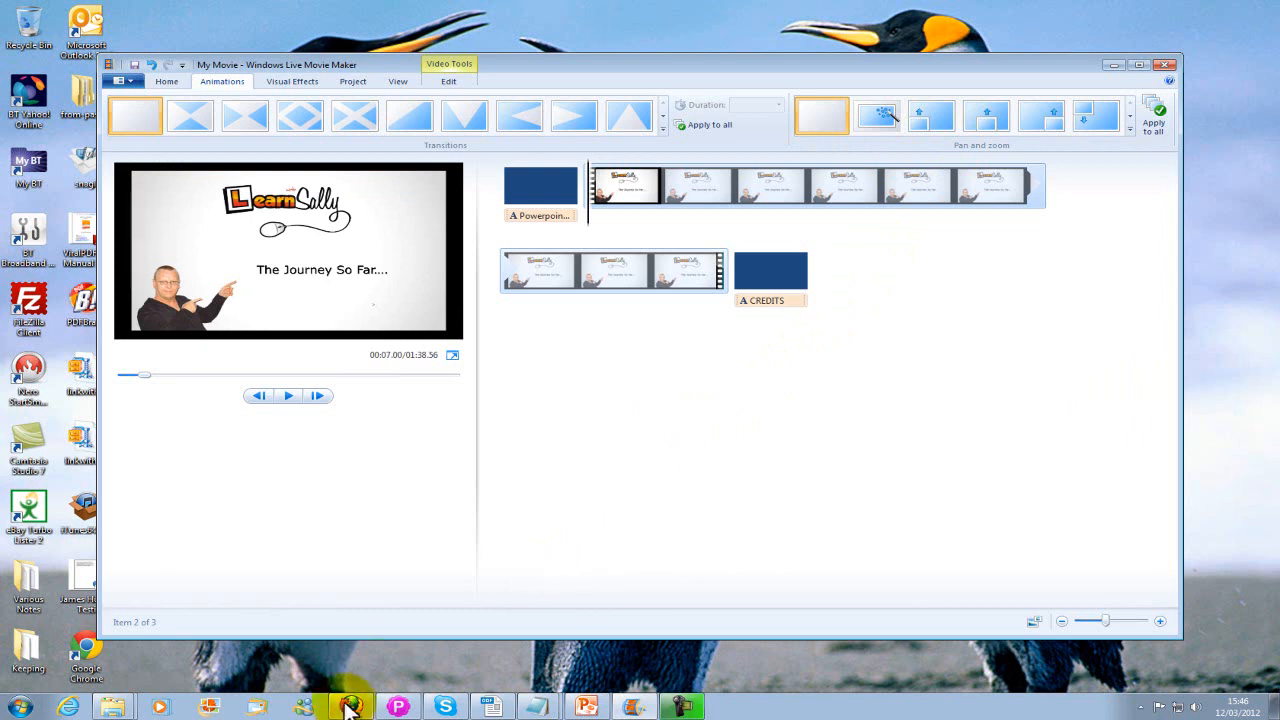
left_click(350, 707)
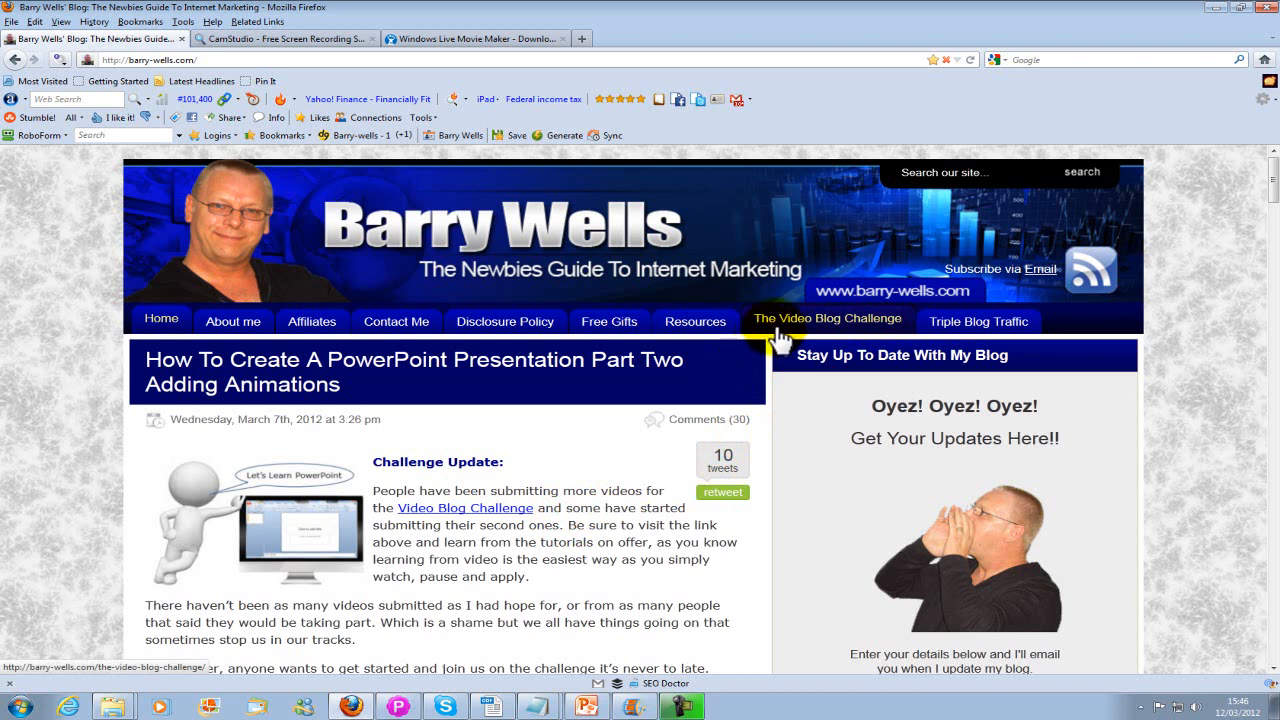
- Open The Video Blog Challenge page, scroll through its entries, and return to the top
left_click(828, 320)
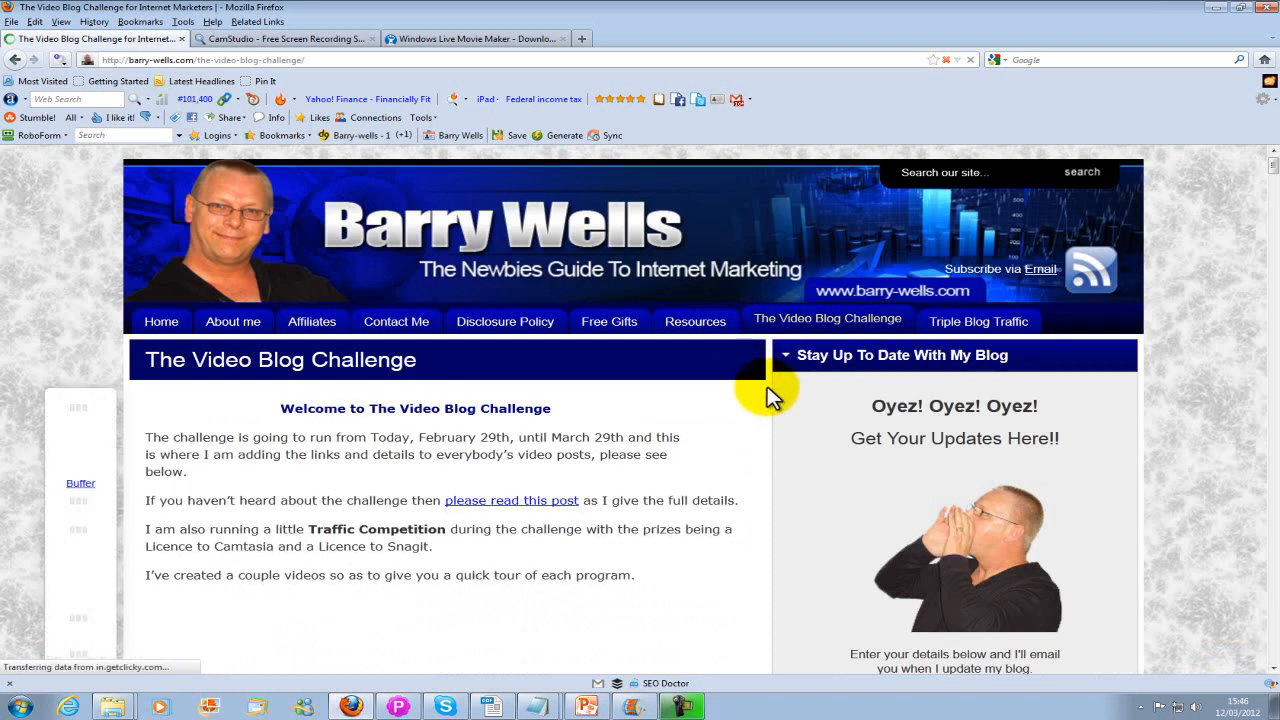
scroll("down", 3)
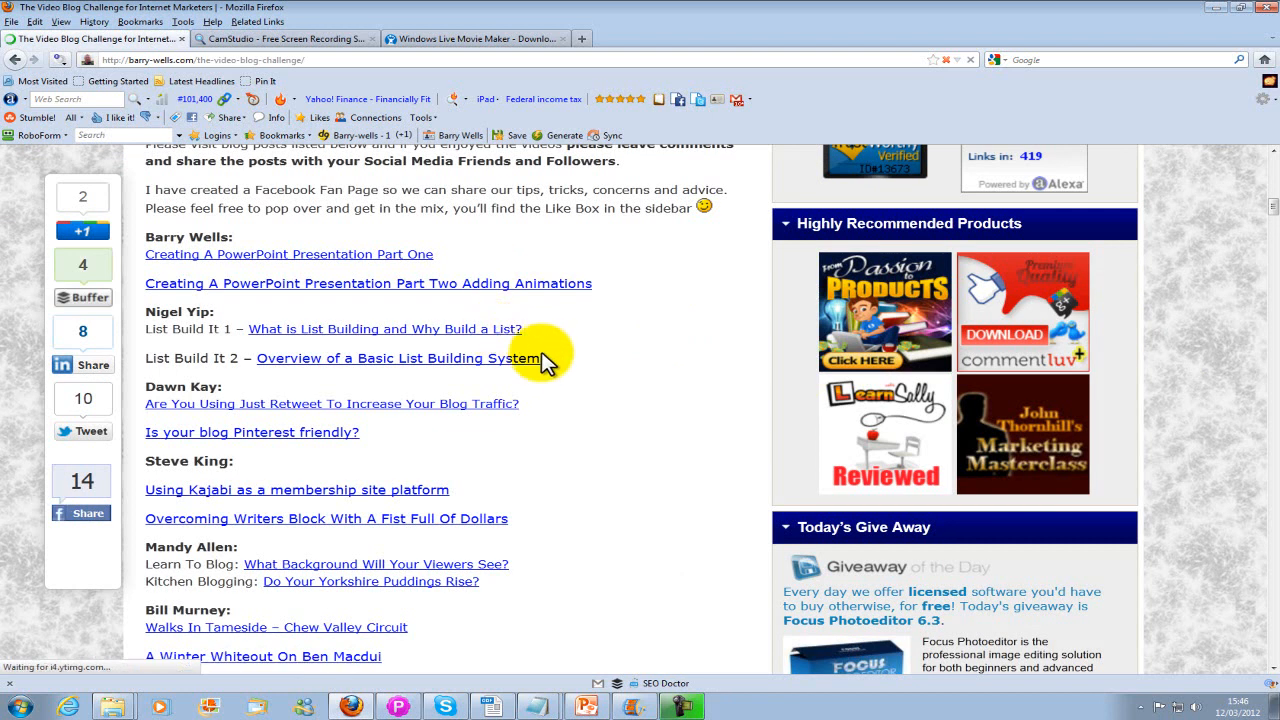
scroll("down", 3)
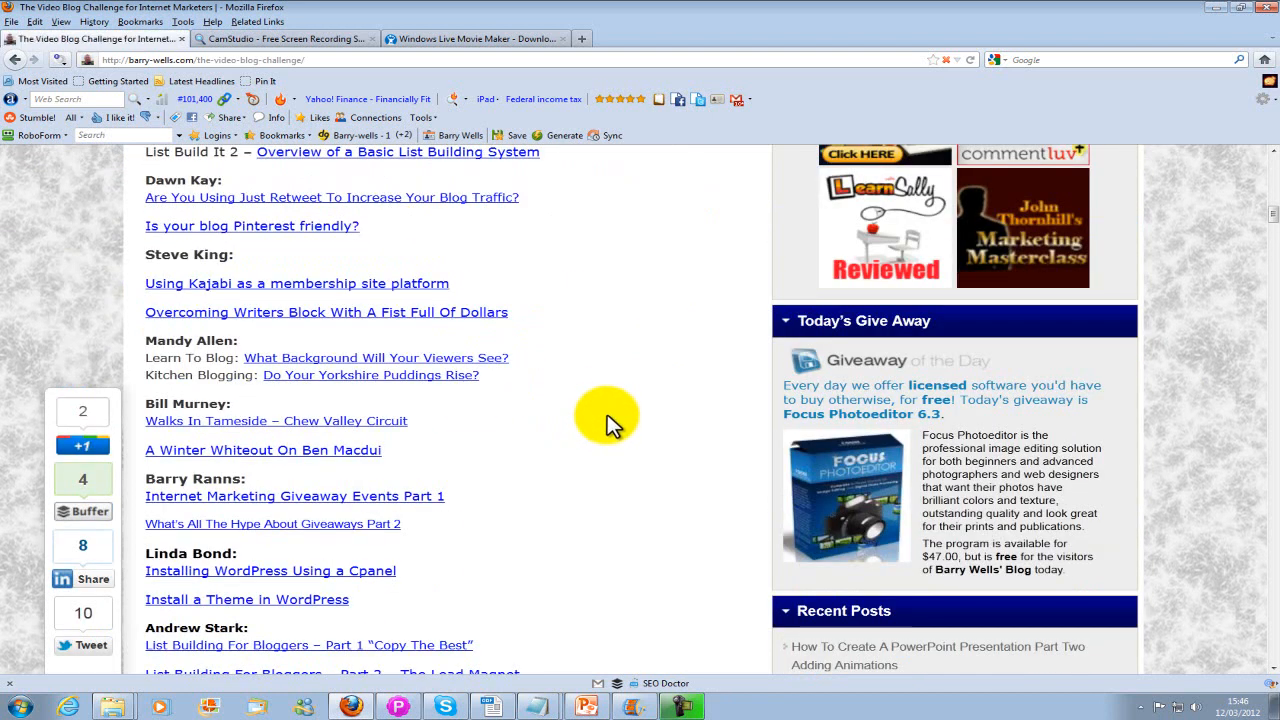
scroll("down", 3)
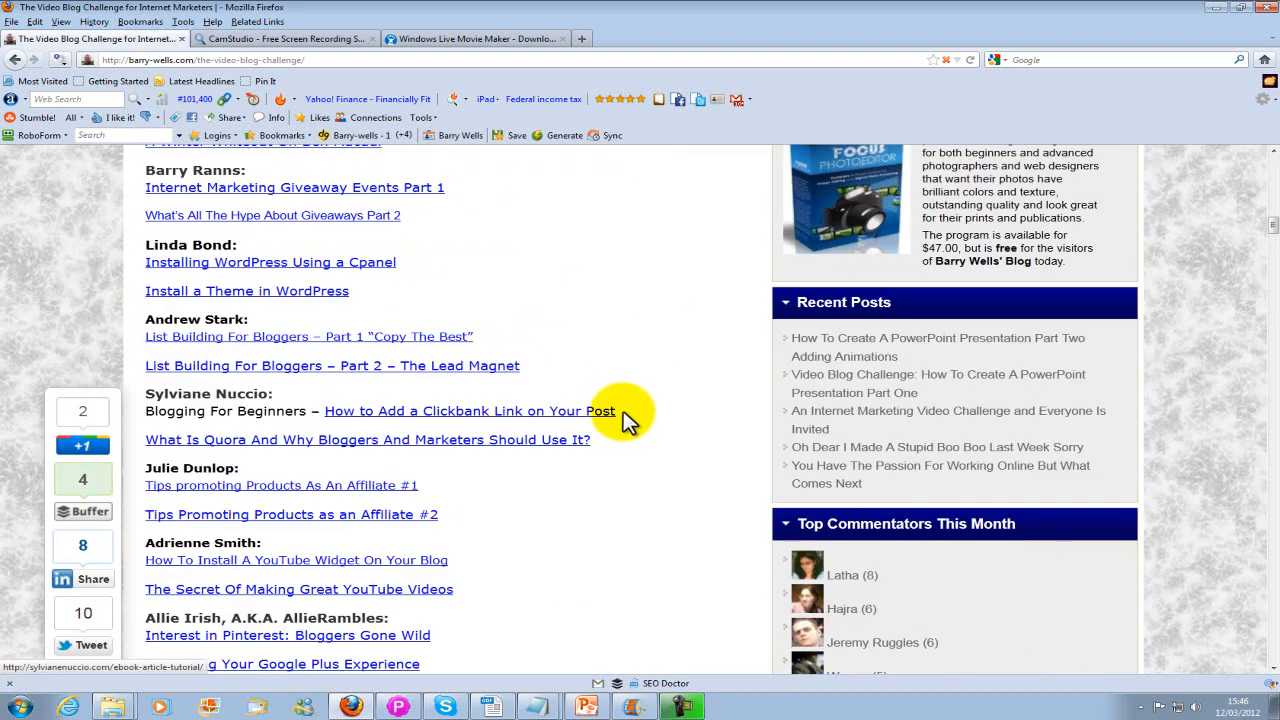
scroll("down", 3)
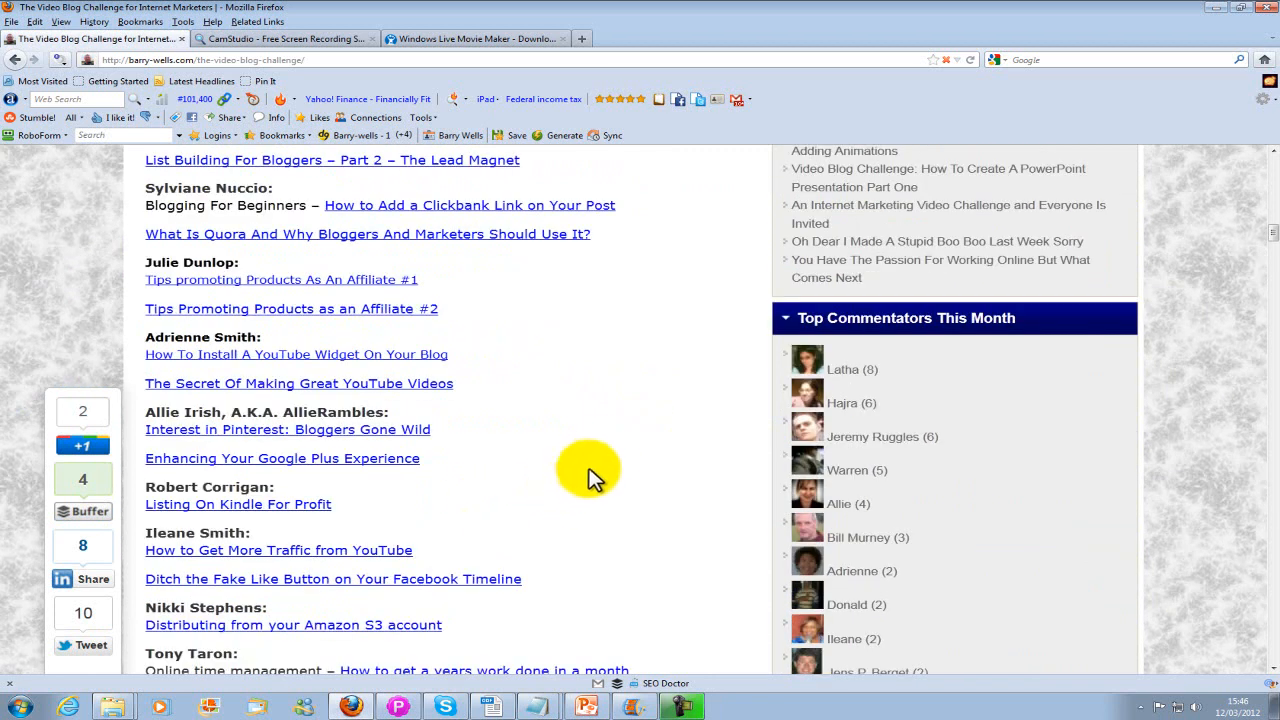
scroll("down", 3)
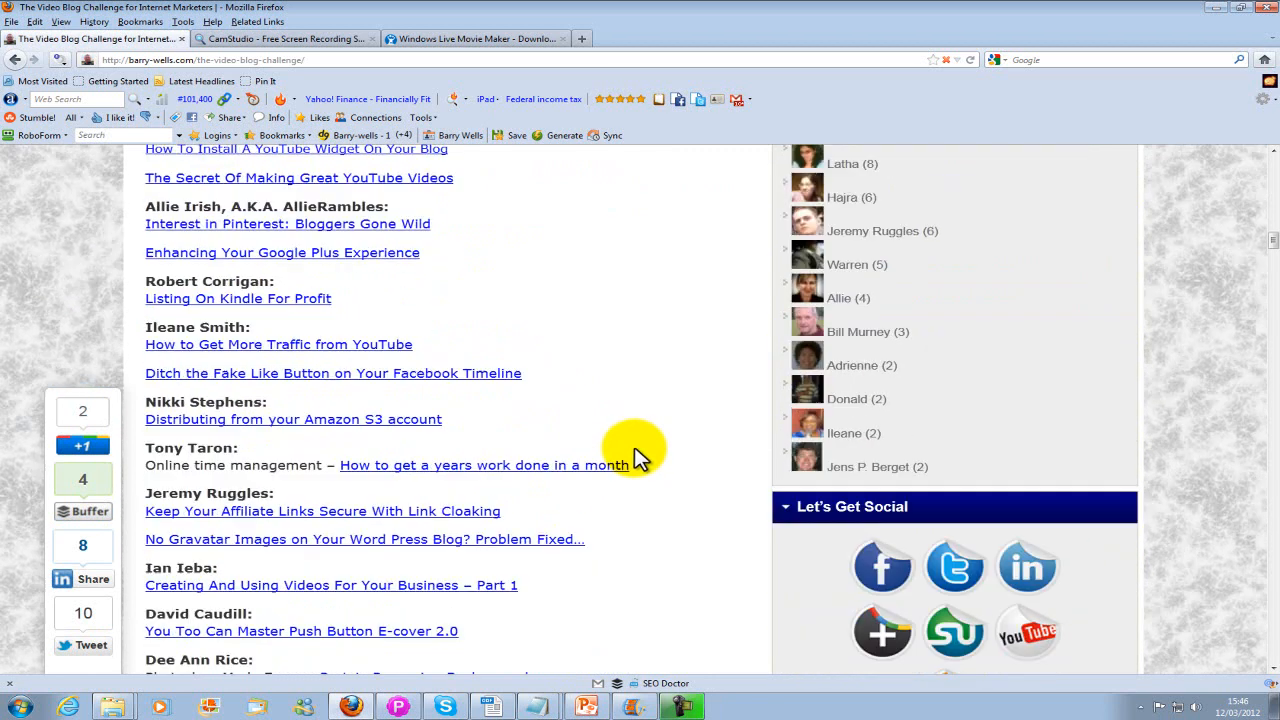
scroll("down", 3)
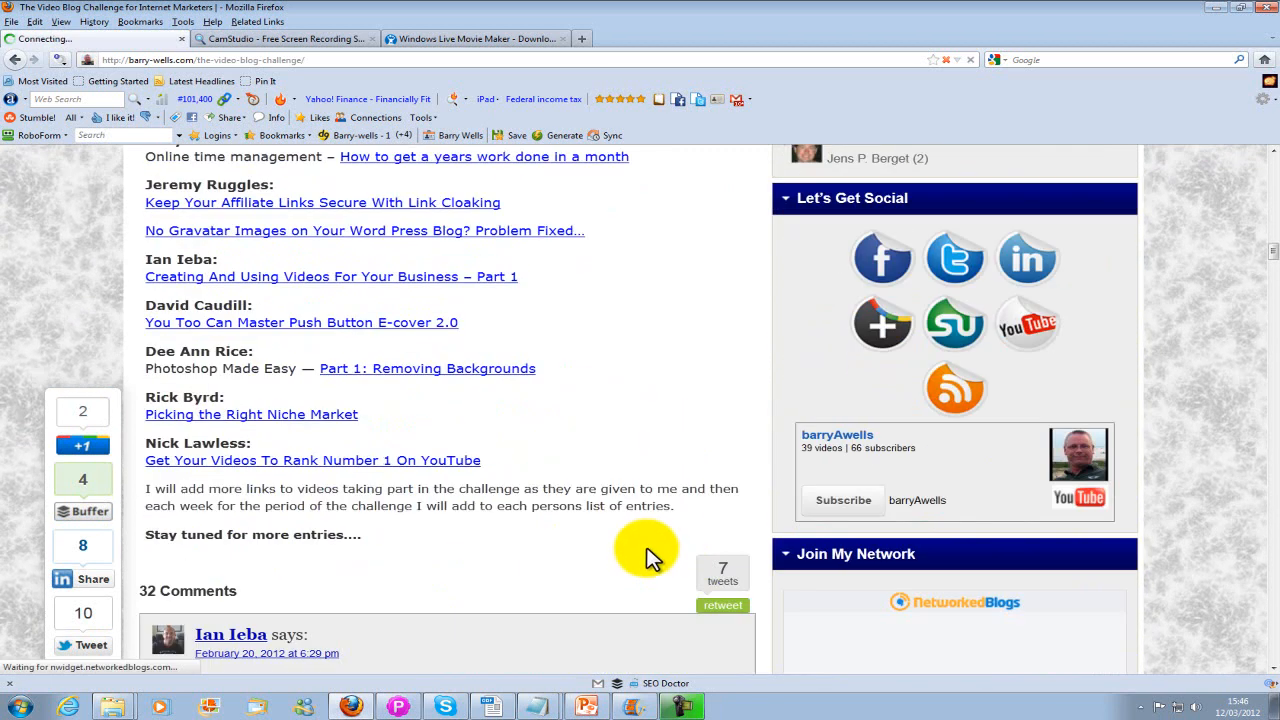
scroll("up", 3)
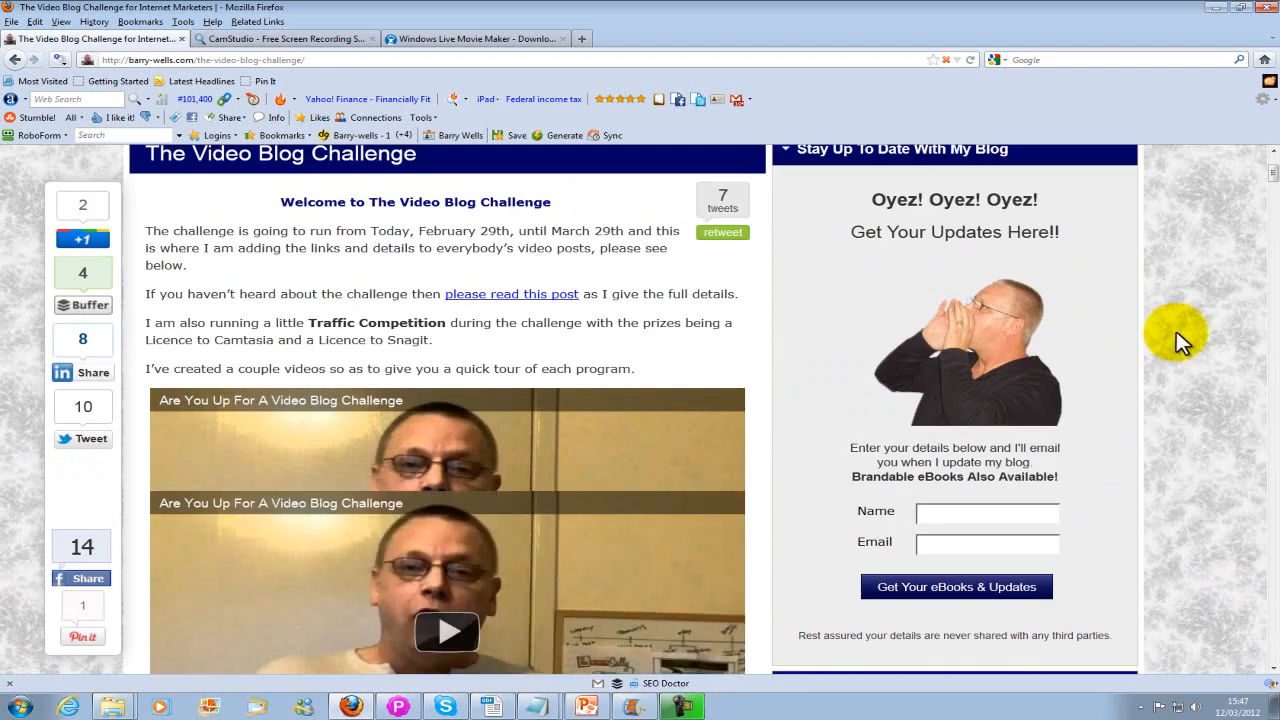
scroll("up", 3)
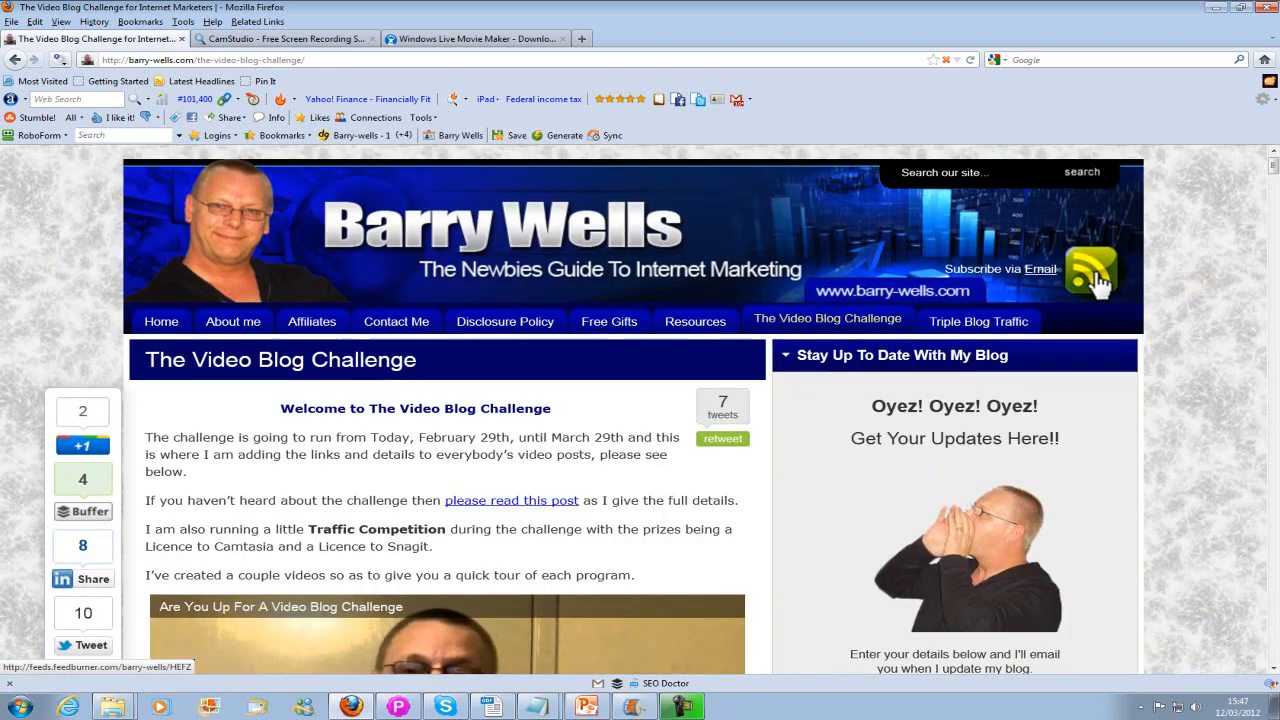
scroll("down", 3)
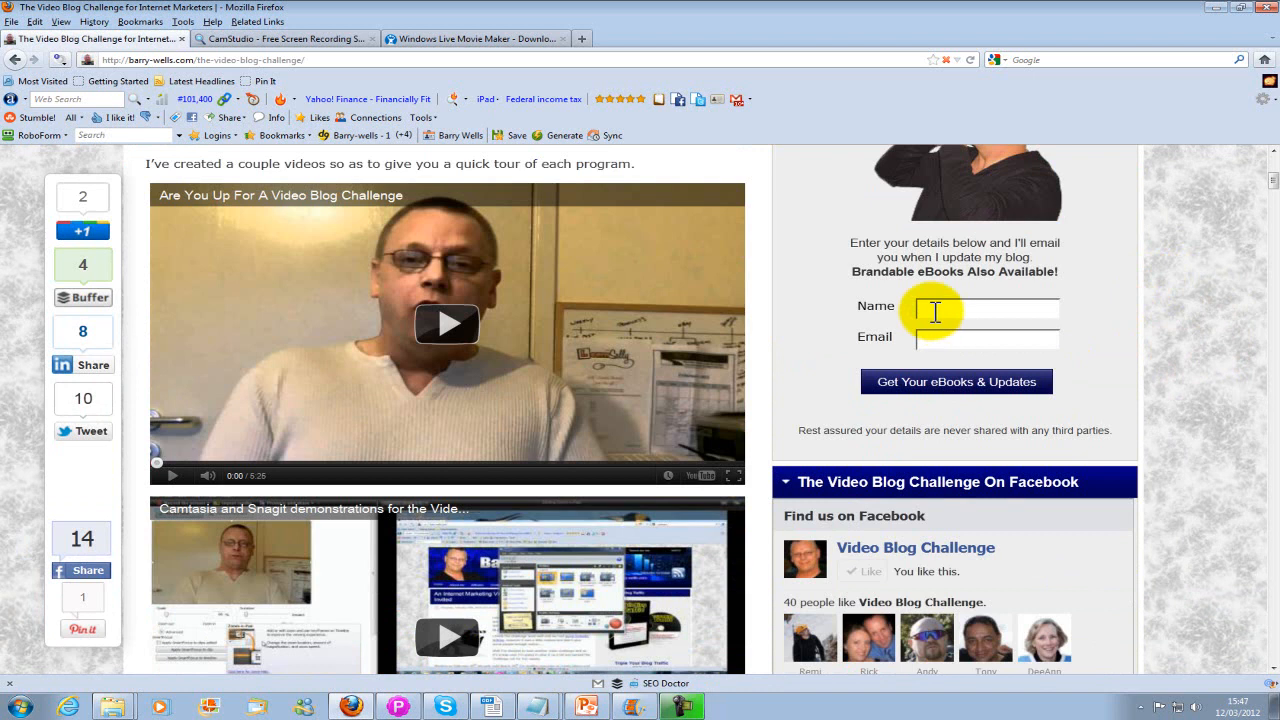
mouse_move(1100, 273)
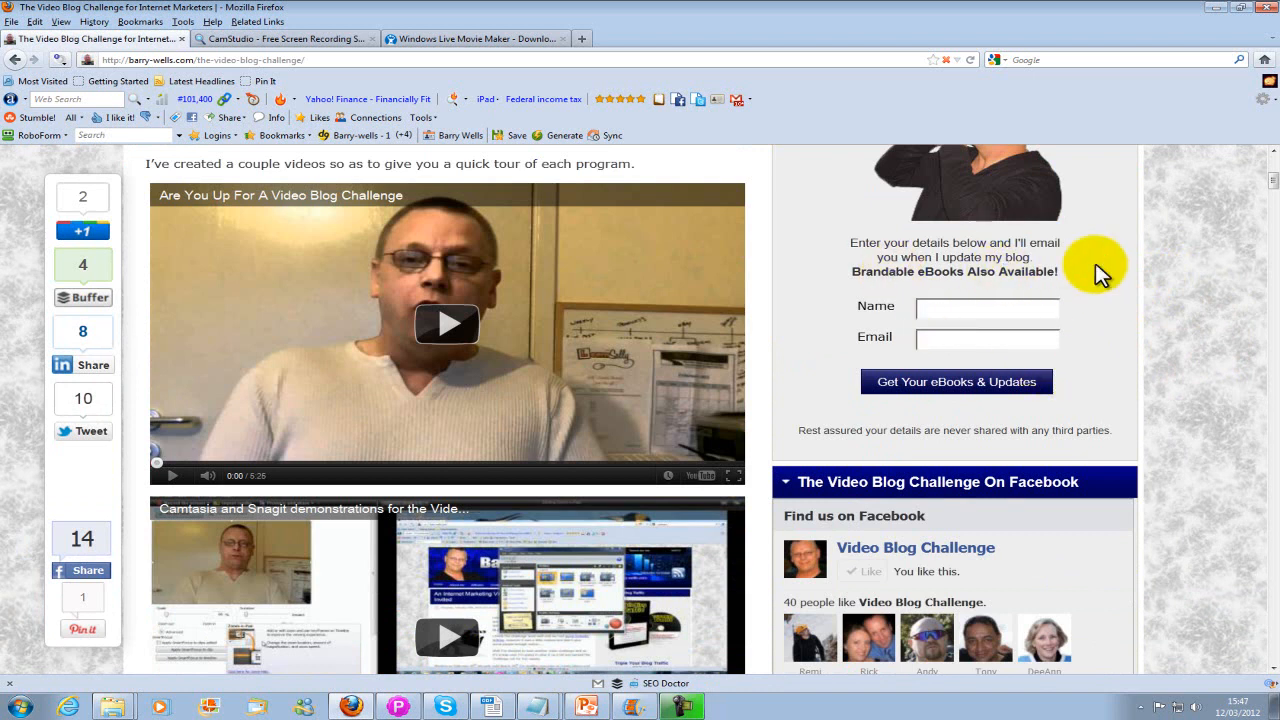
scroll("down", 3)
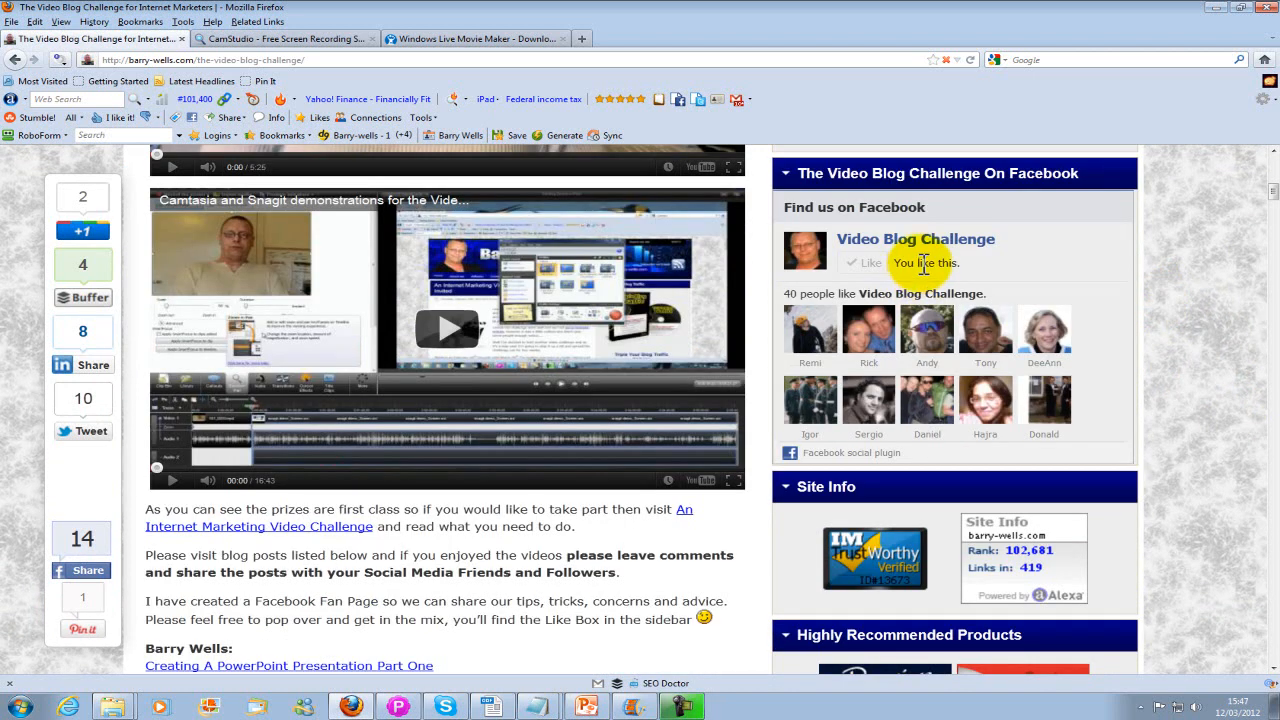
mouse_move(920, 262)
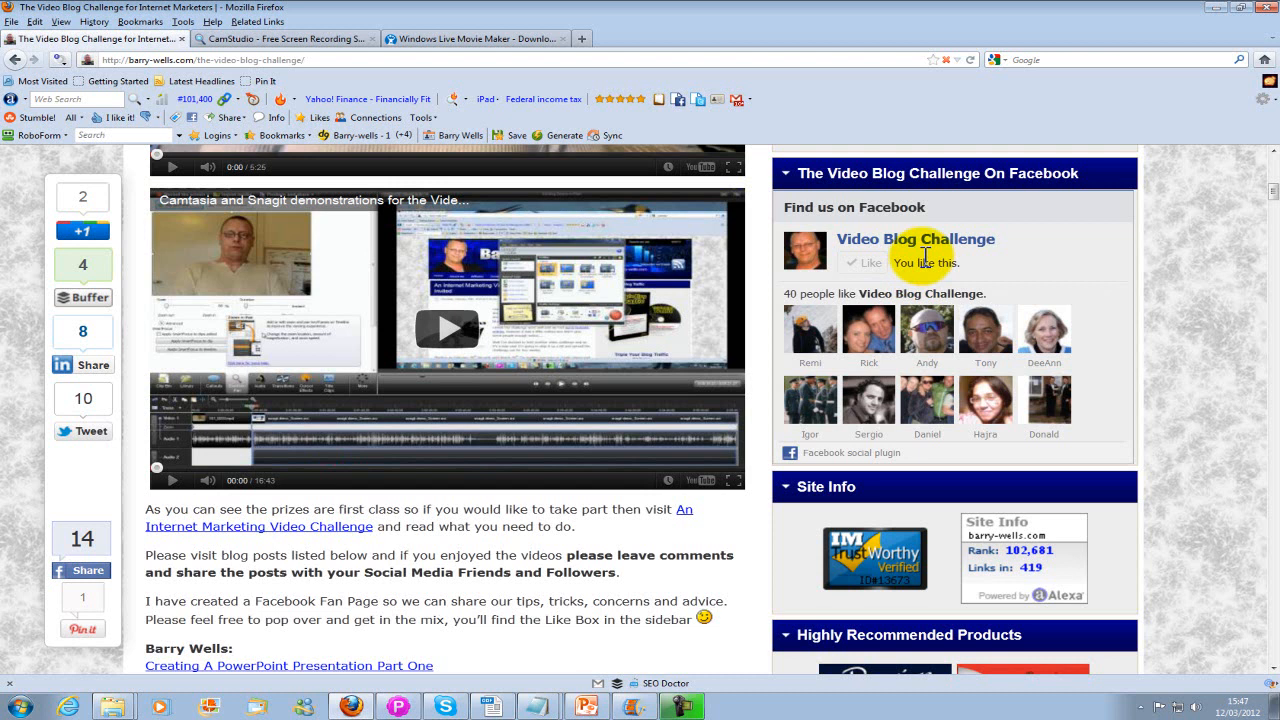
scroll("up", 3)
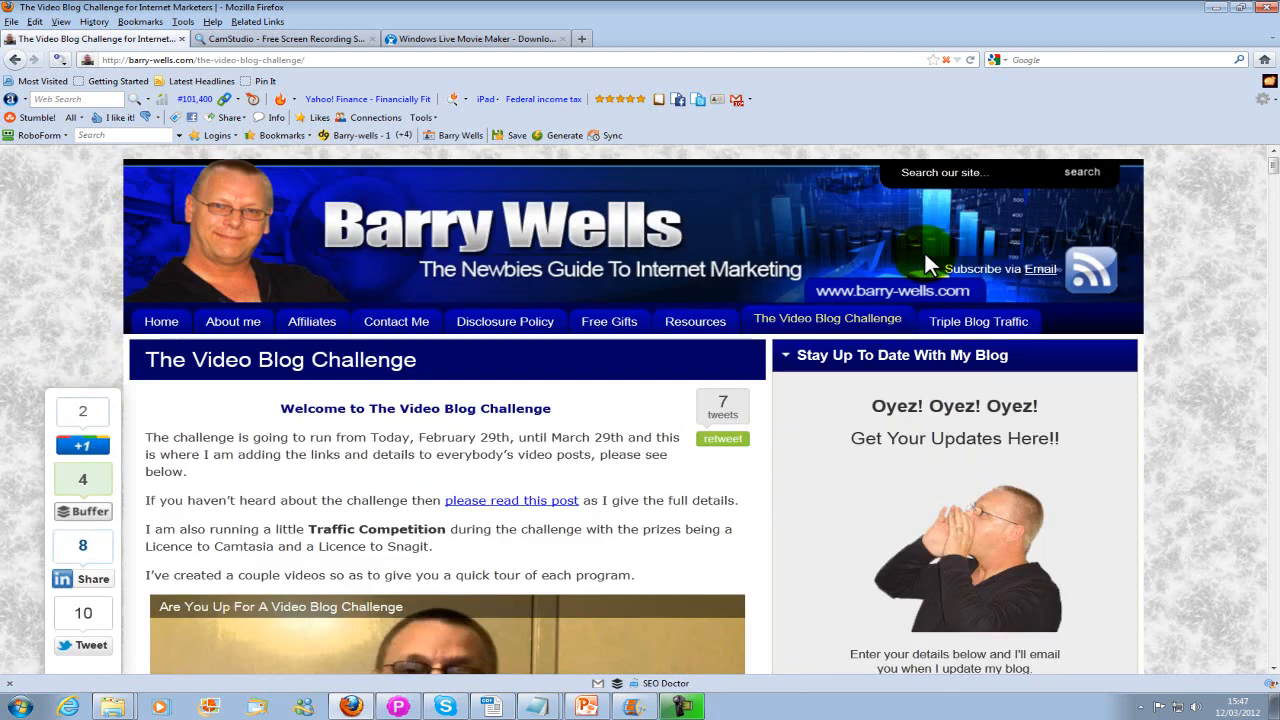